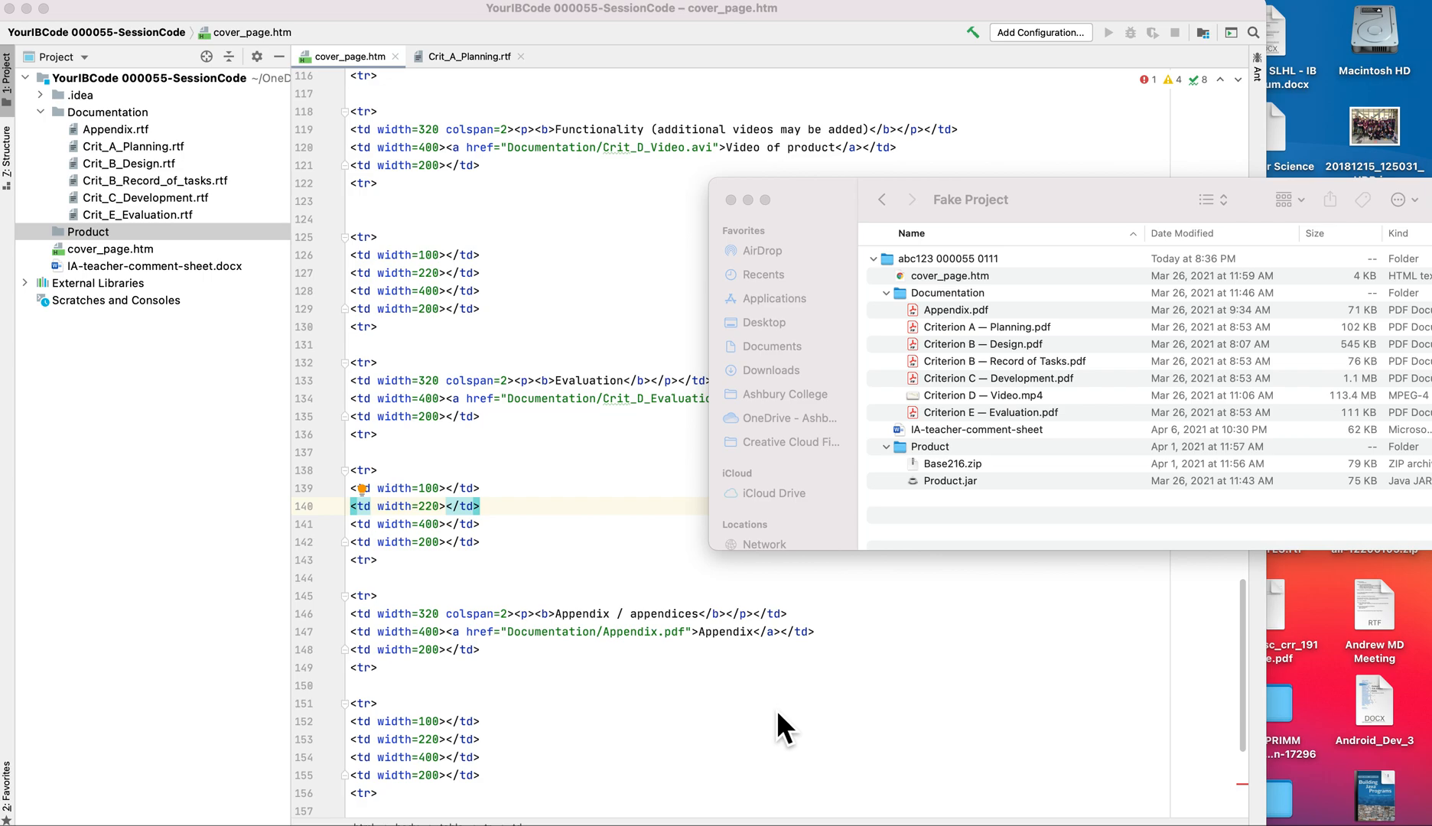
{"action": "mouse_move", "coordinate": [814, 670]}
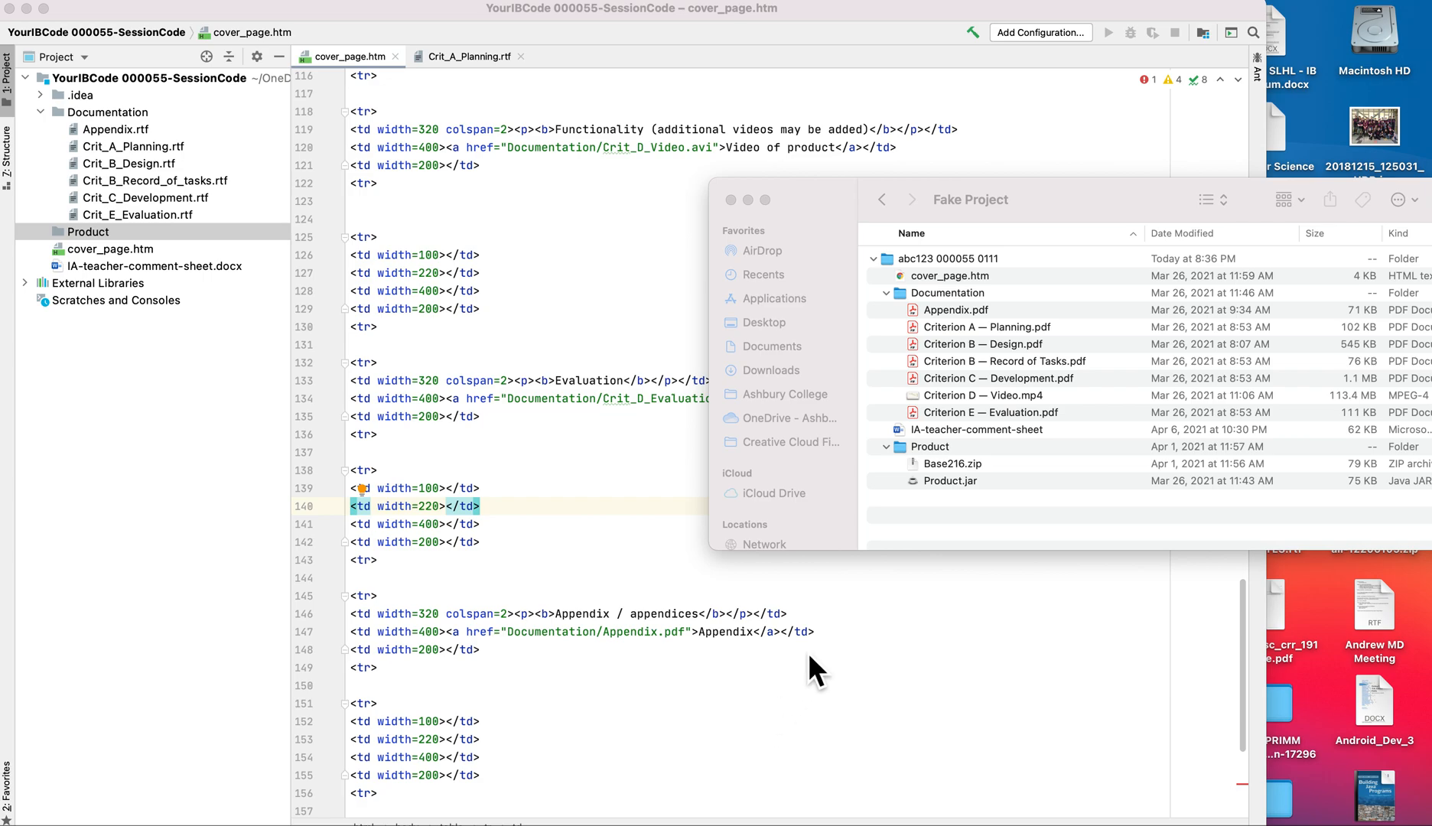
{"action": "mouse_move", "coordinate": [1005, 479]}
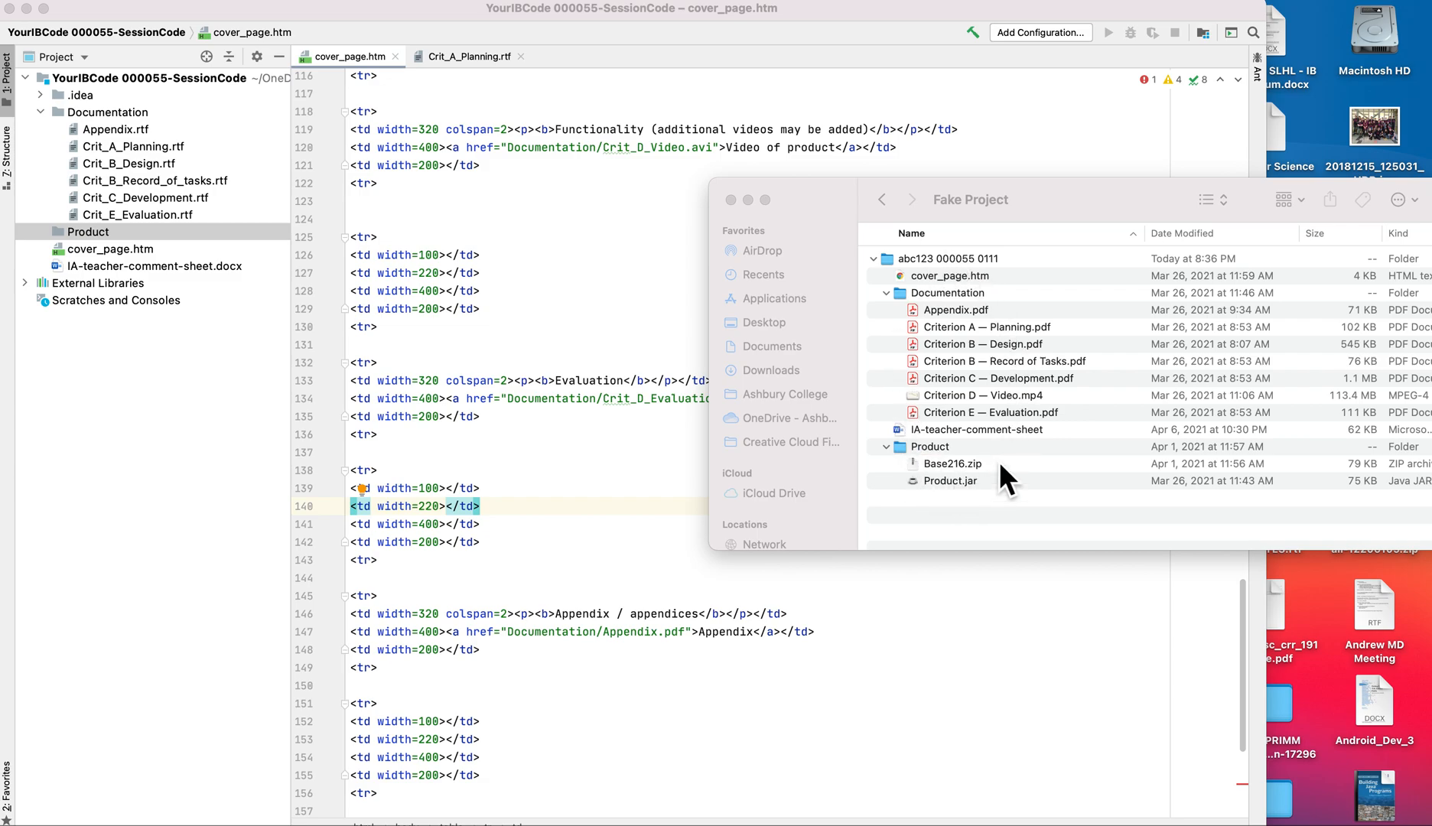
{"action": "mouse_move", "coordinate": [116, 116]}
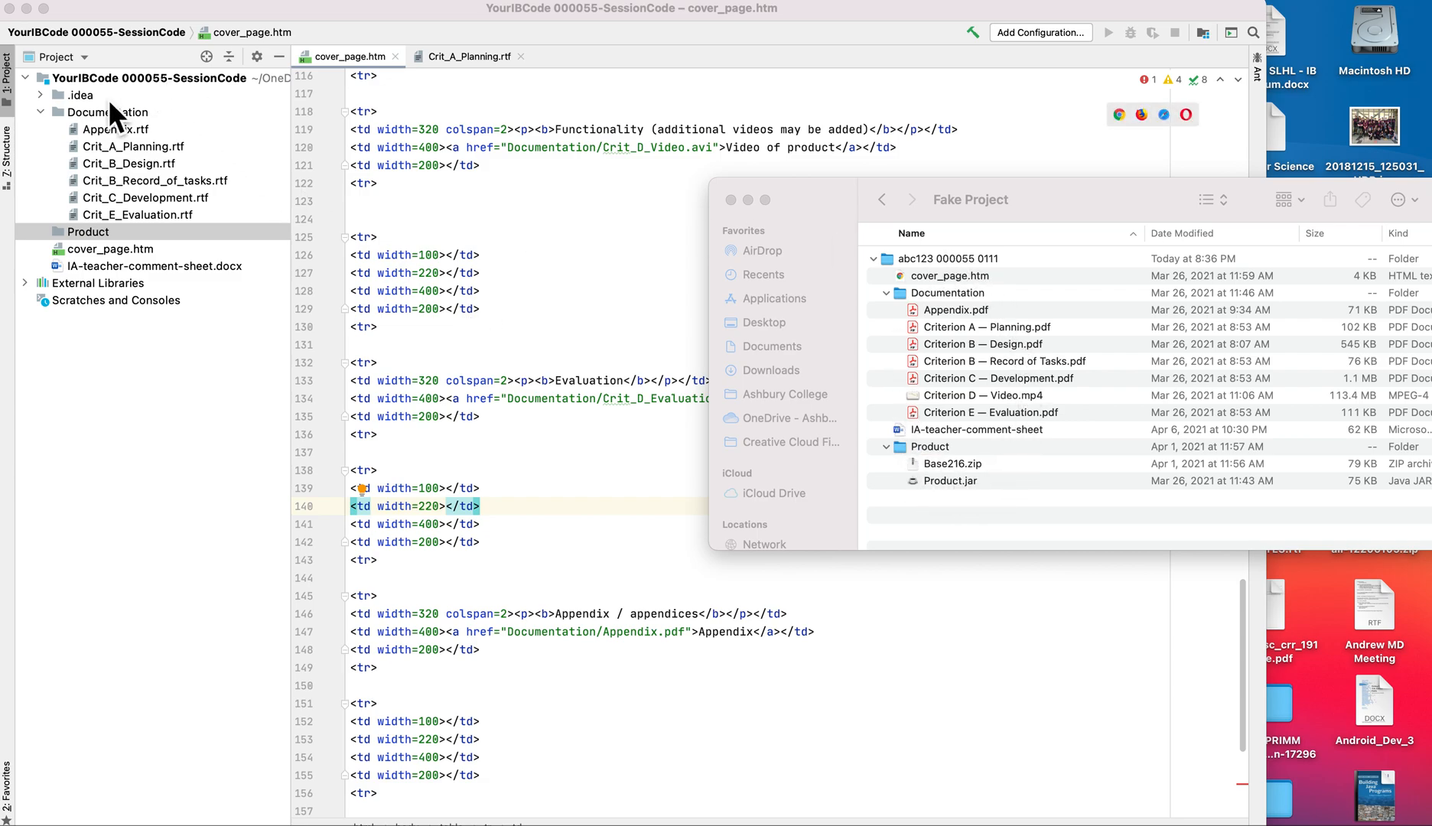
{"action": "mouse_move", "coordinate": [89, 105]}
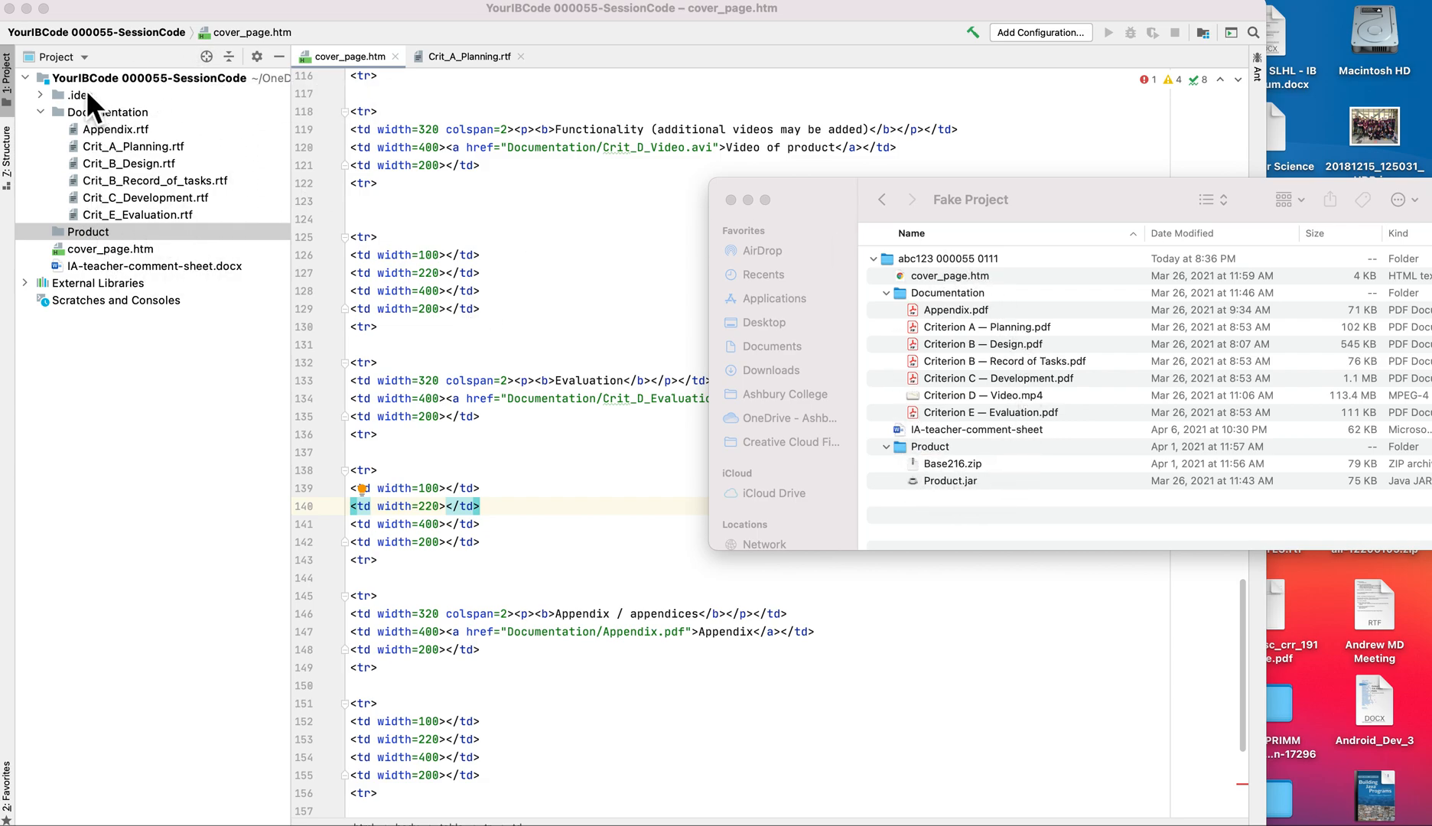
{"action": "mouse_move", "coordinate": [135, 126]}
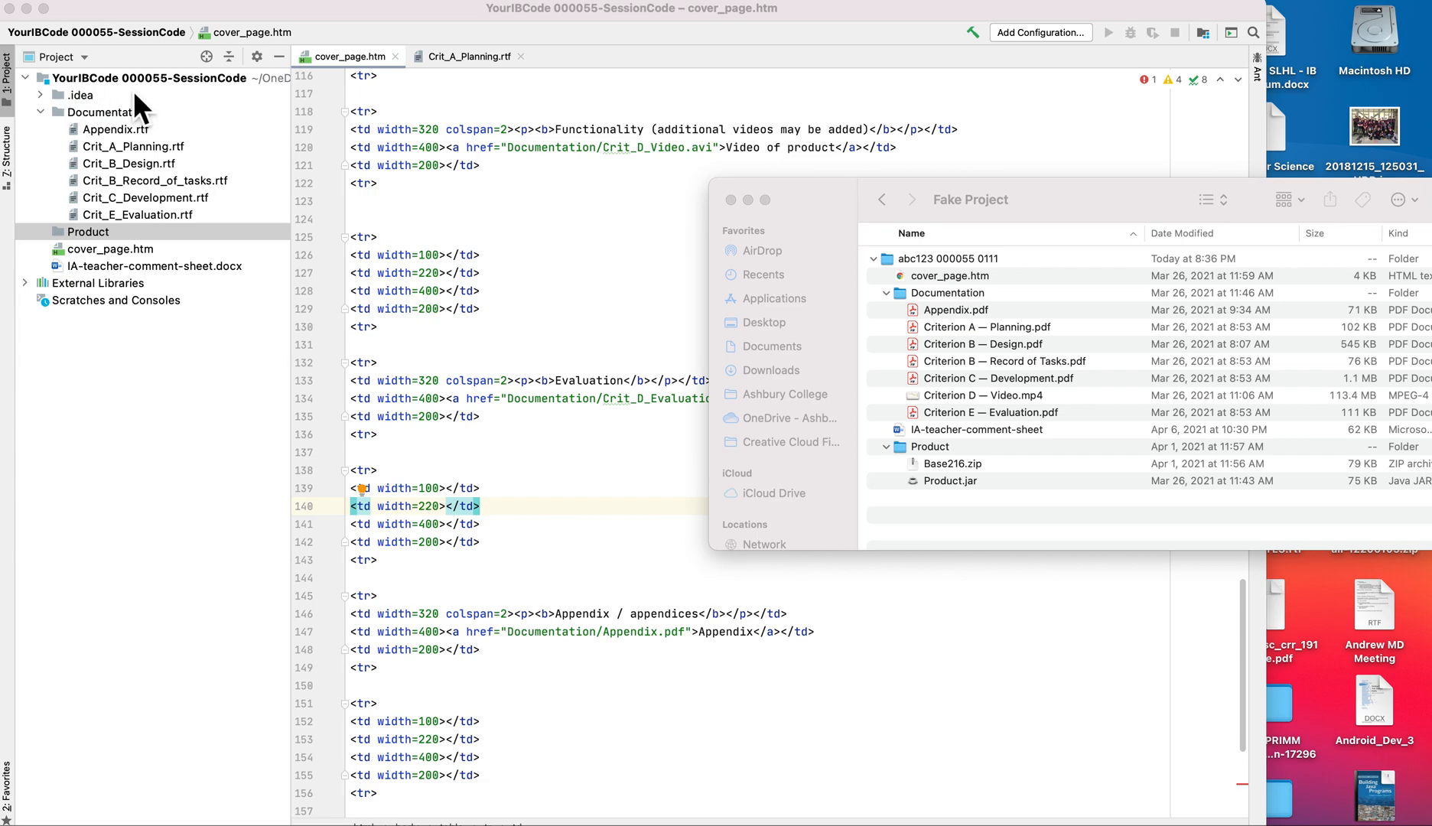
{"action": "mouse_move", "coordinate": [246, 107]}
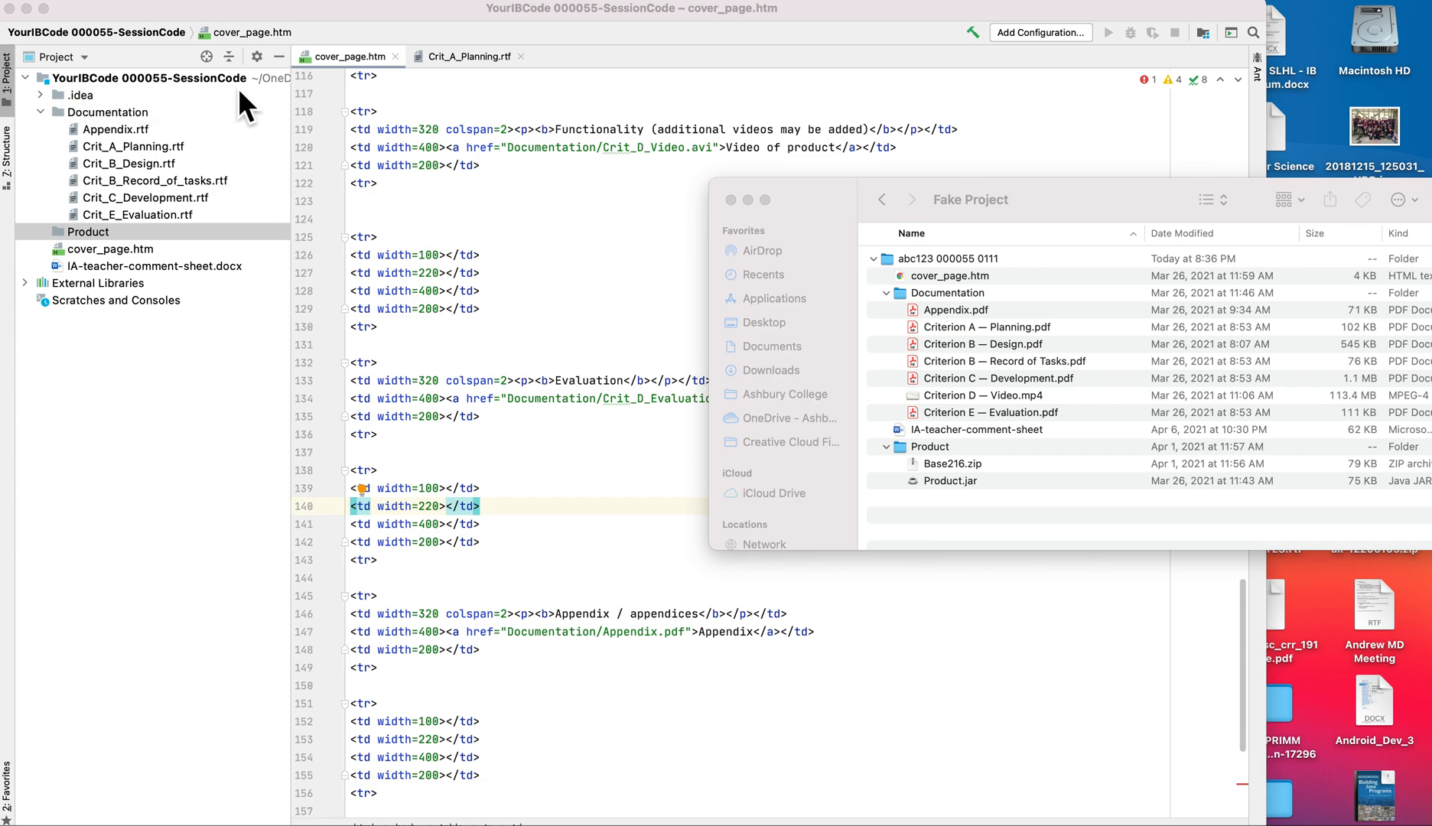
{"action": "mouse_move", "coordinate": [597, 256]}
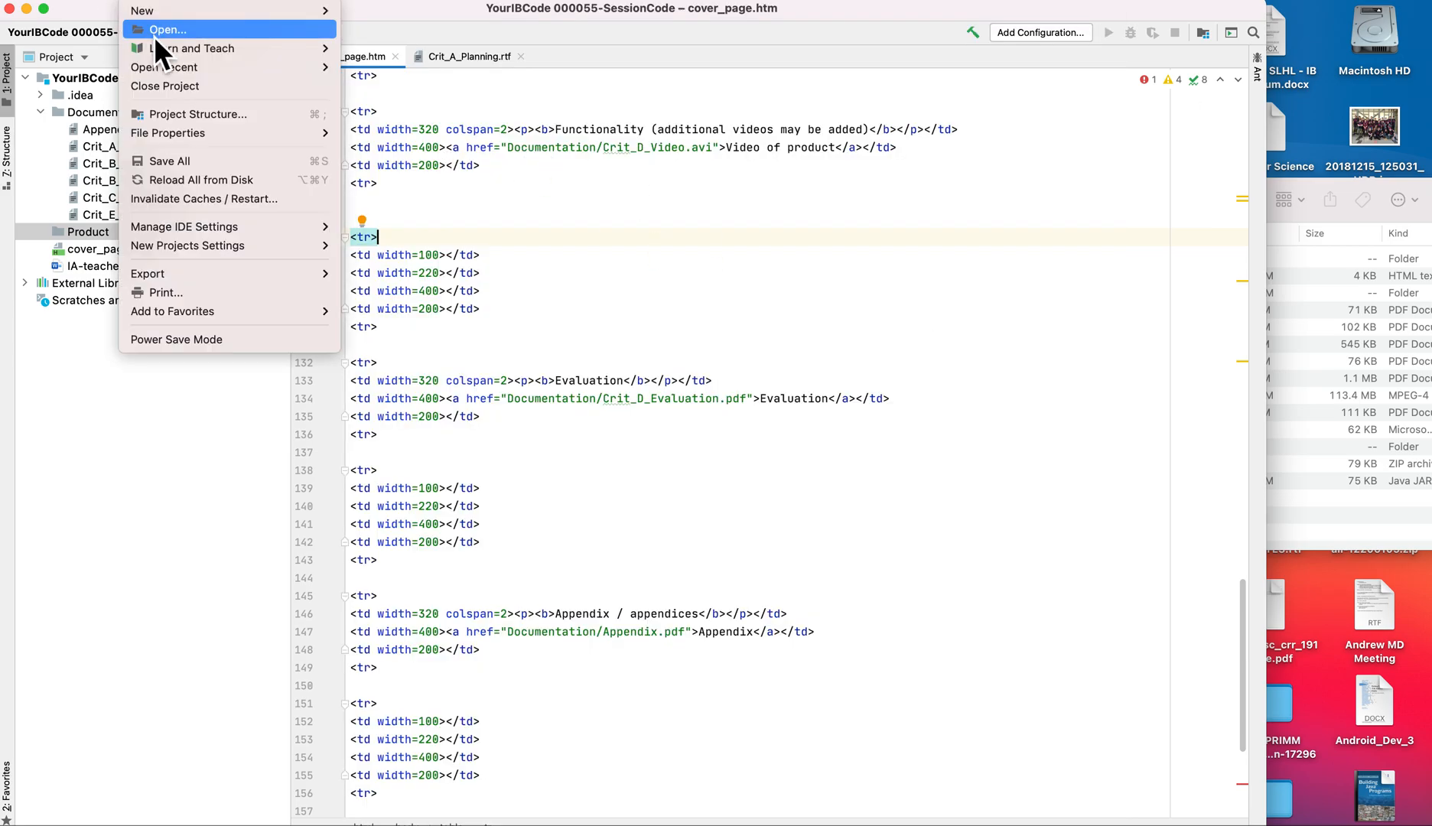
{"action": "mouse_move", "coordinate": [169, 51]}
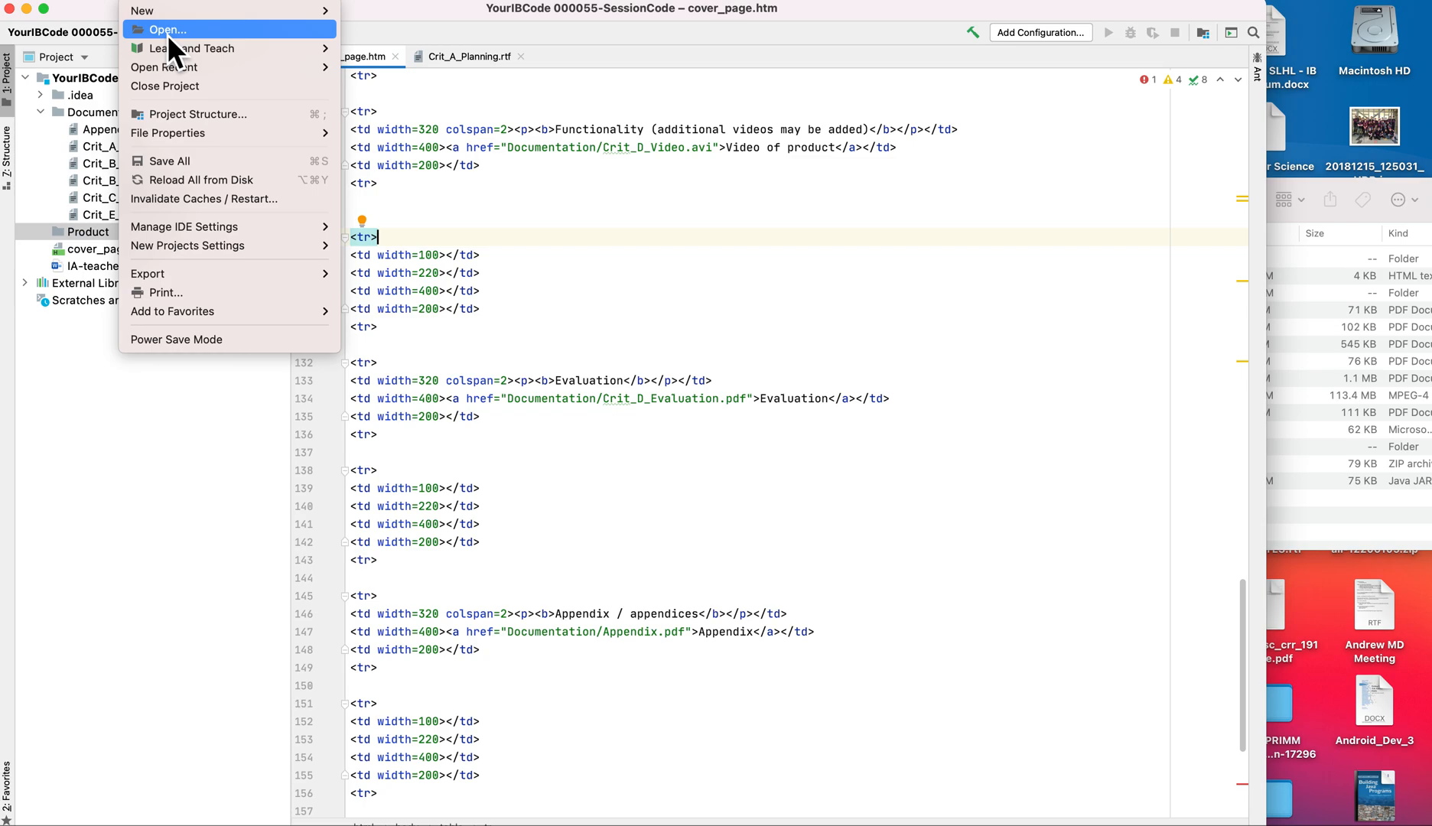
{"action": "mouse_move", "coordinate": [64, 398]}
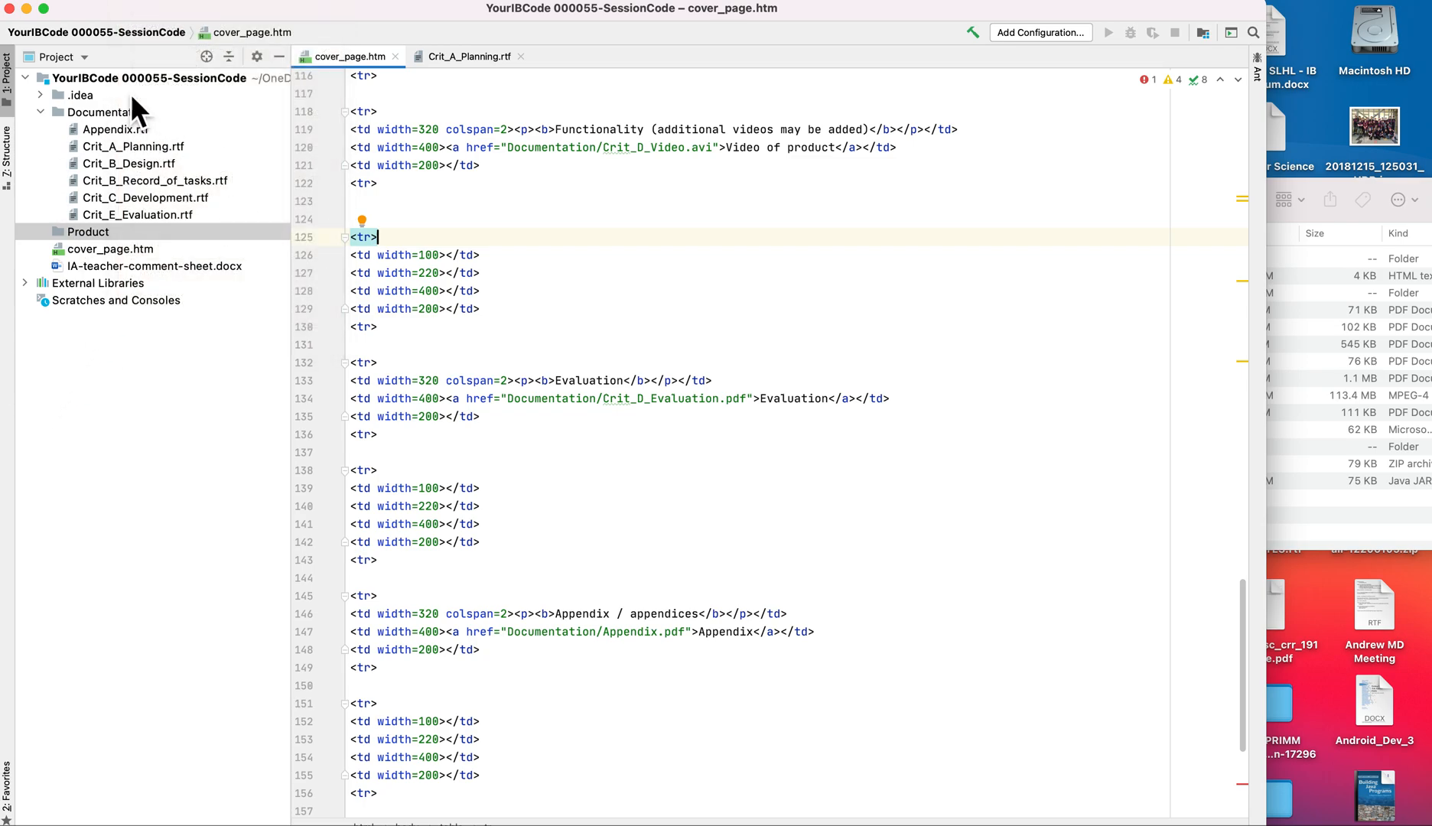
- Rename the root module via Refactor > Rename, replacing the name parts with abc123 and 0111, and confirm
{"action": "left_click", "coordinate": [149, 78]}
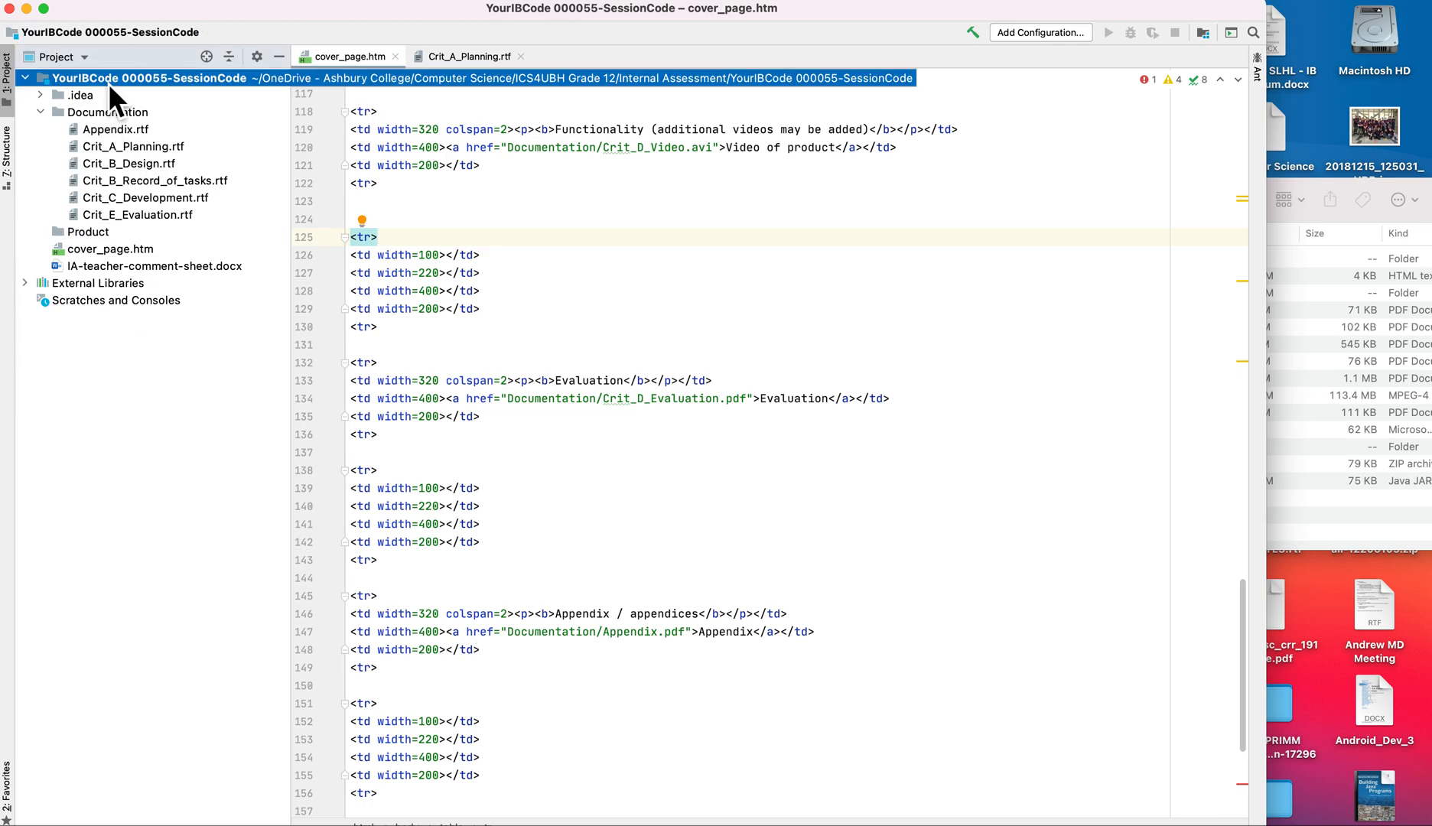
{"action": "mouse_move", "coordinate": [125, 249]}
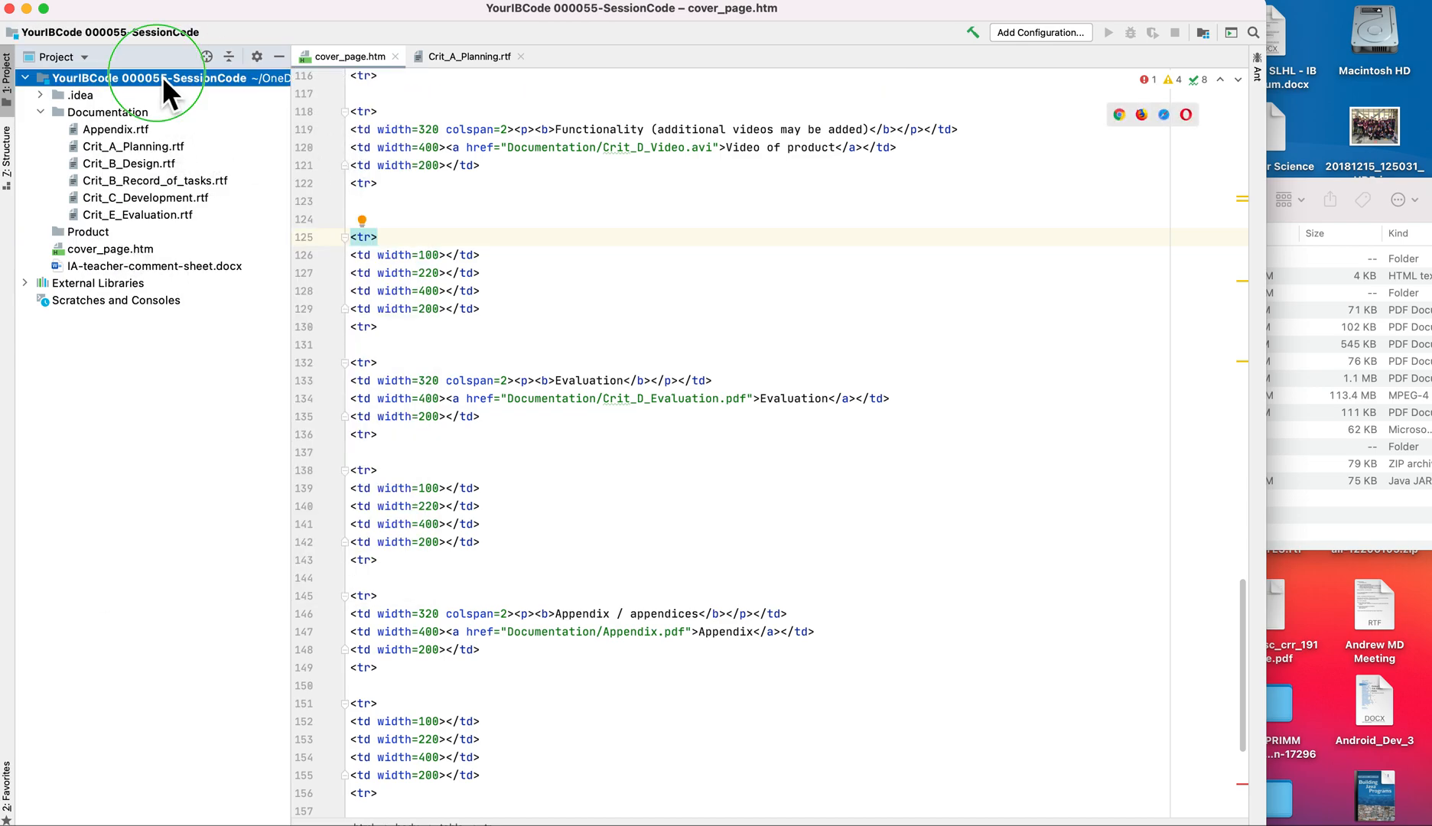
{"action": "right_click", "coordinate": [154, 78]}
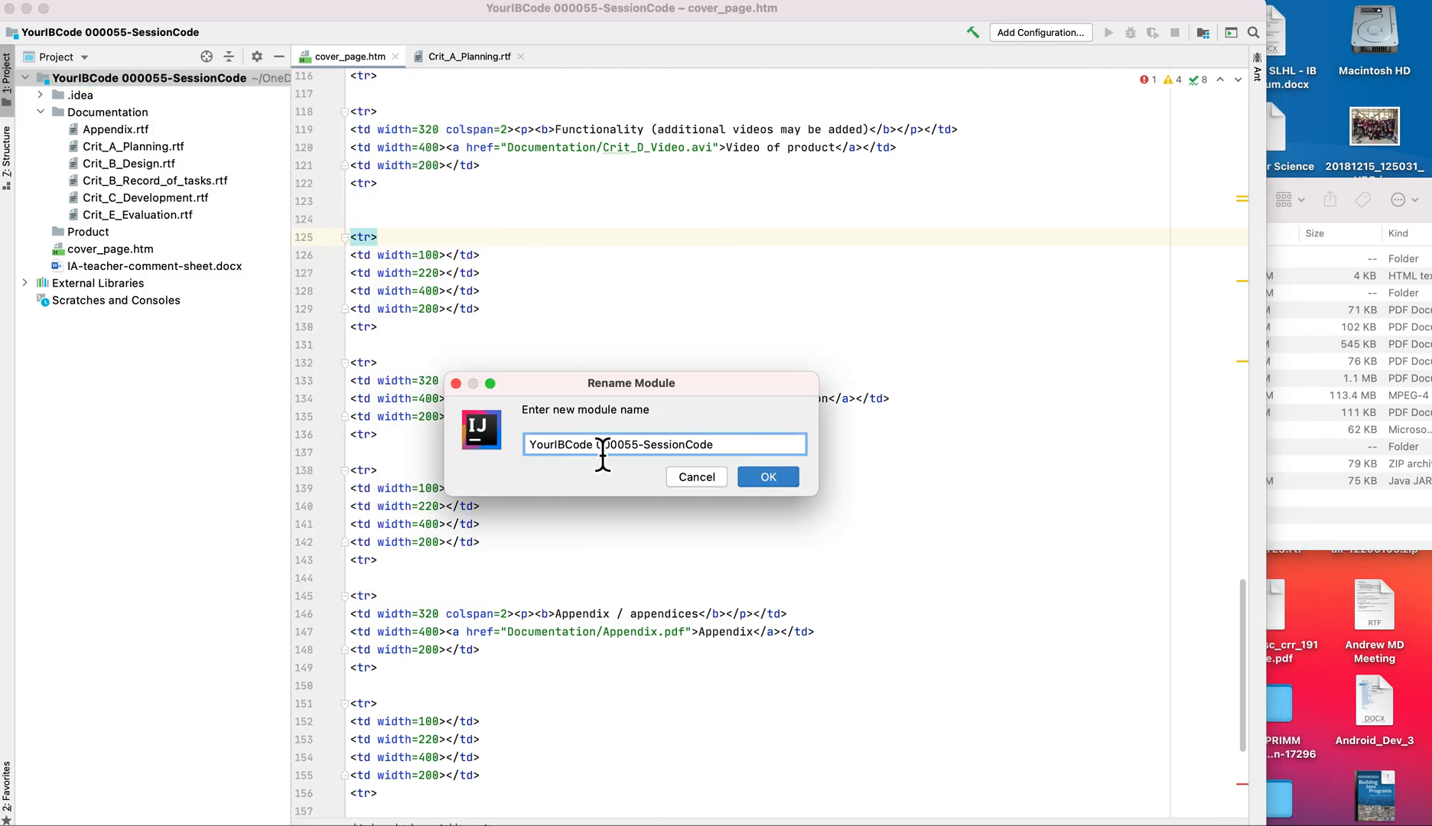
{"action": "double_click", "coordinate": [559, 445]}
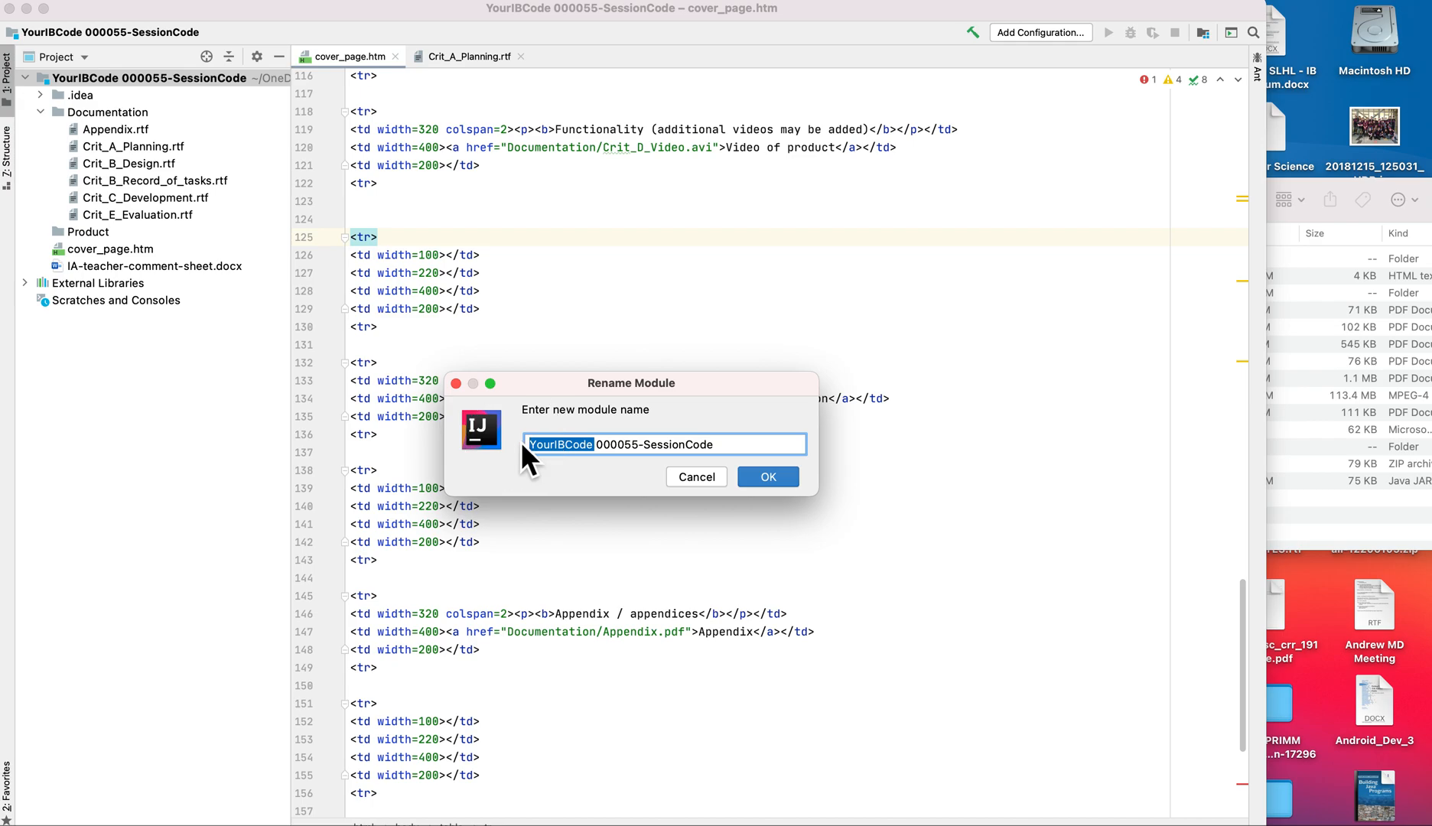
{"action": "type", "text": "abc"}
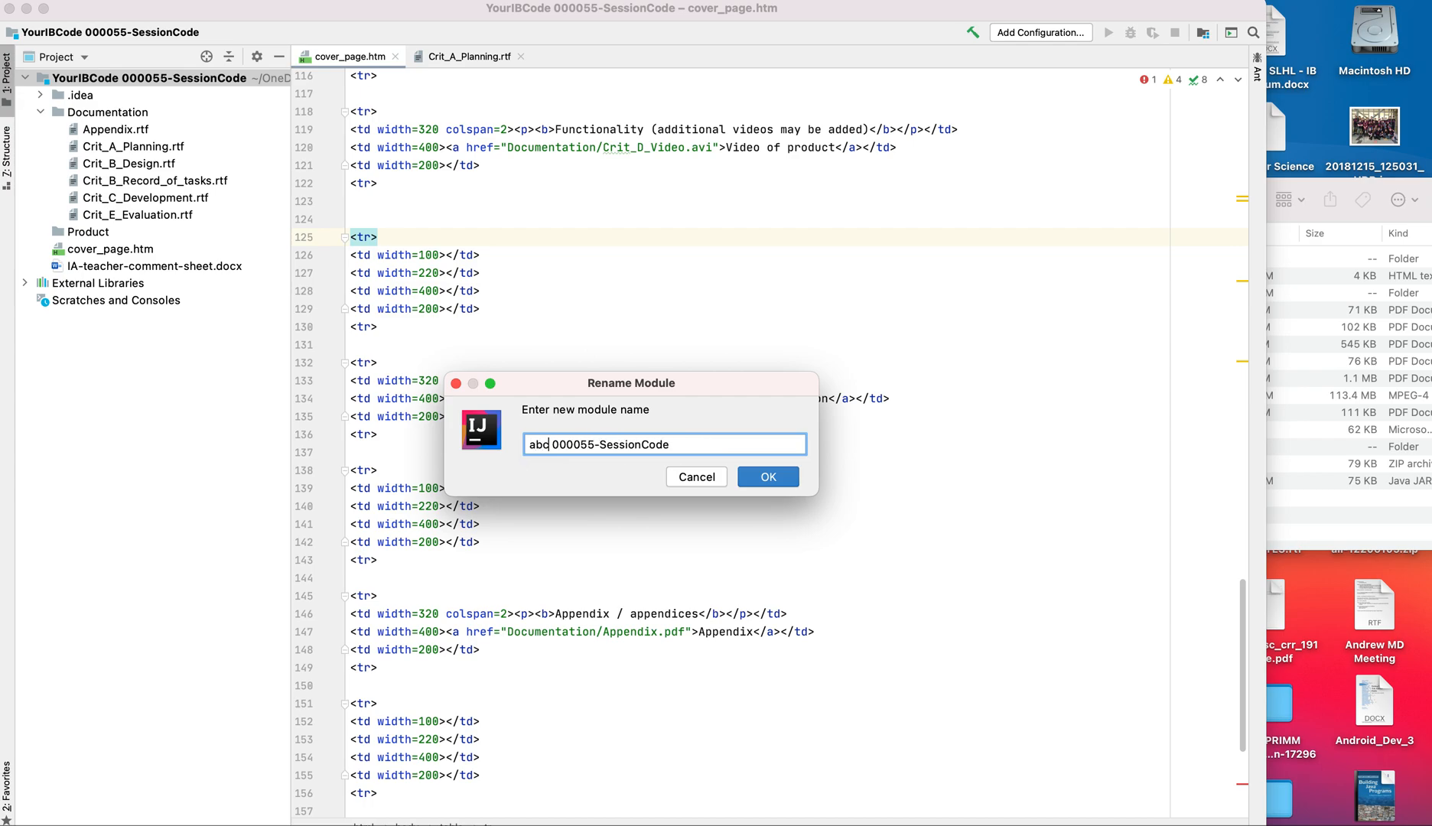
{"action": "type", "text": "123"}
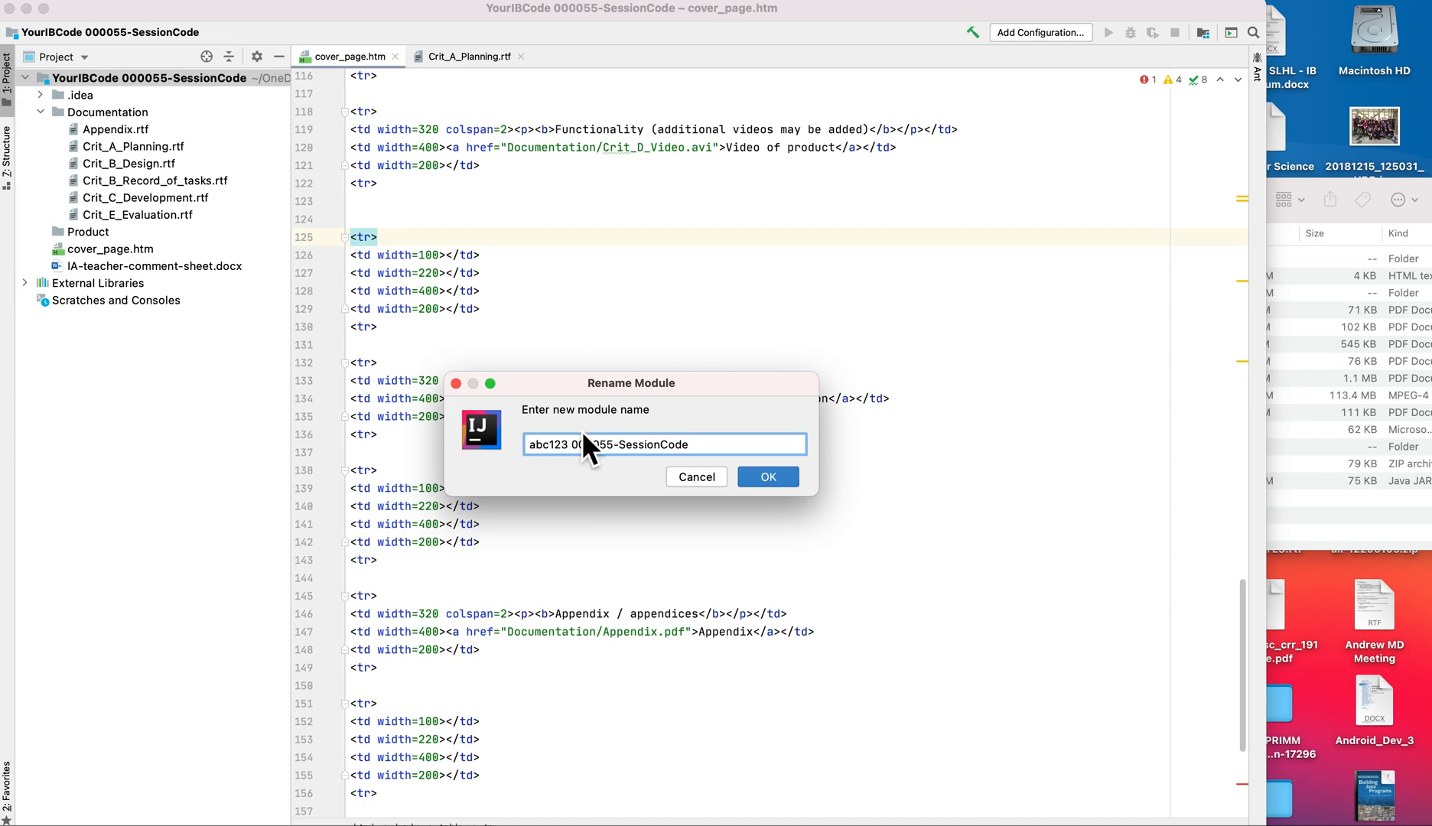
{"action": "double_click", "coordinate": [632, 445]}
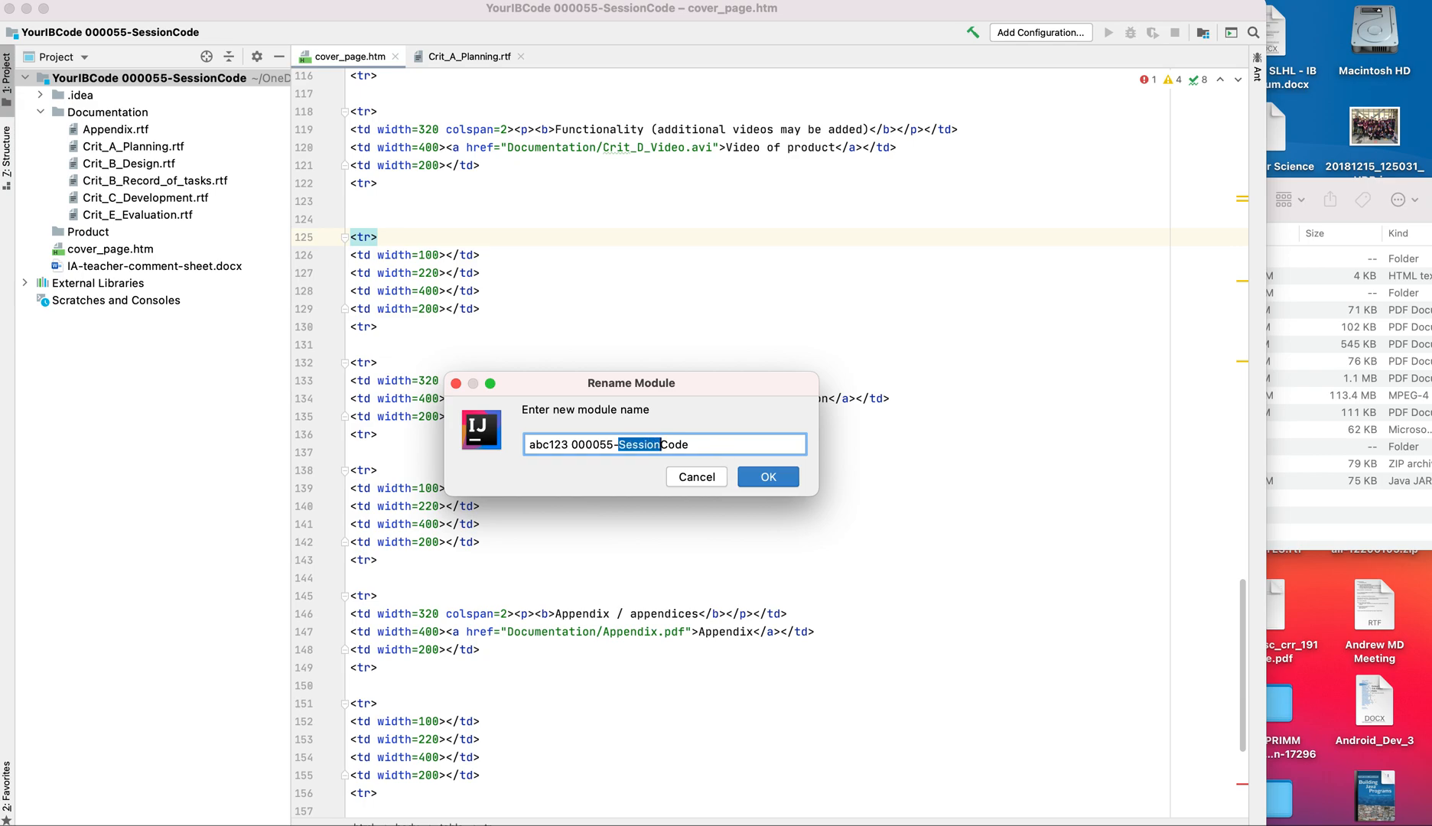
{"action": "type", "text": "011"}
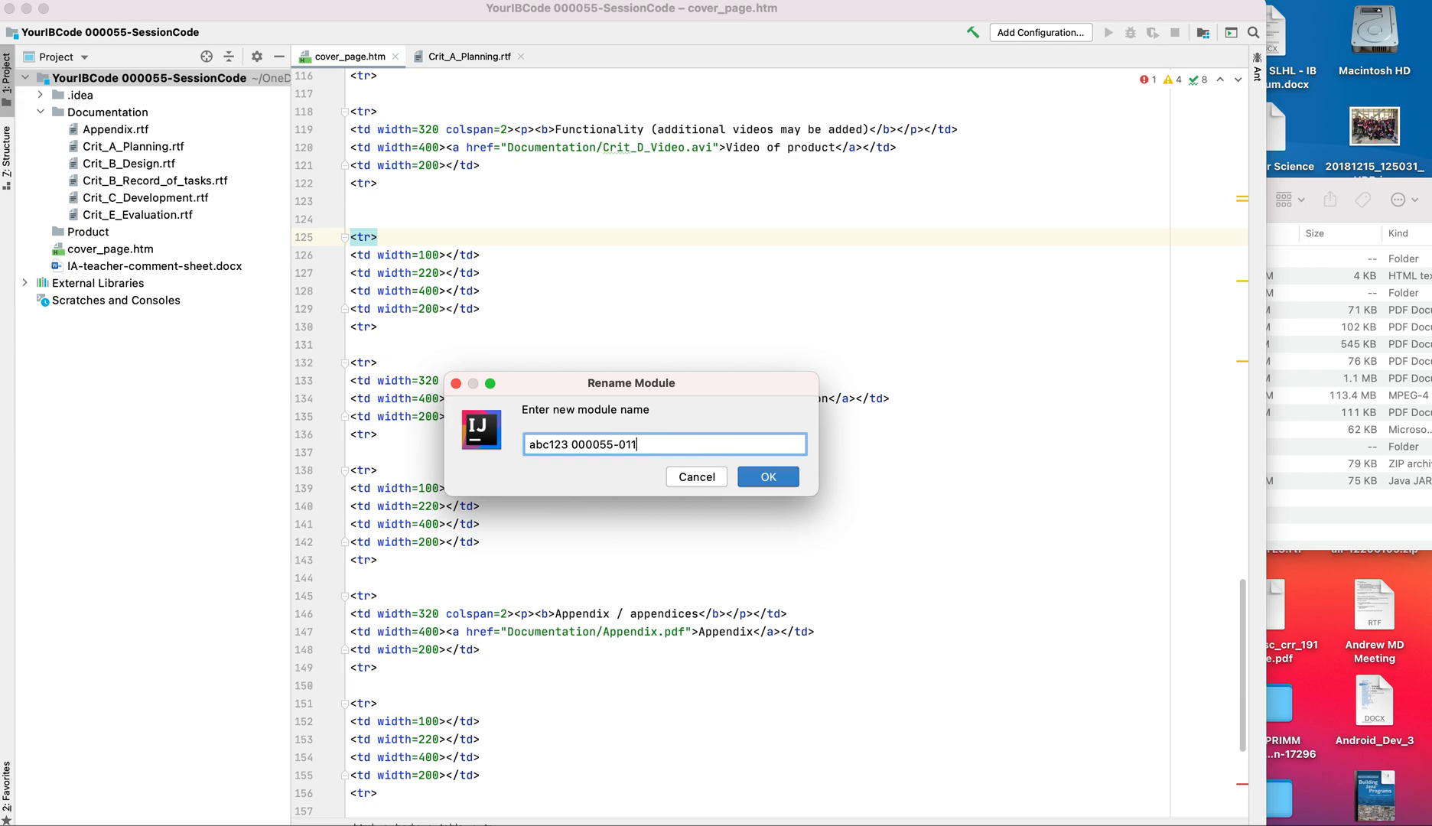
{"action": "type", "text": "1"}
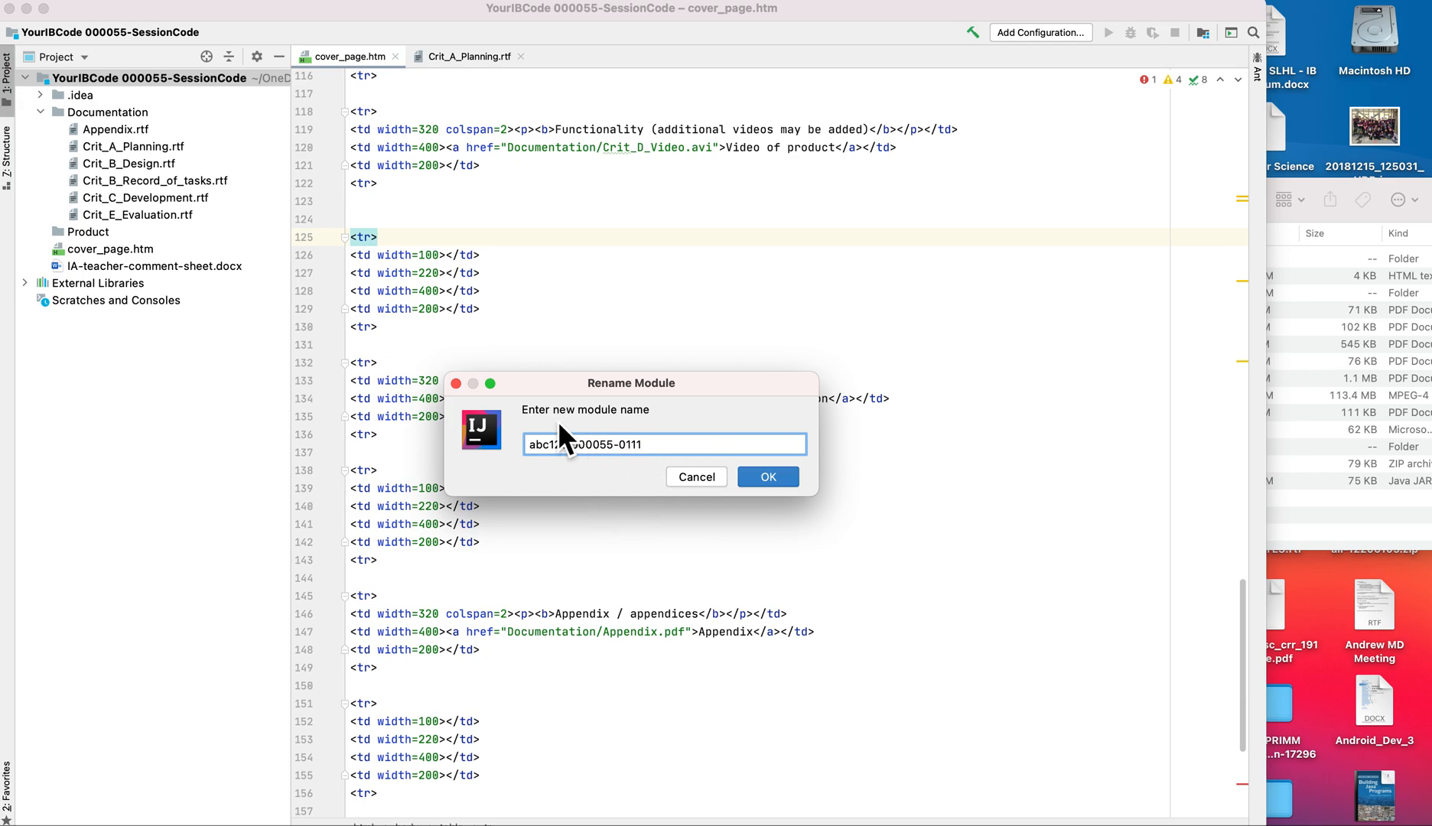
{"action": "left_click", "coordinate": [766, 476]}
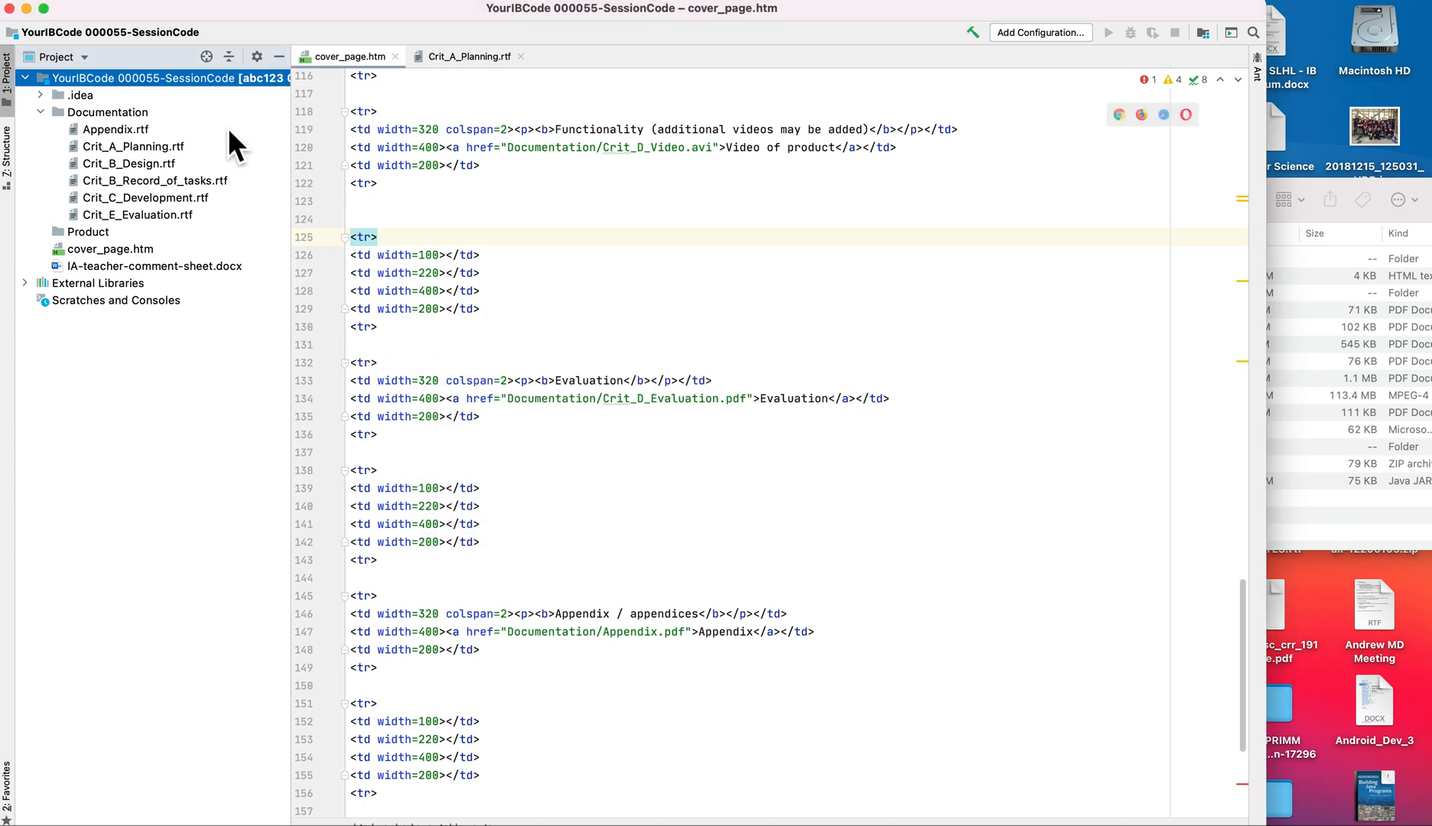
- Reveal the renamed module's project folder in Finder and bring up its folder actions
{"action": "left_click", "coordinate": [147, 78]}
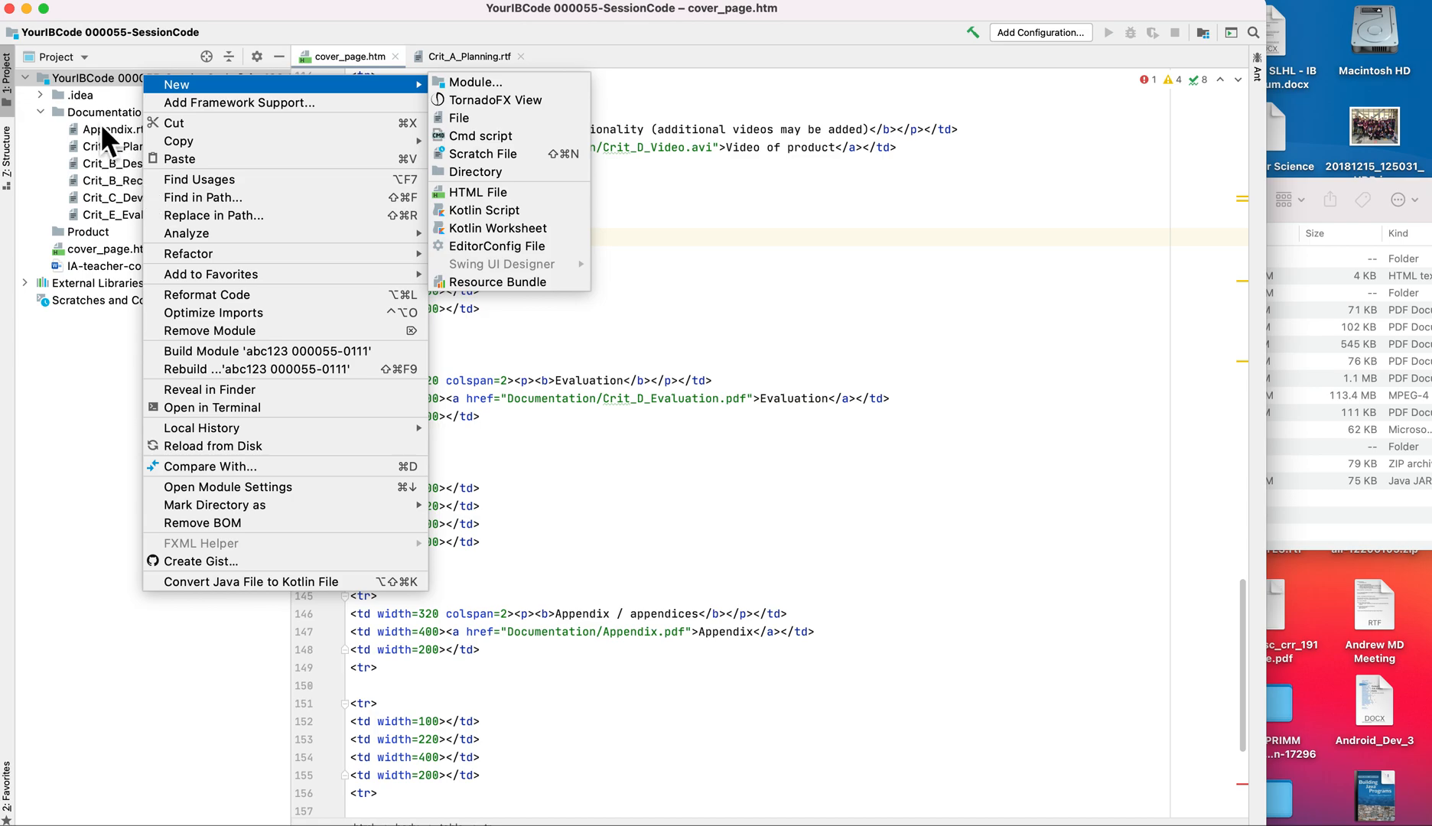
{"action": "mouse_move", "coordinate": [252, 315]}
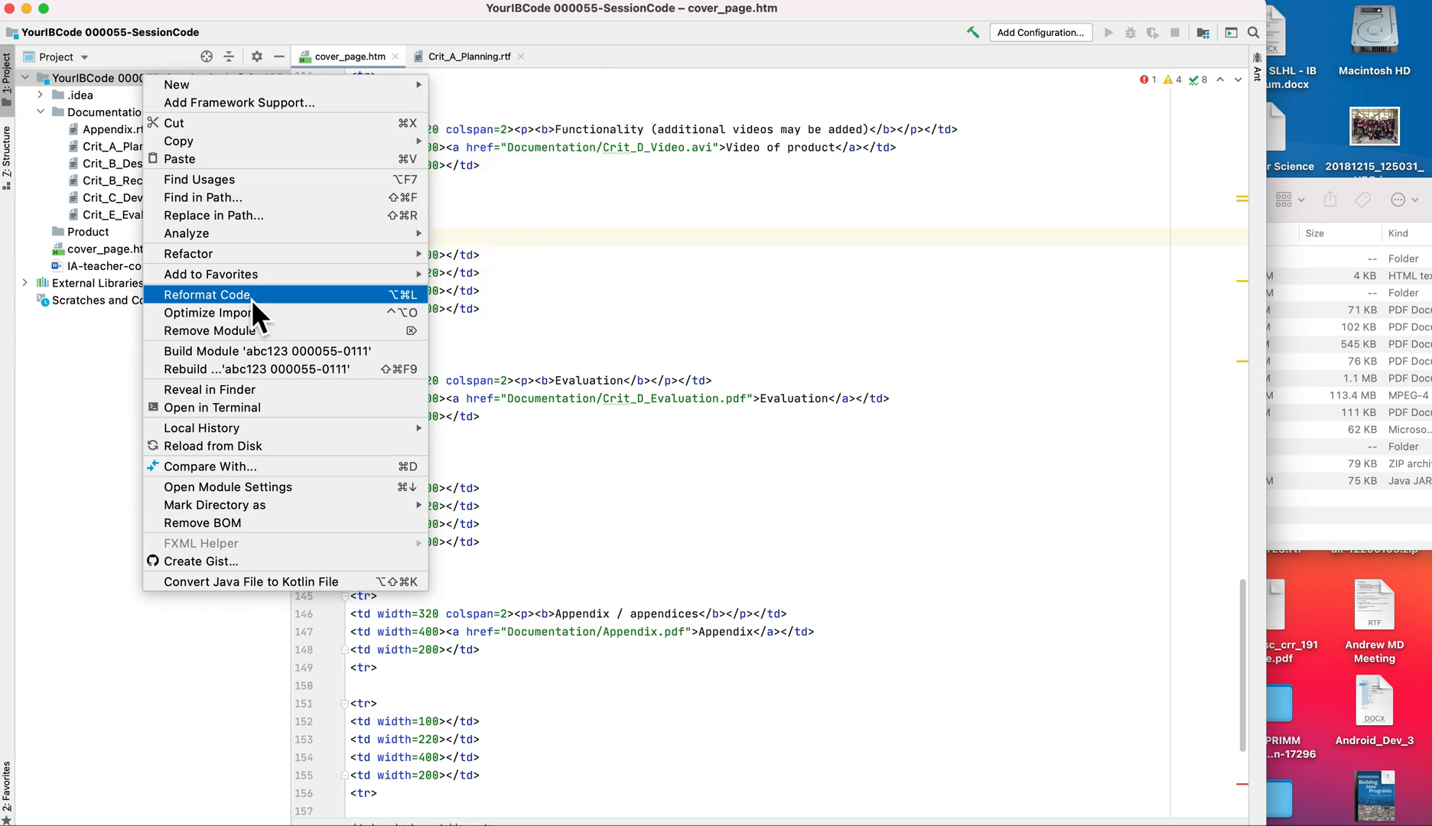
{"action": "mouse_move", "coordinate": [228, 368]}
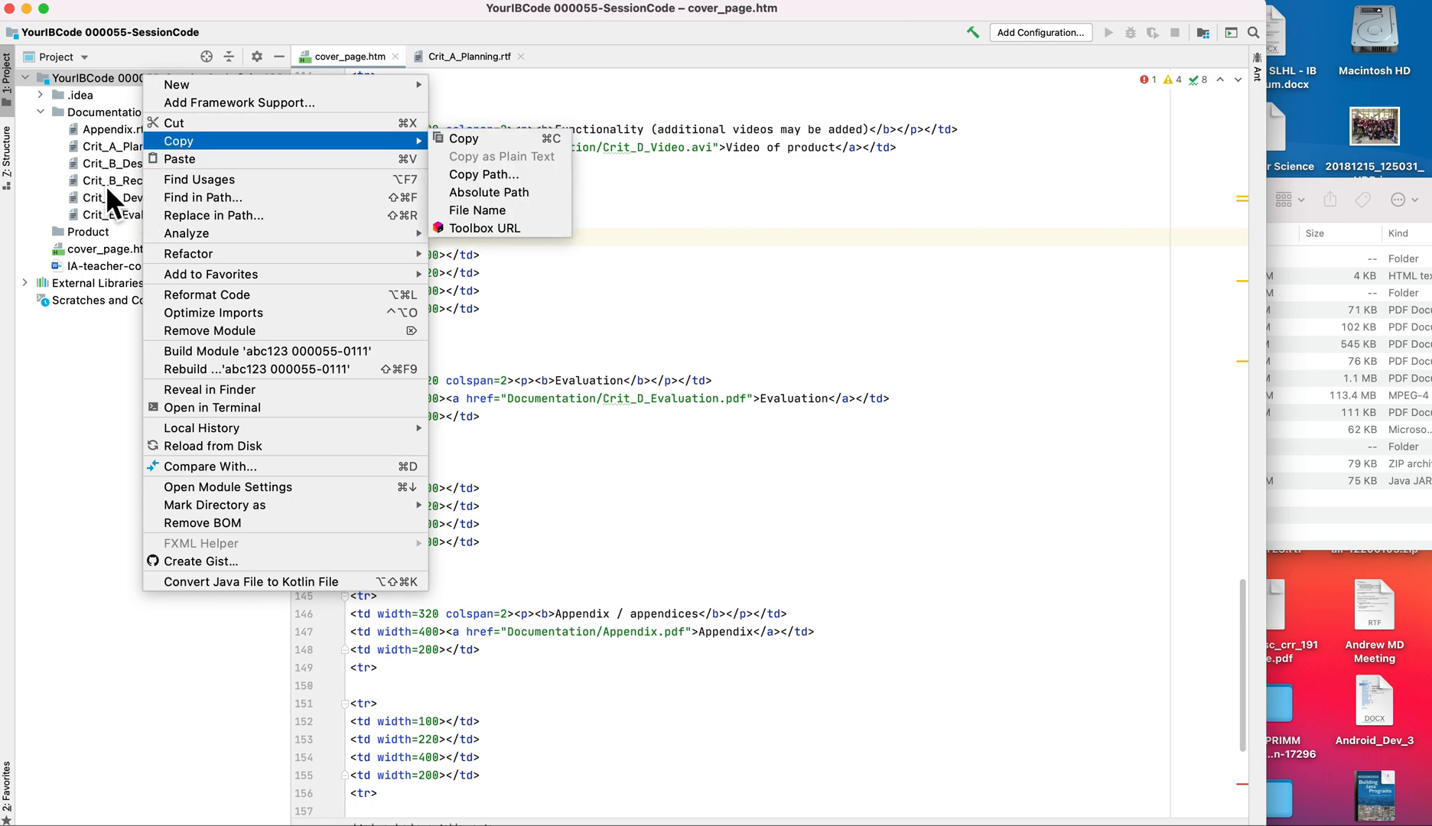
{"action": "mouse_move", "coordinate": [209, 389]}
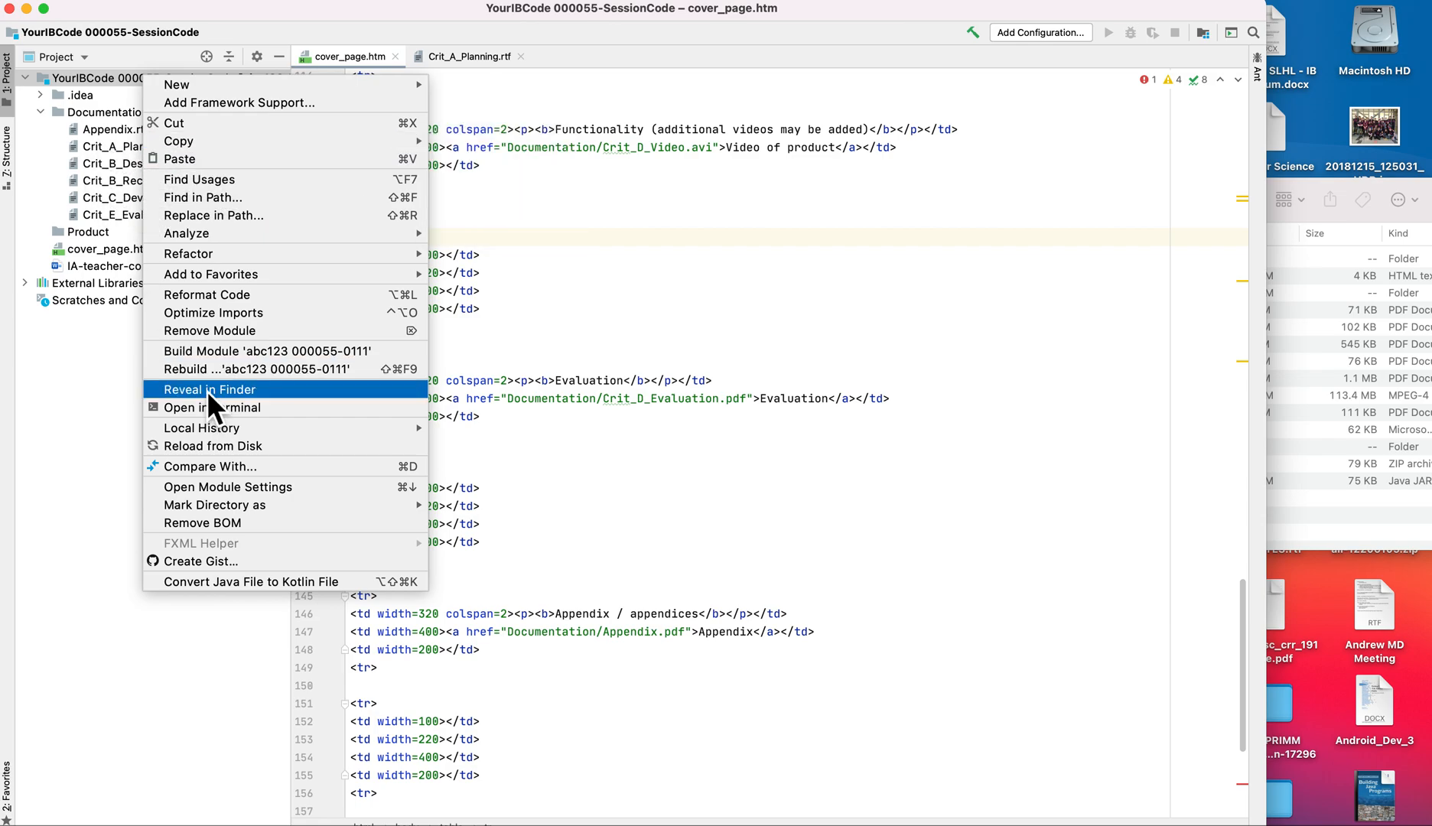
{"action": "left_click", "coordinate": [209, 388]}
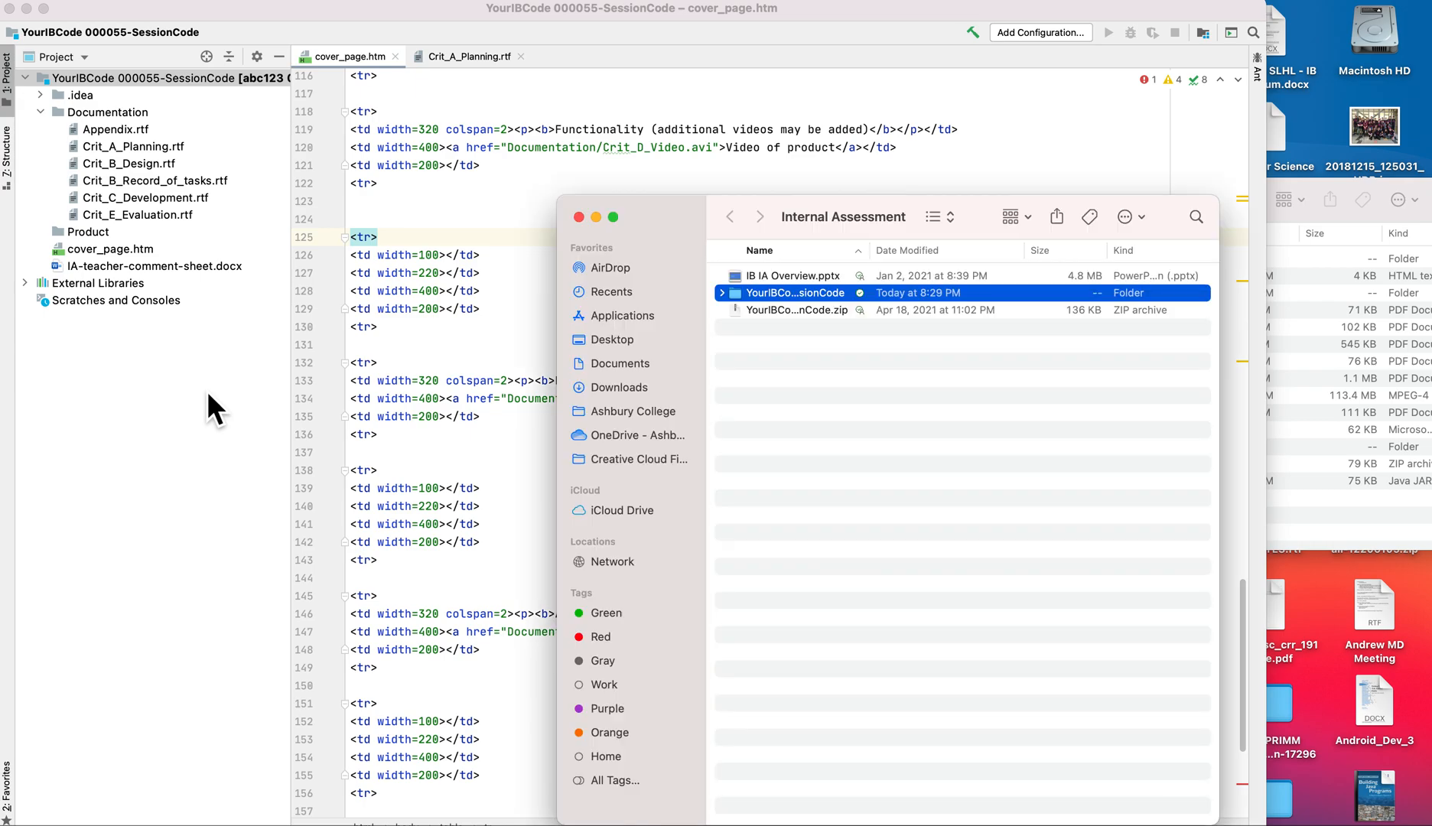
{"action": "mouse_move", "coordinate": [872, 287]}
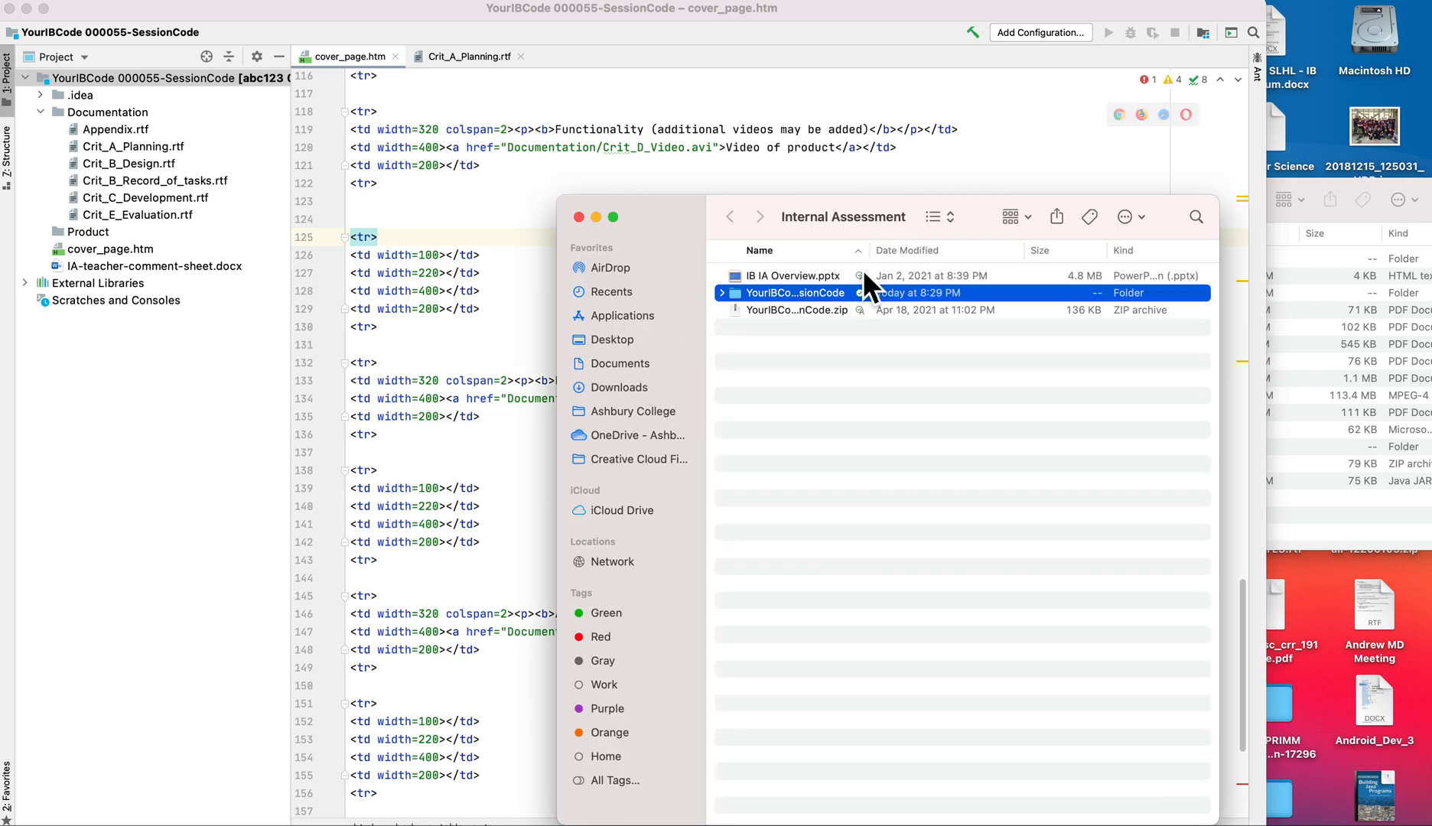
{"action": "right_click", "coordinate": [791, 292]}
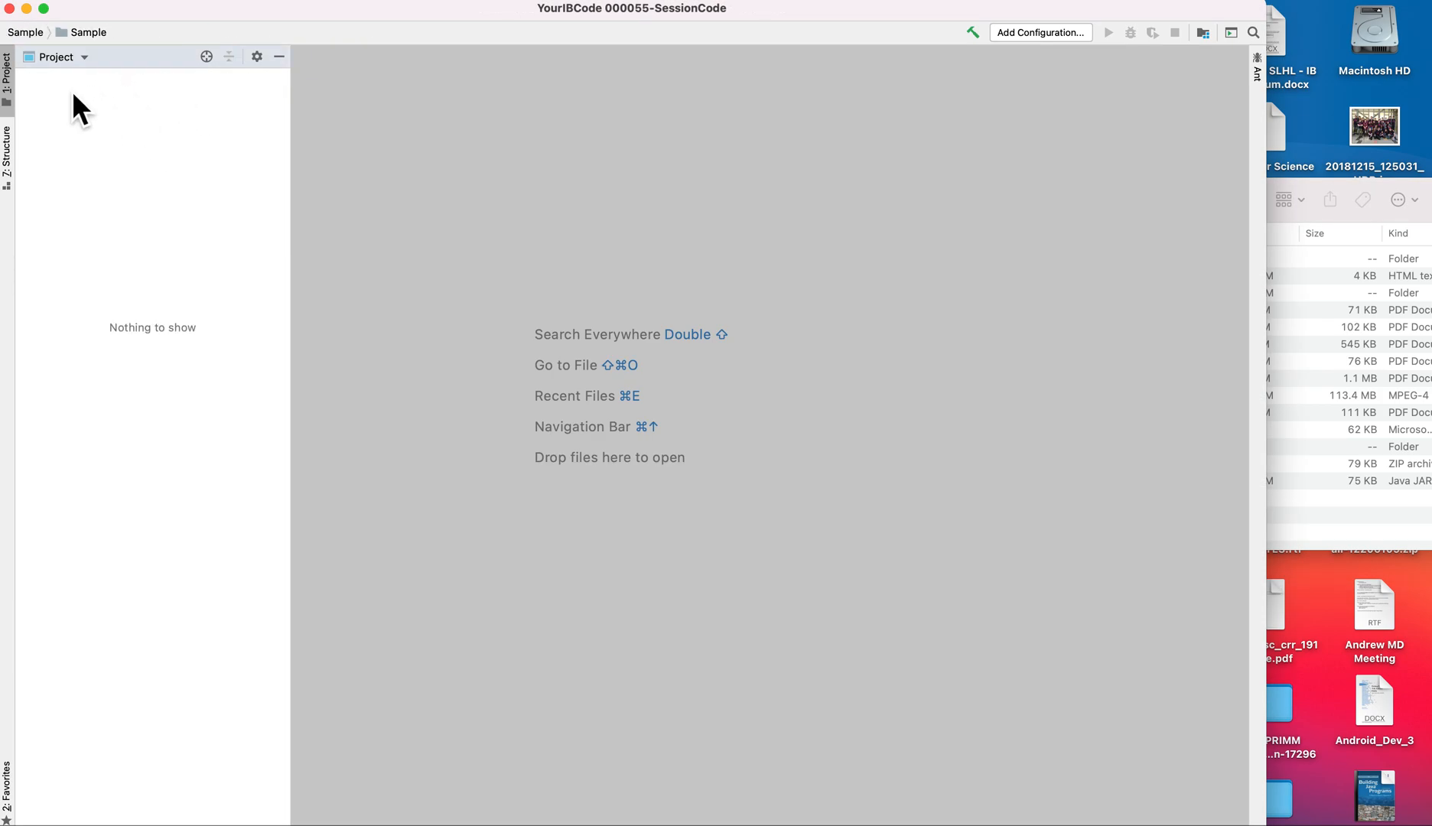
{"action": "mouse_move", "coordinate": [86, 245]}
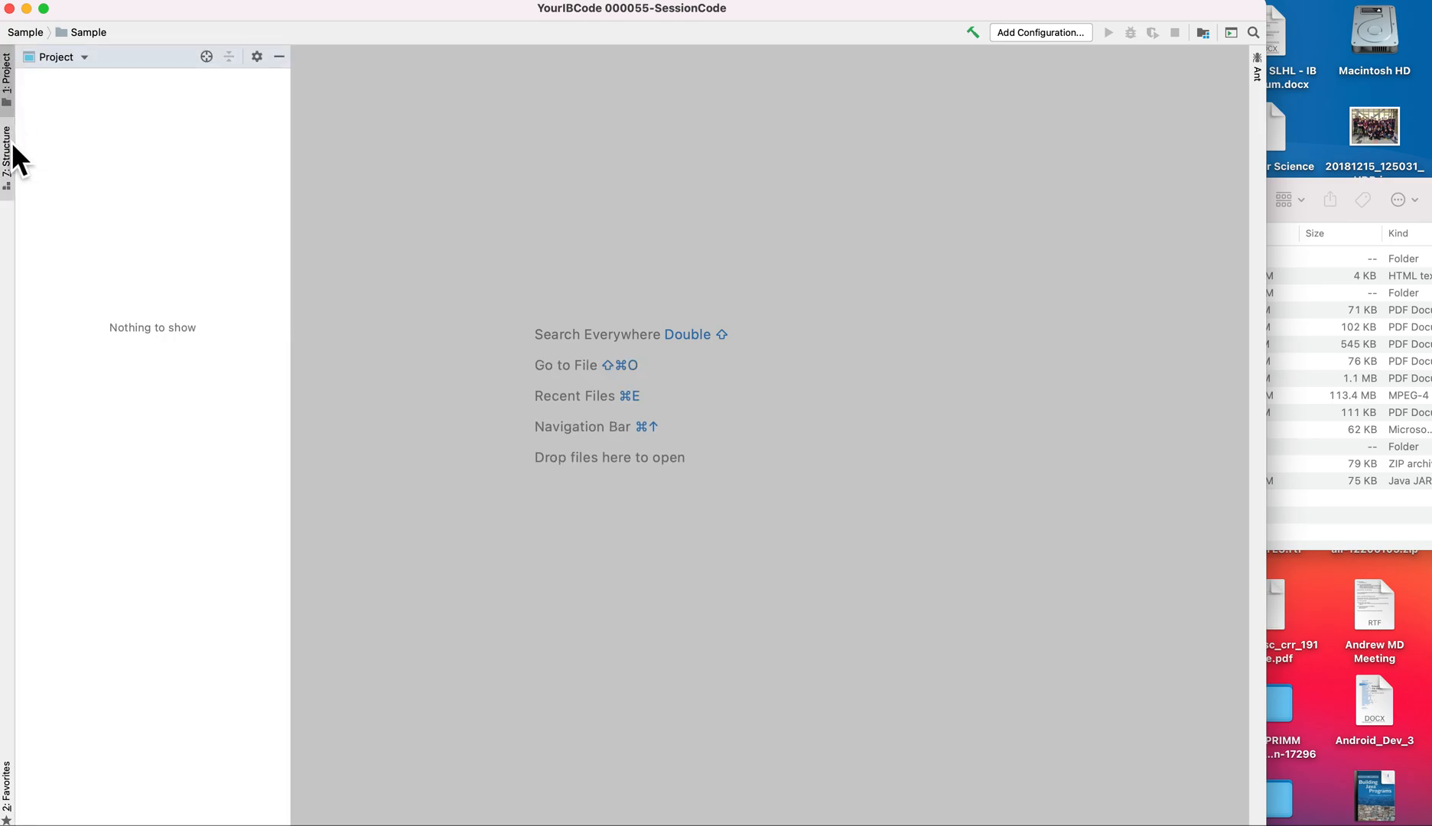
{"action": "mouse_move", "coordinate": [137, 10]}
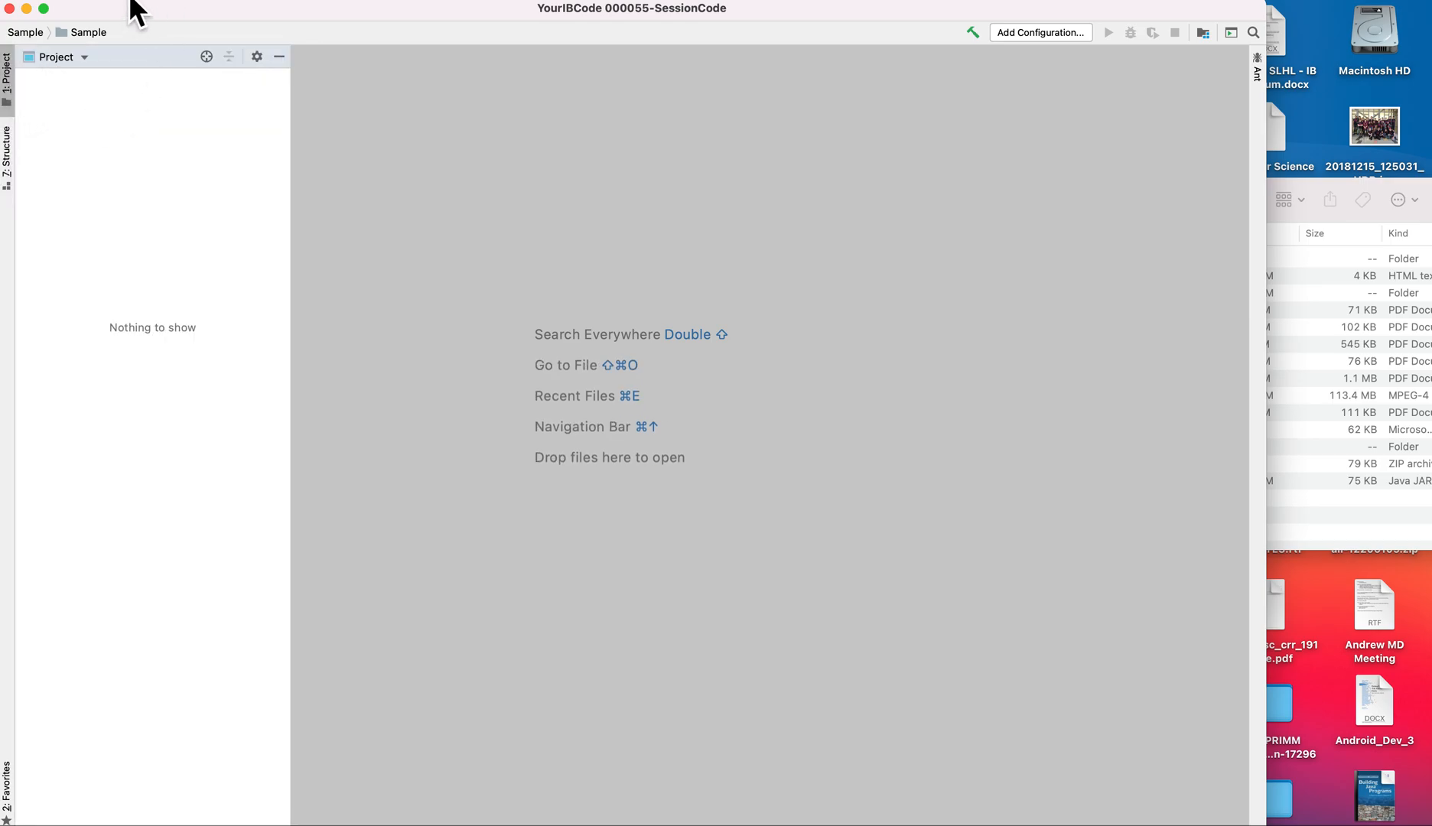
- Bring up the File menu over the empty Sample project, ready to close it
{"action": "left_click", "coordinate": [137, 9]}
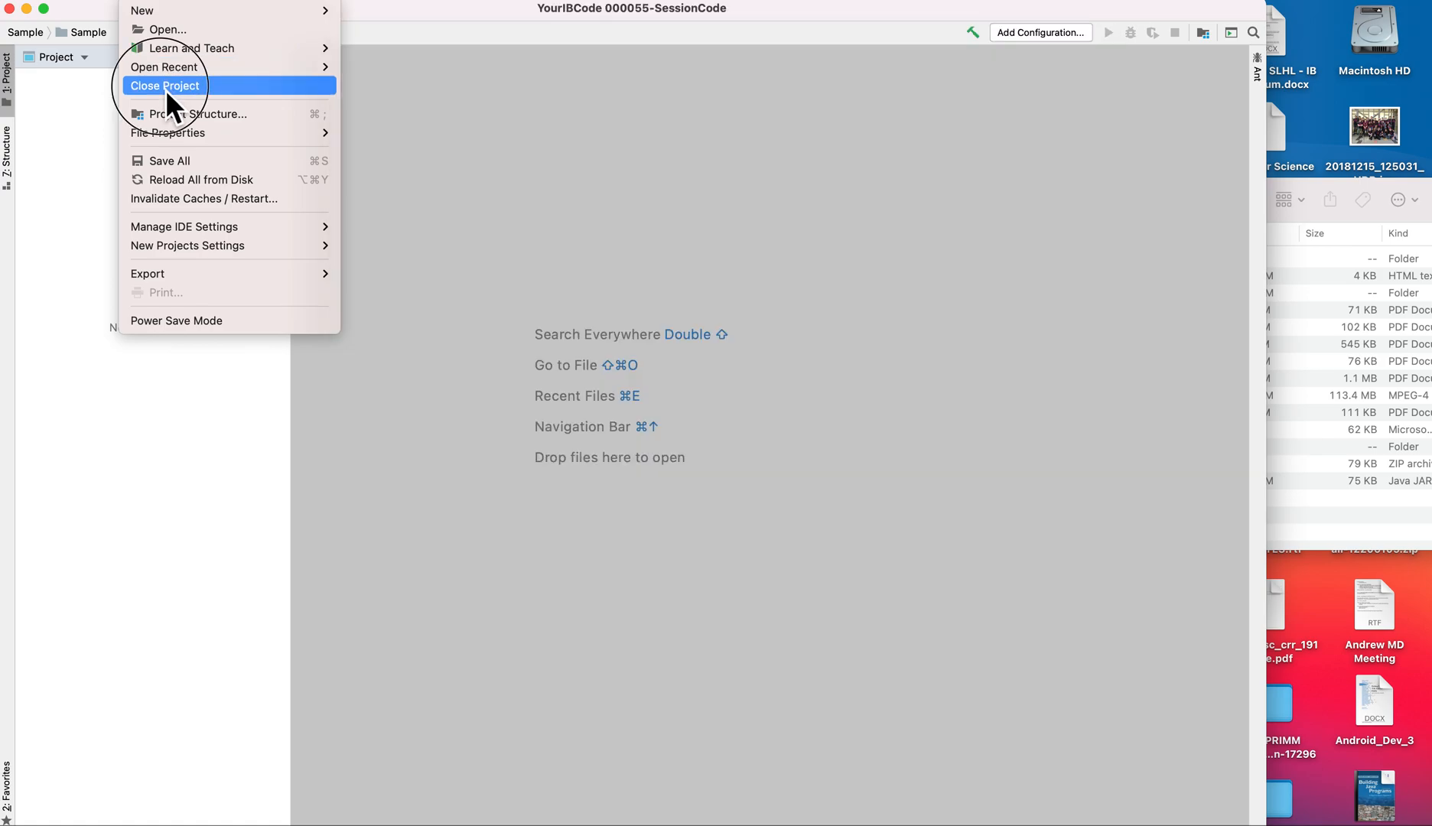
- Open the assessment project from OneDrive > Computer Science > ICS4UBH Grade 12
{"action": "left_click", "coordinate": [164, 85]}
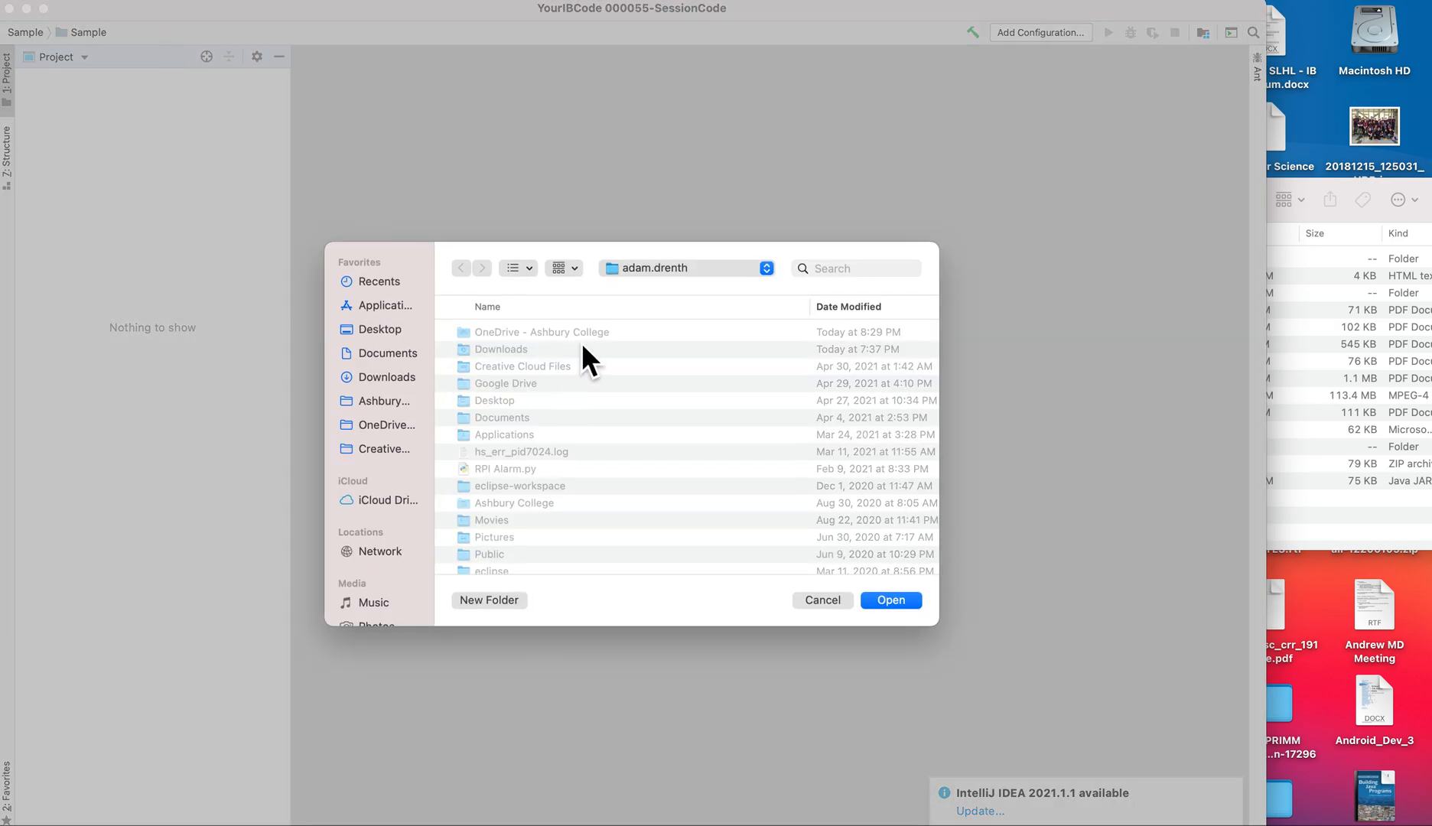
{"action": "mouse_move", "coordinate": [470, 303]}
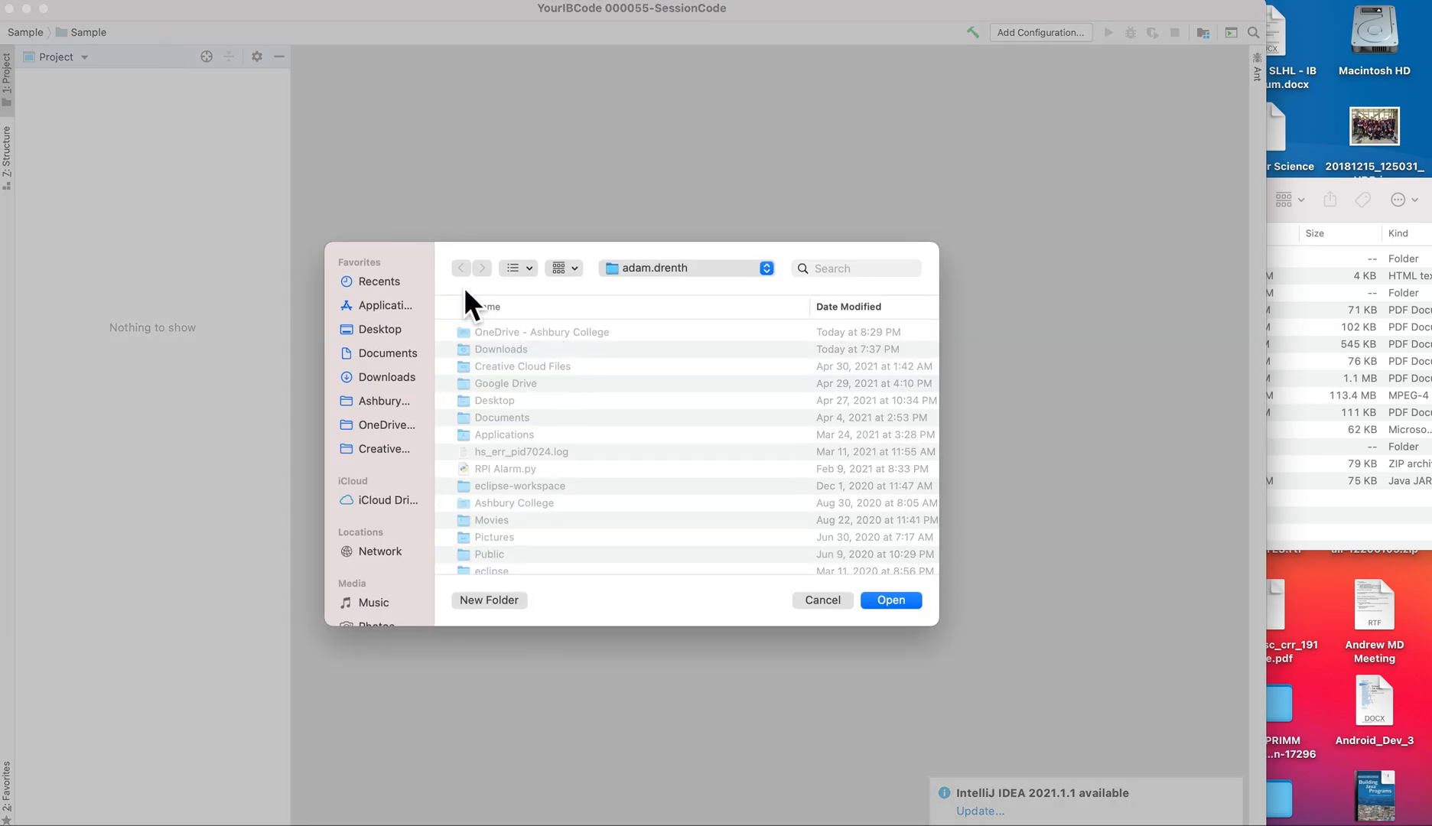
{"action": "mouse_move", "coordinate": [412, 438]}
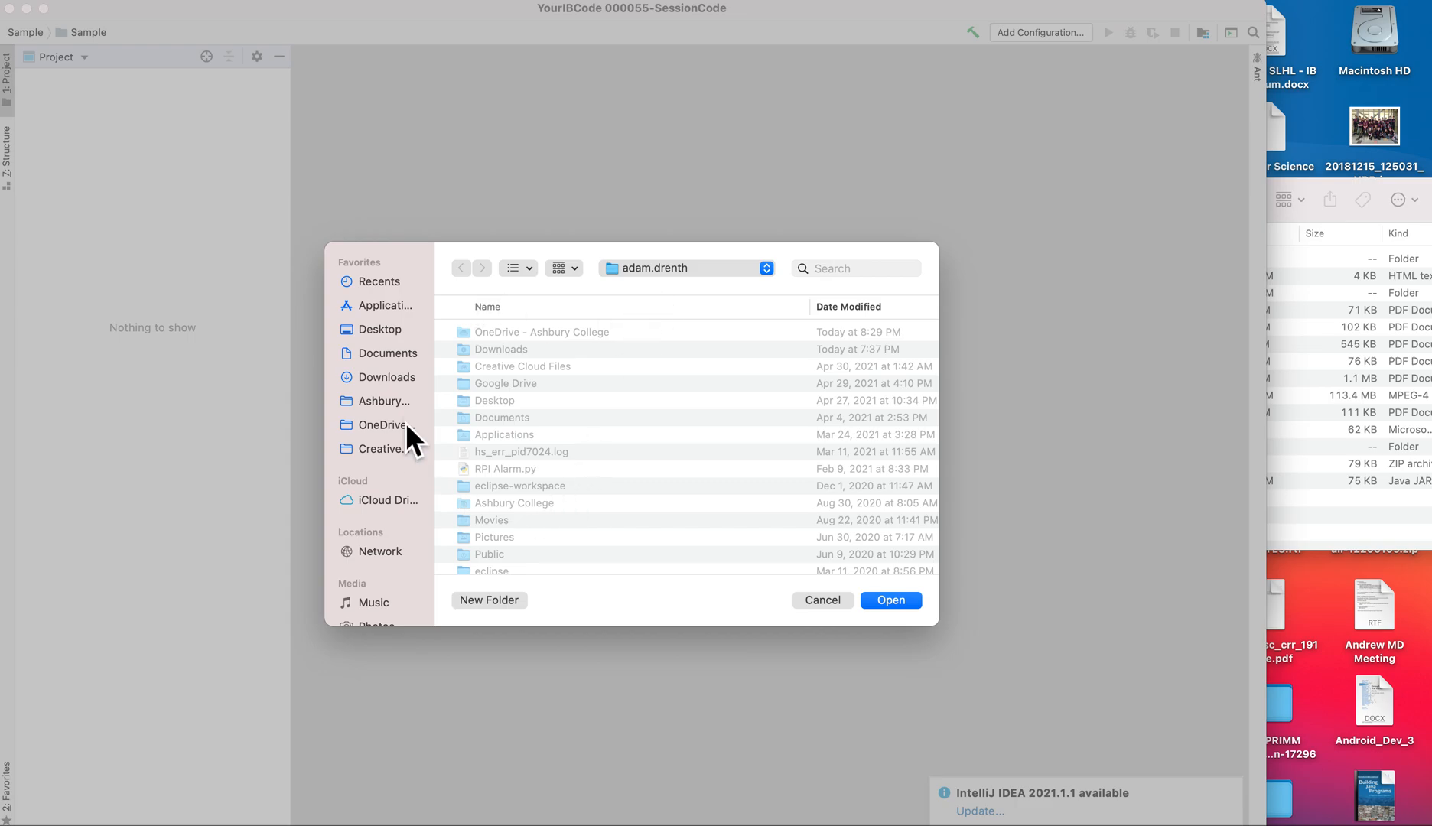
{"action": "left_click", "coordinate": [382, 424]}
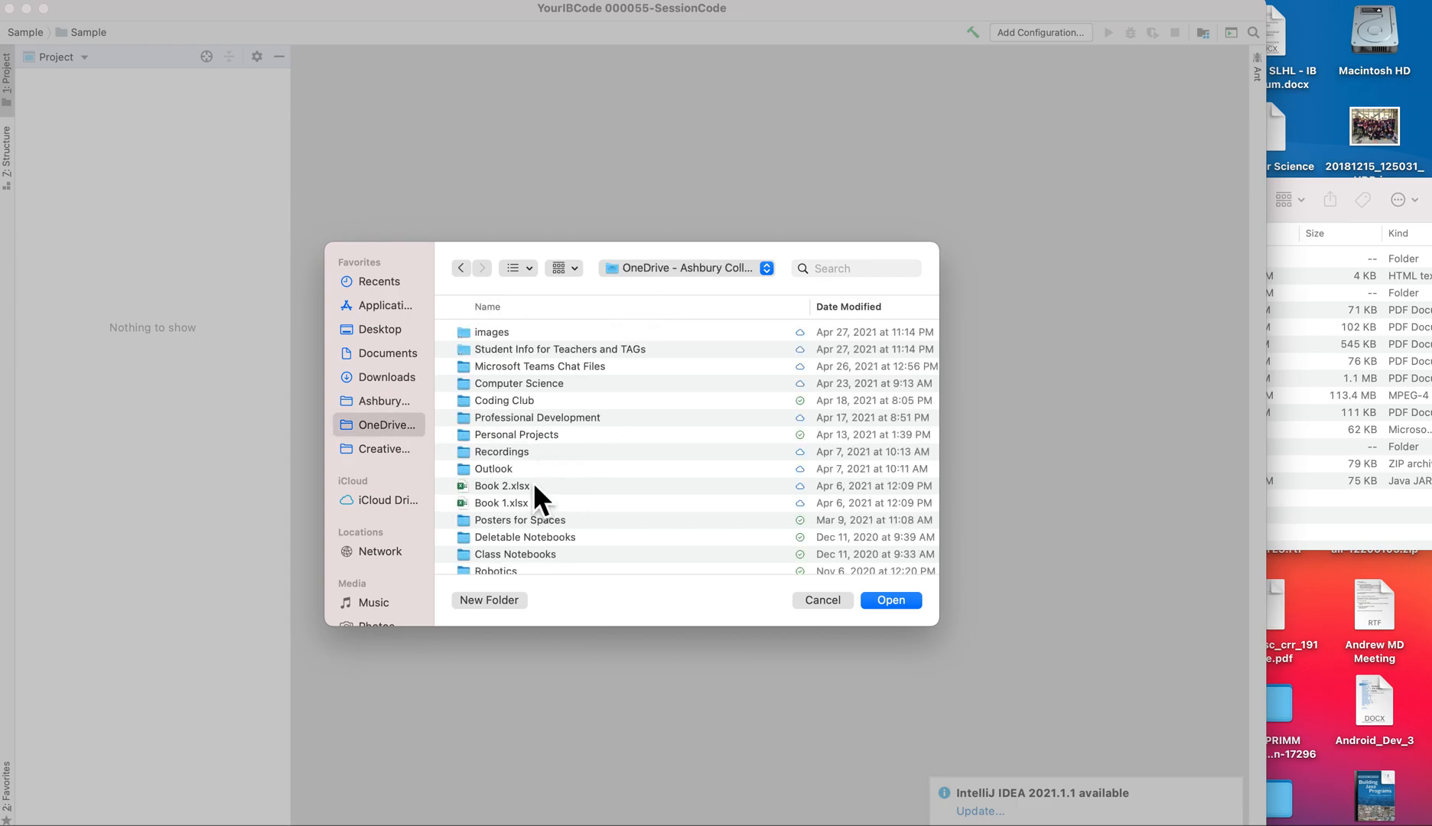
{"action": "double_click", "coordinate": [517, 383]}
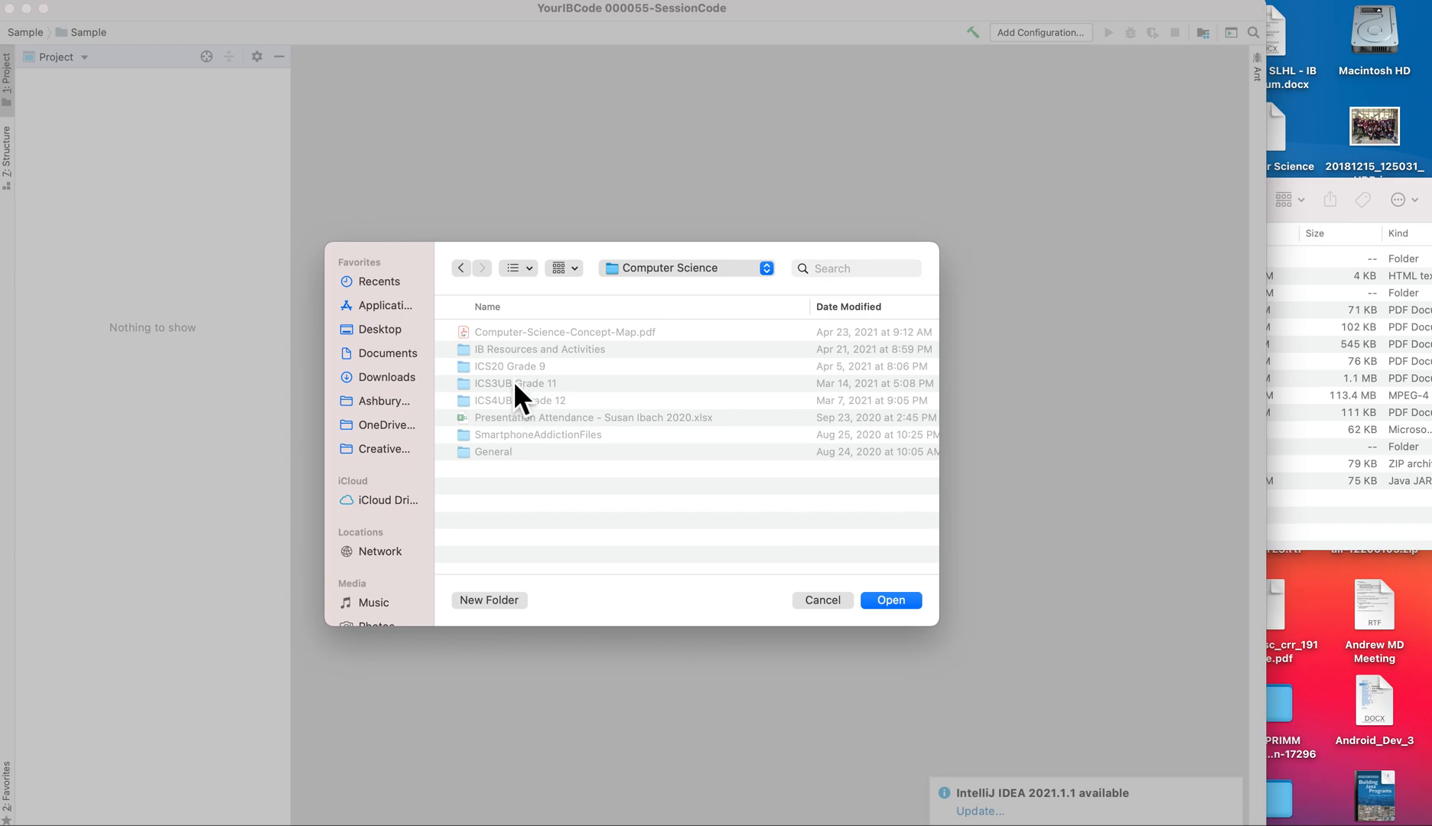
{"action": "double_click", "coordinate": [525, 400]}
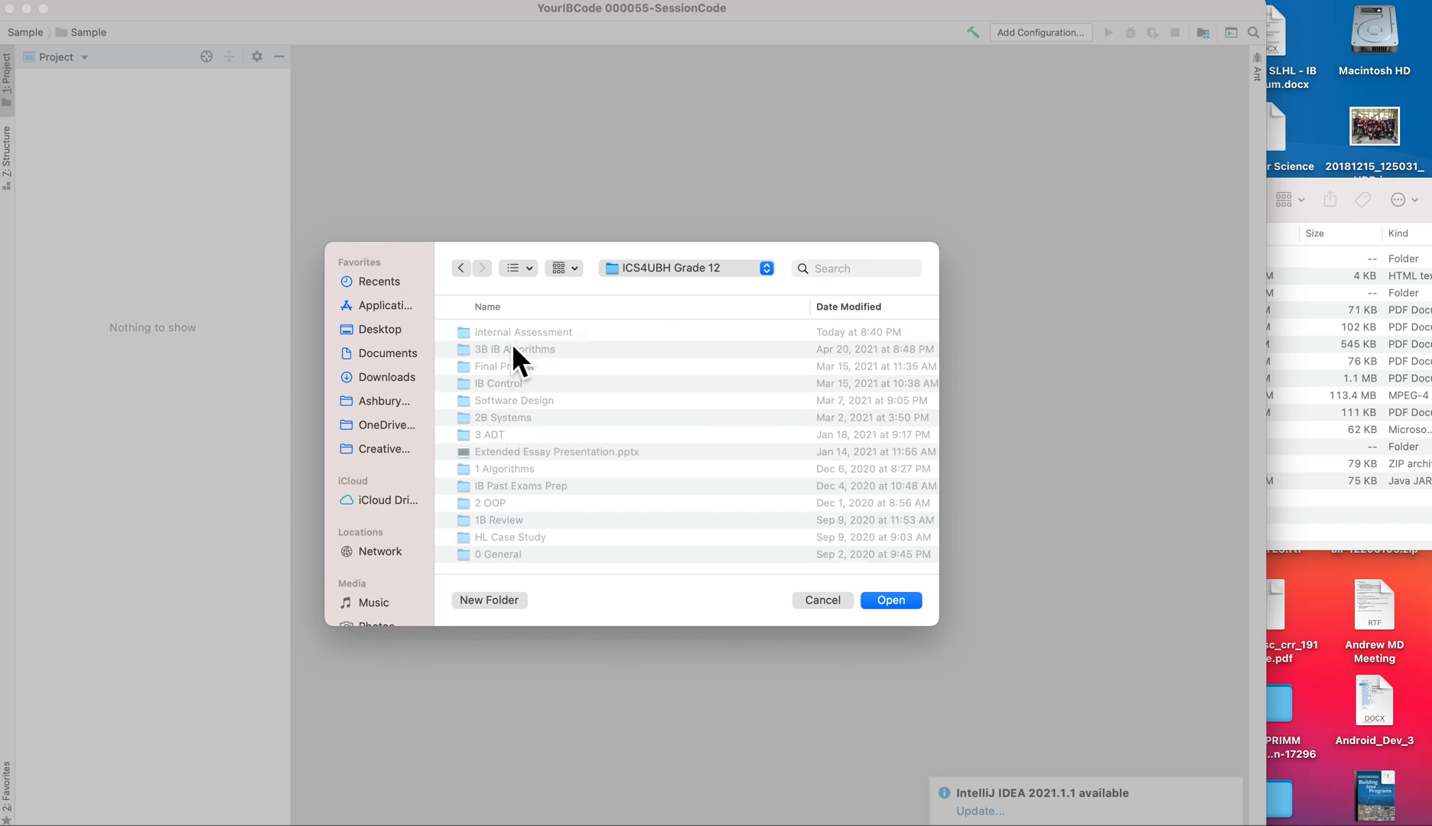
{"action": "double_click", "coordinate": [523, 332]}
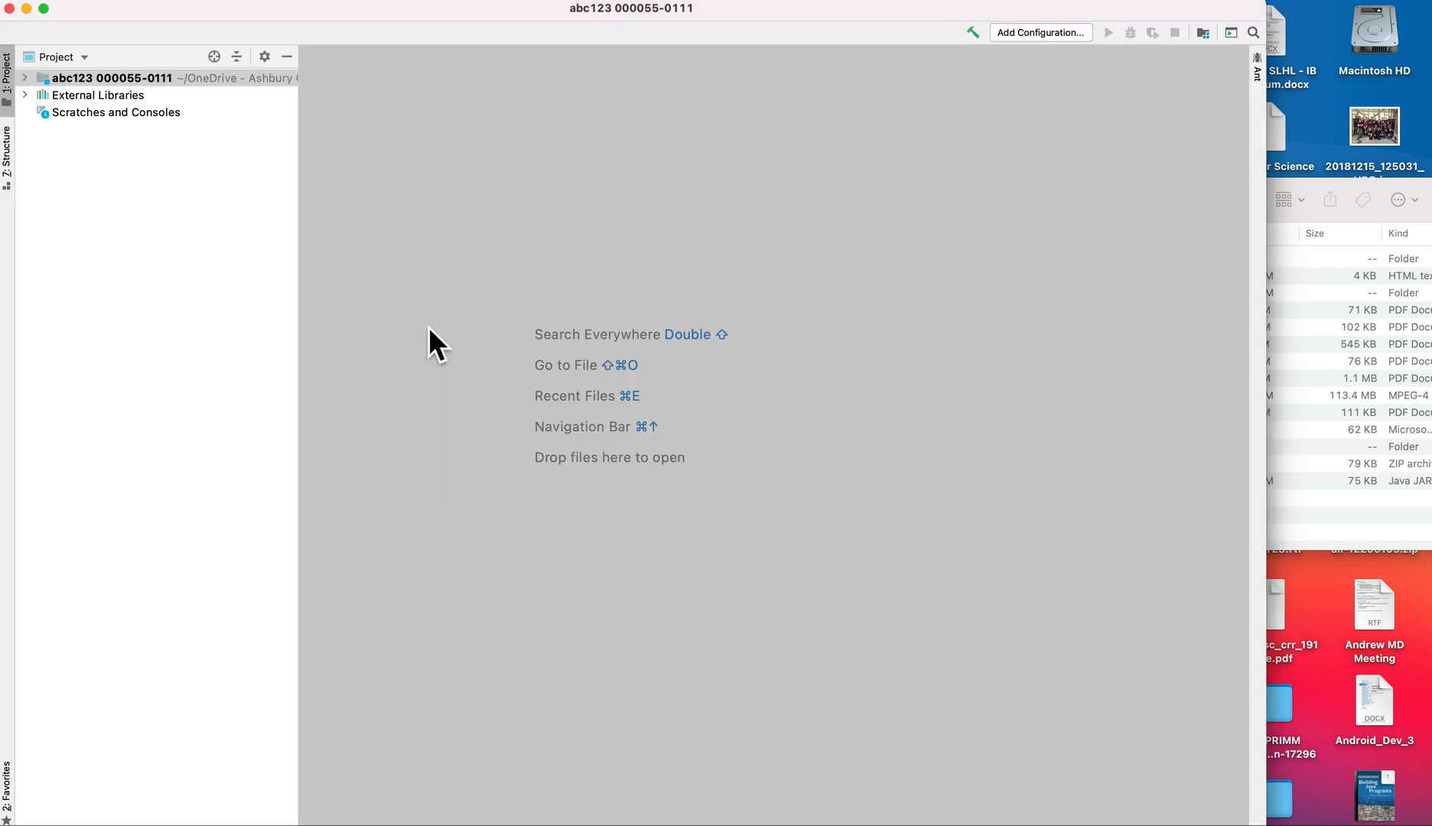
- Expand the project root and Documentation folder, then select cover_page.htm and the teacher comment sheet
{"action": "left_click", "coordinate": [26, 78]}
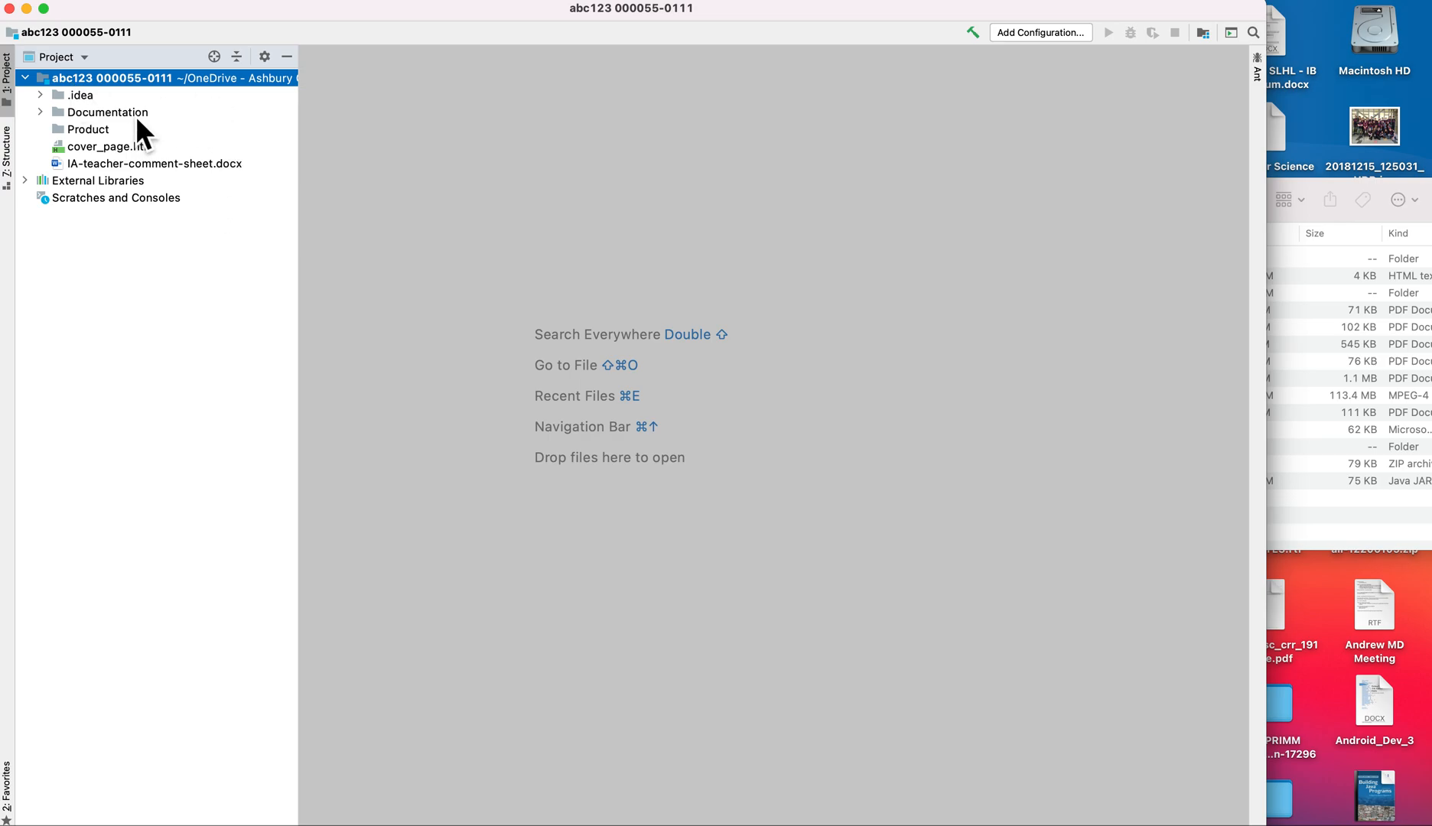
{"action": "mouse_move", "coordinate": [114, 178]}
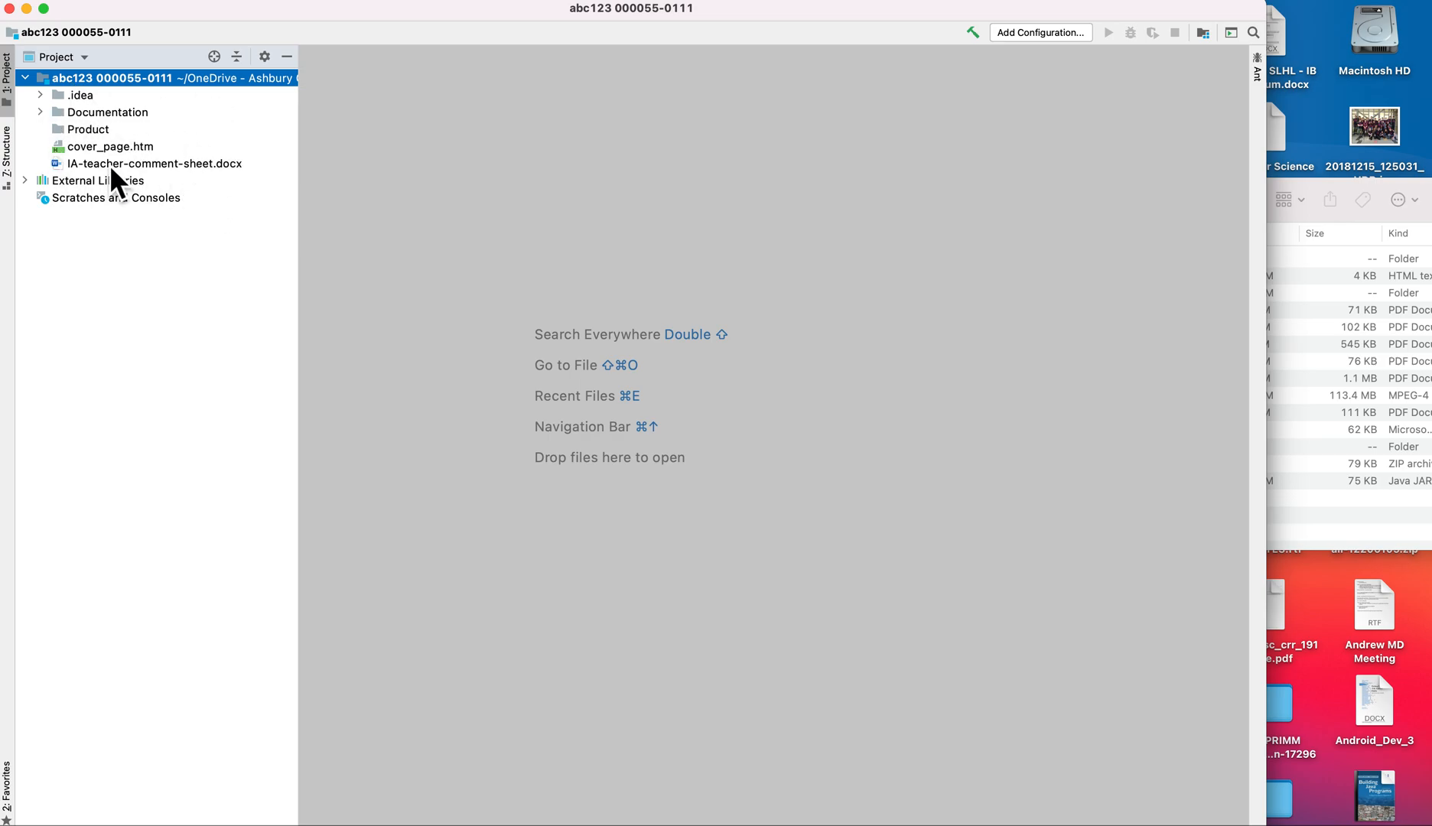
{"action": "mouse_move", "coordinate": [93, 171]}
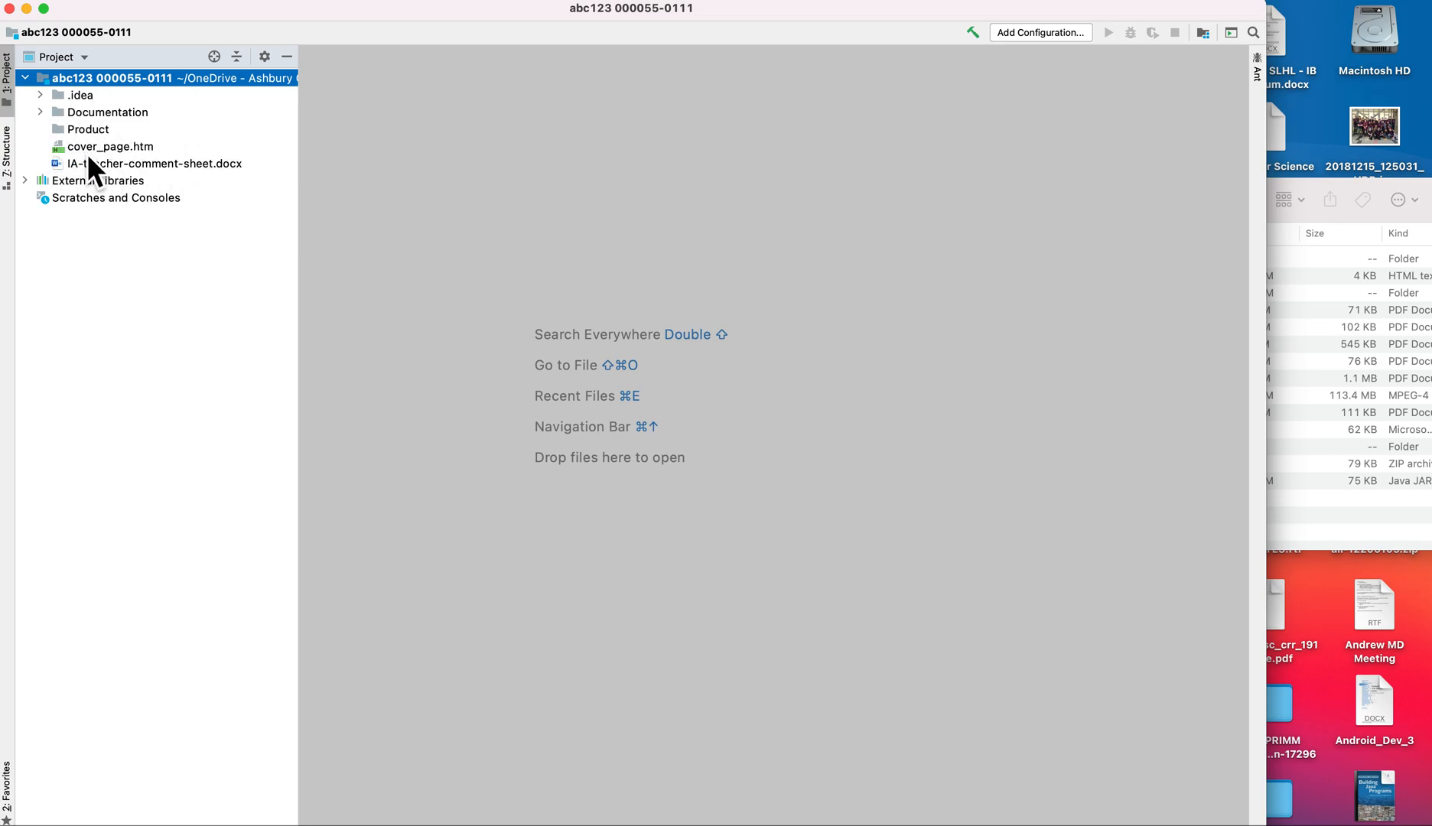
{"action": "mouse_move", "coordinate": [78, 145]}
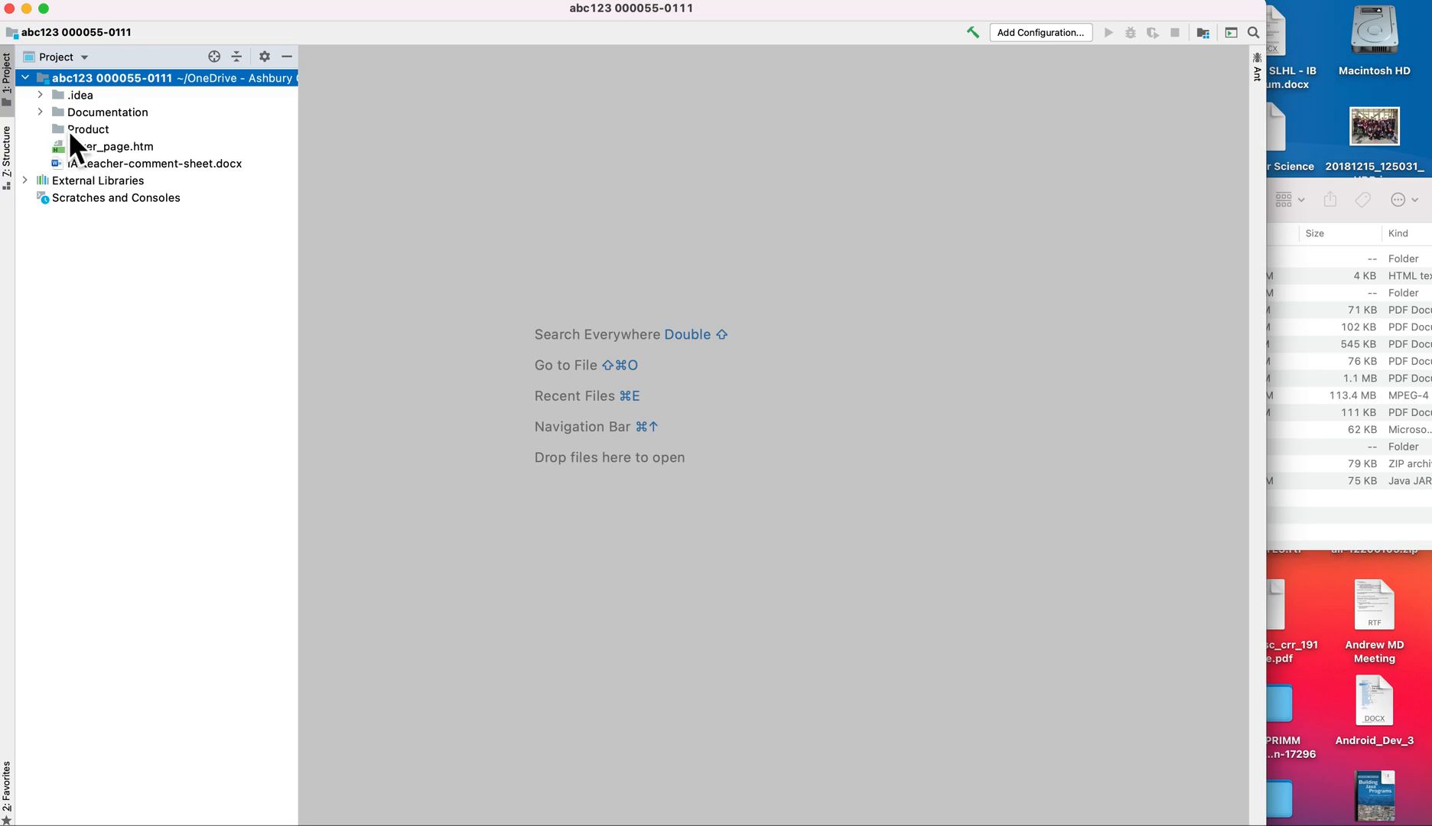
{"action": "left_click", "coordinate": [107, 112]}
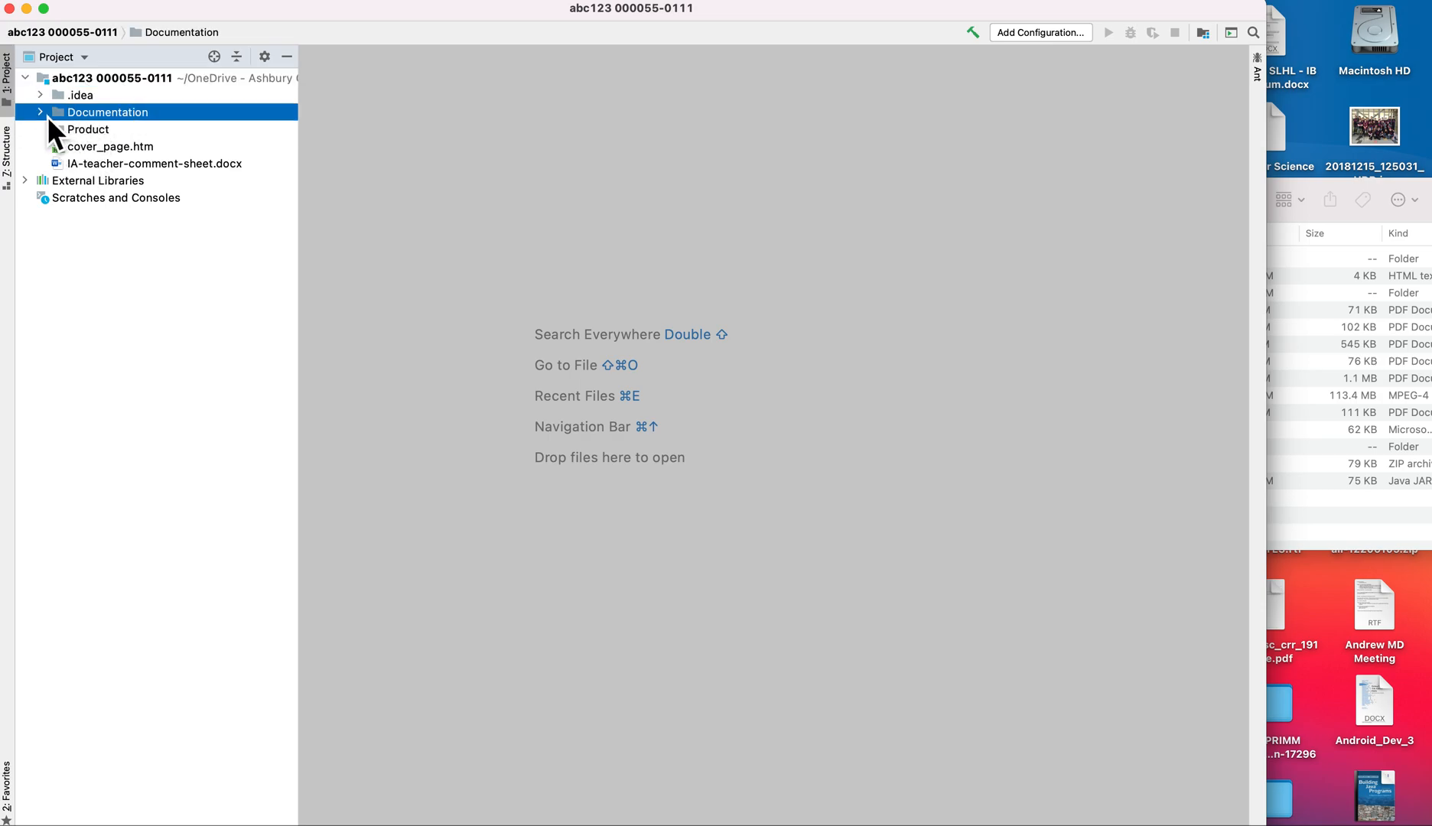
{"action": "left_click", "coordinate": [40, 111]}
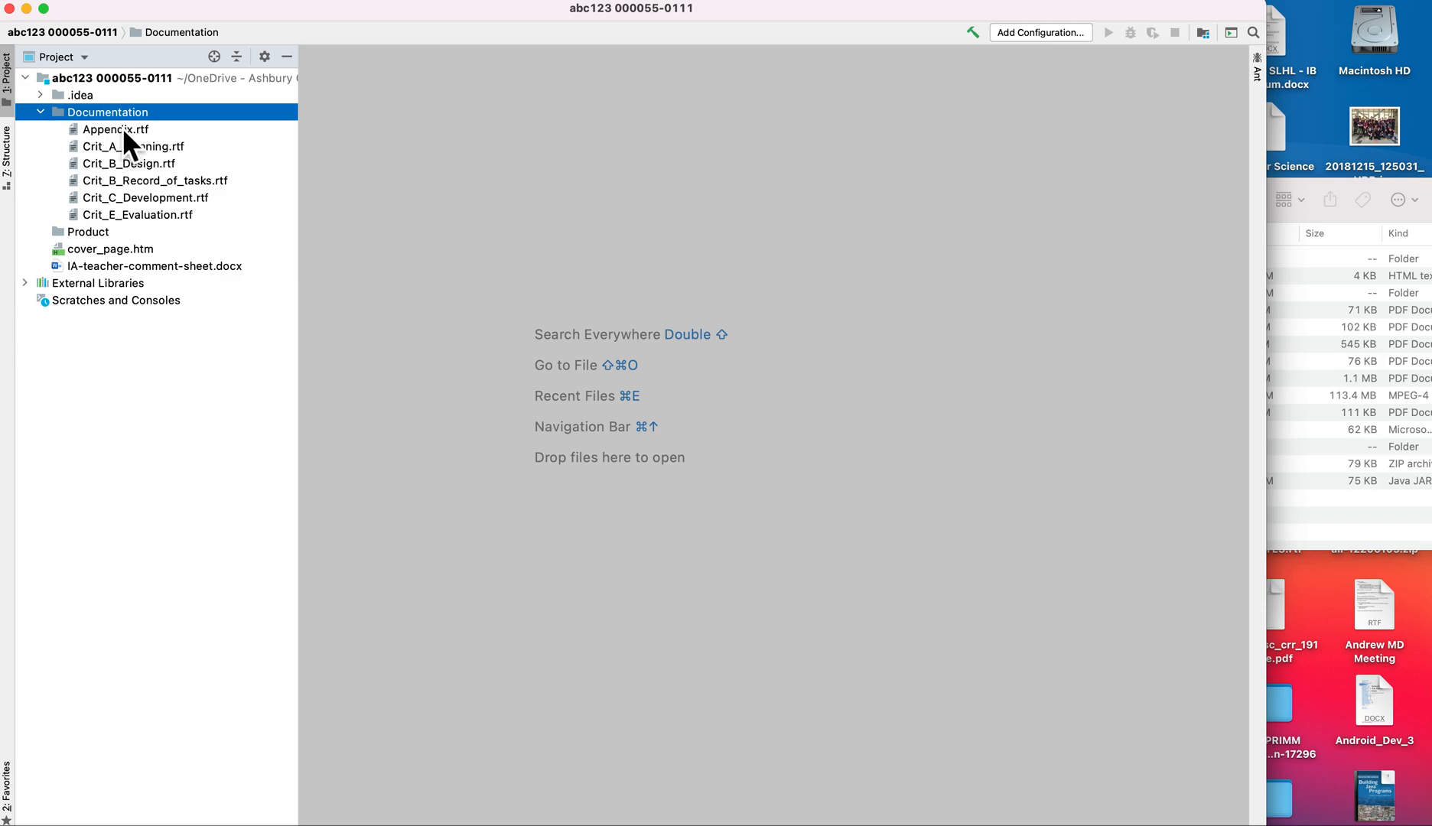
{"action": "mouse_move", "coordinate": [127, 205]}
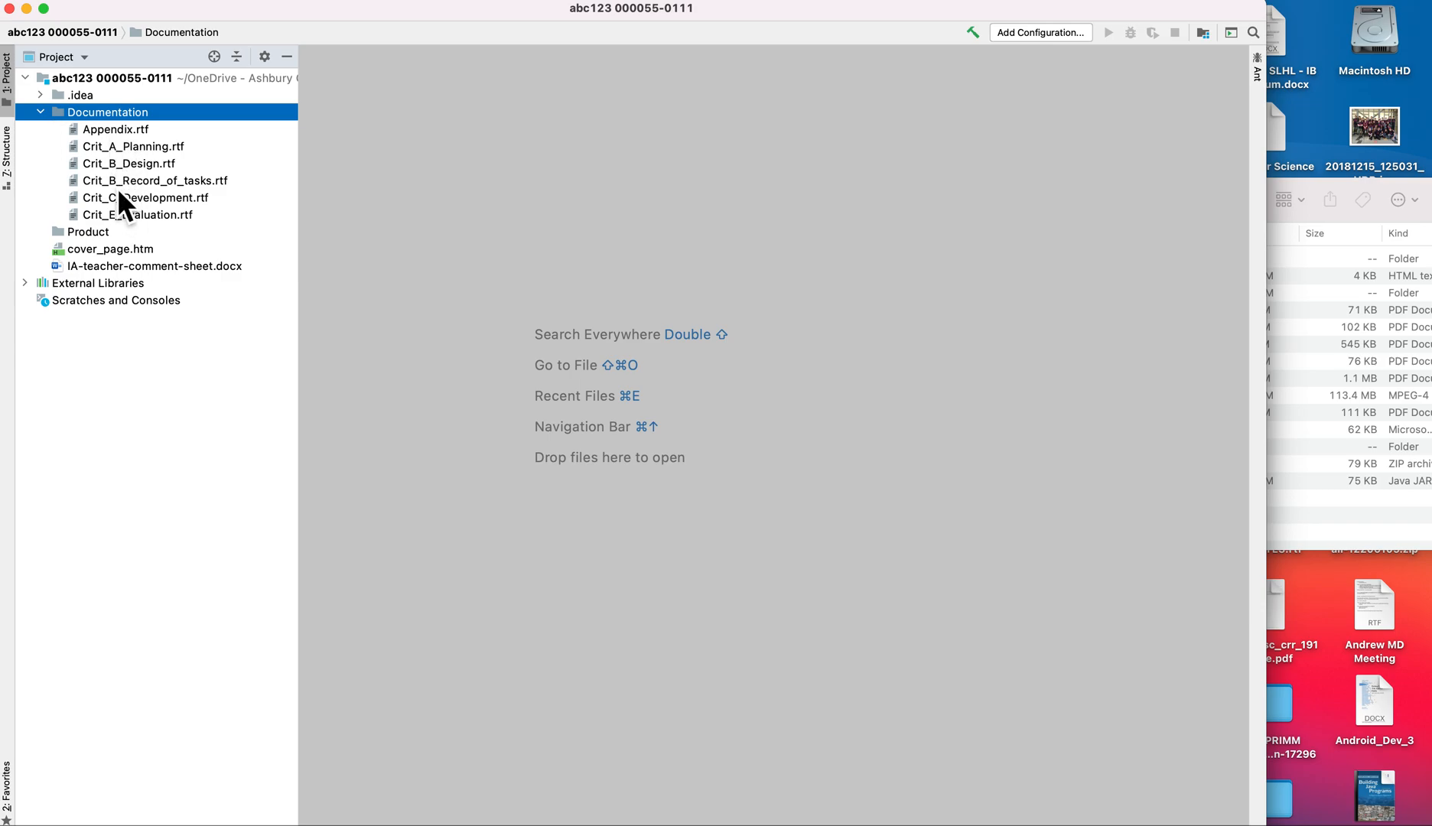
{"action": "mouse_move", "coordinate": [187, 242]}
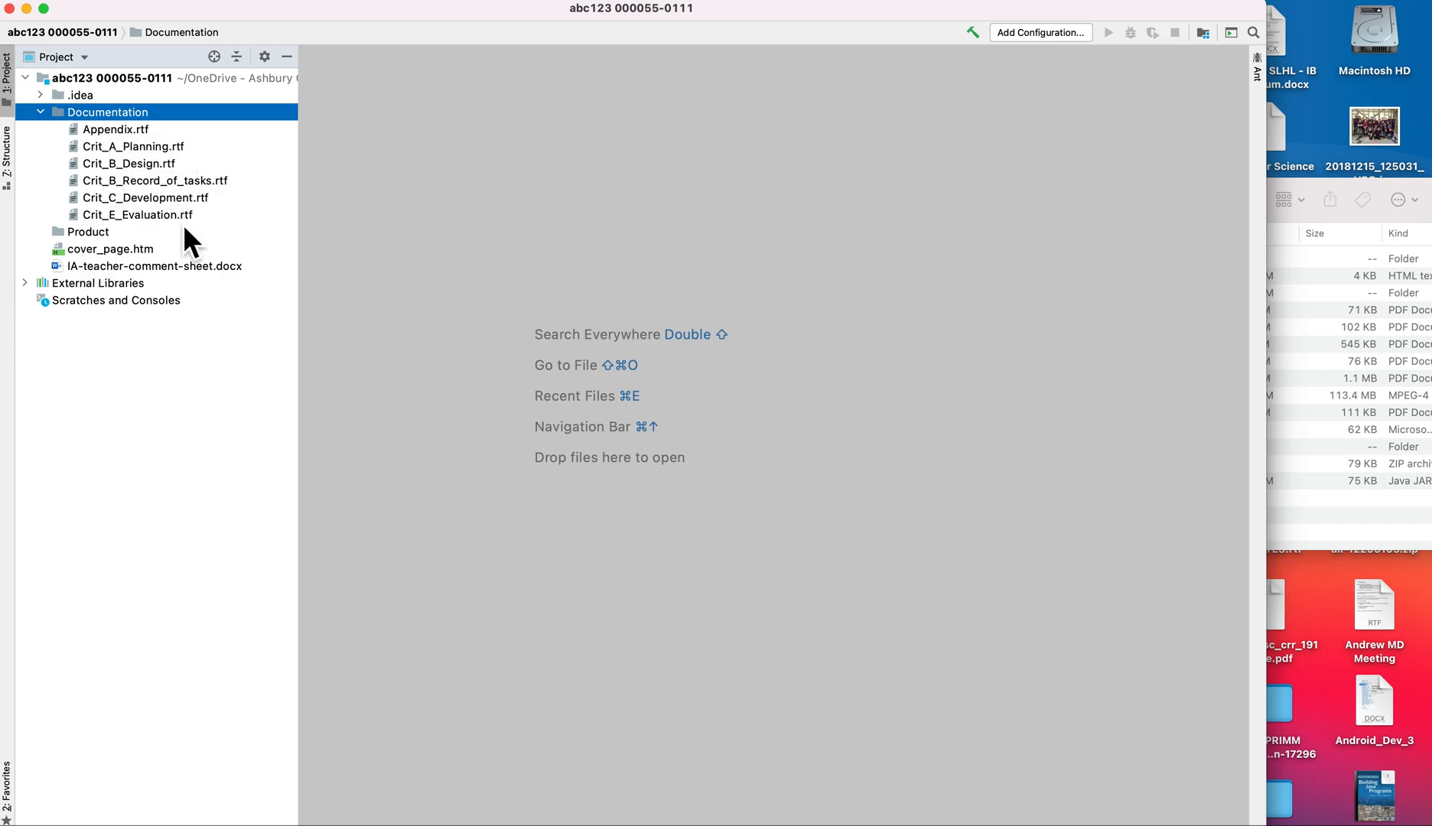
{"action": "left_click", "coordinate": [111, 248]}
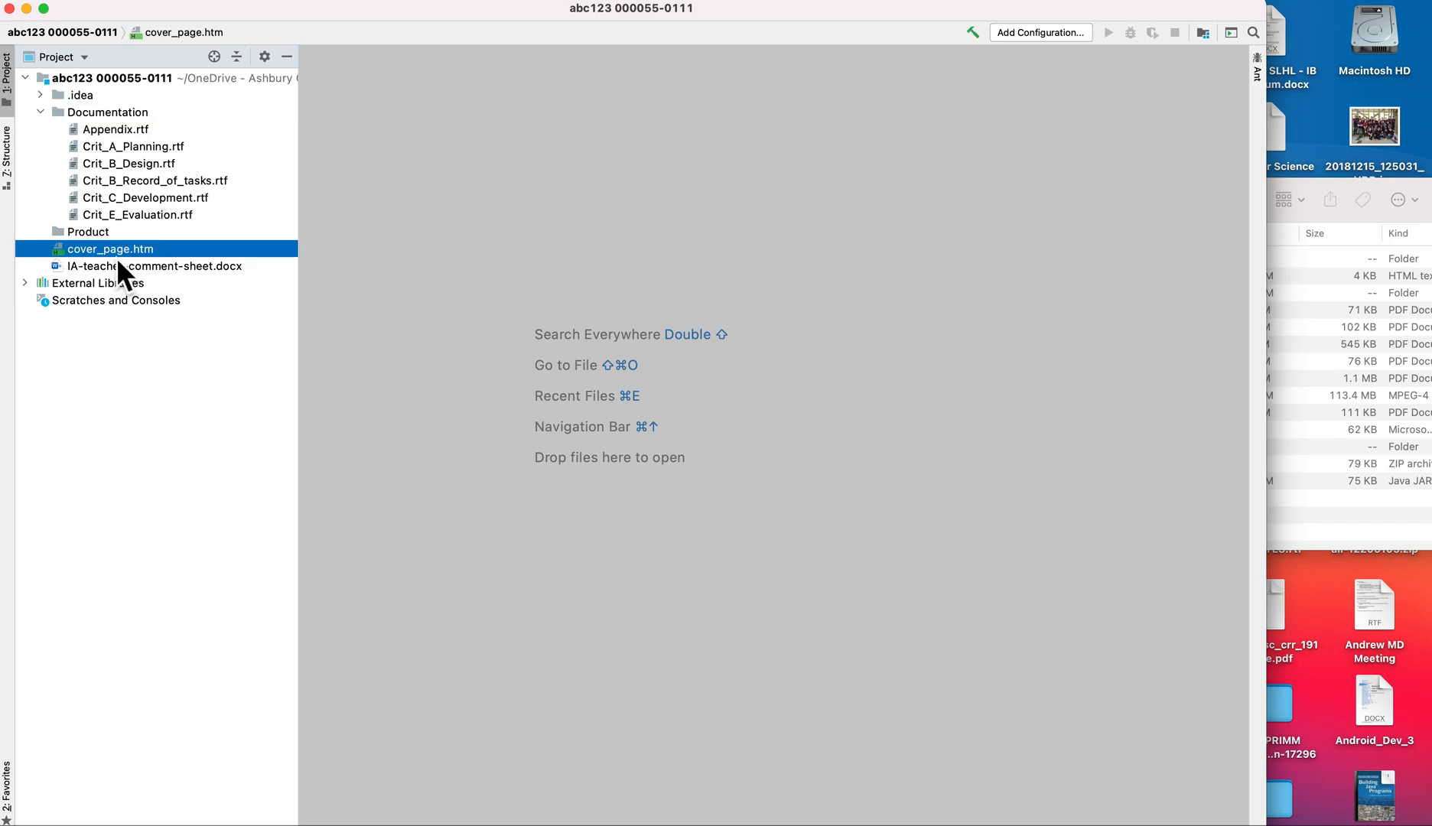
{"action": "mouse_move", "coordinate": [126, 285]}
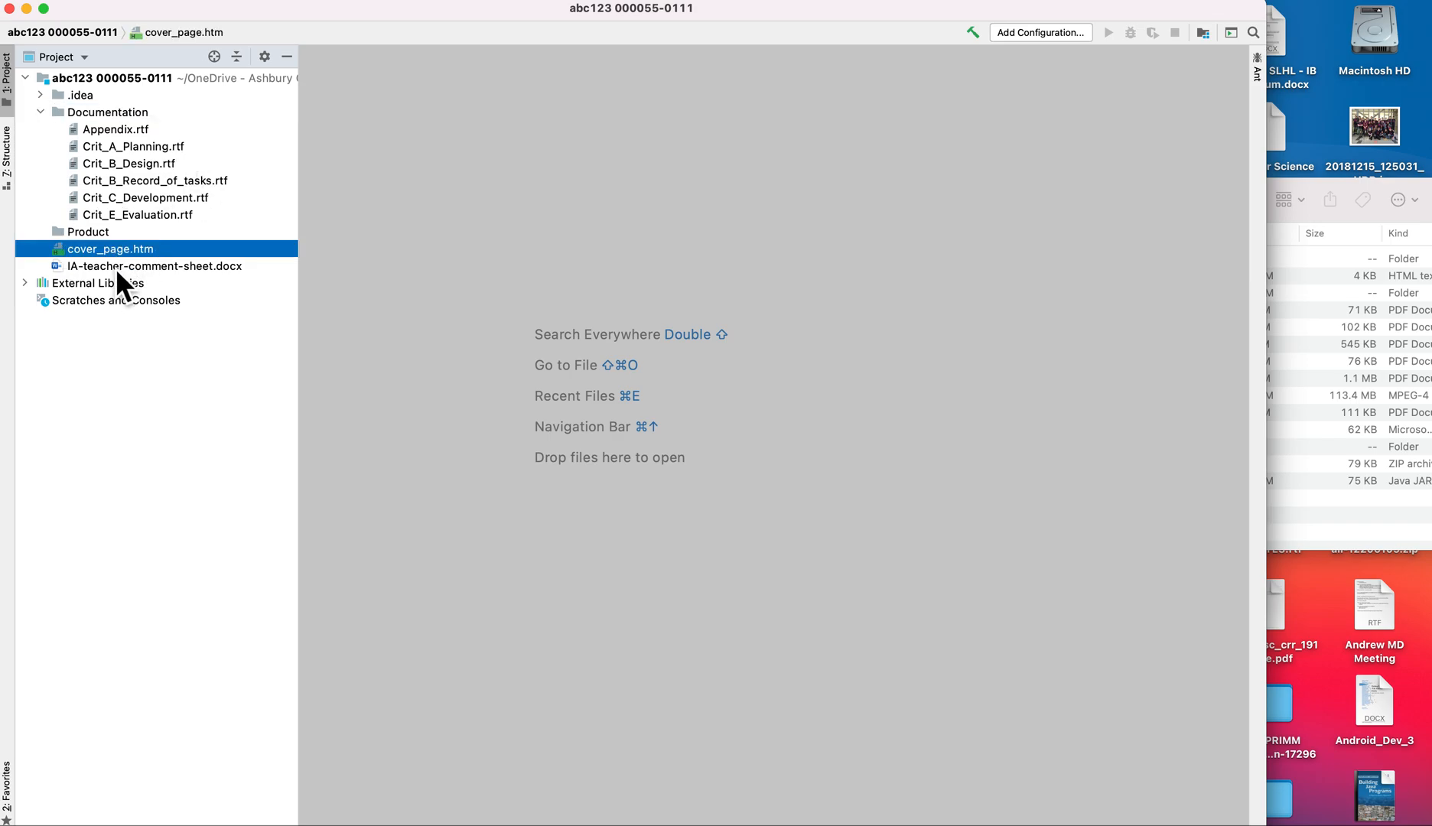
{"action": "left_click", "coordinate": [153, 266]}
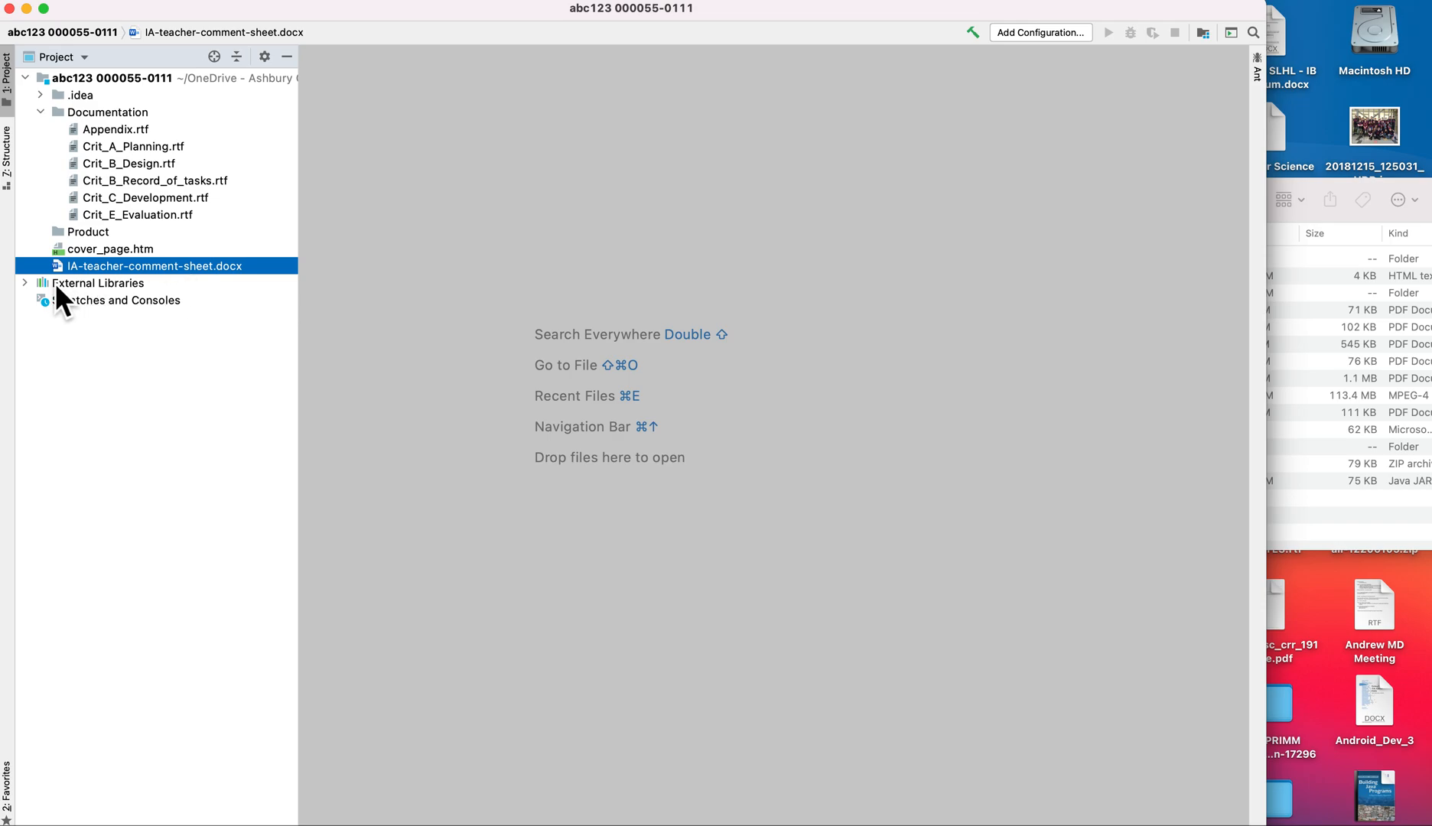
{"action": "mouse_move", "coordinate": [124, 288]}
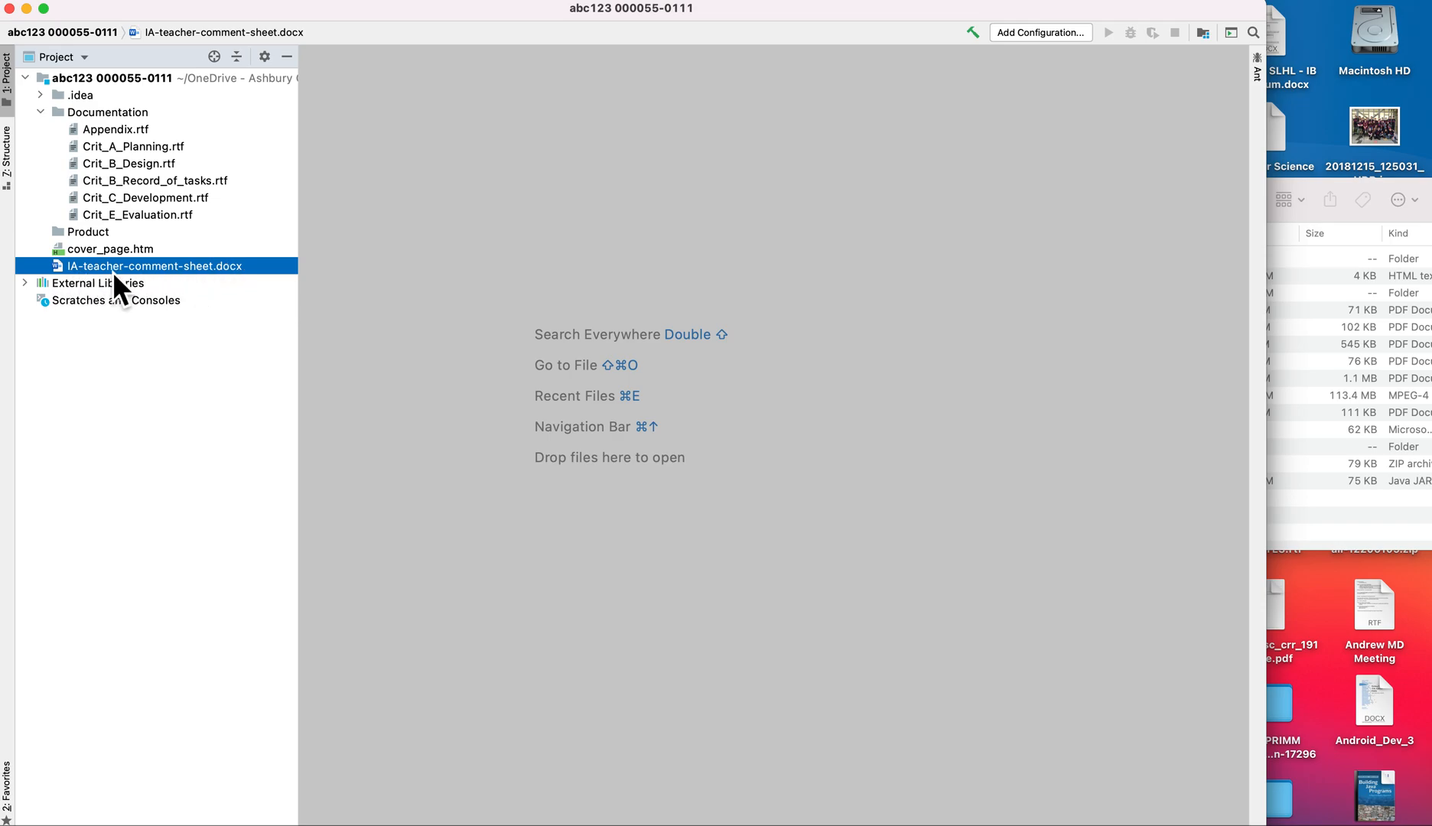
{"action": "mouse_move", "coordinate": [144, 289]}
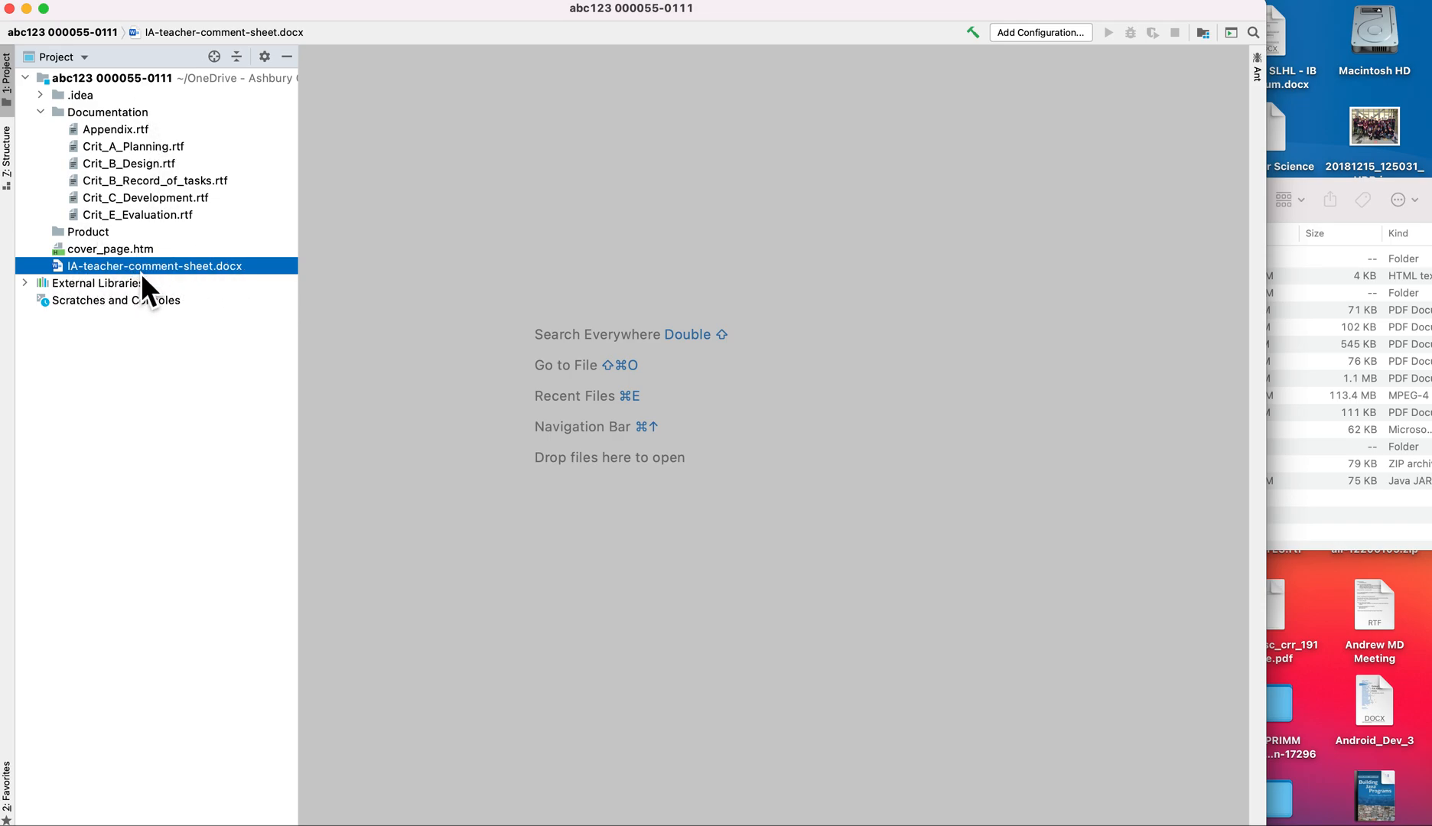
- Open cover_page.htm in the editor and scroll through its table markup
{"action": "double_click", "coordinate": [112, 248]}
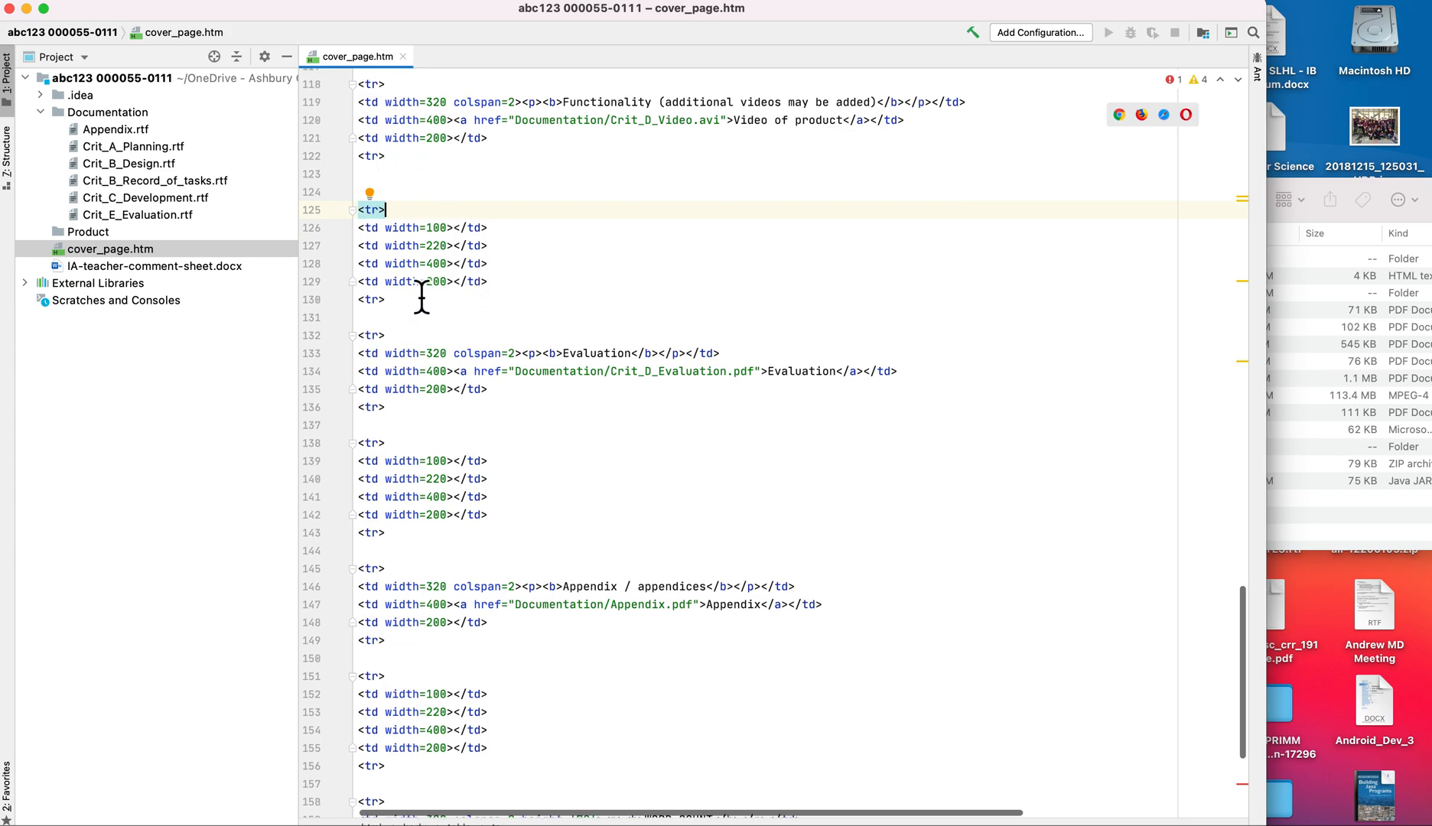
{"action": "mouse_move", "coordinate": [457, 188]}
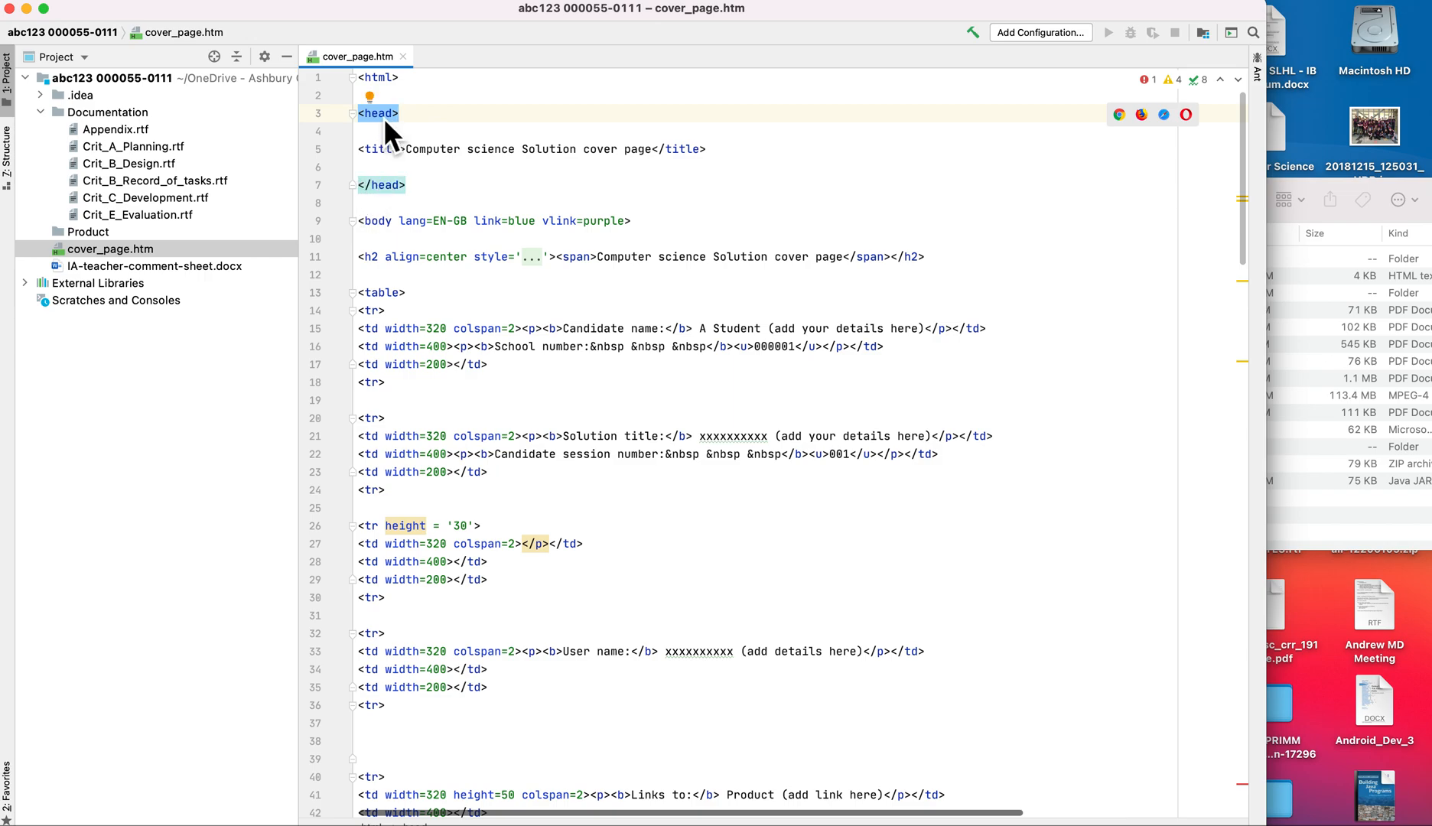
{"action": "mouse_move", "coordinate": [389, 163]}
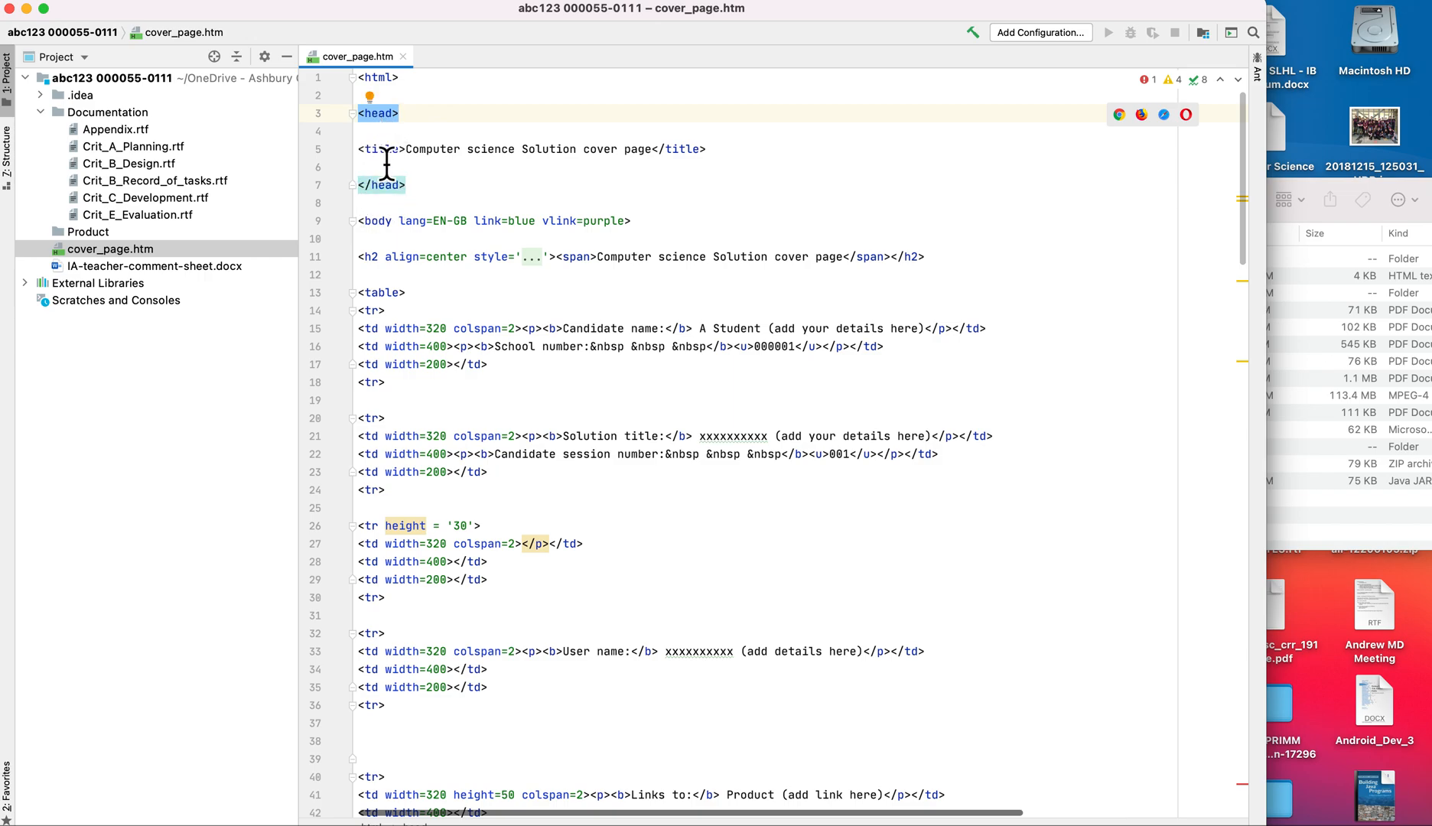
{"action": "mouse_move", "coordinate": [690, 159]}
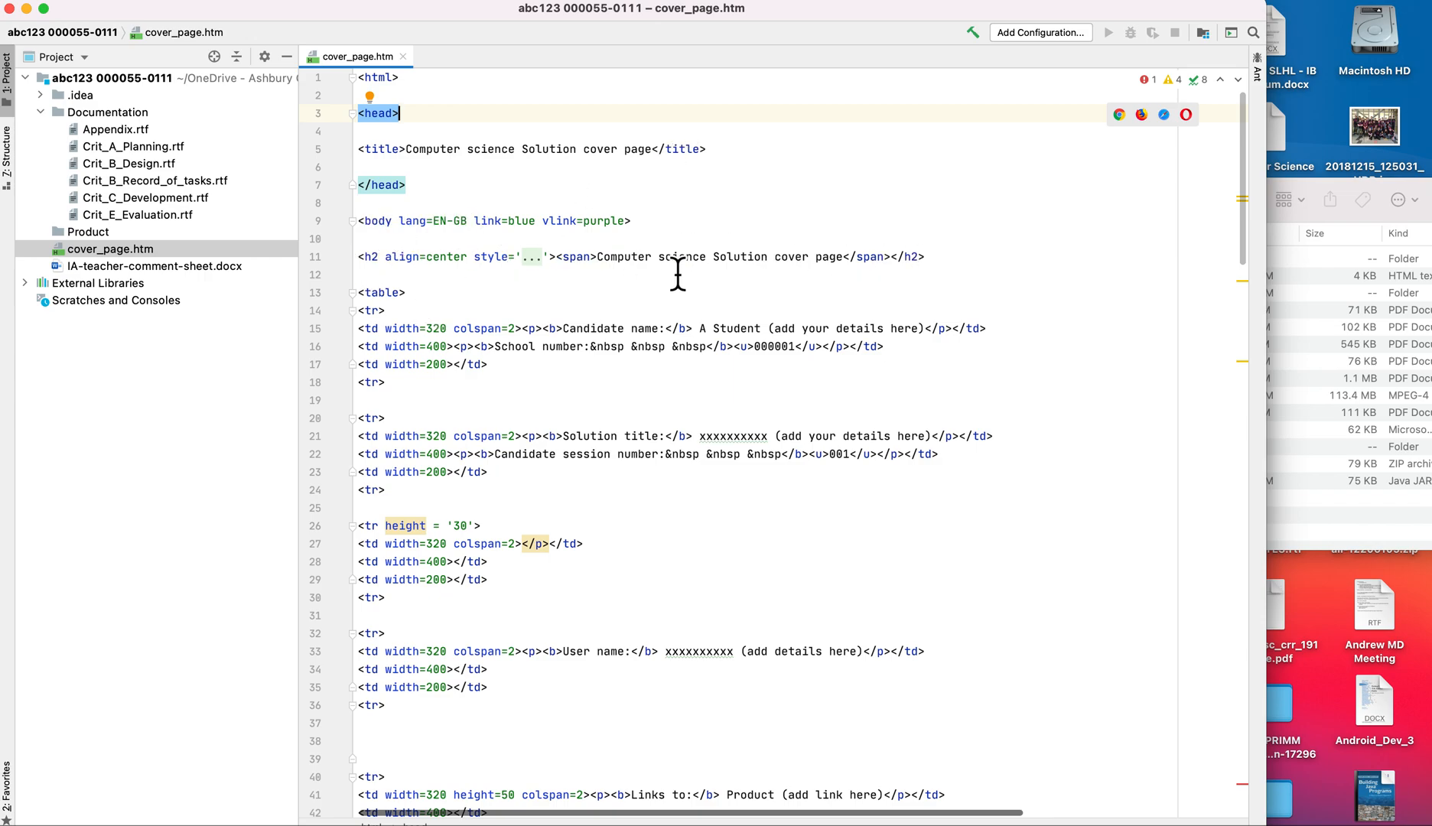
{"action": "mouse_move", "coordinate": [431, 648]}
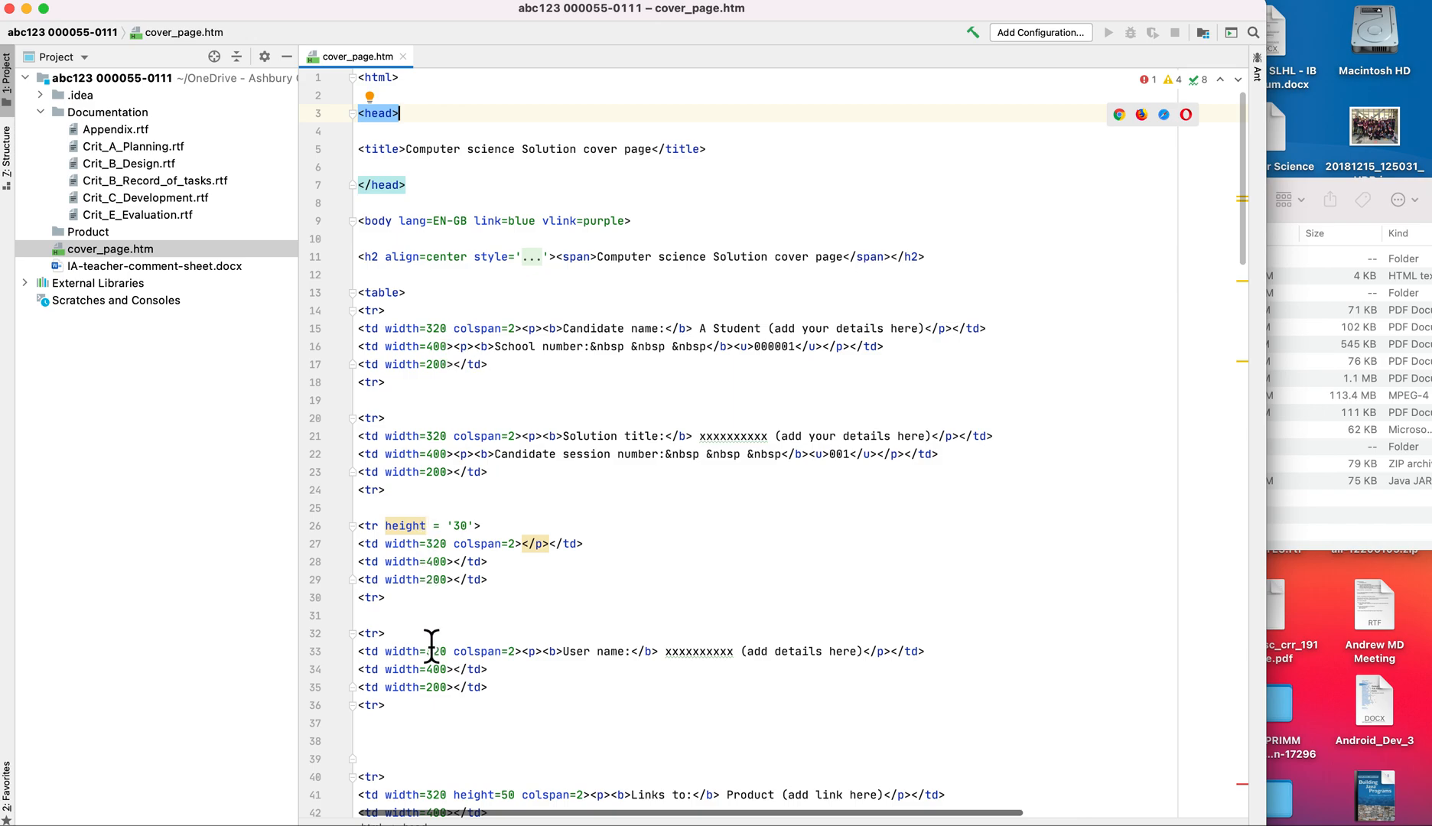
{"action": "scroll", "scroll_direction": "down", "scroll_amount": 3}
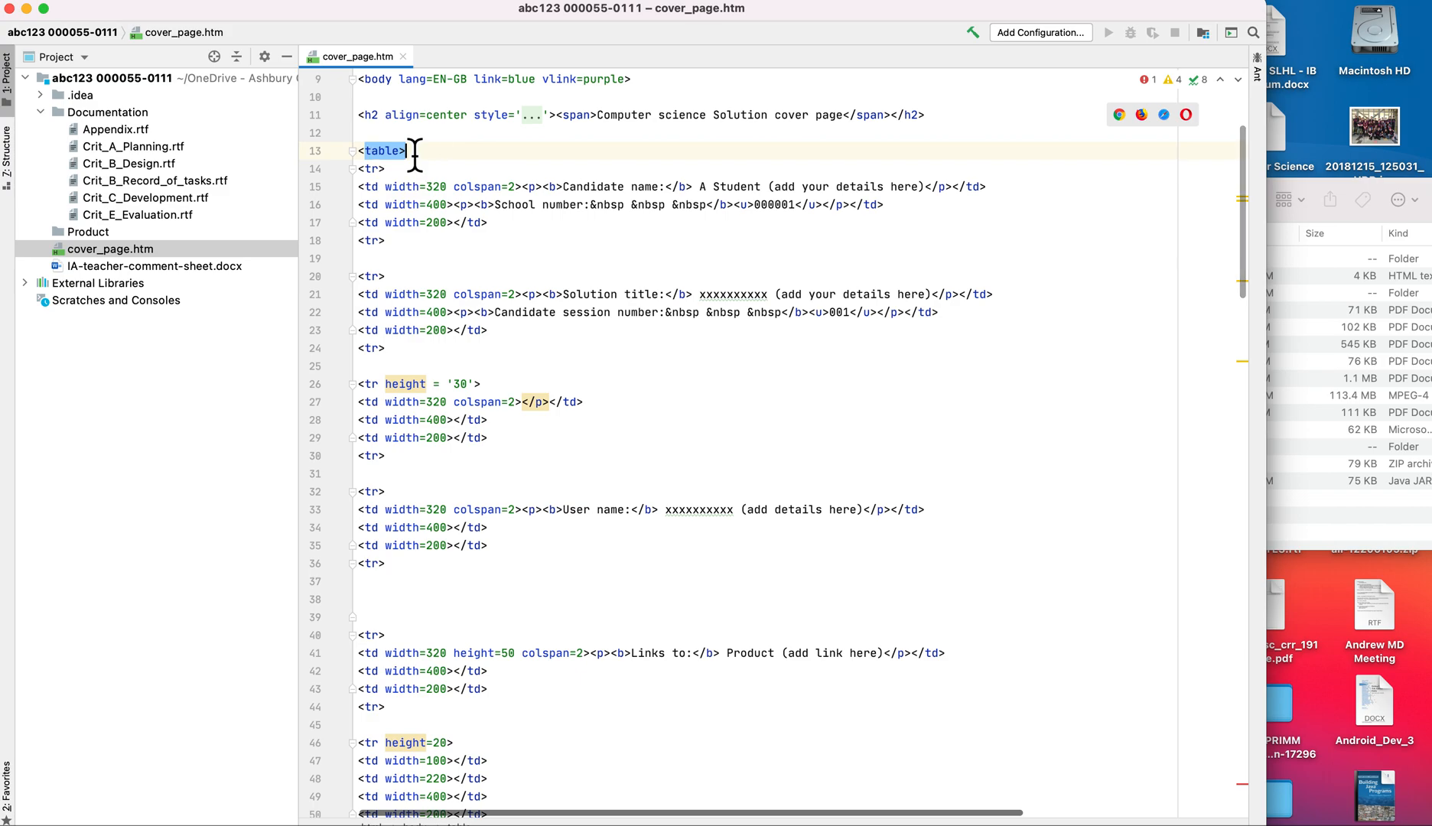
{"action": "left_click", "coordinate": [375, 240]}
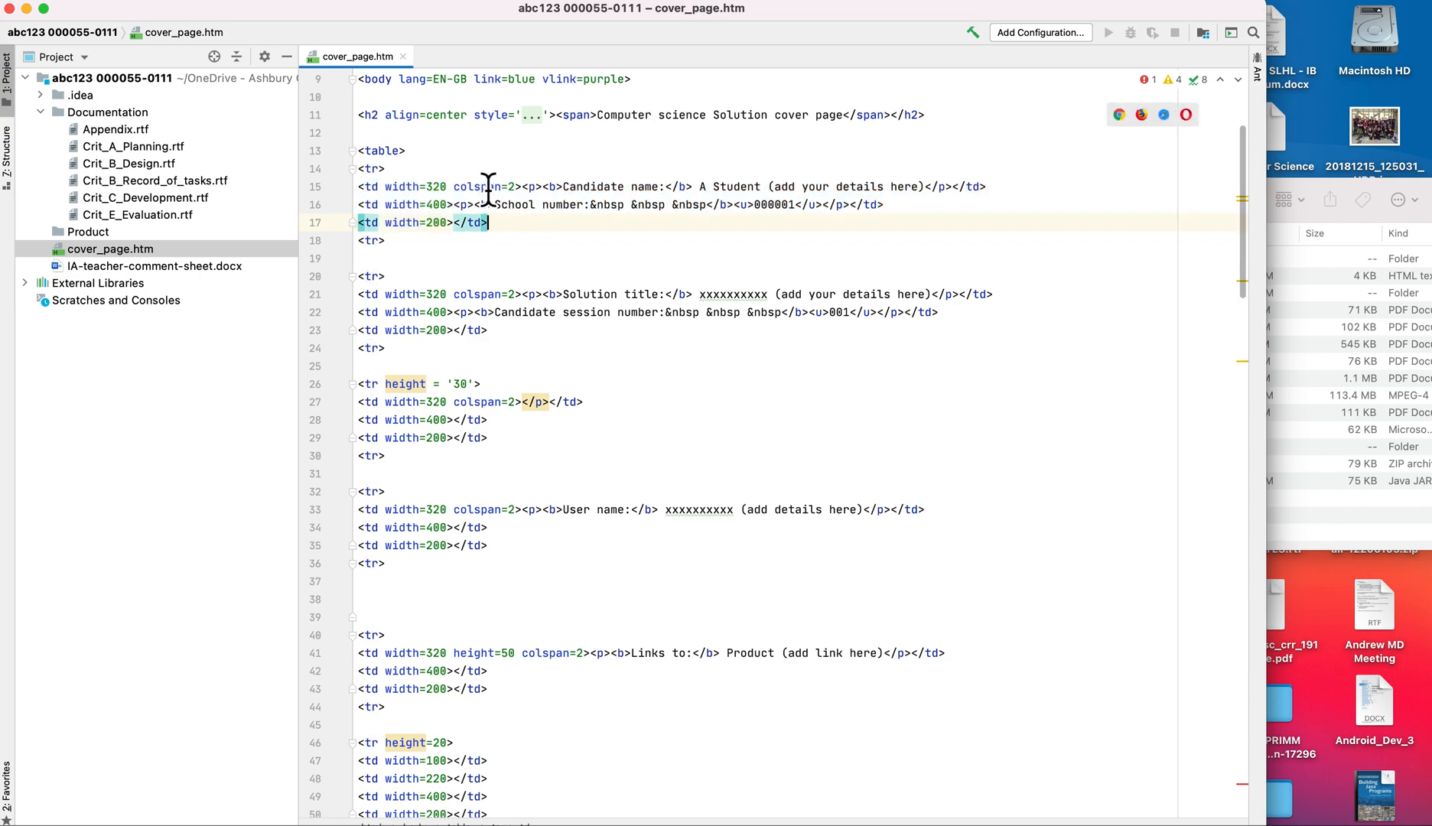
{"action": "mouse_move", "coordinate": [1101, 155]}
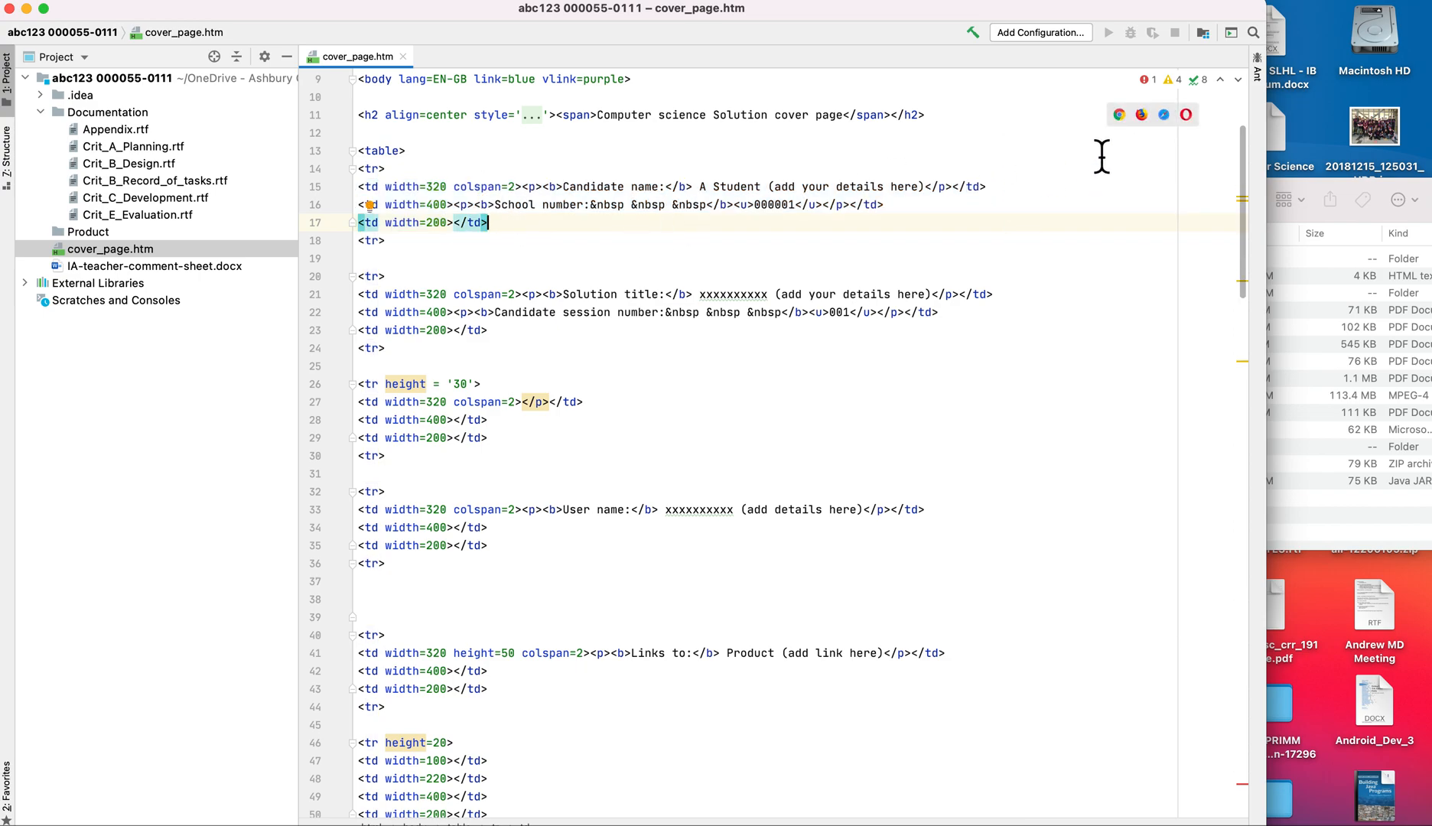
{"action": "mouse_move", "coordinate": [1118, 114]}
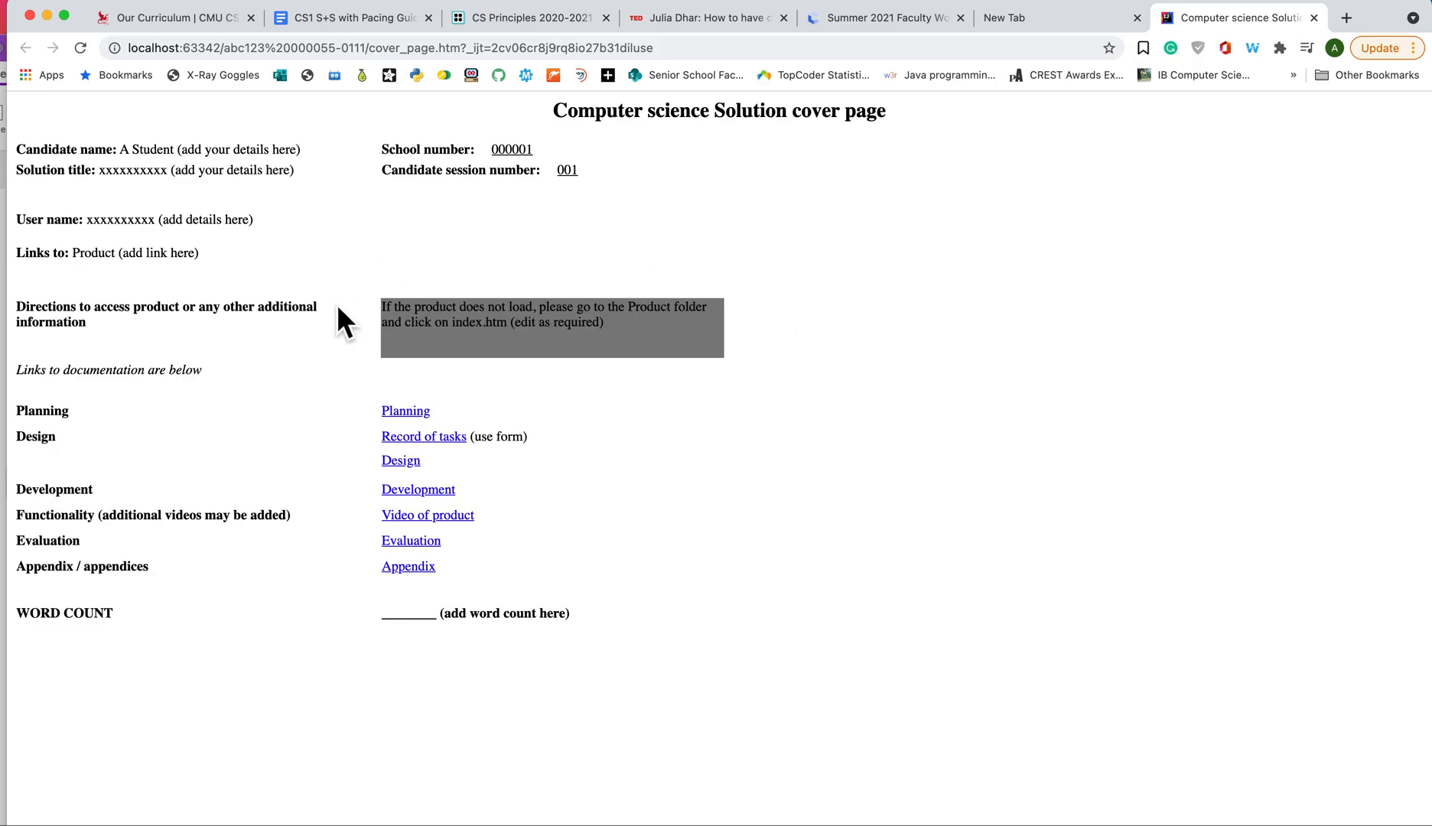
{"action": "mouse_move", "coordinate": [237, 153]}
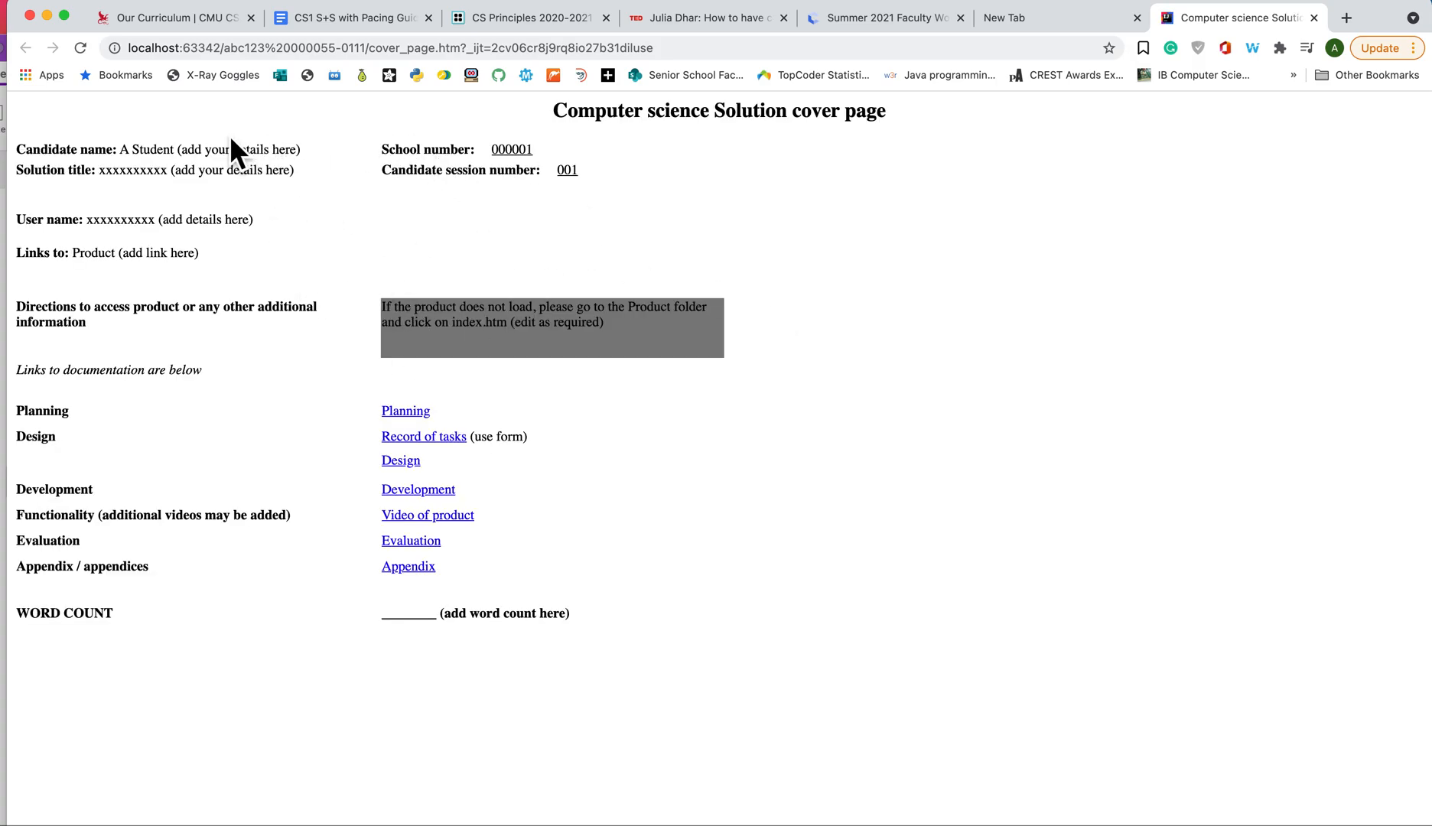
{"action": "mouse_move", "coordinate": [430, 437]}
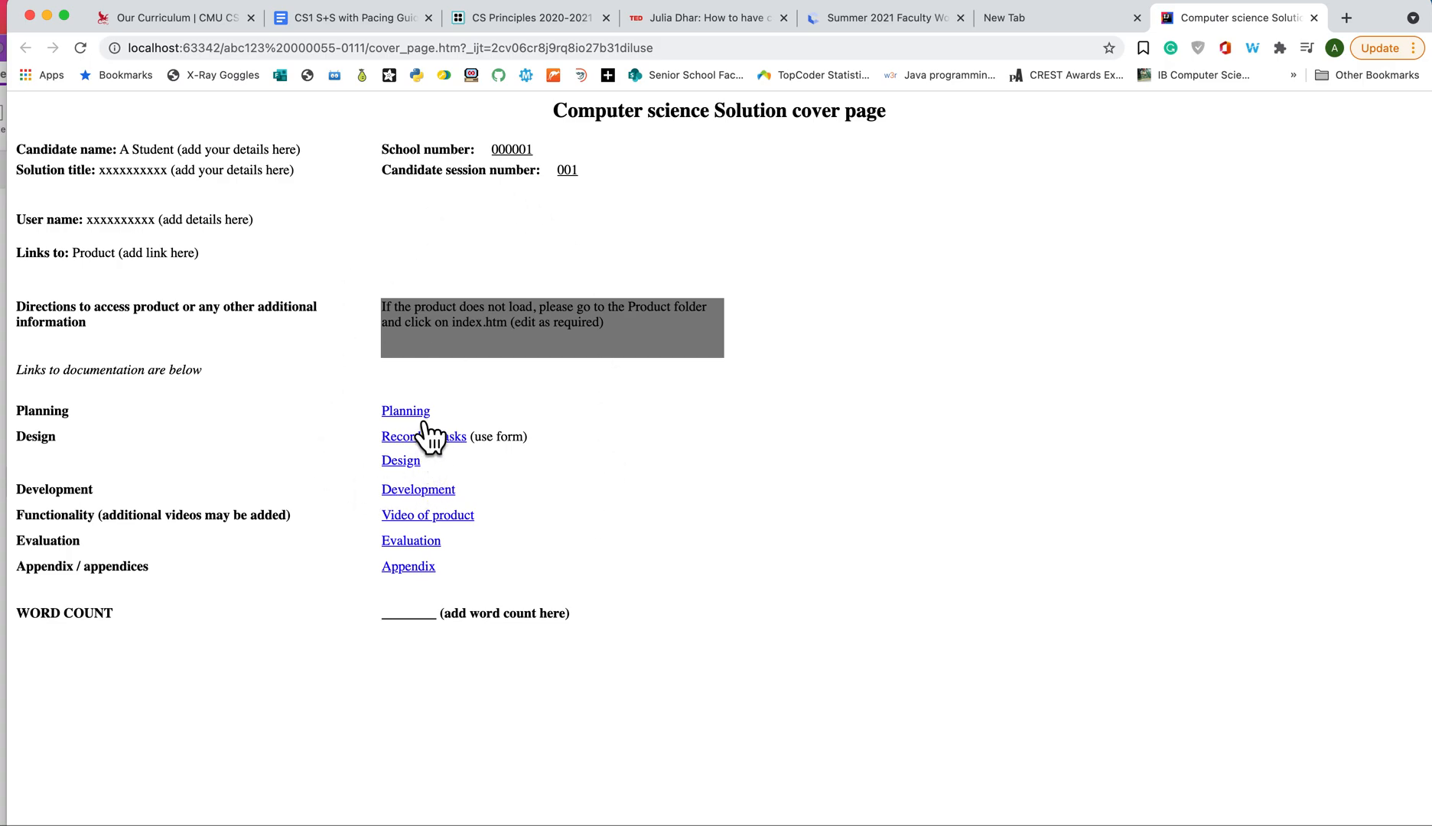
{"action": "left_click", "coordinate": [404, 411]}
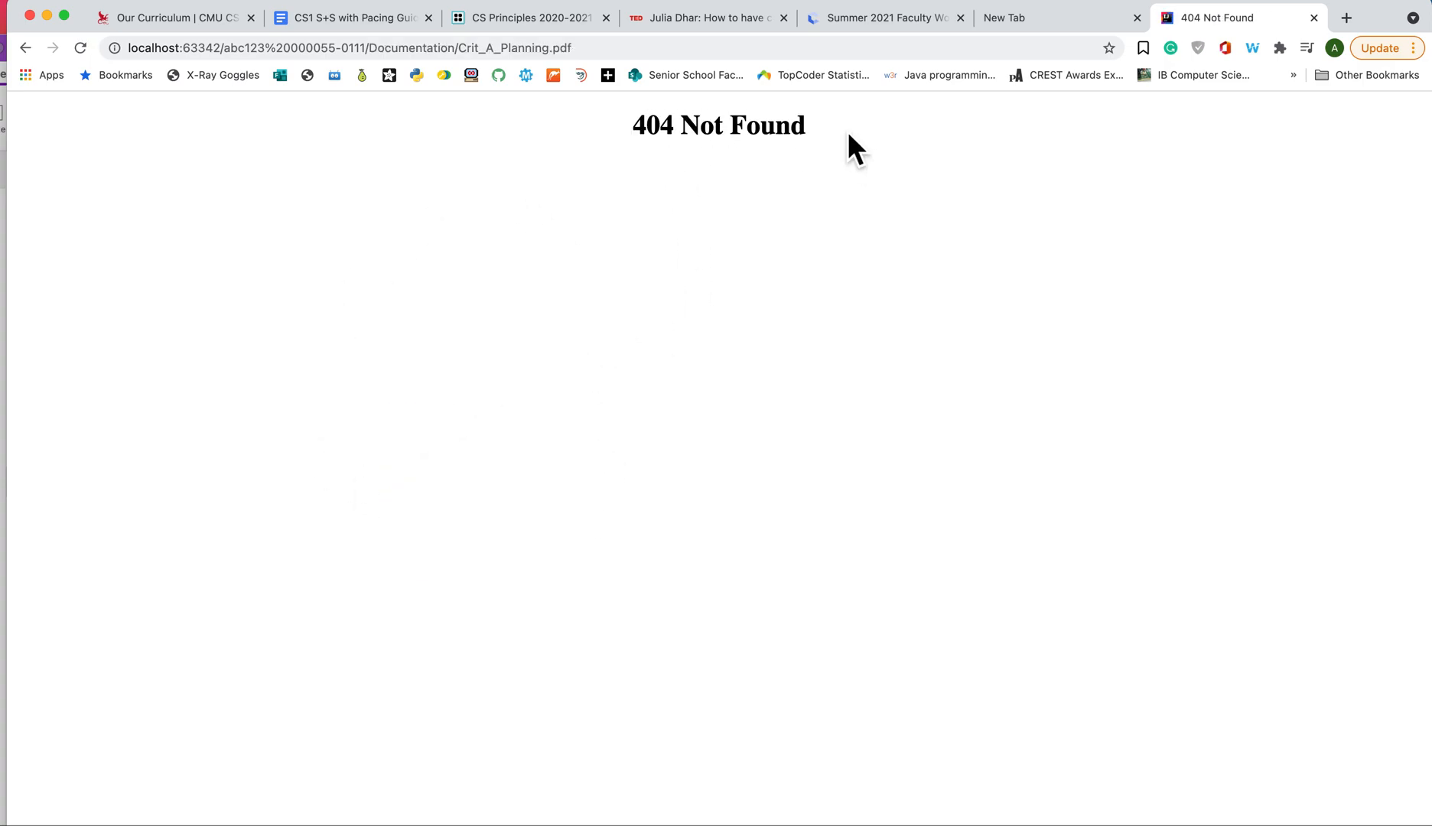
{"action": "mouse_move", "coordinate": [1206, 119]}
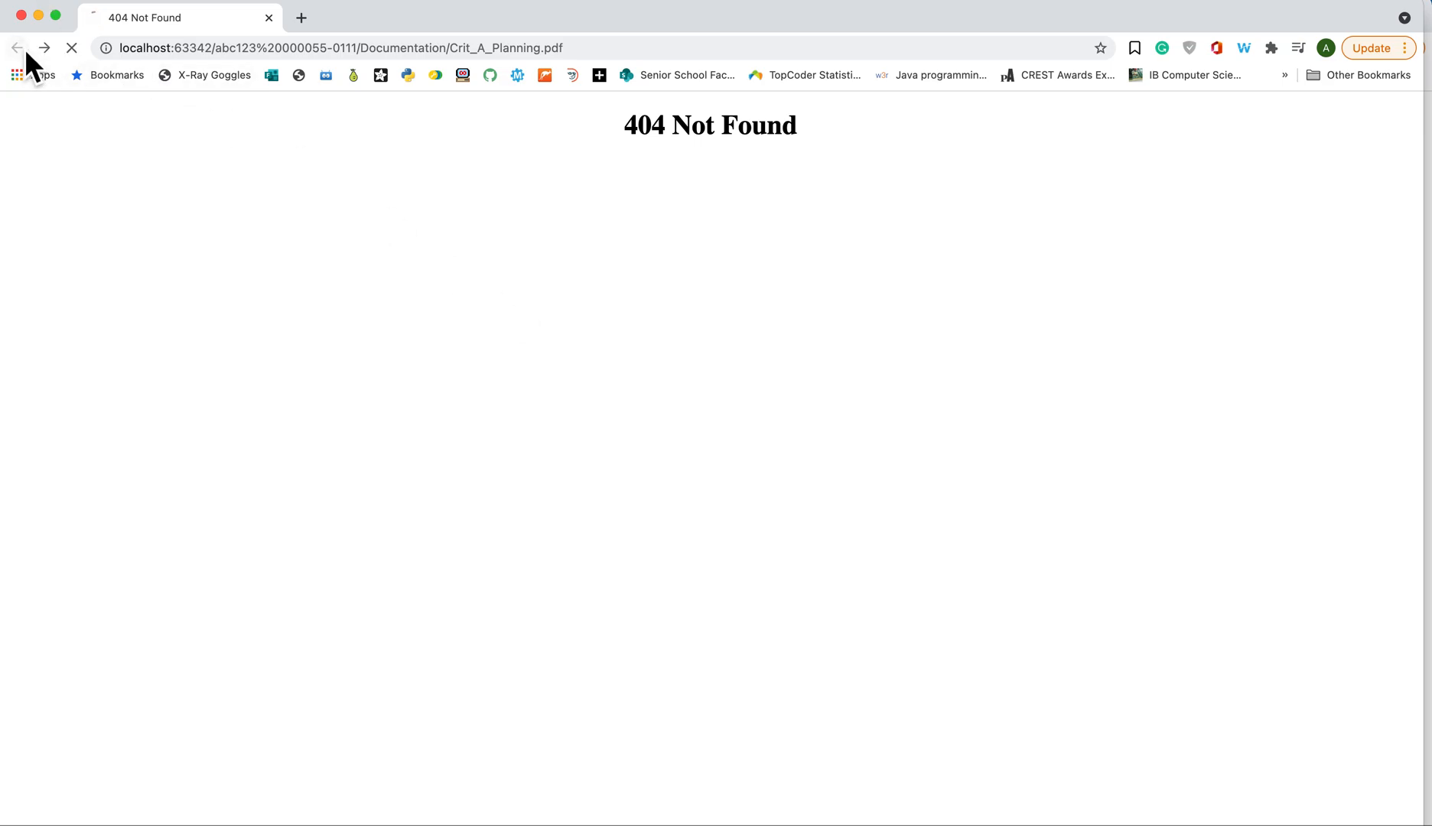
{"action": "left_click", "coordinate": [17, 48]}
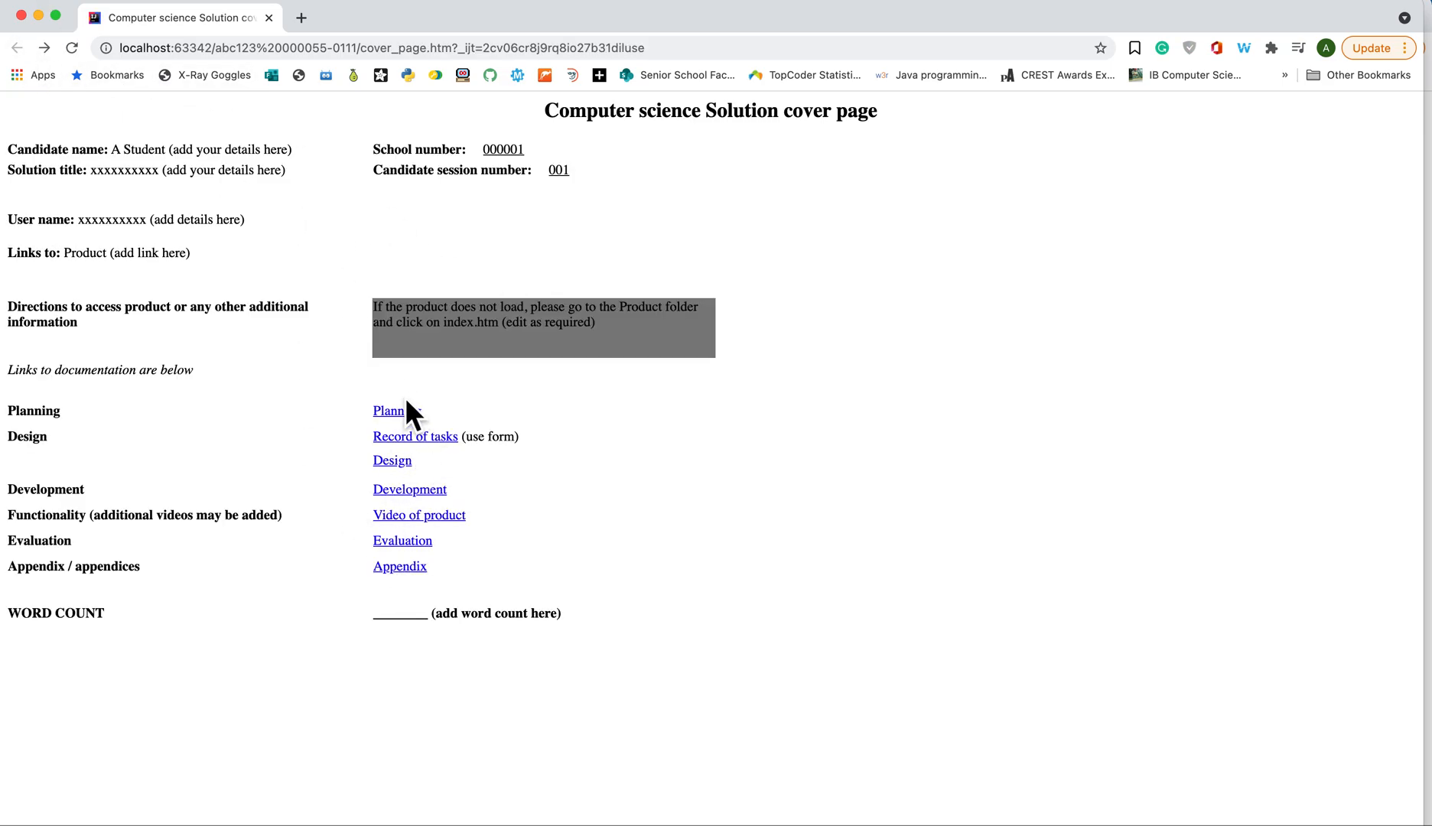
{"action": "mouse_move", "coordinate": [390, 616]}
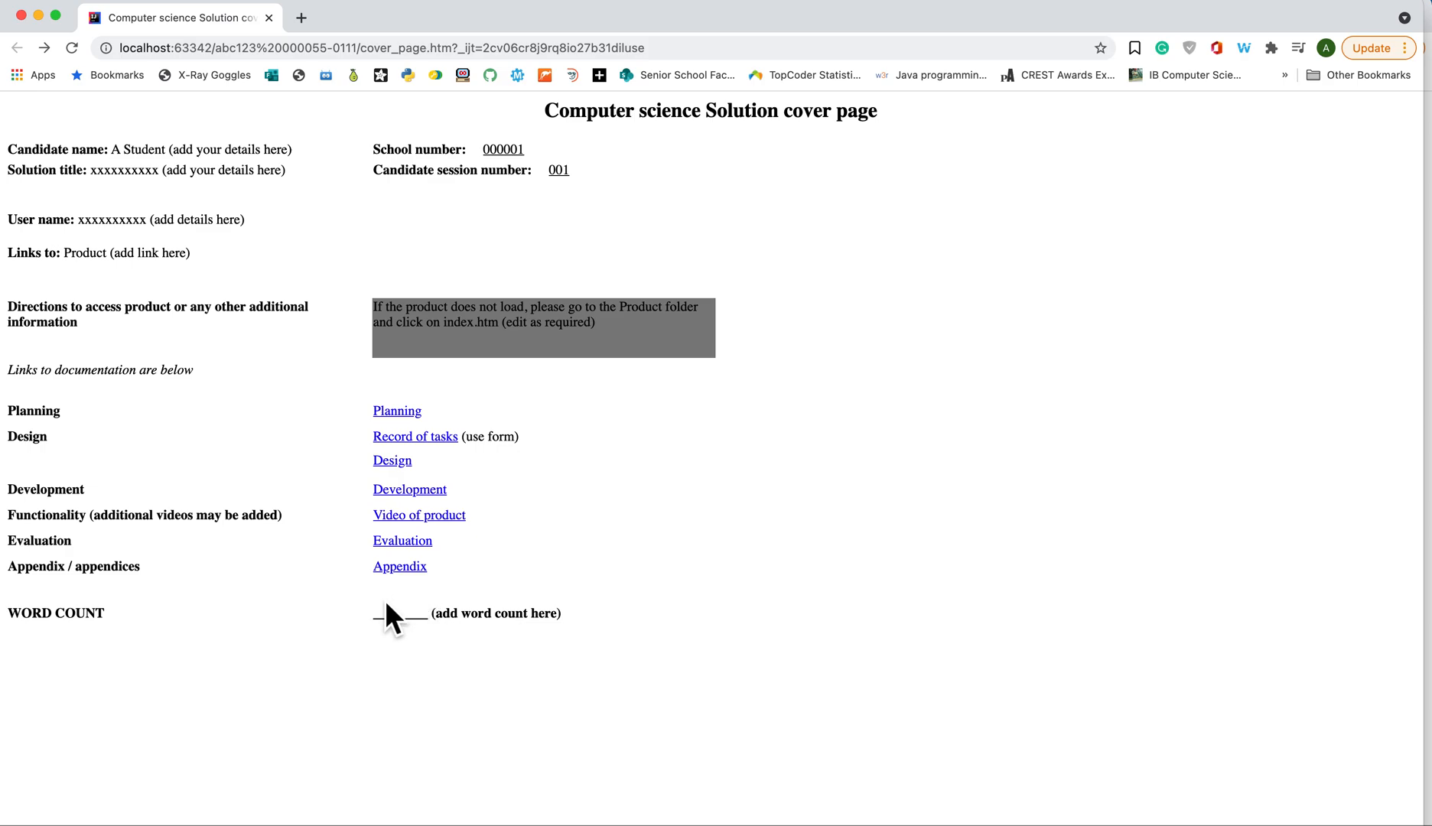
{"action": "mouse_move", "coordinate": [351, 157]}
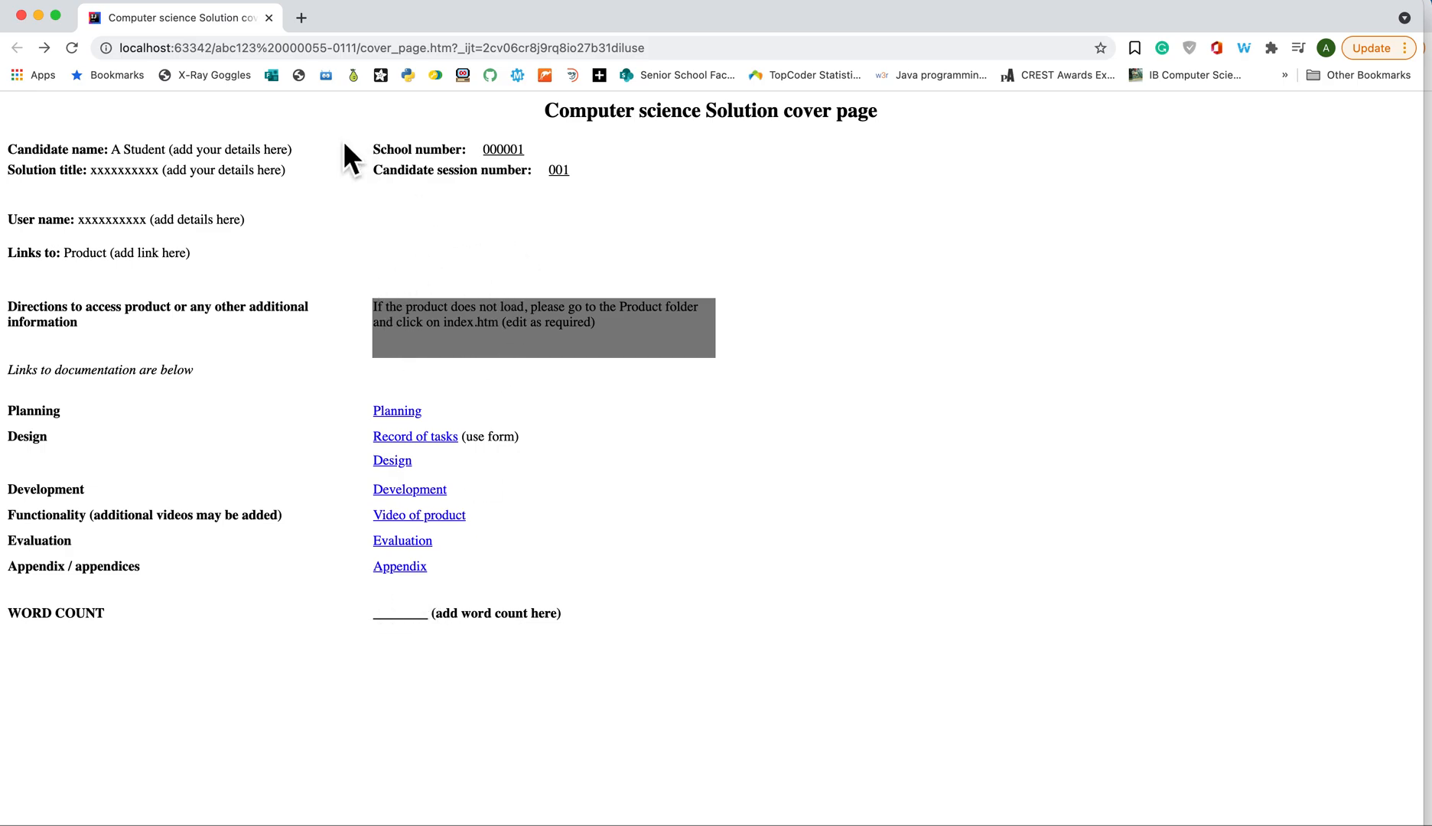
{"action": "mouse_move", "coordinate": [176, 210]}
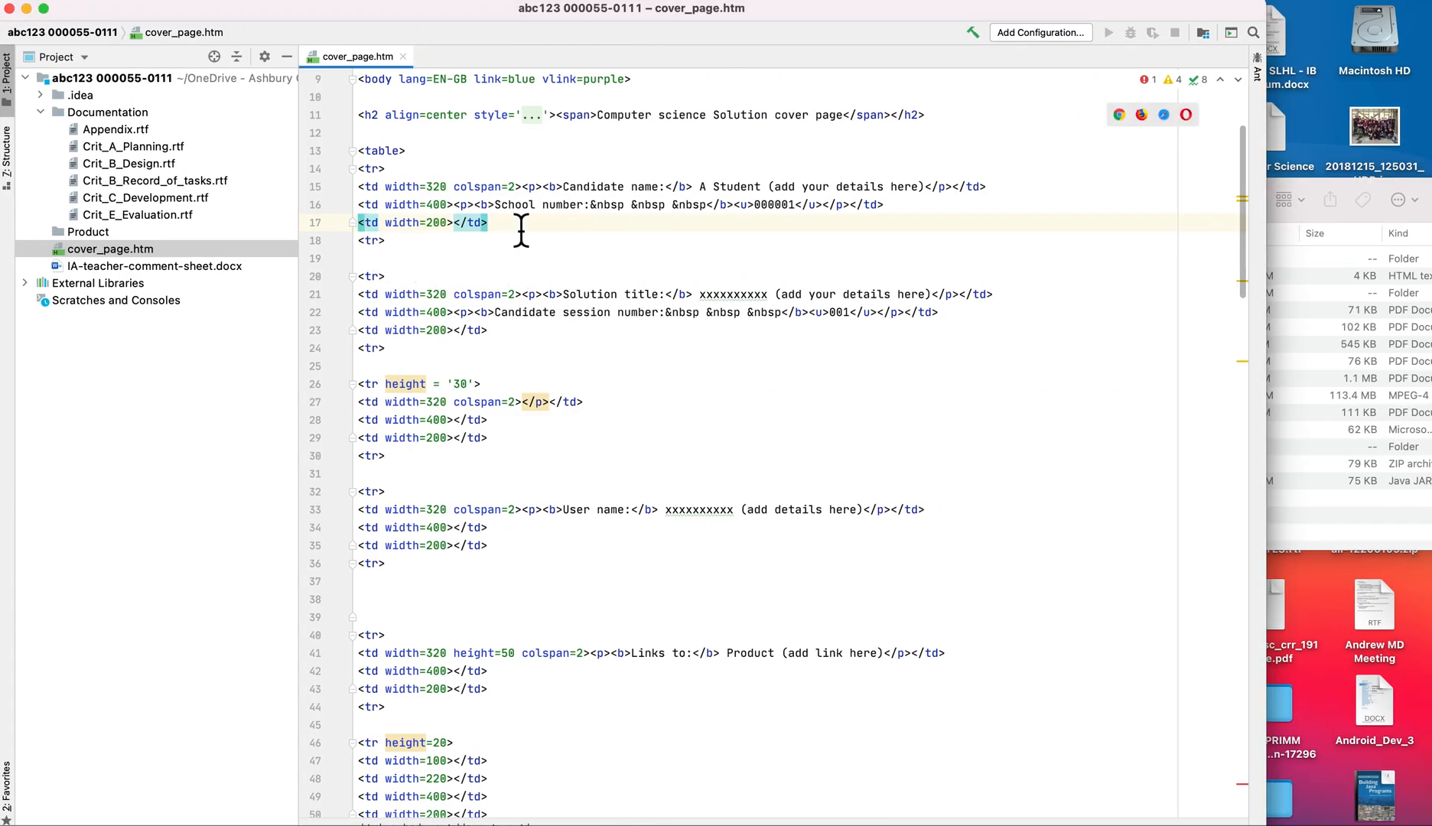
{"action": "mouse_move", "coordinate": [713, 195]}
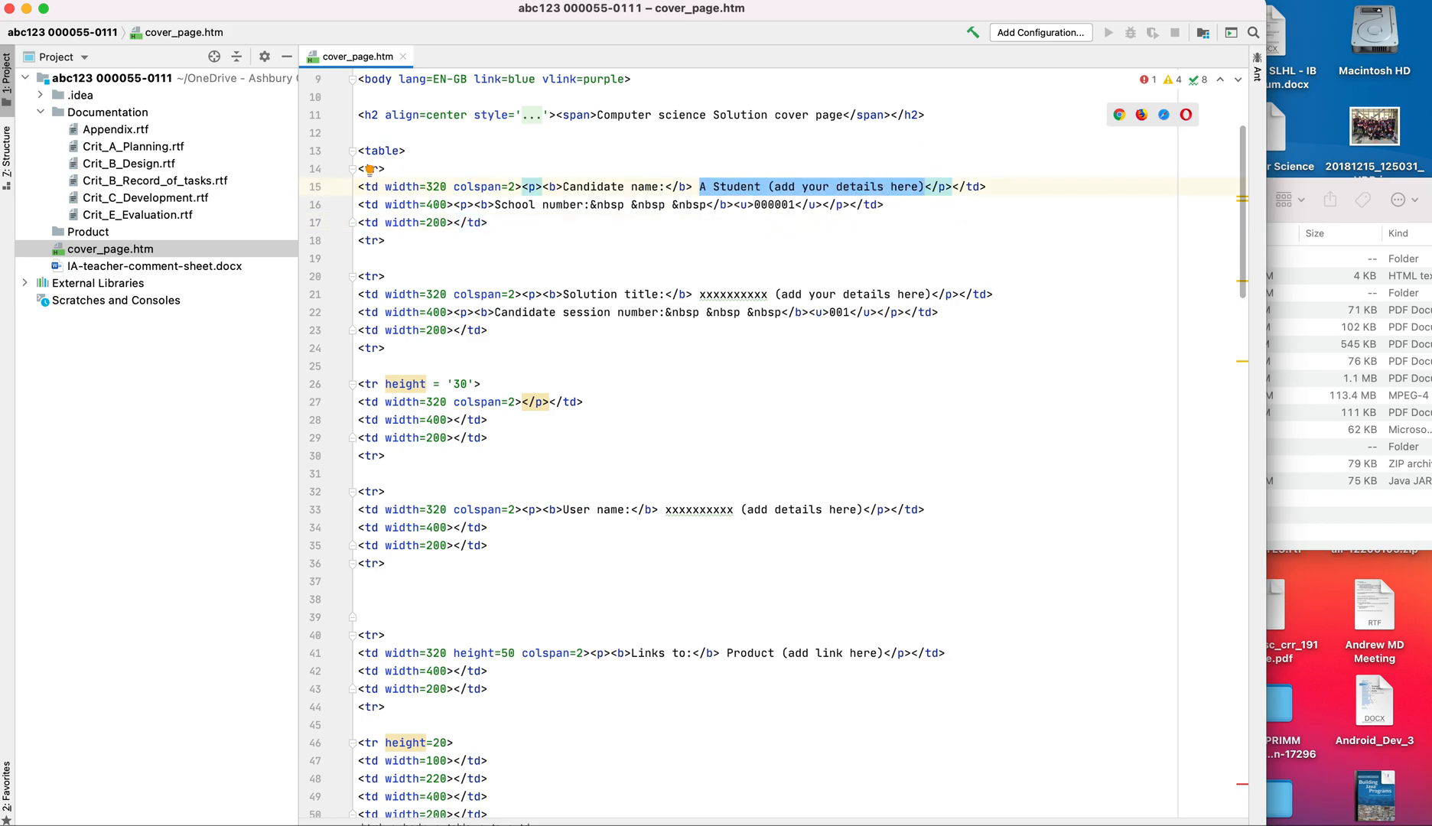
- Enter candidate name abc123 and the solution title Binary Number Calculator Program
{"action": "type", "text": "abc"}
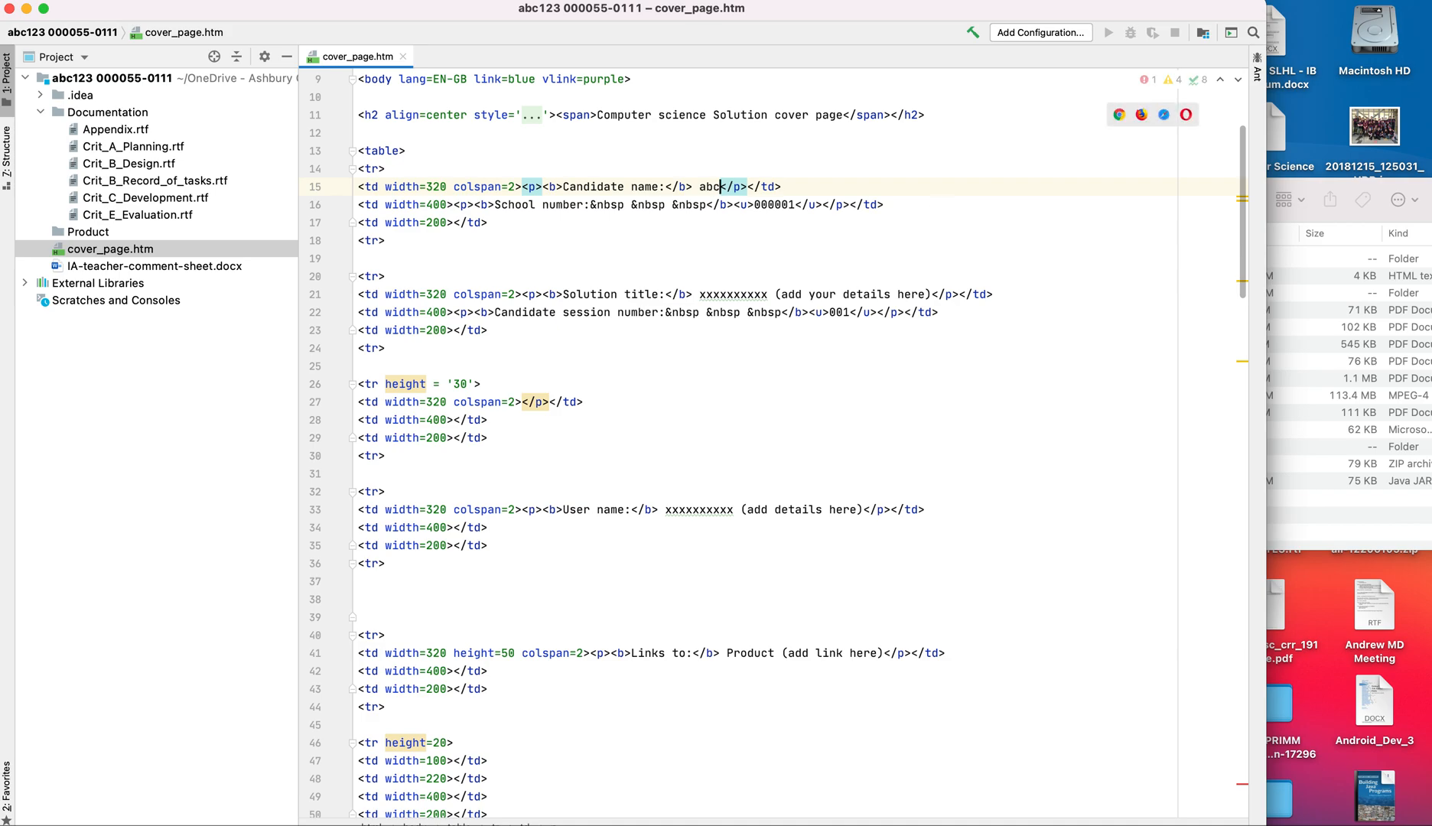
{"action": "type", "text": "123"}
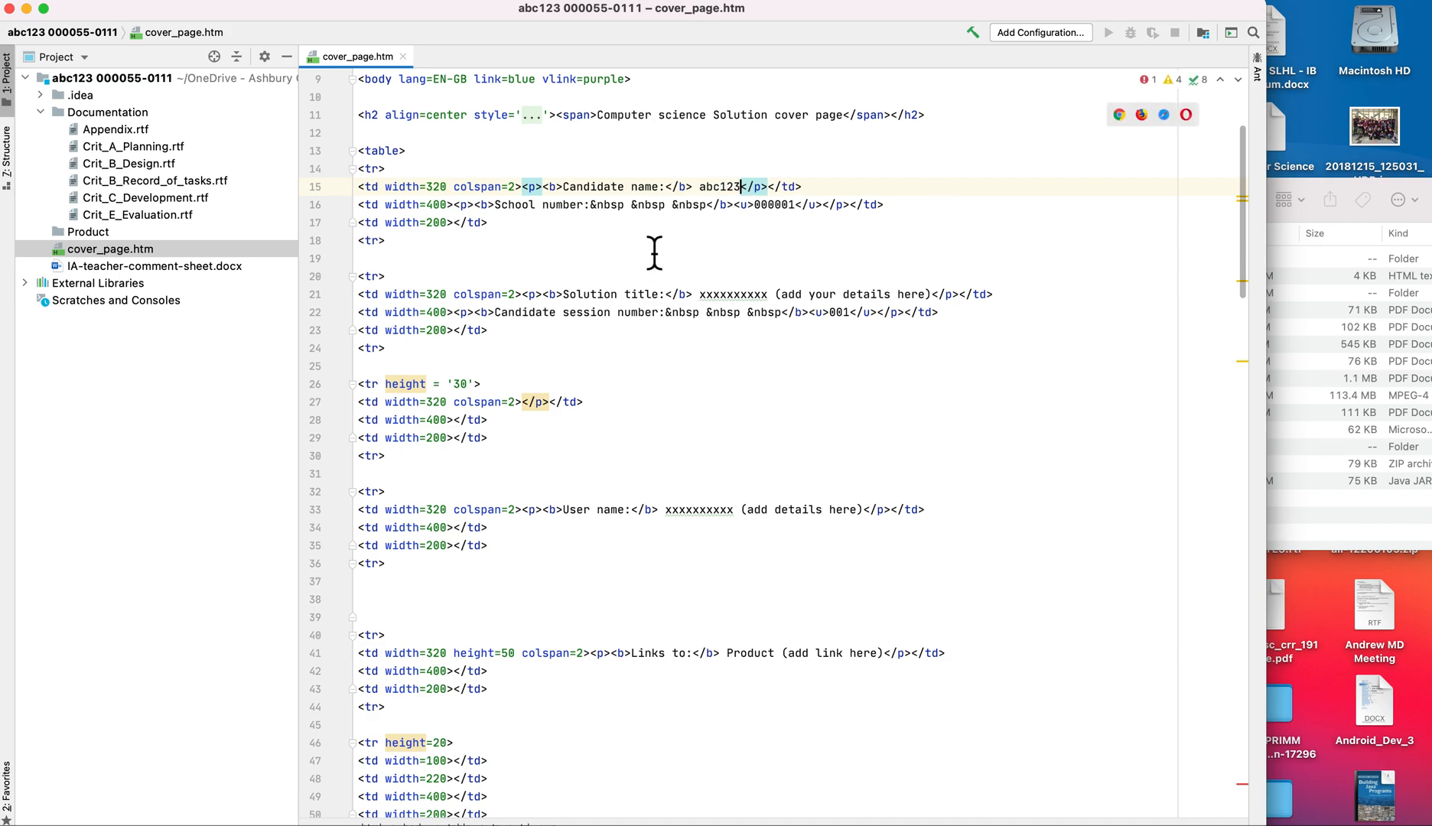
{"action": "mouse_move", "coordinate": [788, 205]}
{"action": "type", "text": "55"}
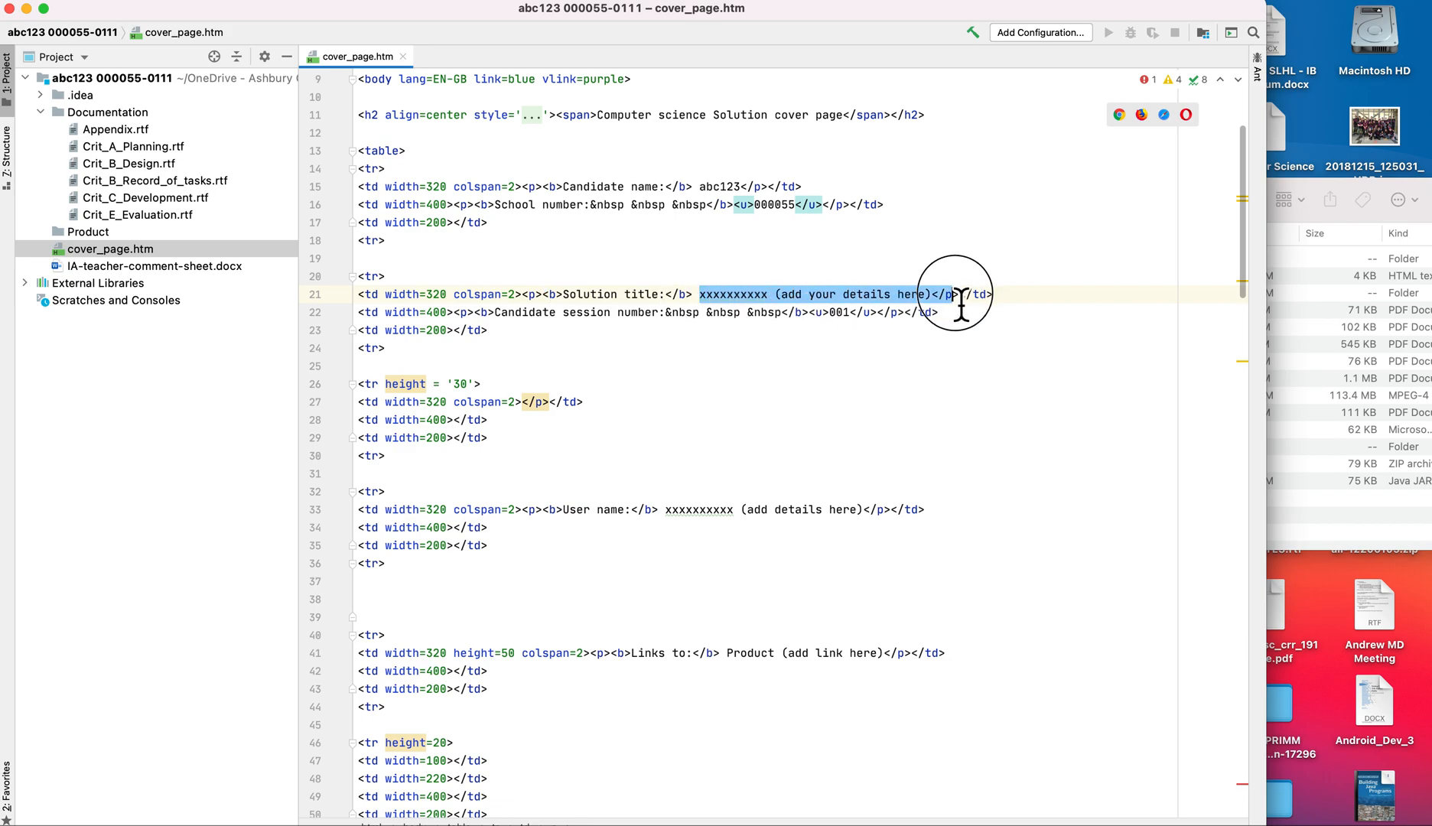
{"action": "mouse_move", "coordinate": [1037, 366]}
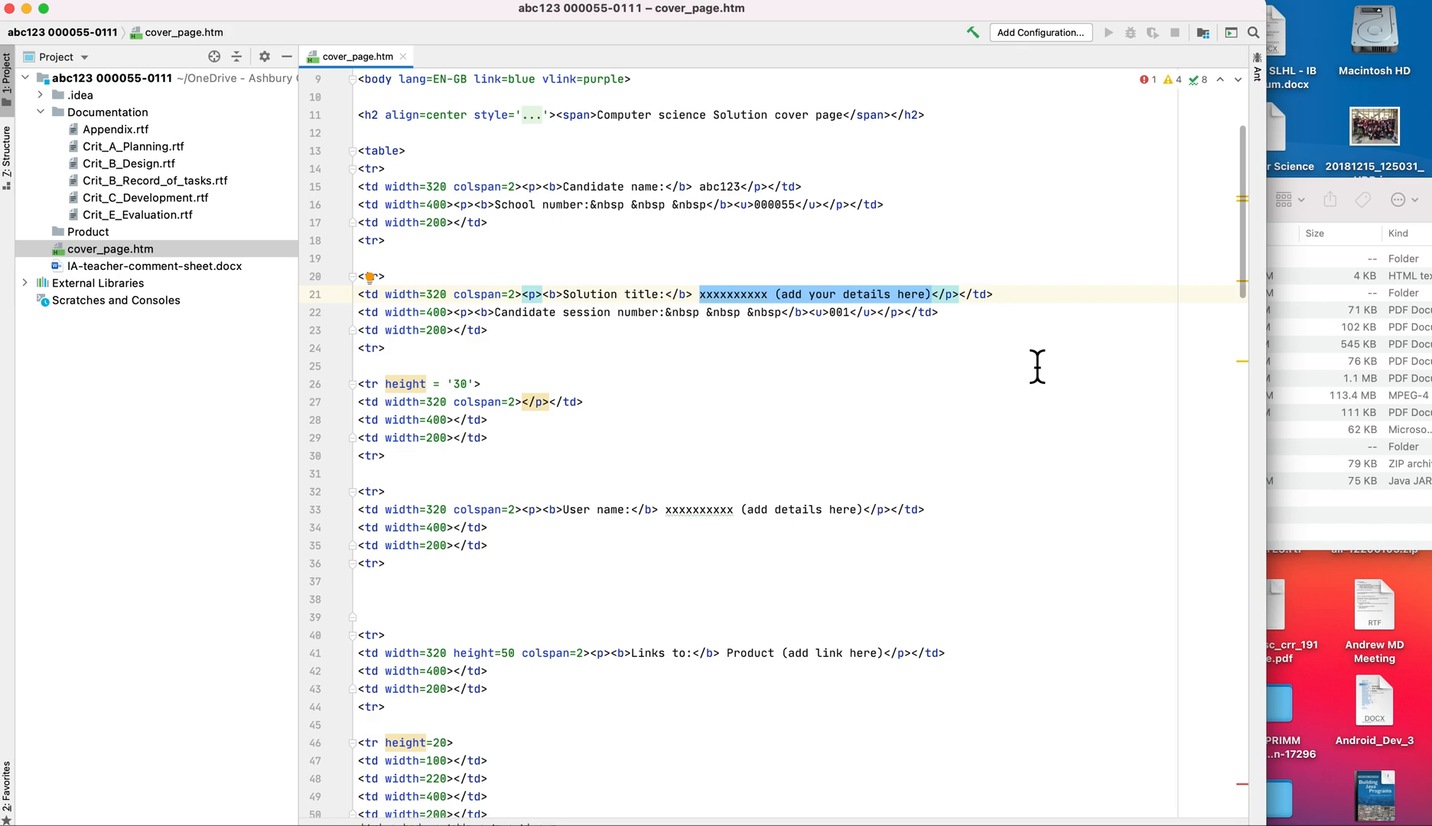
{"action": "type", "text": "Bink"}
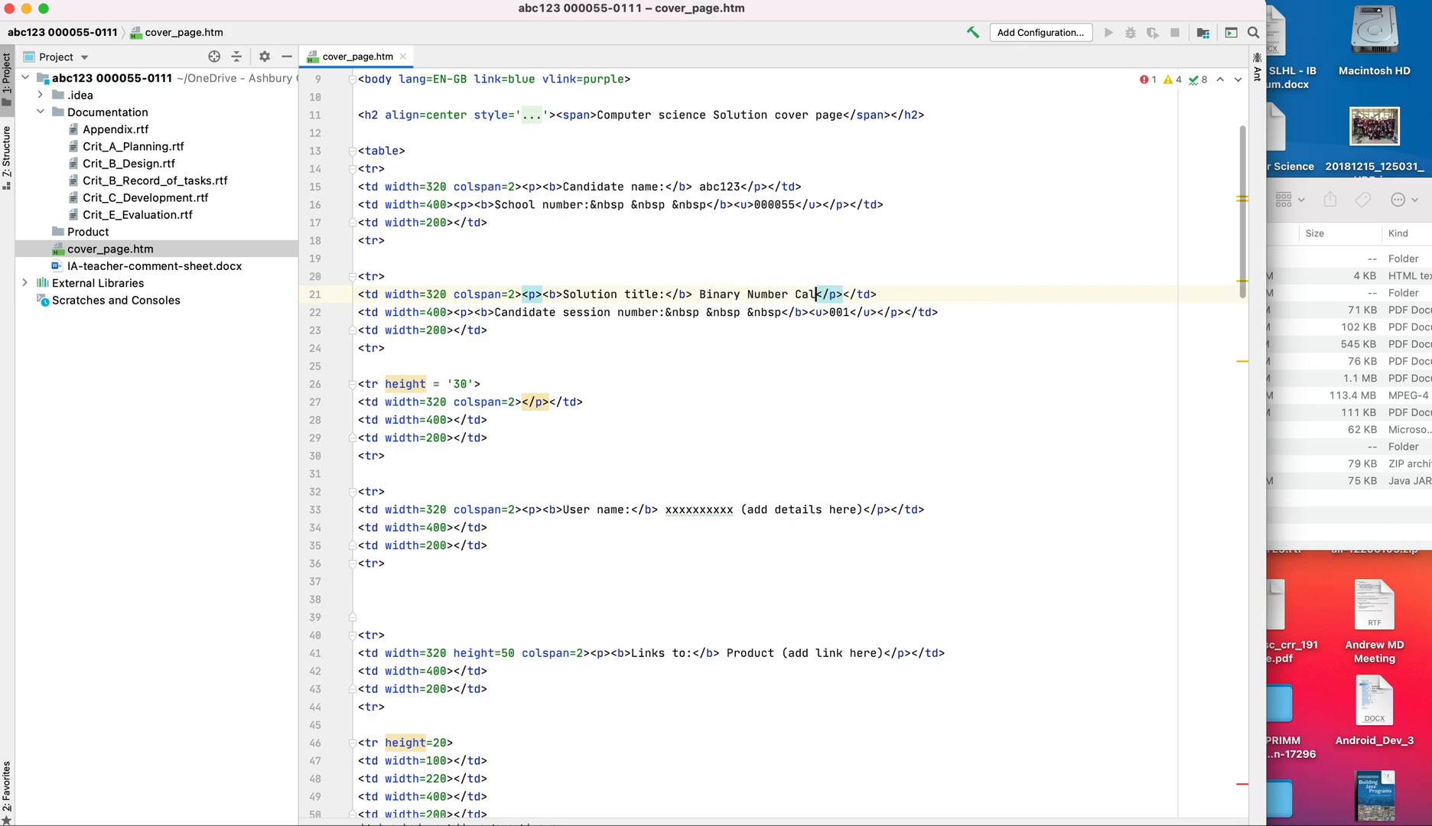
{"action": "type", "text": "ulator"}
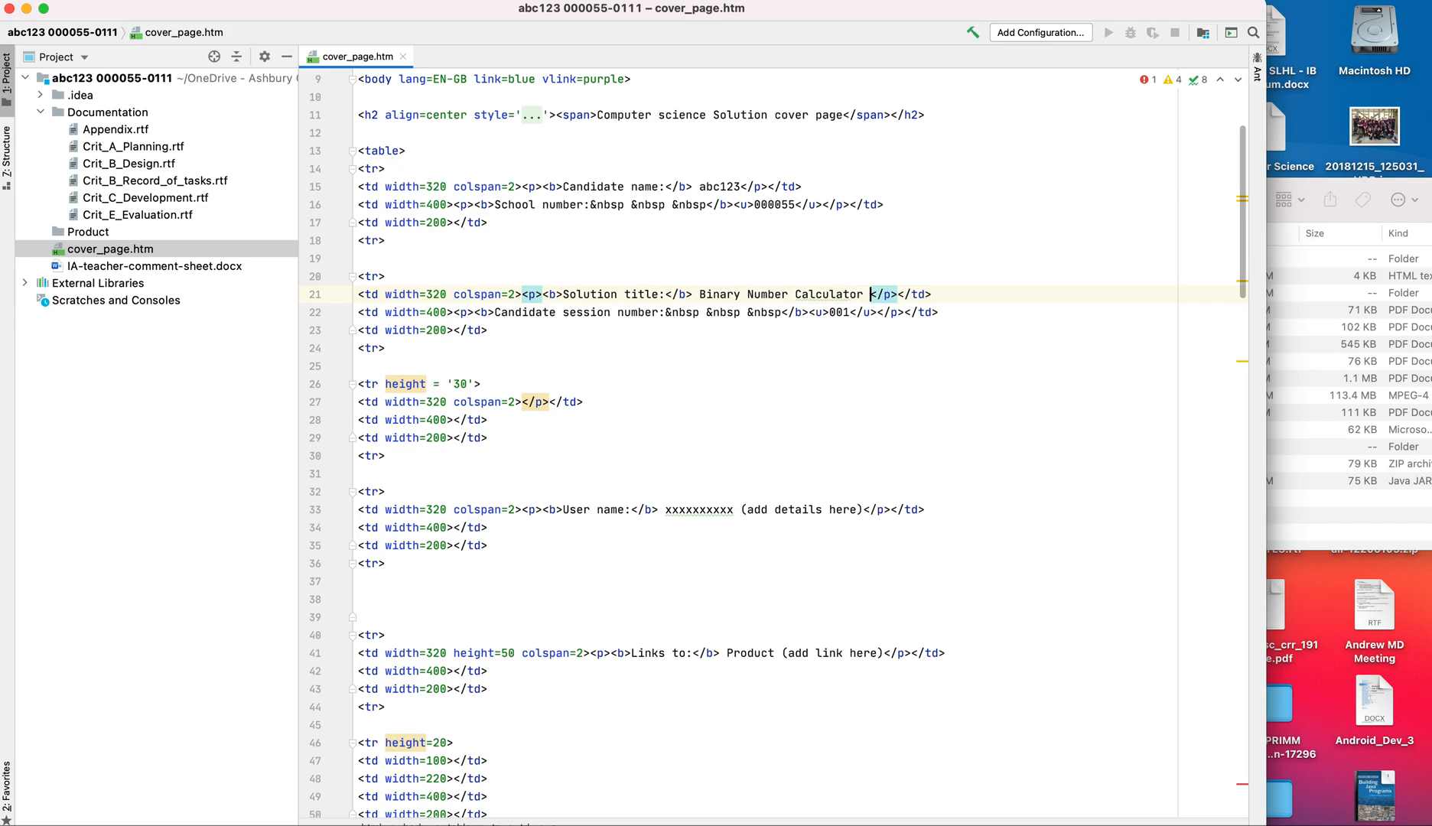
{"action": "type", "text": "Program"}
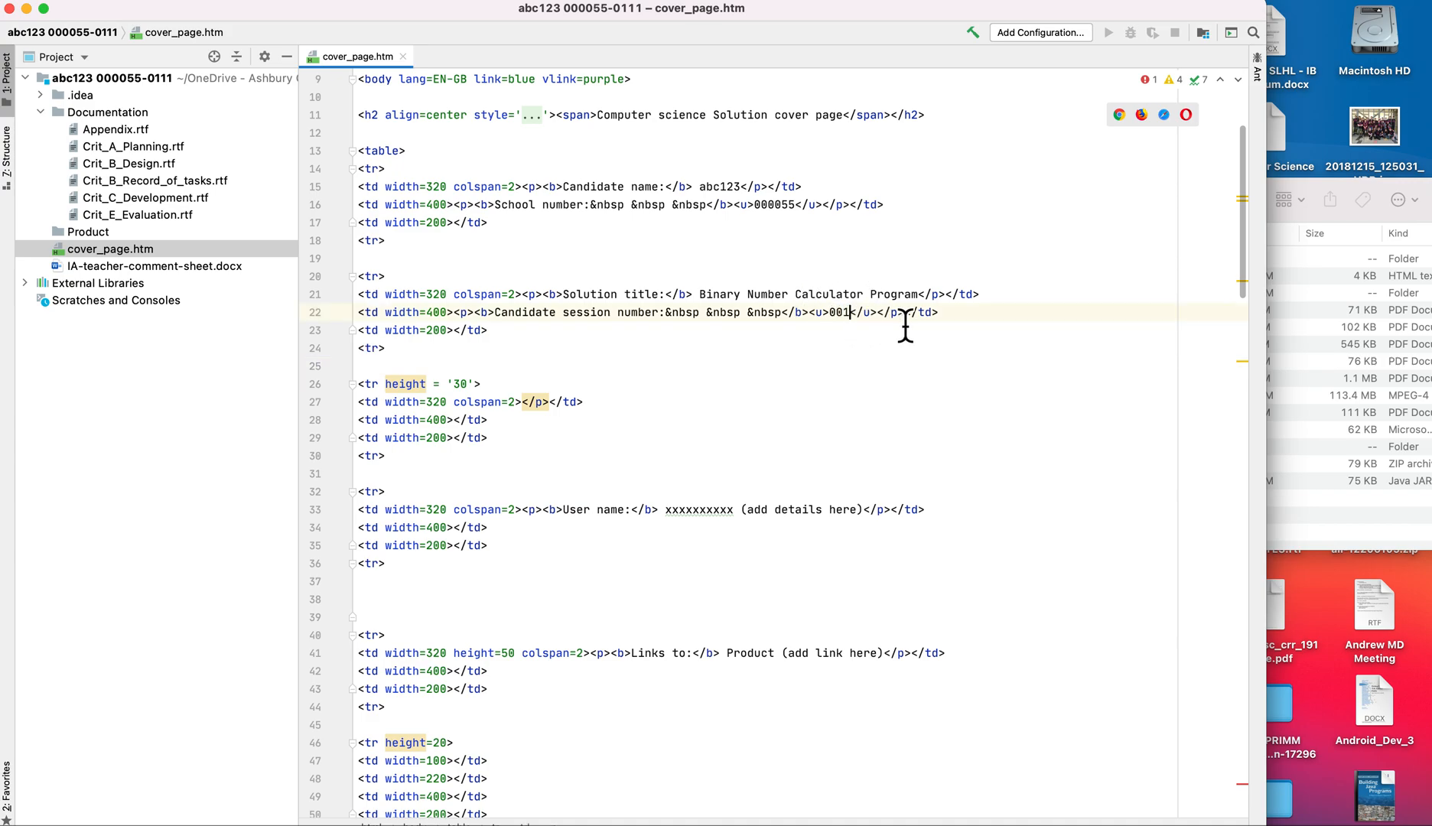
- Replace the session number with 0111 and enter user name Mr. So-And-So
{"action": "key", "text": "backspace"}
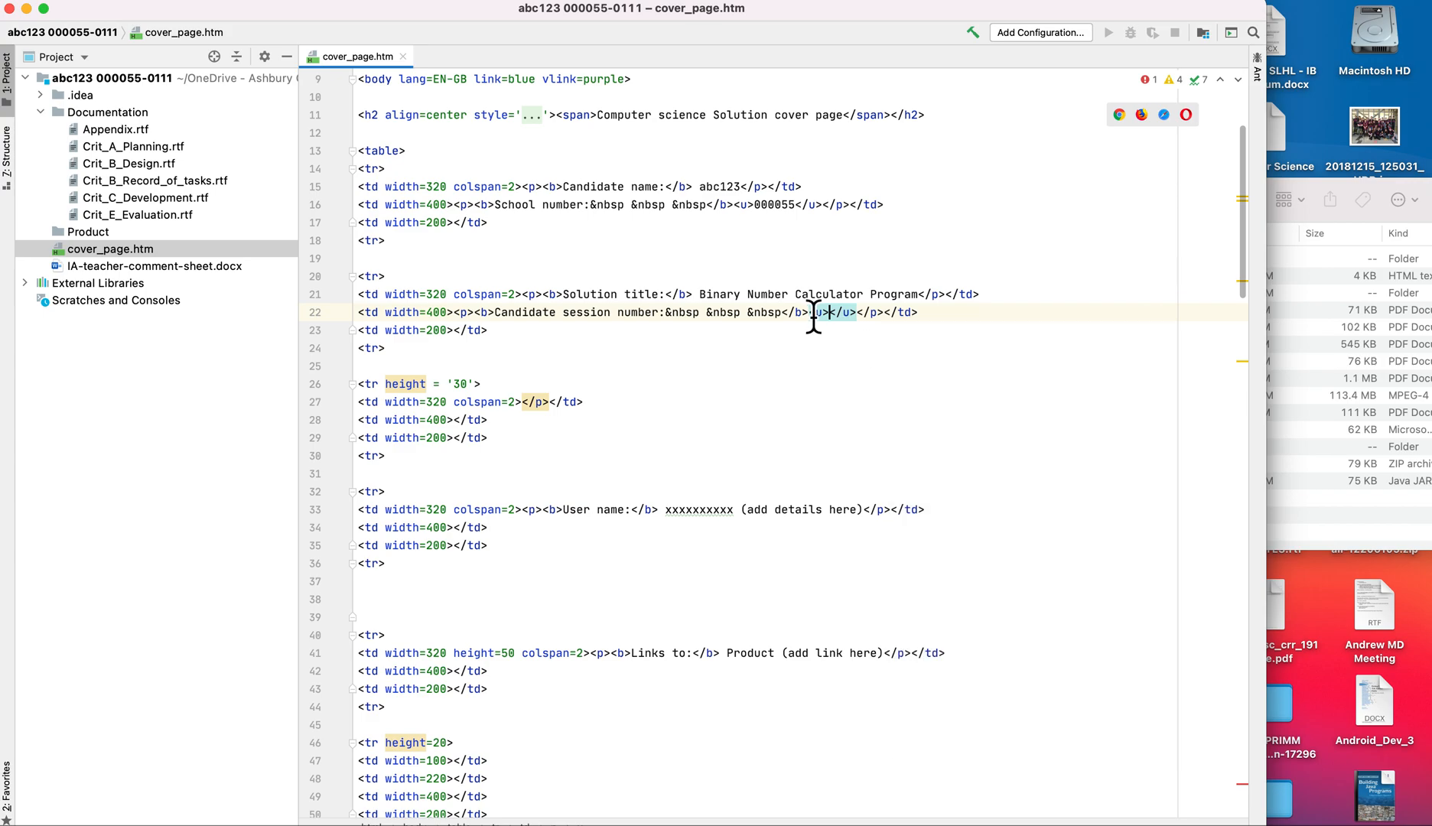
{"action": "type", "text": "011"}
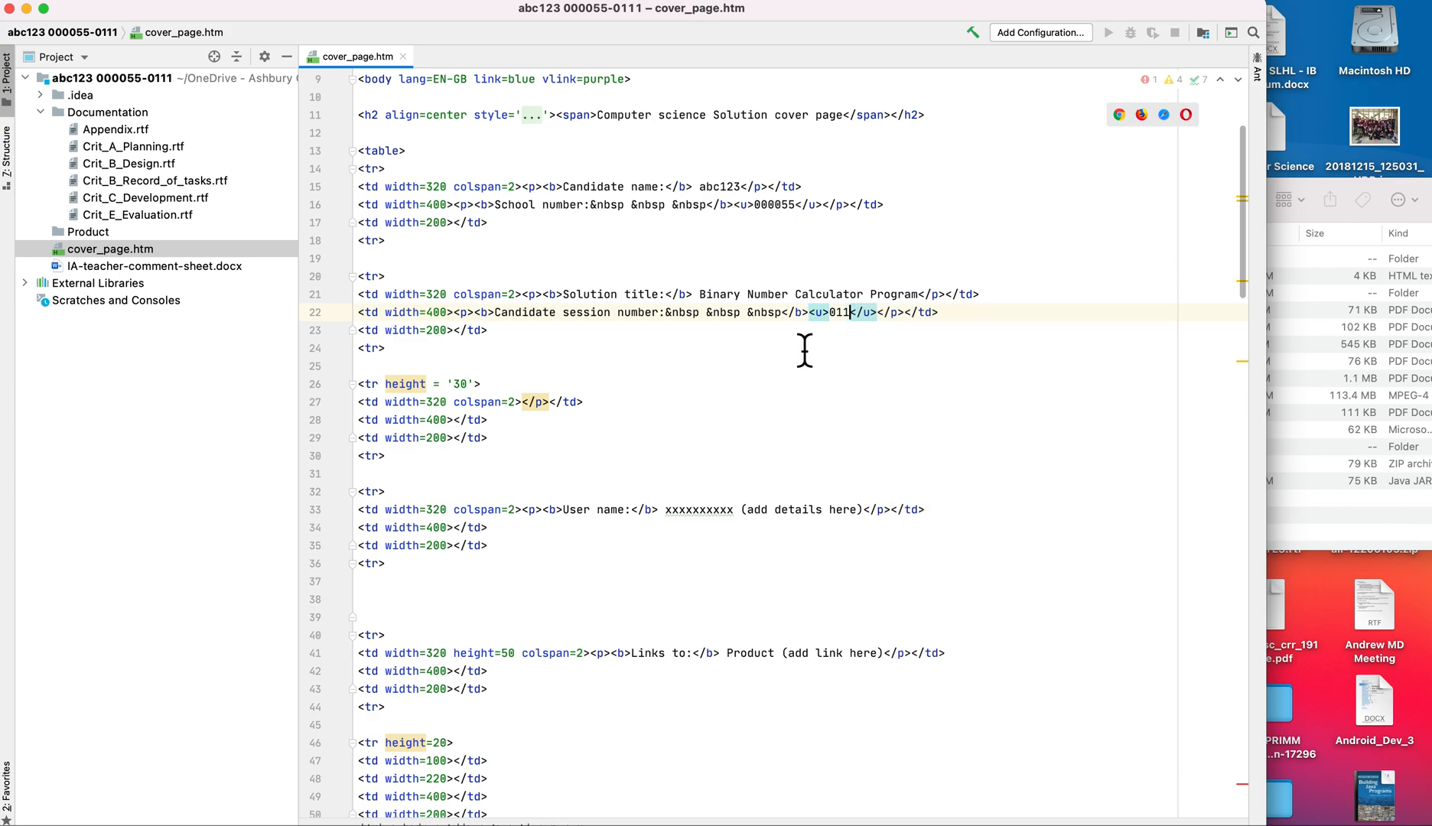
{"action": "type", "text": "1"}
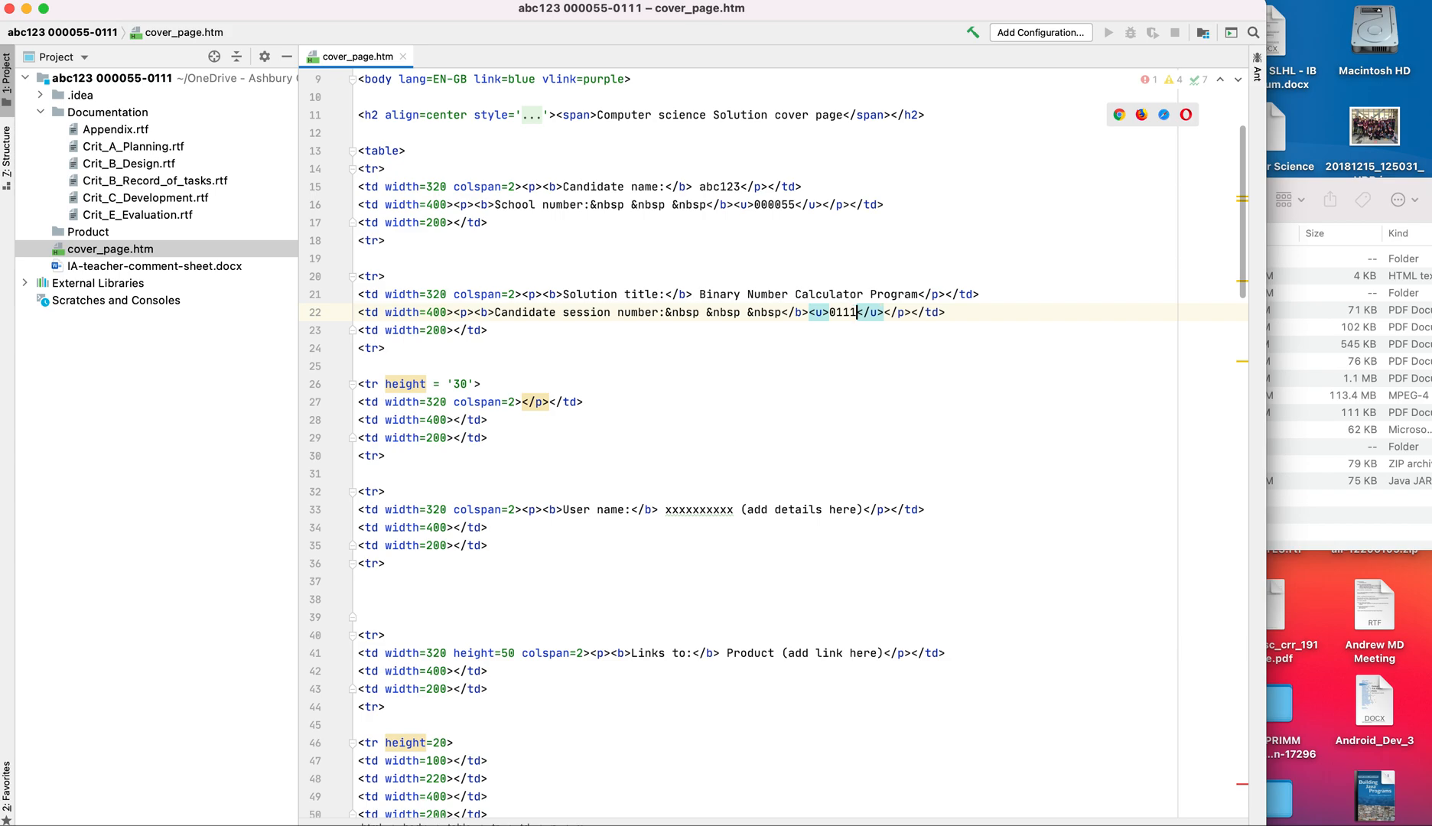
{"action": "mouse_move", "coordinate": [596, 355]}
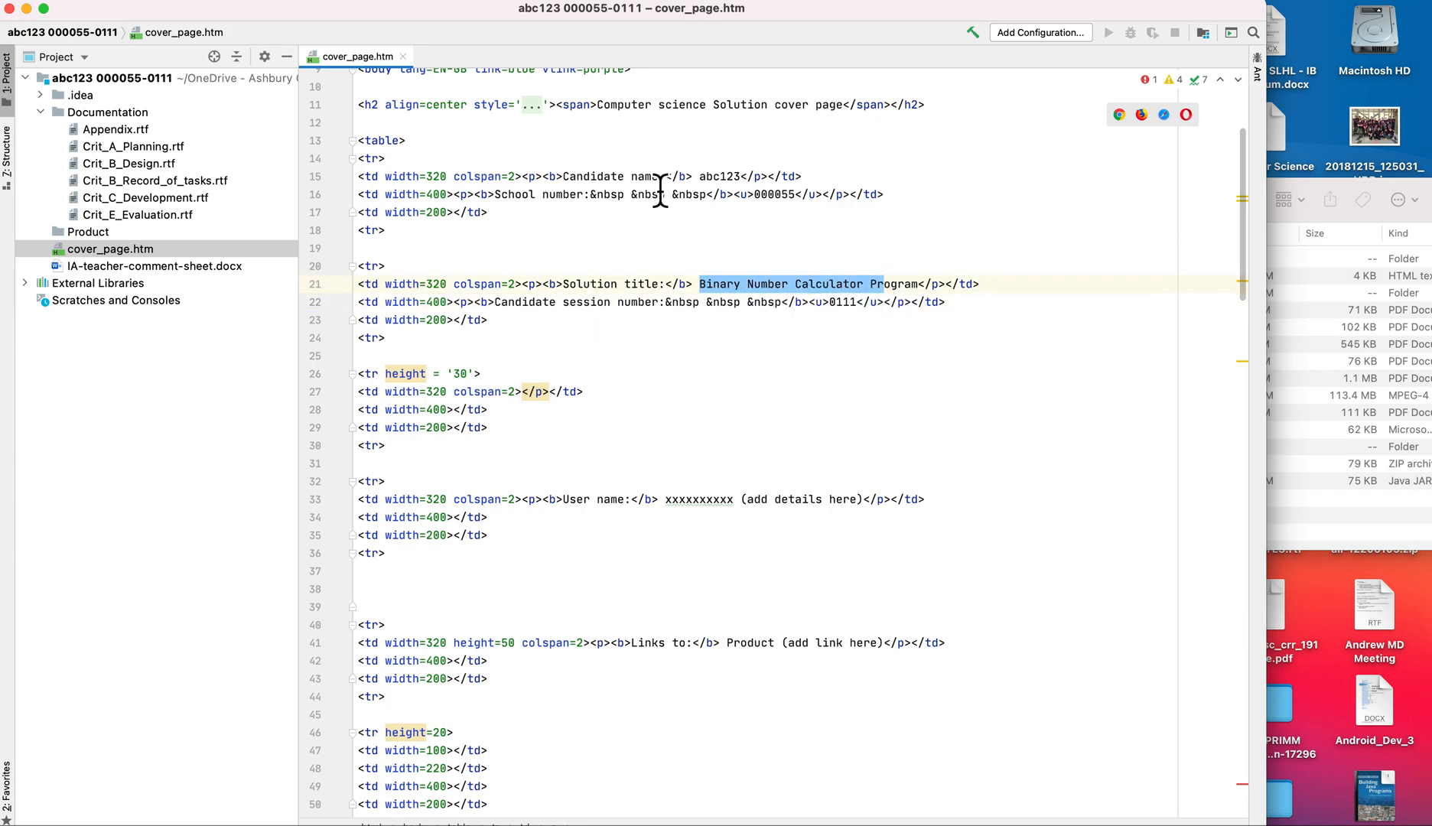
{"action": "scroll", "scroll_direction": "down", "scroll_amount": 3}
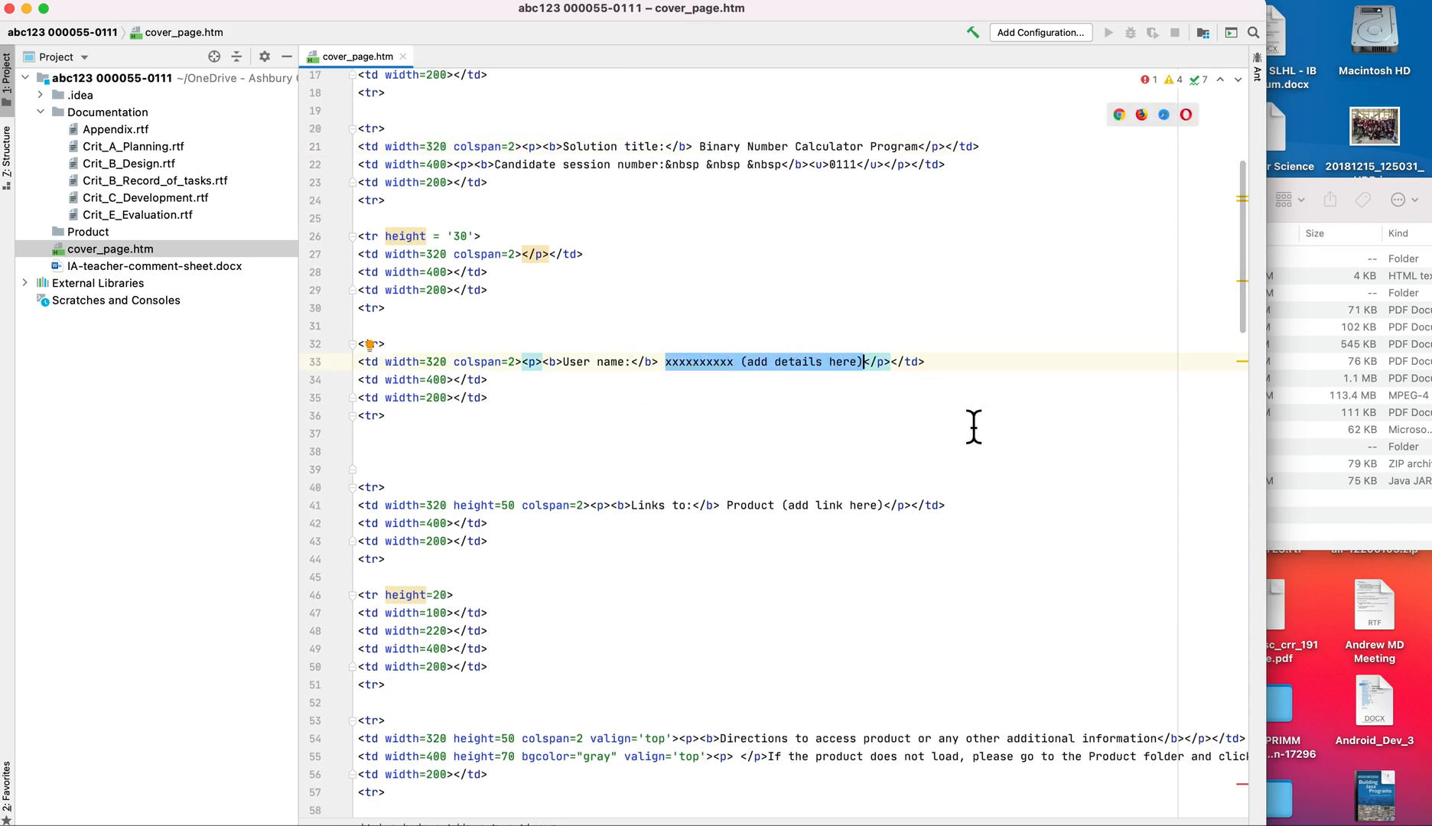
{"action": "type", "text": "Mr. So"}
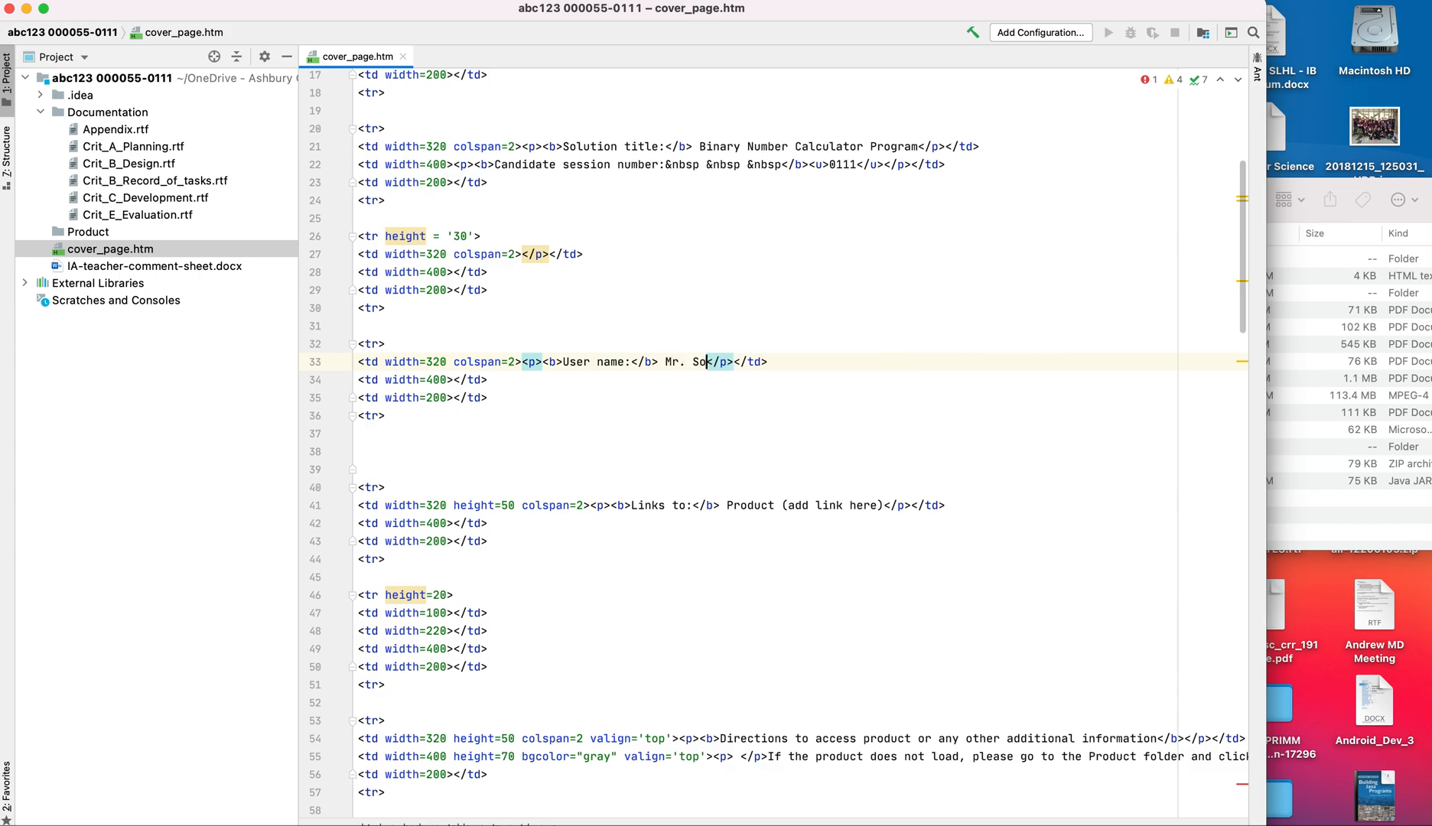
{"action": "type", "text": "-And-So"}
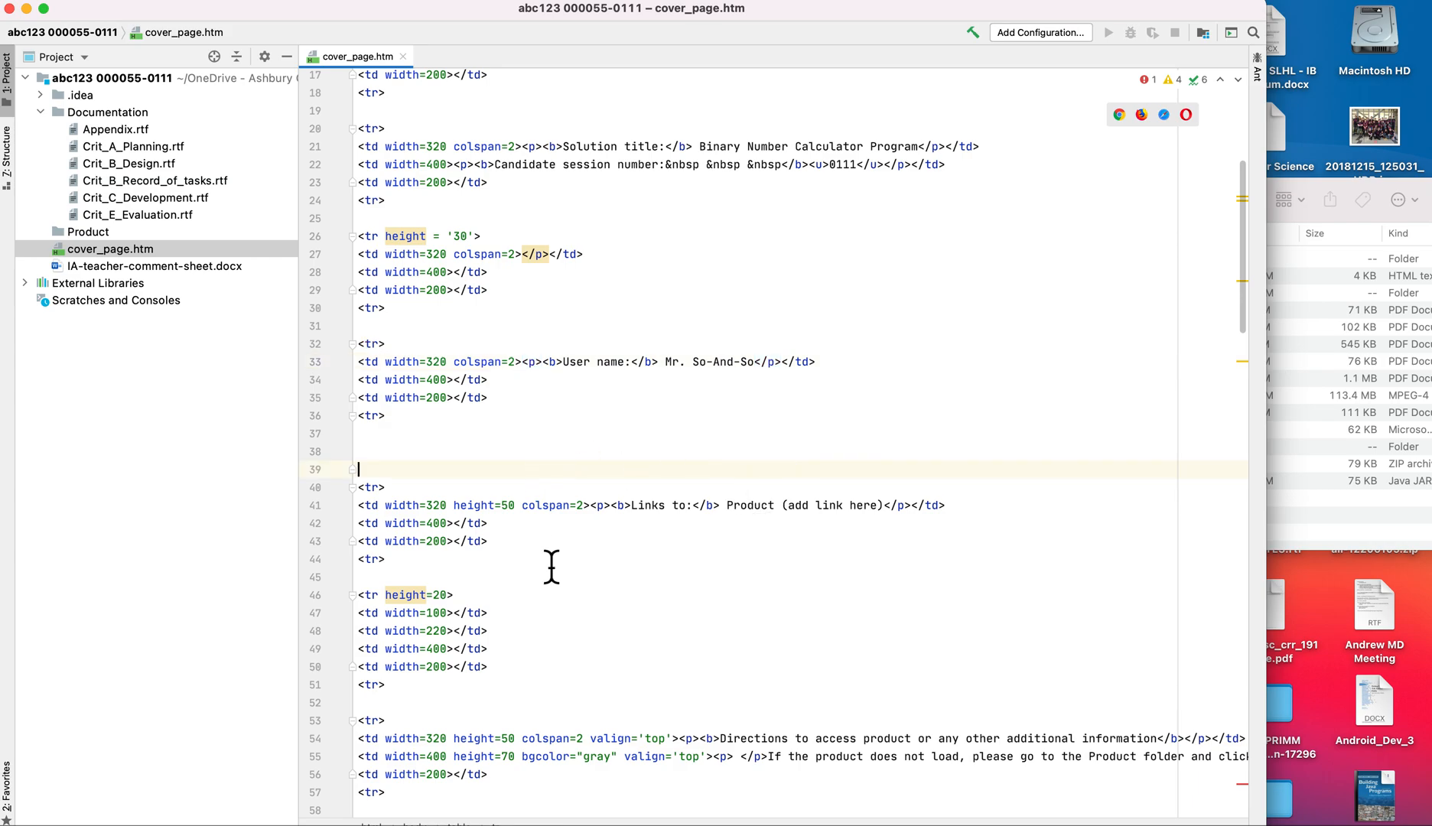
{"action": "scroll", "scroll_direction": "down", "scroll_amount": 3}
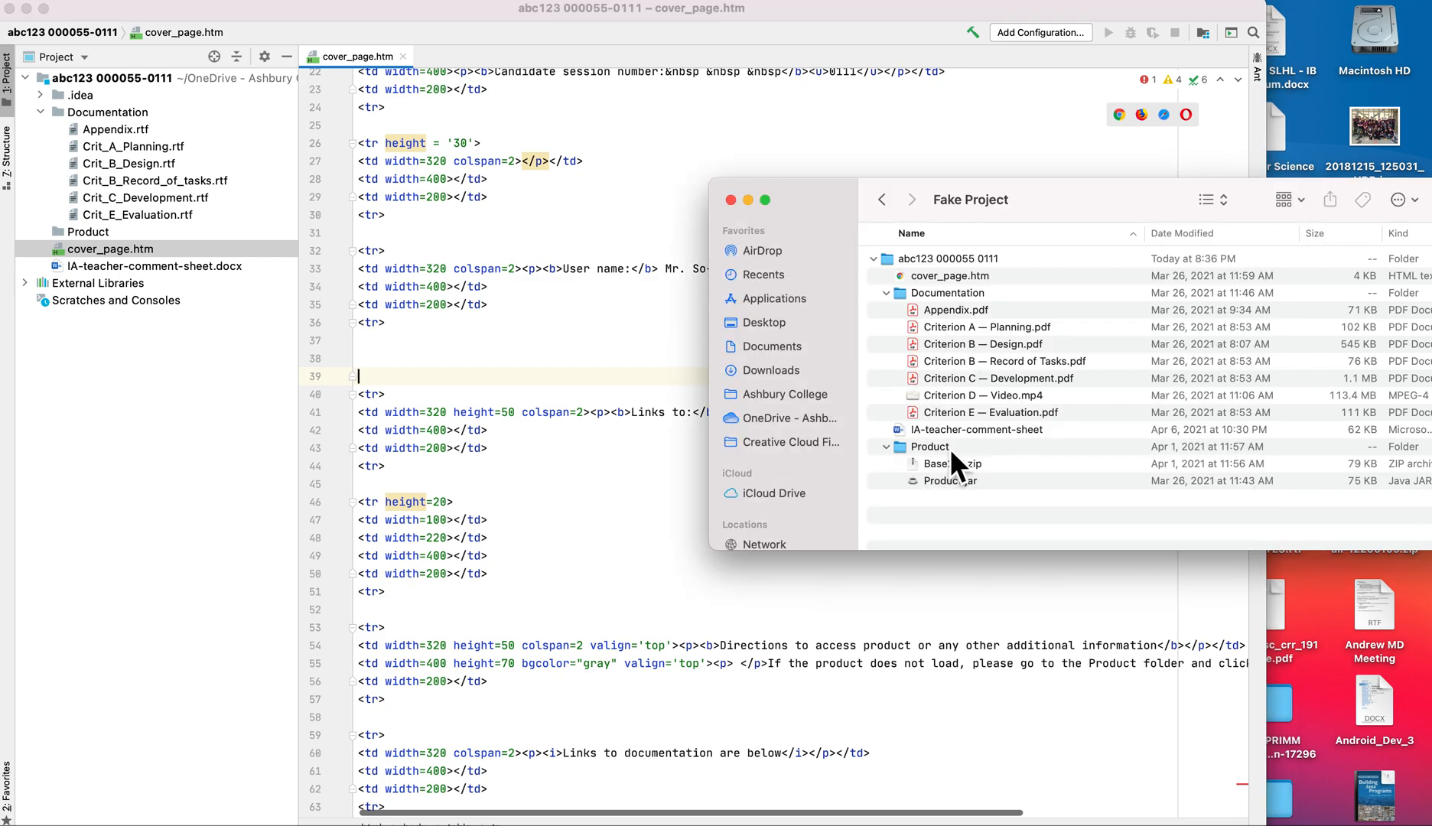
- Select Base216.zip and then Product.jar in the Product folder
{"action": "left_click", "coordinate": [950, 464]}
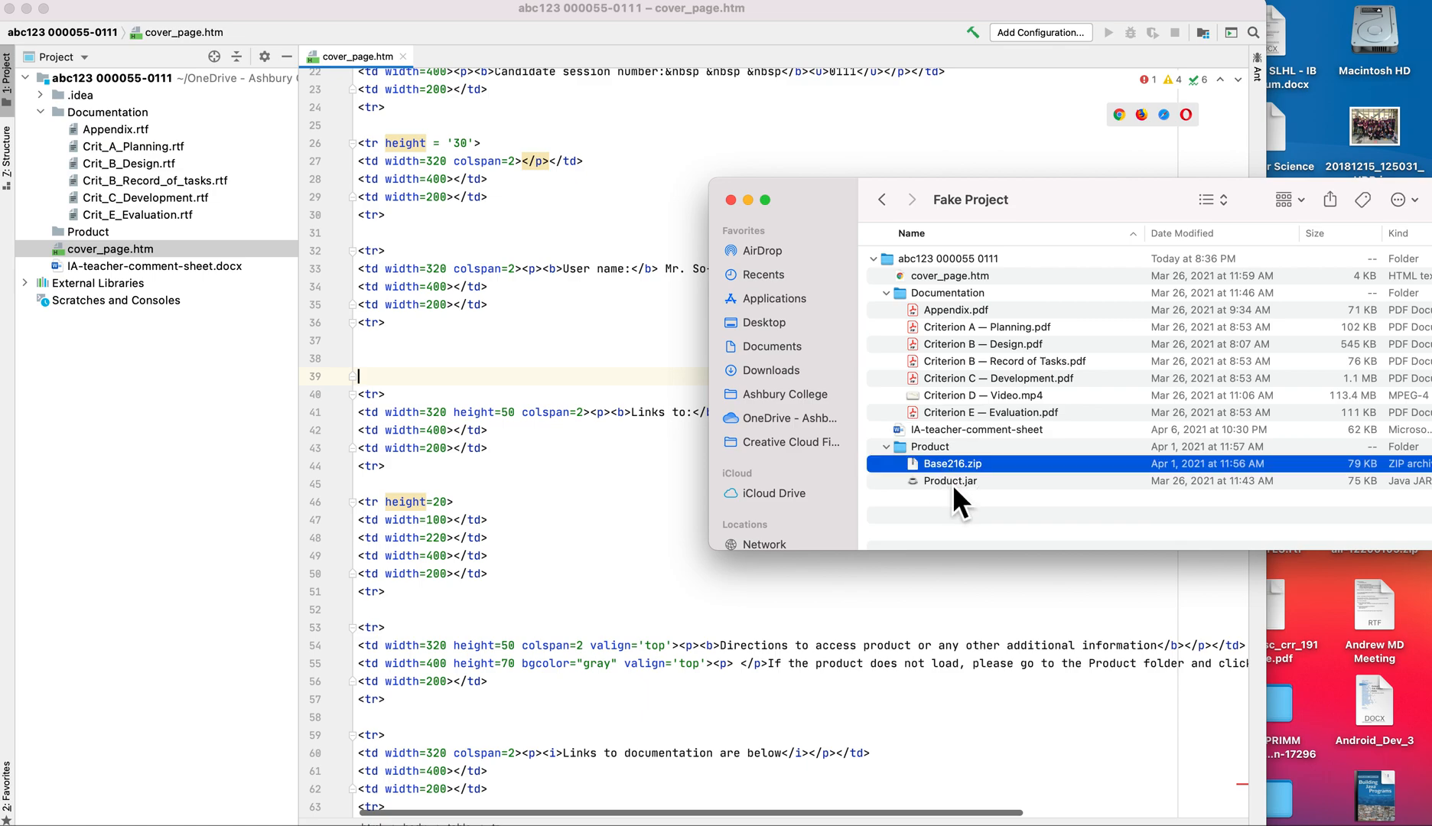
{"action": "left_click", "coordinate": [950, 480]}
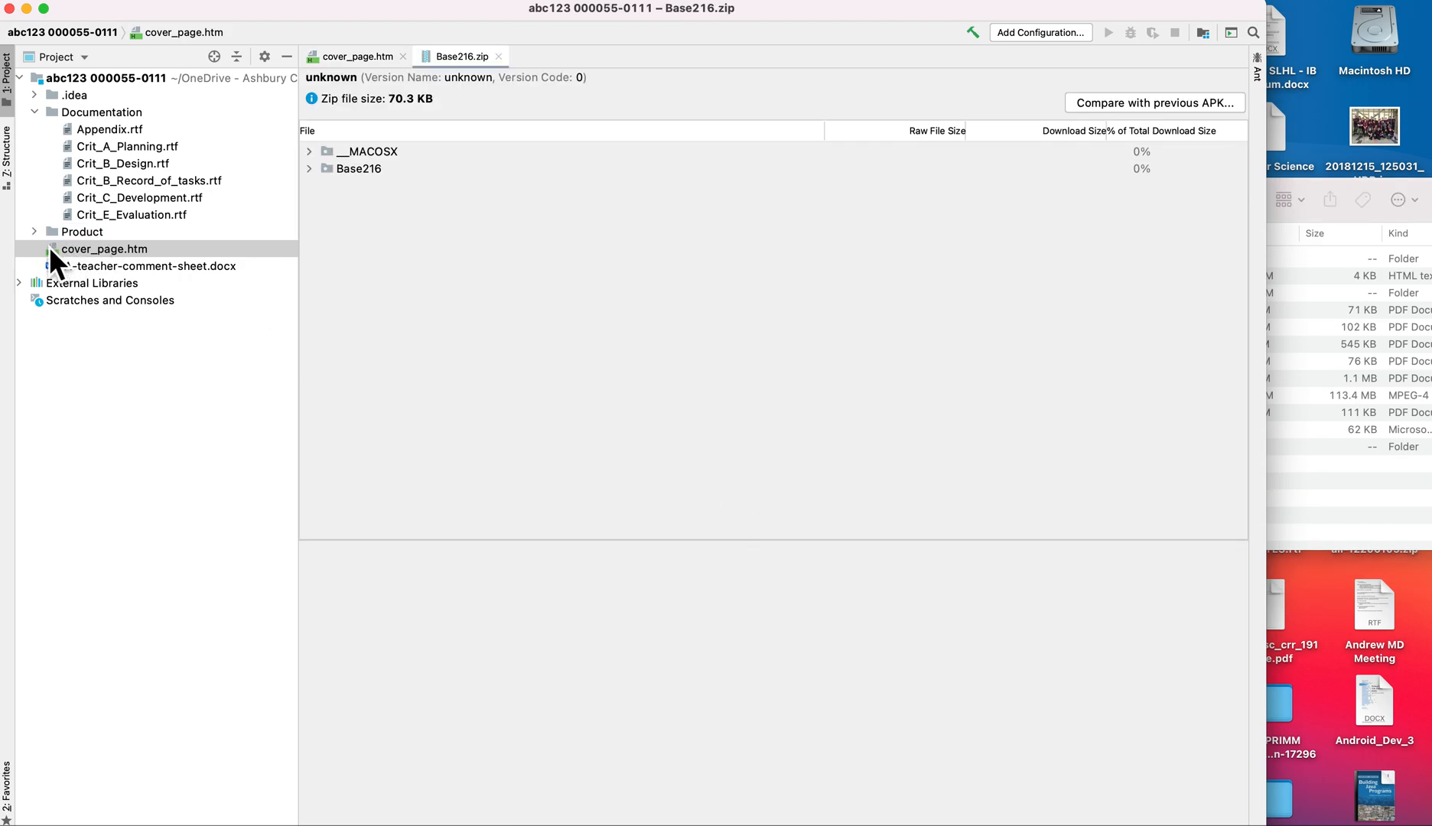
- Expand the Product folder showing Base216.zip and Product.jar, then return to cover_page.htm at the links rows
{"action": "left_click", "coordinate": [81, 231]}
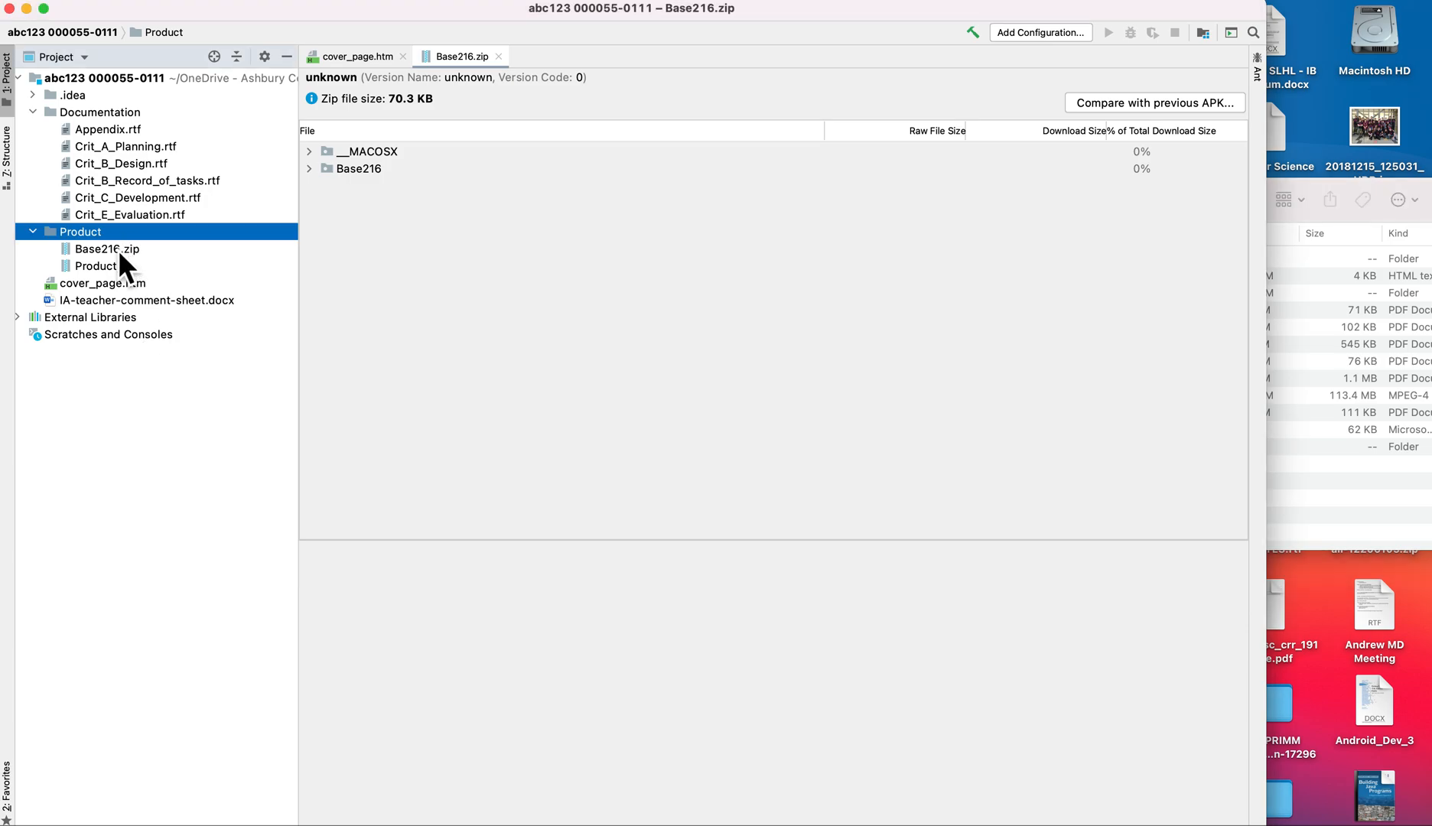
{"action": "left_click", "coordinate": [107, 248]}
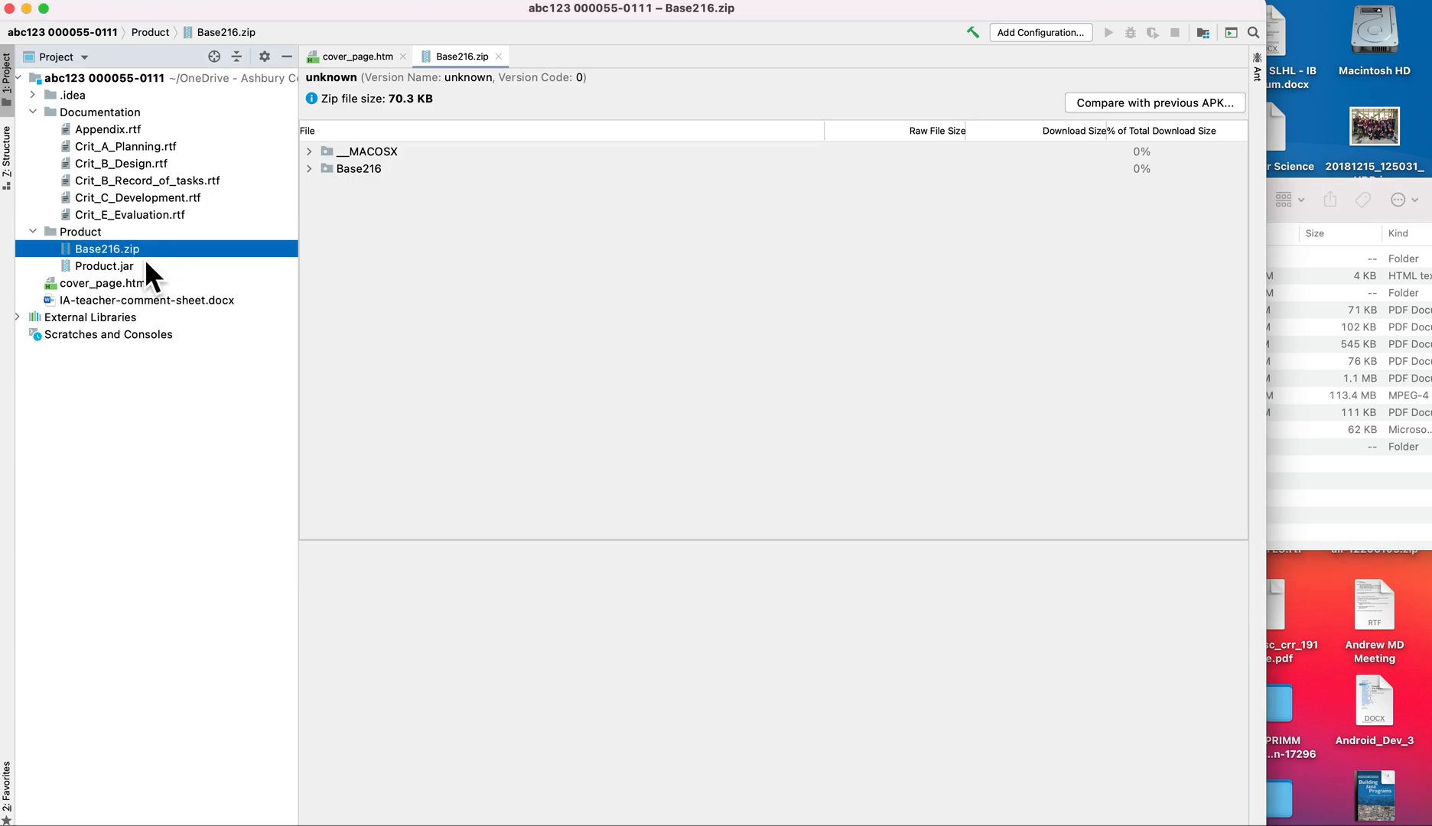
{"action": "left_click", "coordinate": [104, 267]}
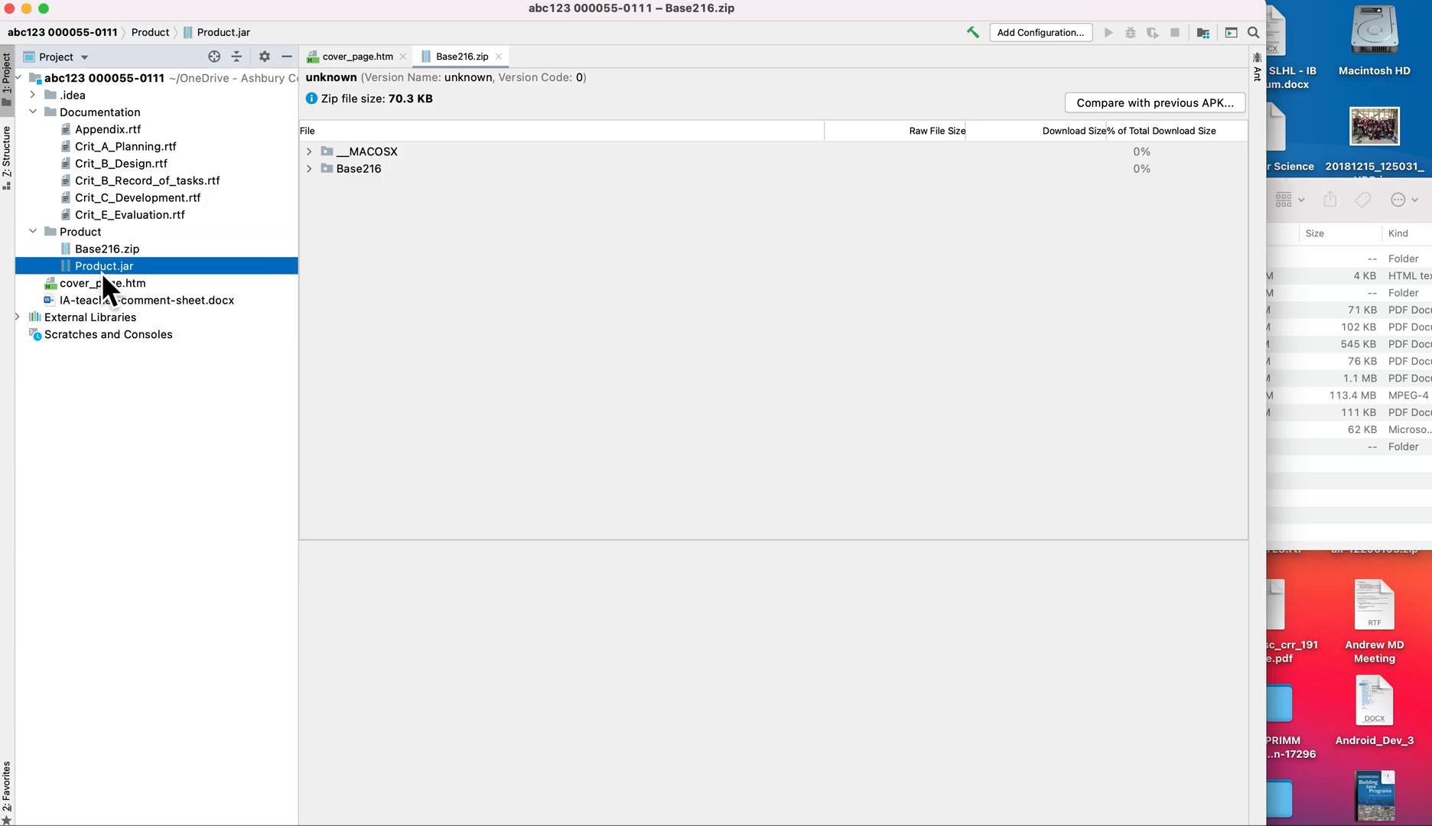
{"action": "left_click", "coordinate": [81, 231]}
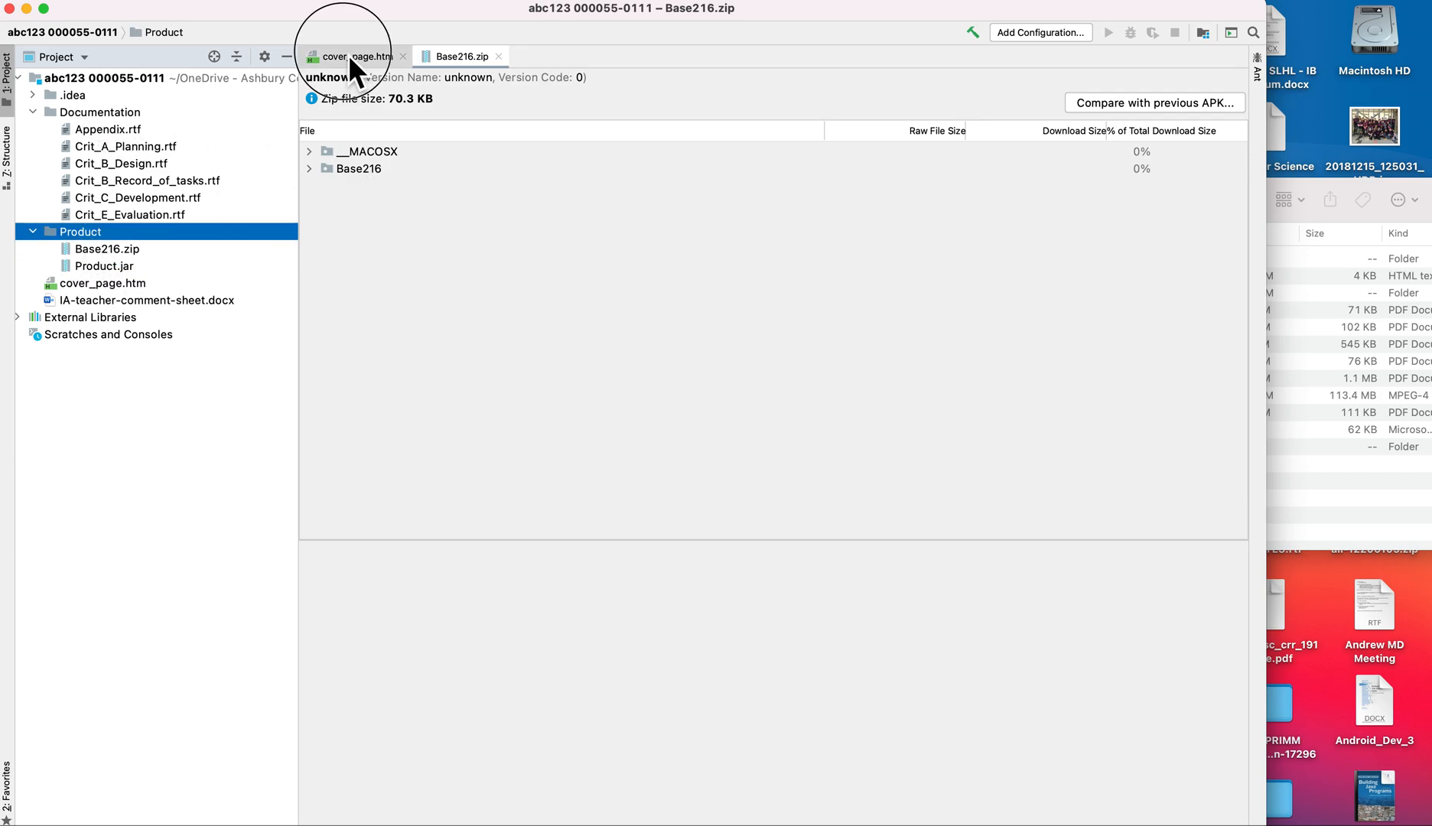
{"action": "left_click", "coordinate": [355, 55]}
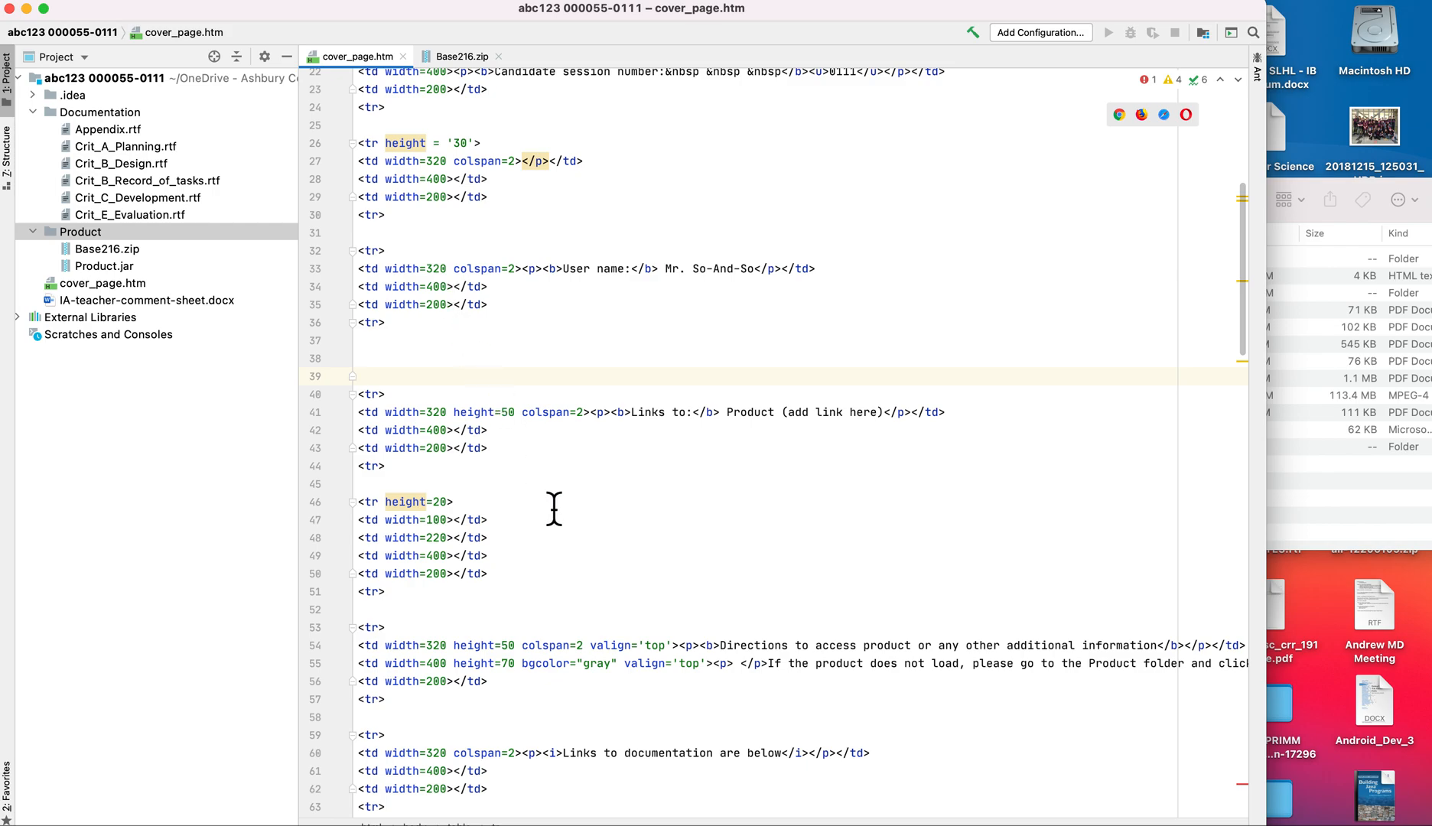
{"action": "scroll", "scroll_direction": "down", "scroll_amount": 3}
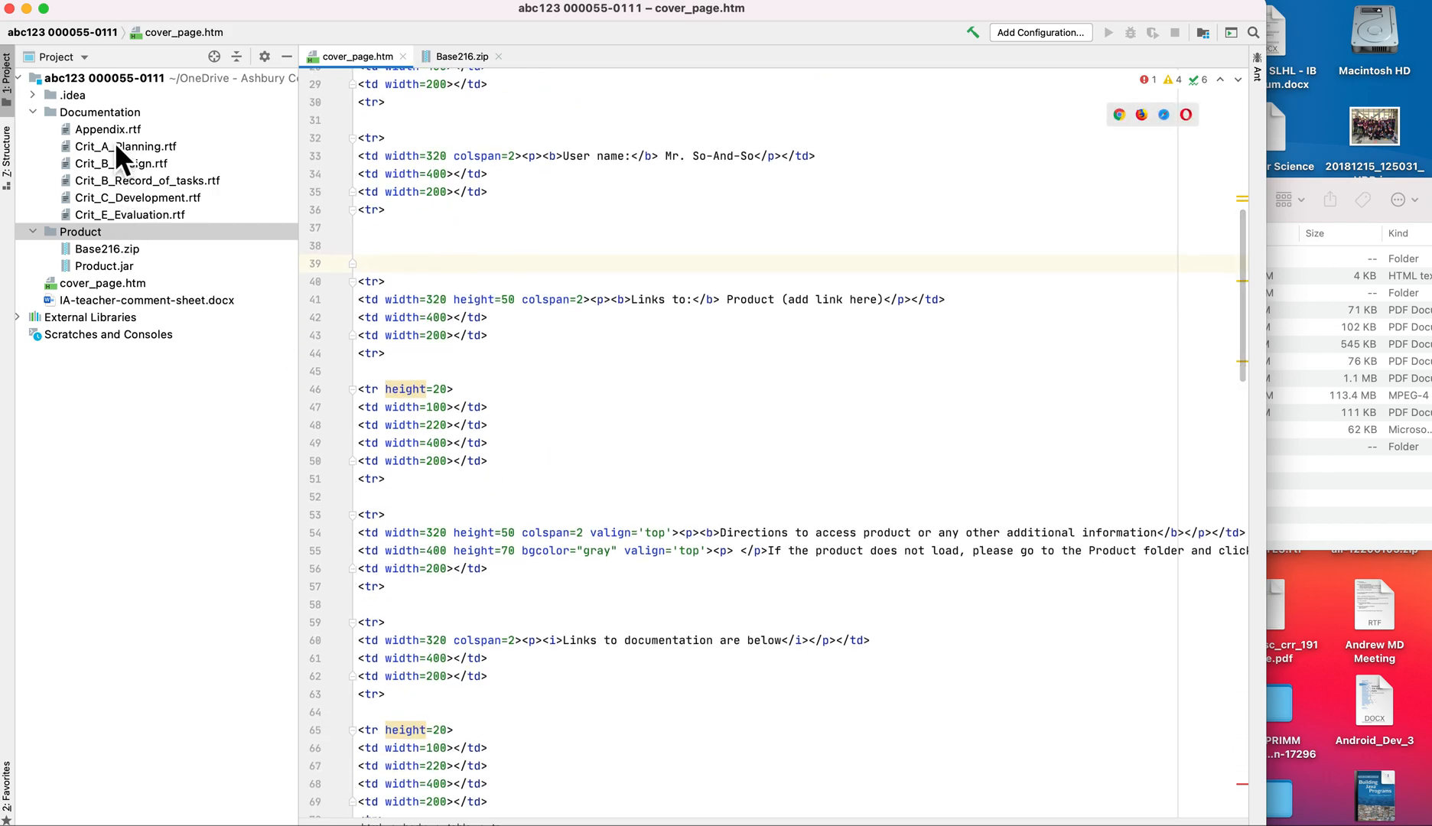
{"action": "mouse_move", "coordinate": [1351, 237]}
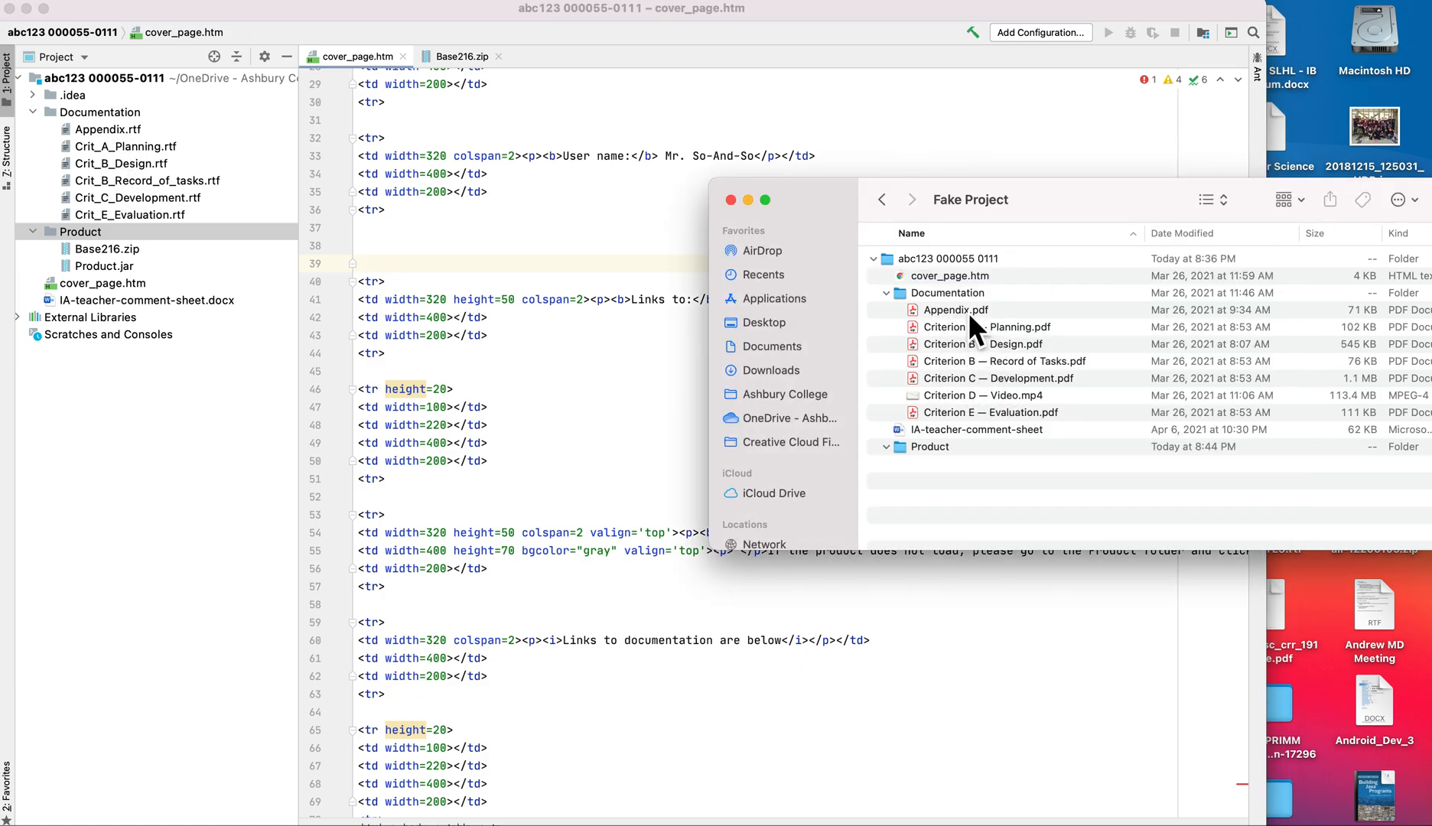
{"action": "mouse_move", "coordinate": [964, 415]}
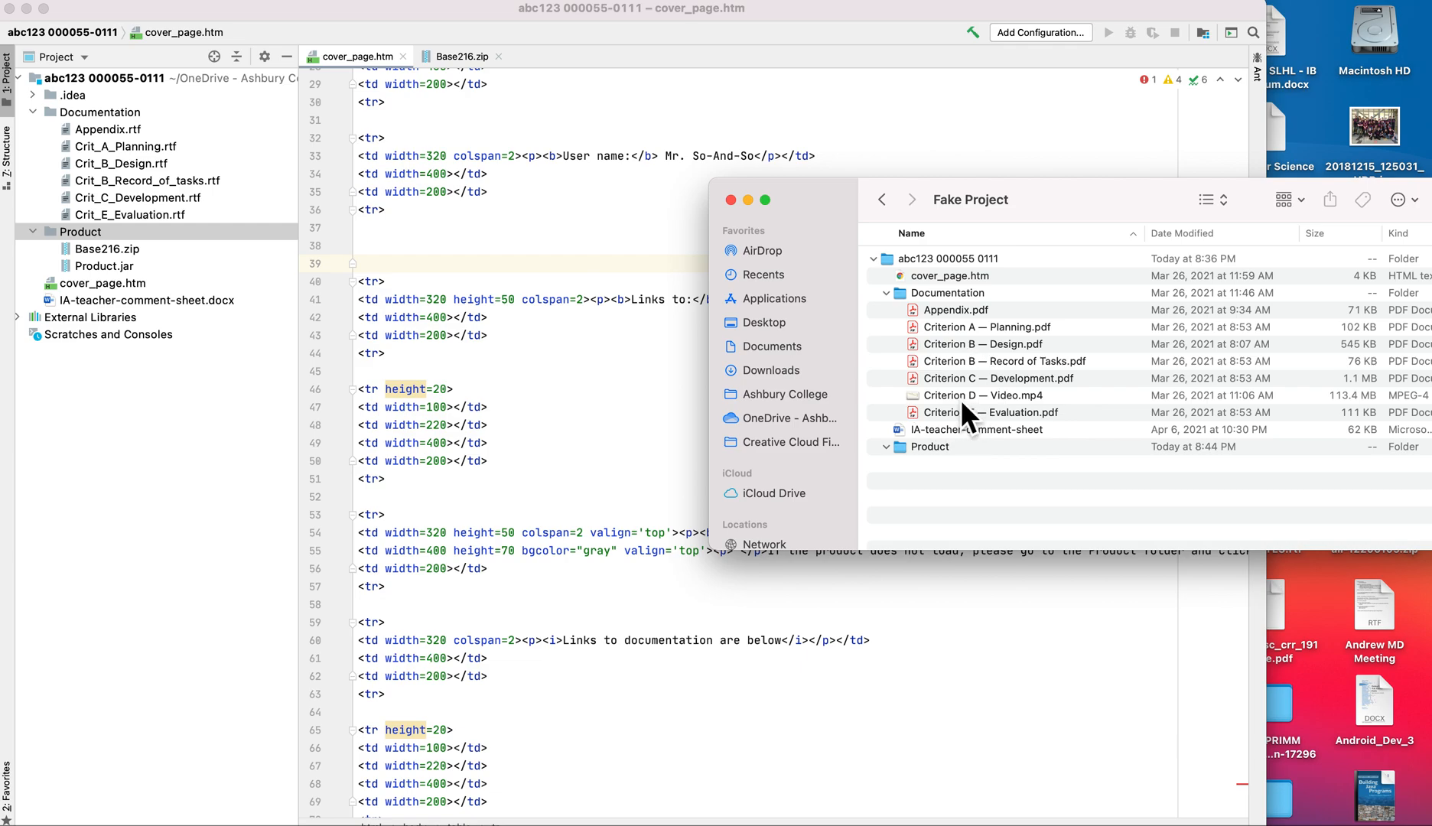
- Select the Criterion D video and the other documentation PDFs in Finder
{"action": "left_click", "coordinate": [982, 395]}
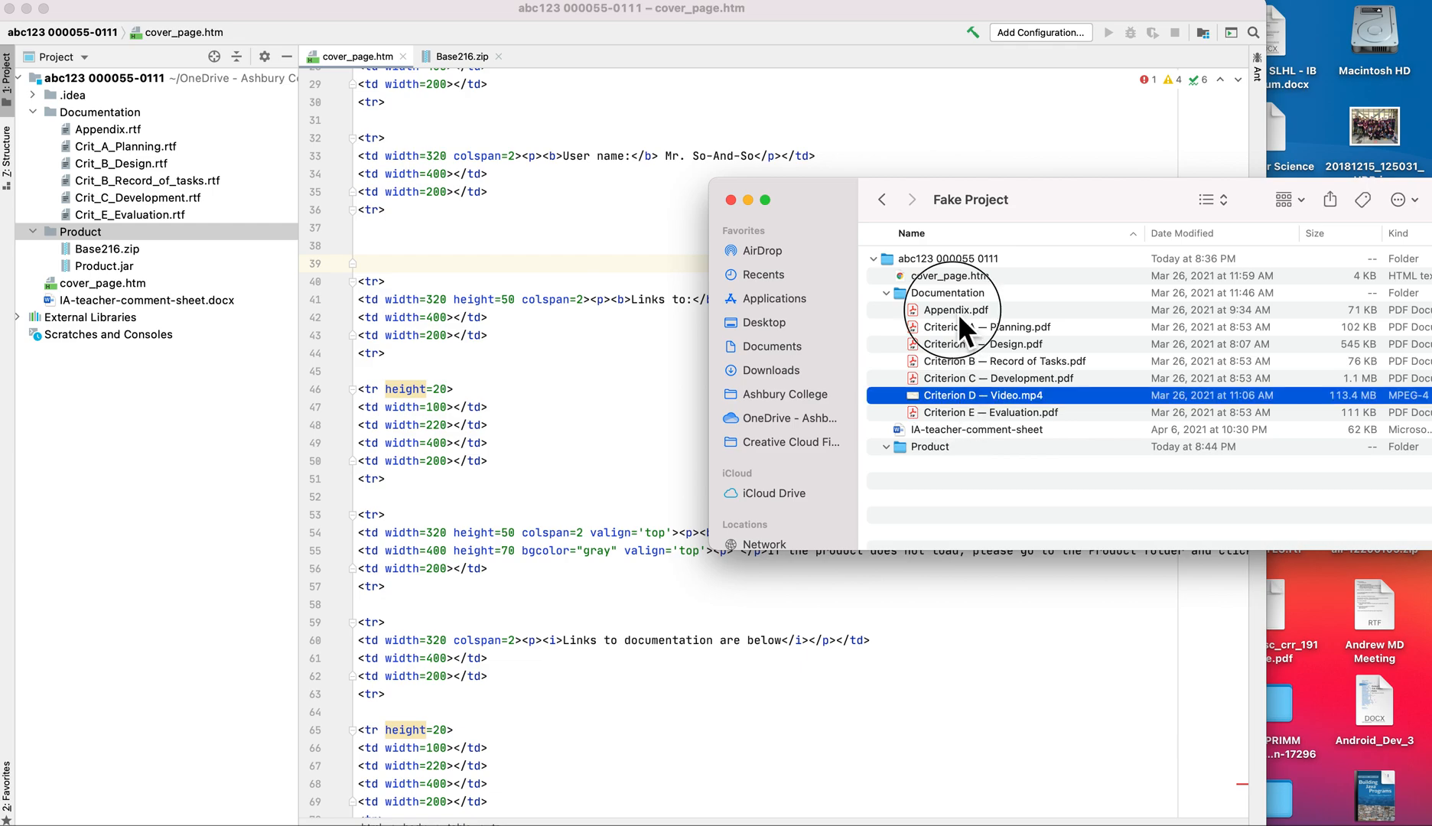
{"action": "left_click", "coordinate": [988, 412]}
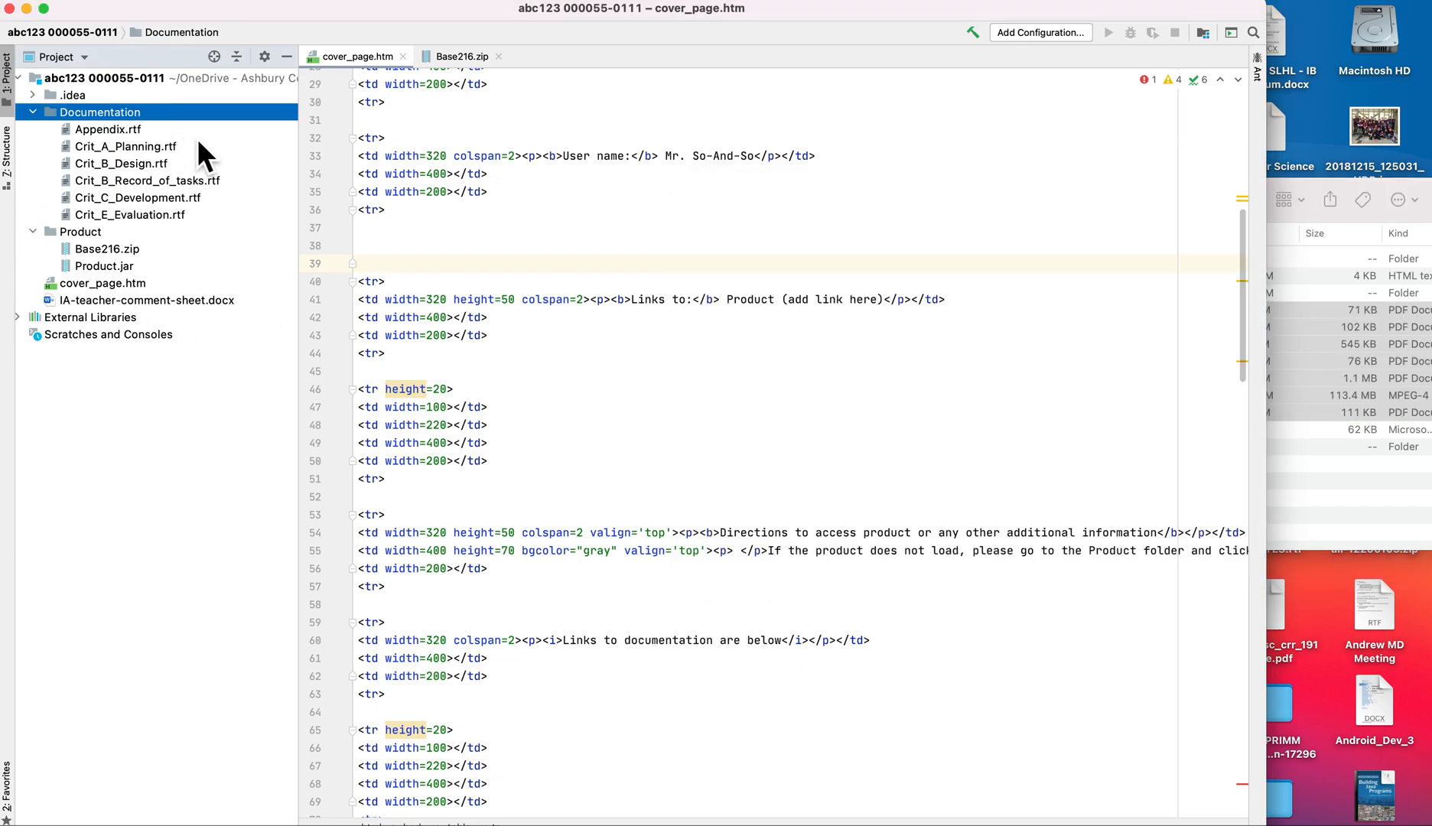
{"action": "mouse_move", "coordinate": [879, 505]}
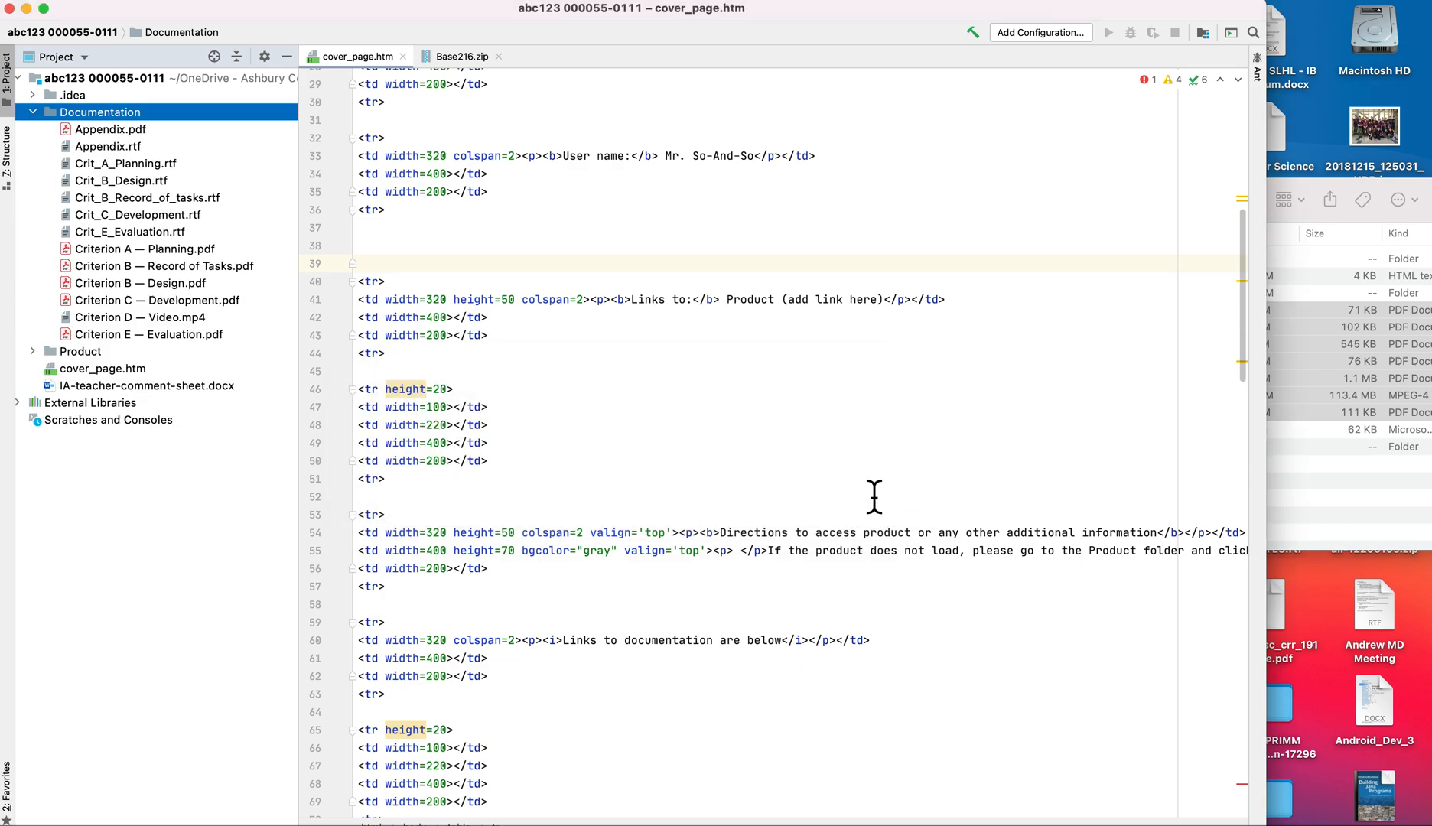
- Delete the six old .rtf documents from Appendix.rtf through Crit_E_Evaluation.rtf
{"action": "left_click", "coordinate": [107, 145]}
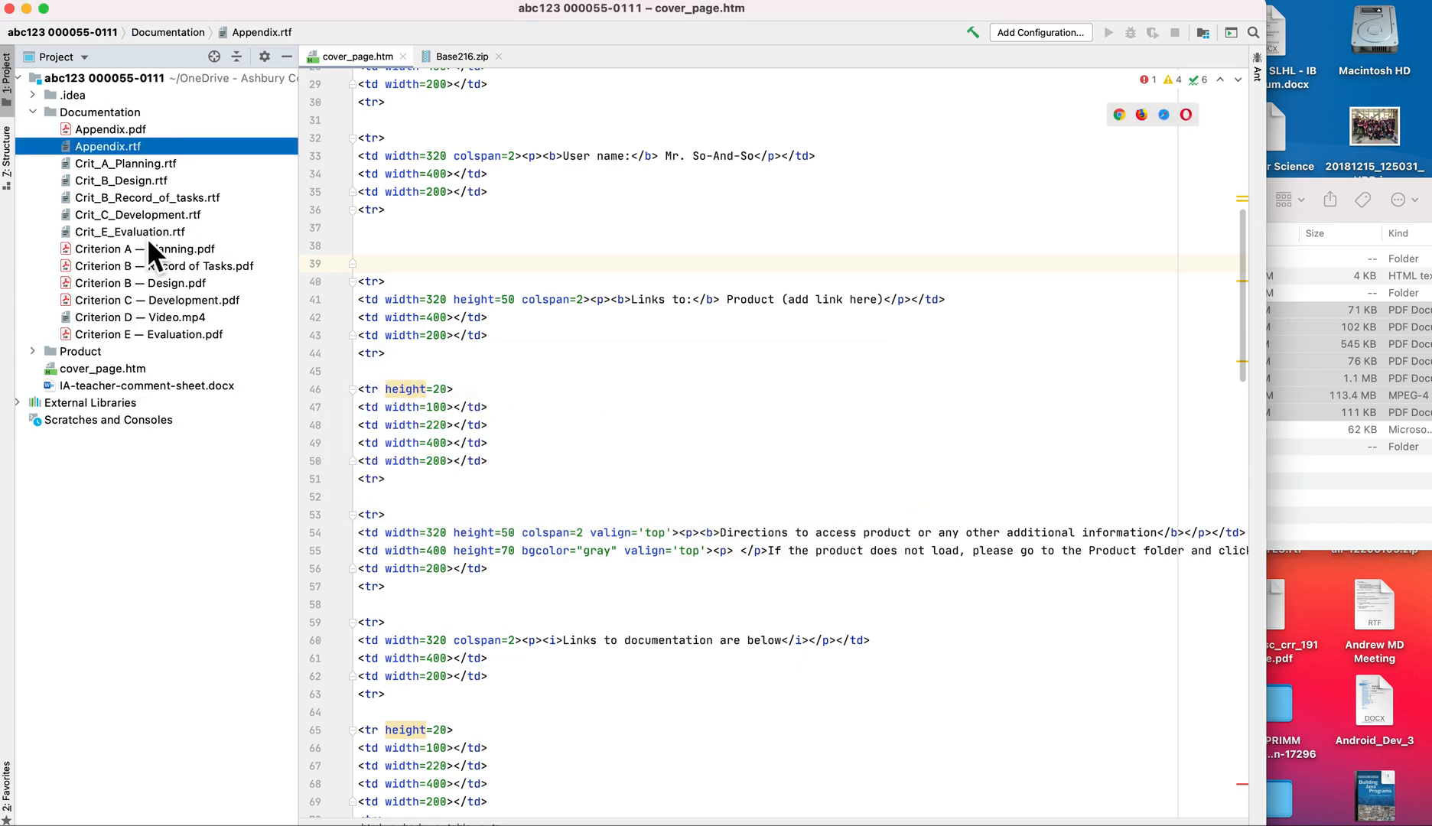
{"action": "left_click", "coordinate": [129, 231]}
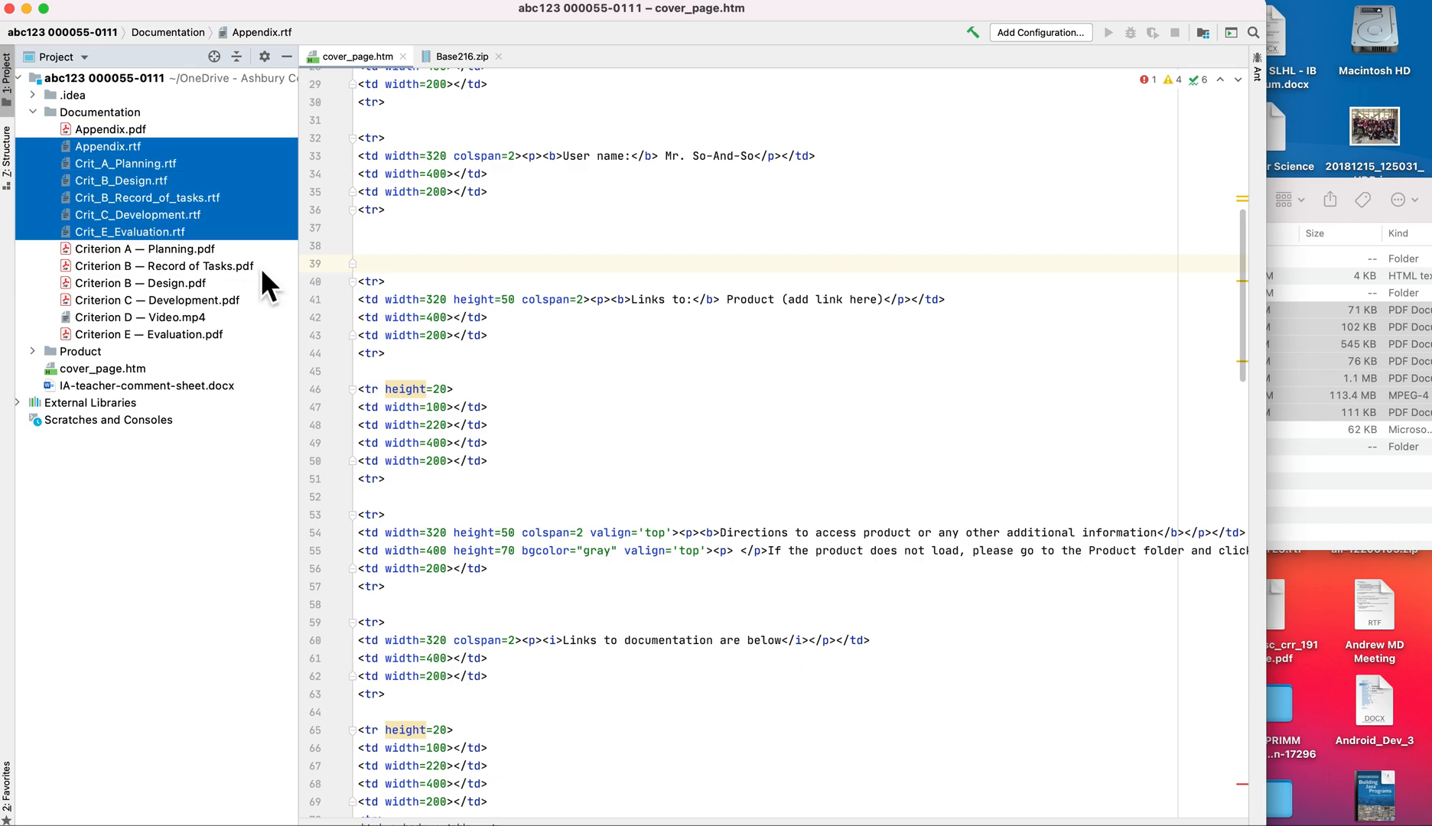
{"action": "mouse_move", "coordinate": [135, 343]}
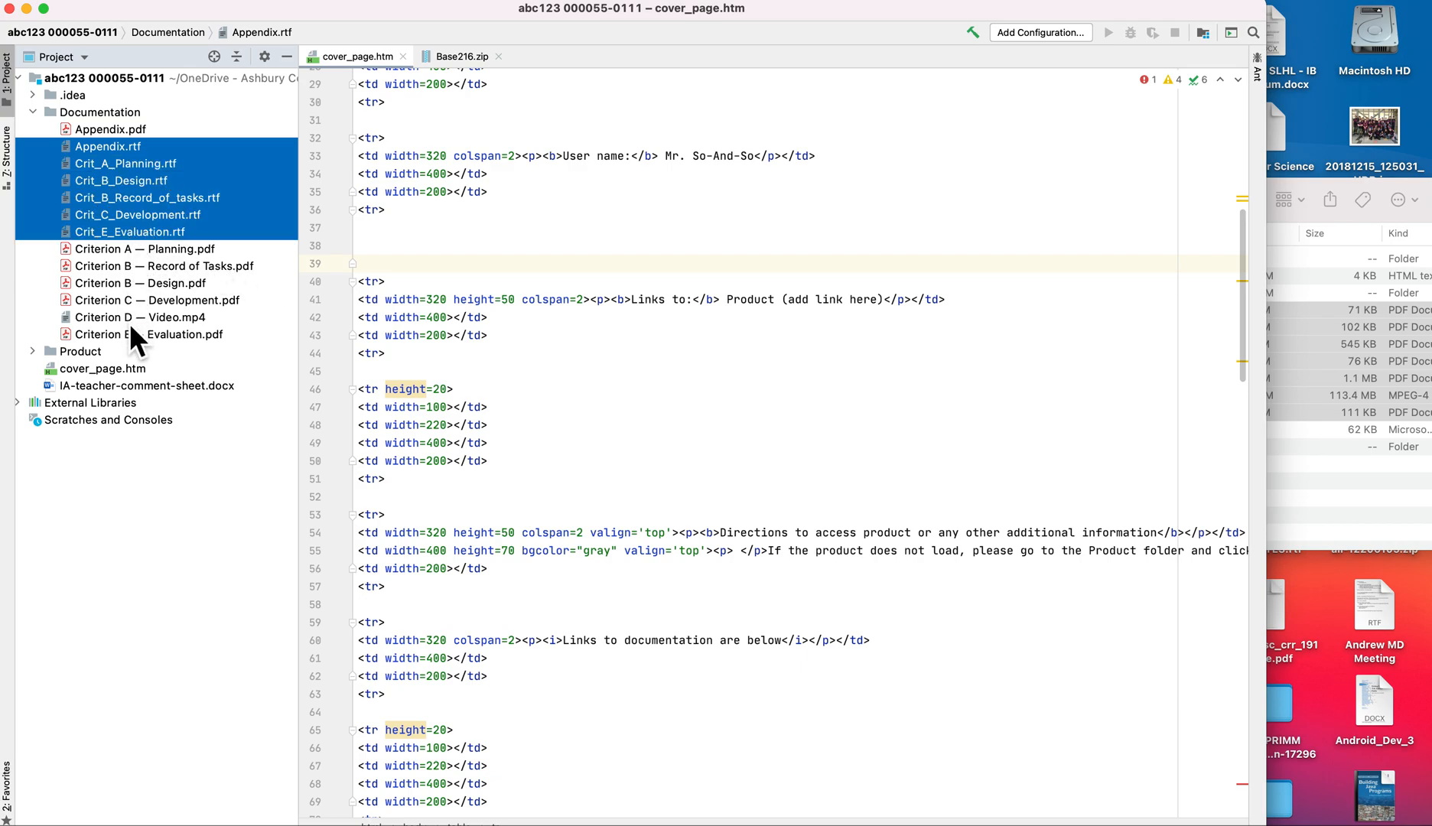
{"action": "mouse_move", "coordinate": [390, 407]}
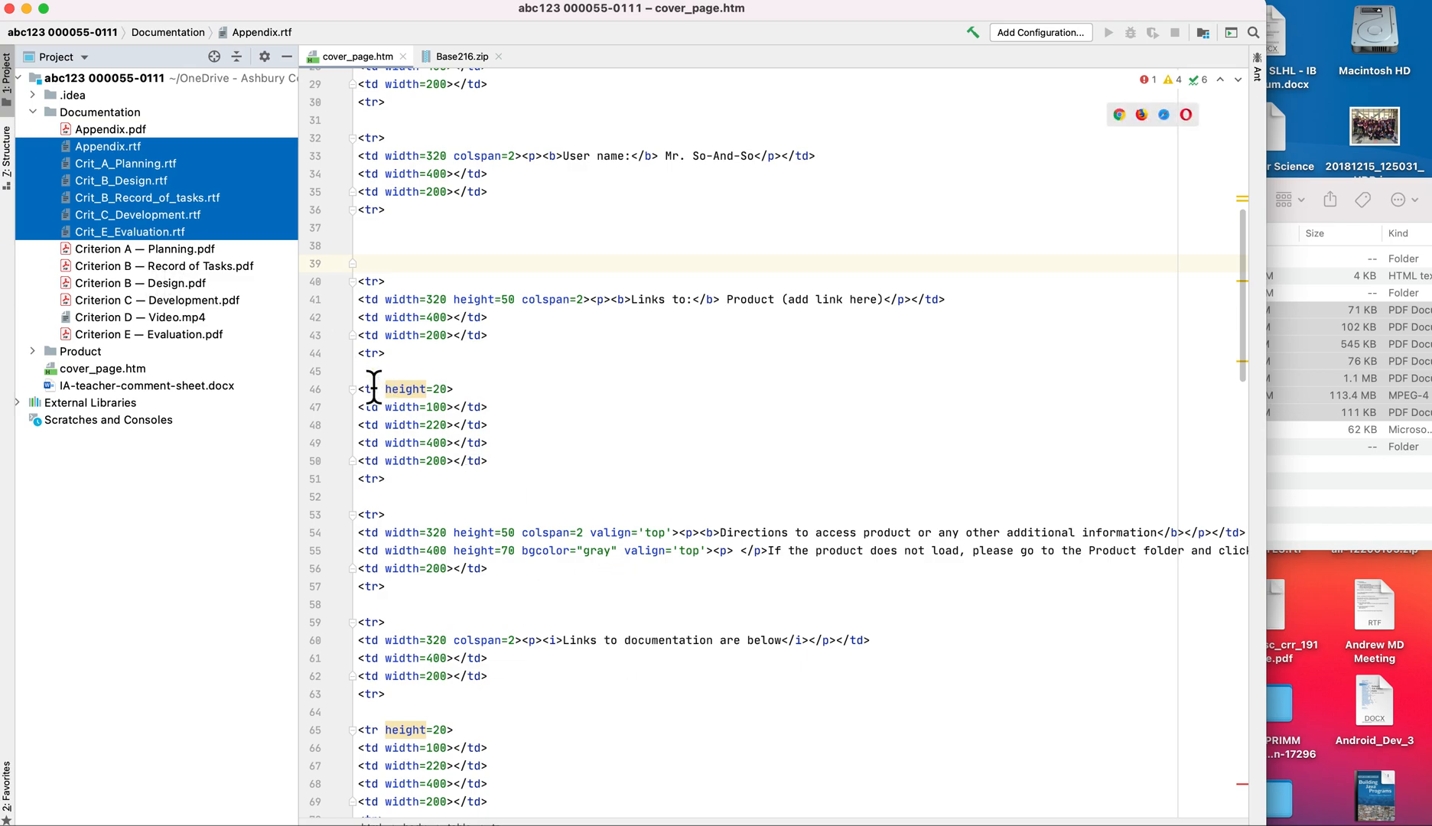
{"action": "key", "text": "Delete"}
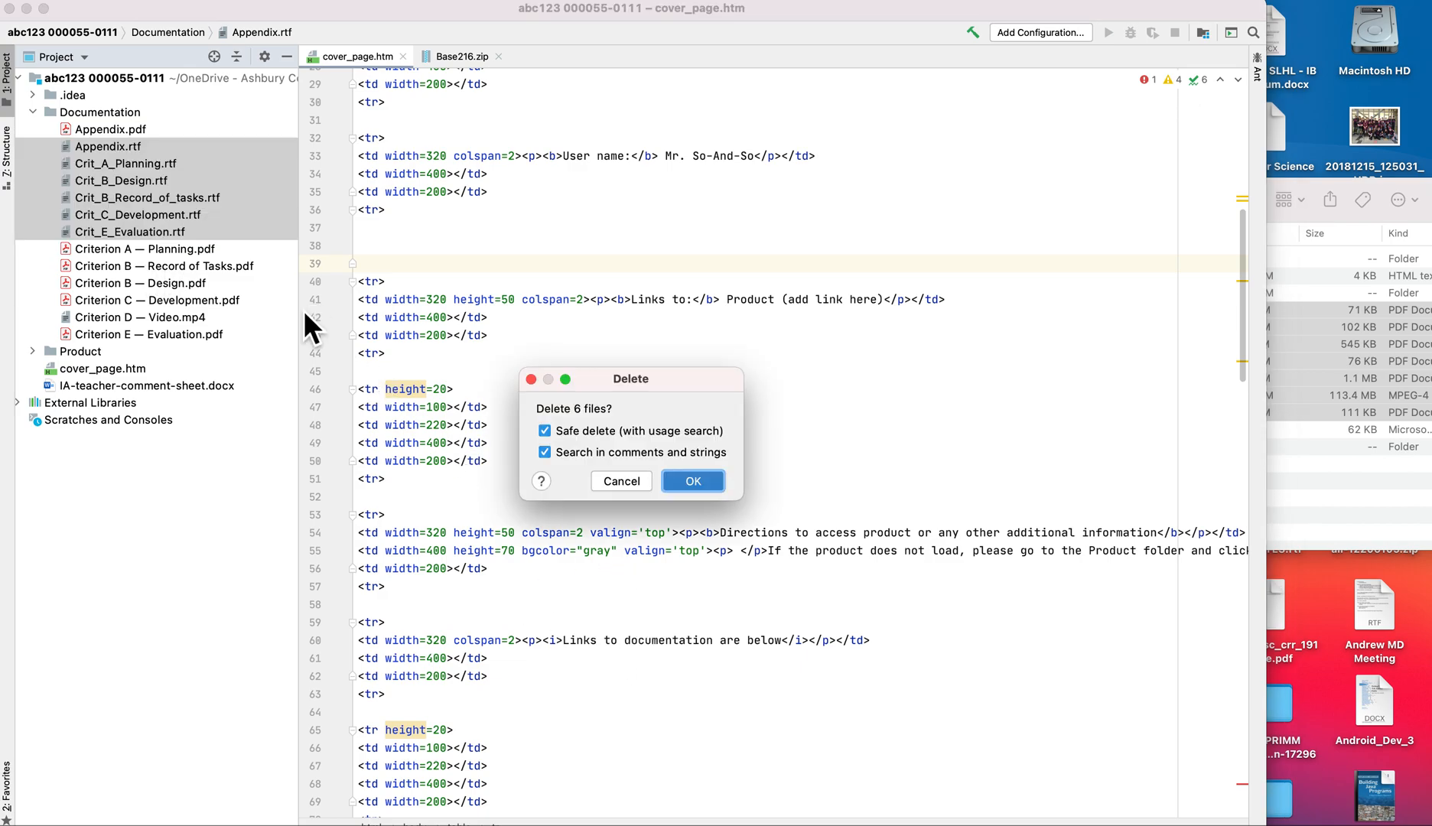
{"action": "left_click", "coordinate": [692, 481]}
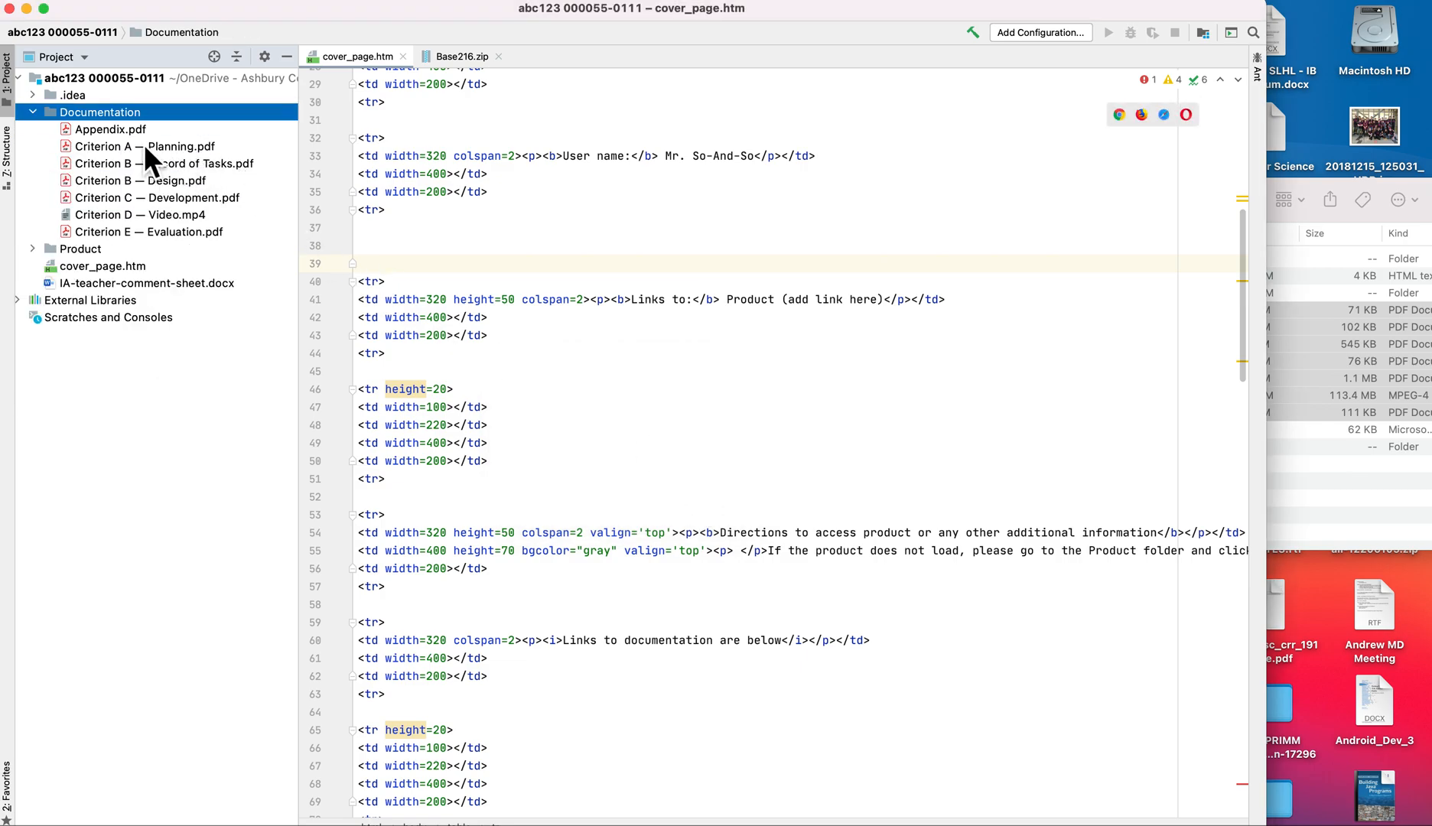
- Select Appendix.pdf and dismiss the OneDrive deleted-files notice
{"action": "left_click", "coordinate": [110, 129]}
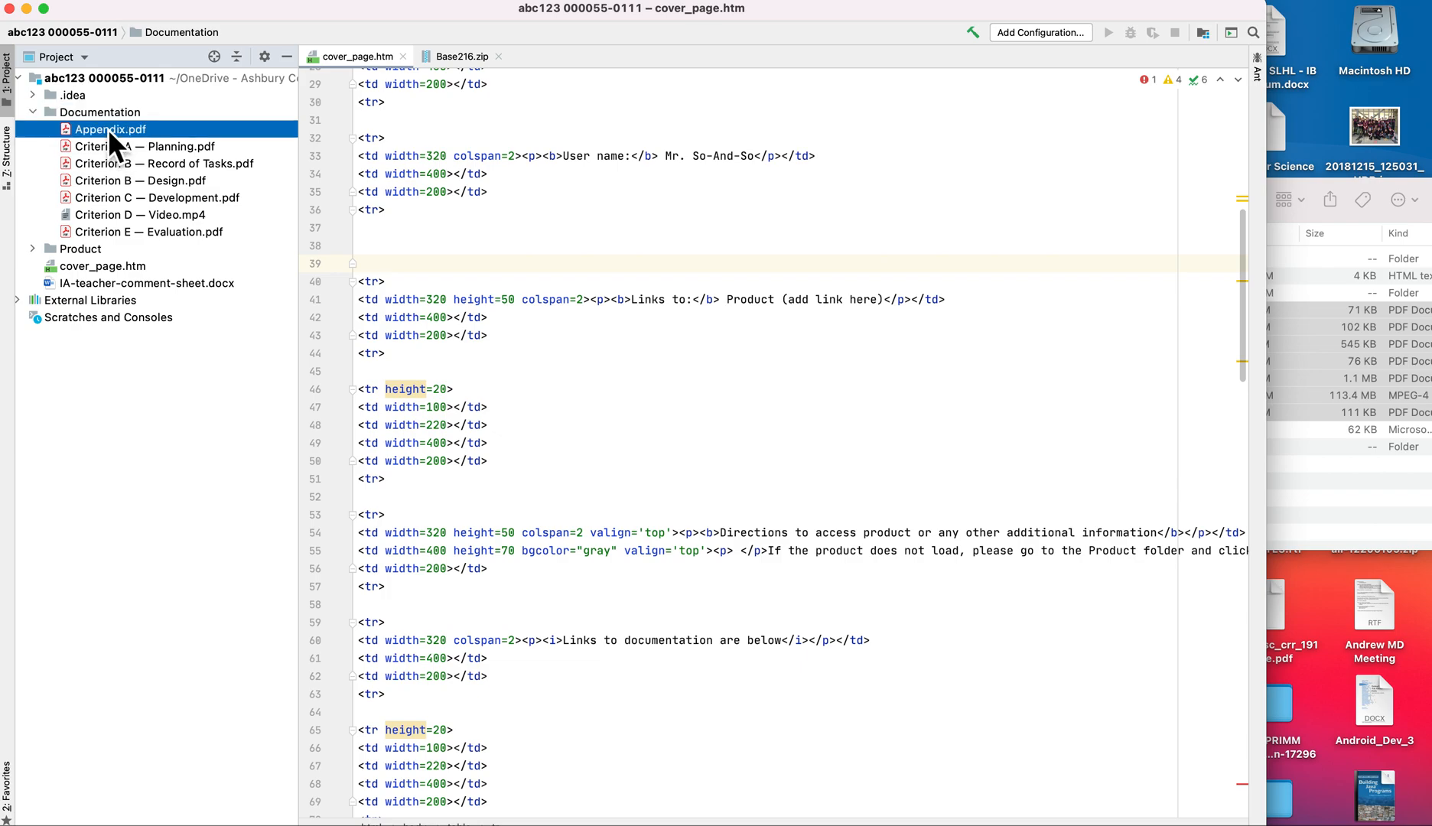
{"action": "left_click", "coordinate": [112, 128]}
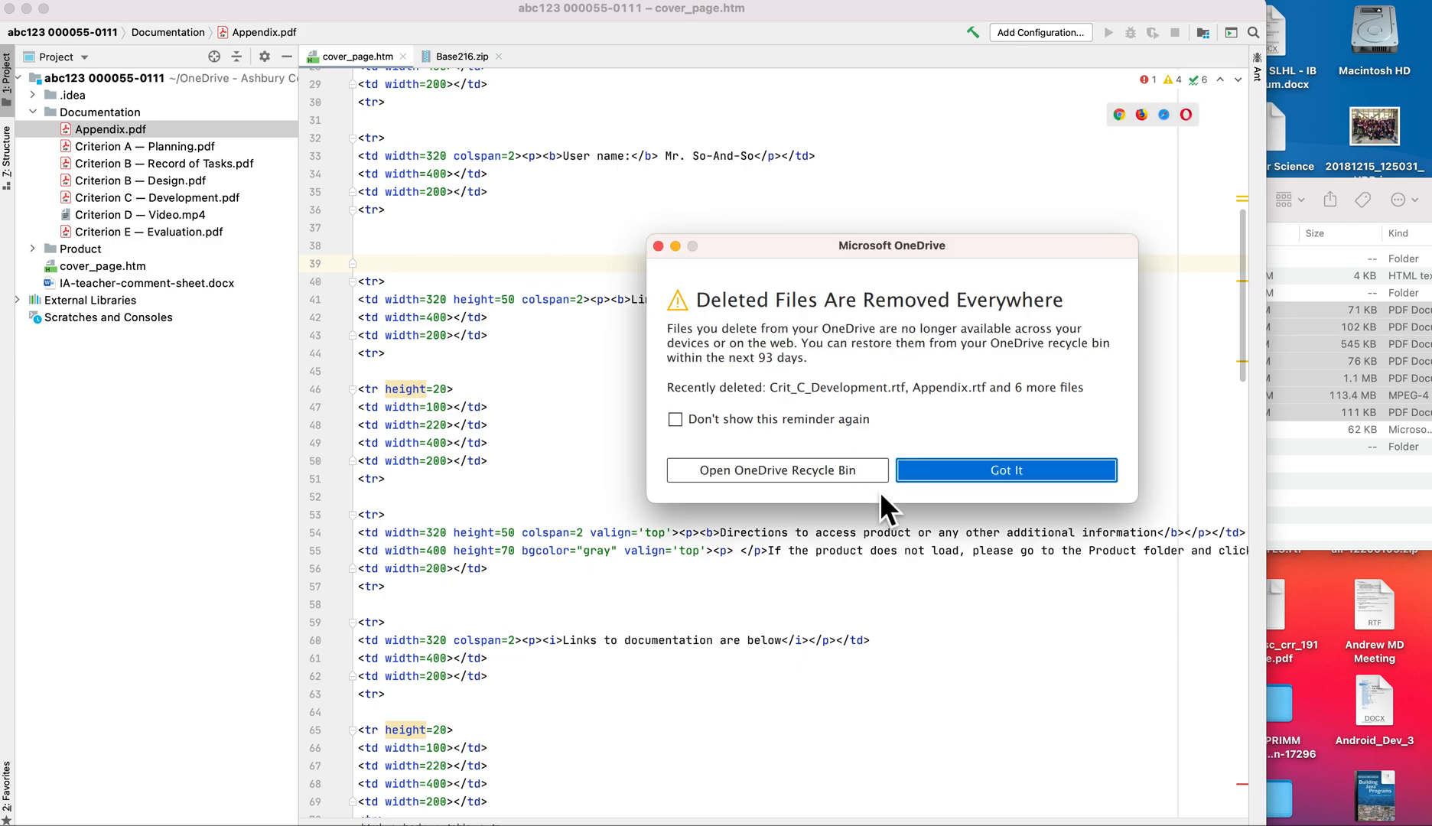
{"action": "left_click", "coordinate": [1005, 470]}
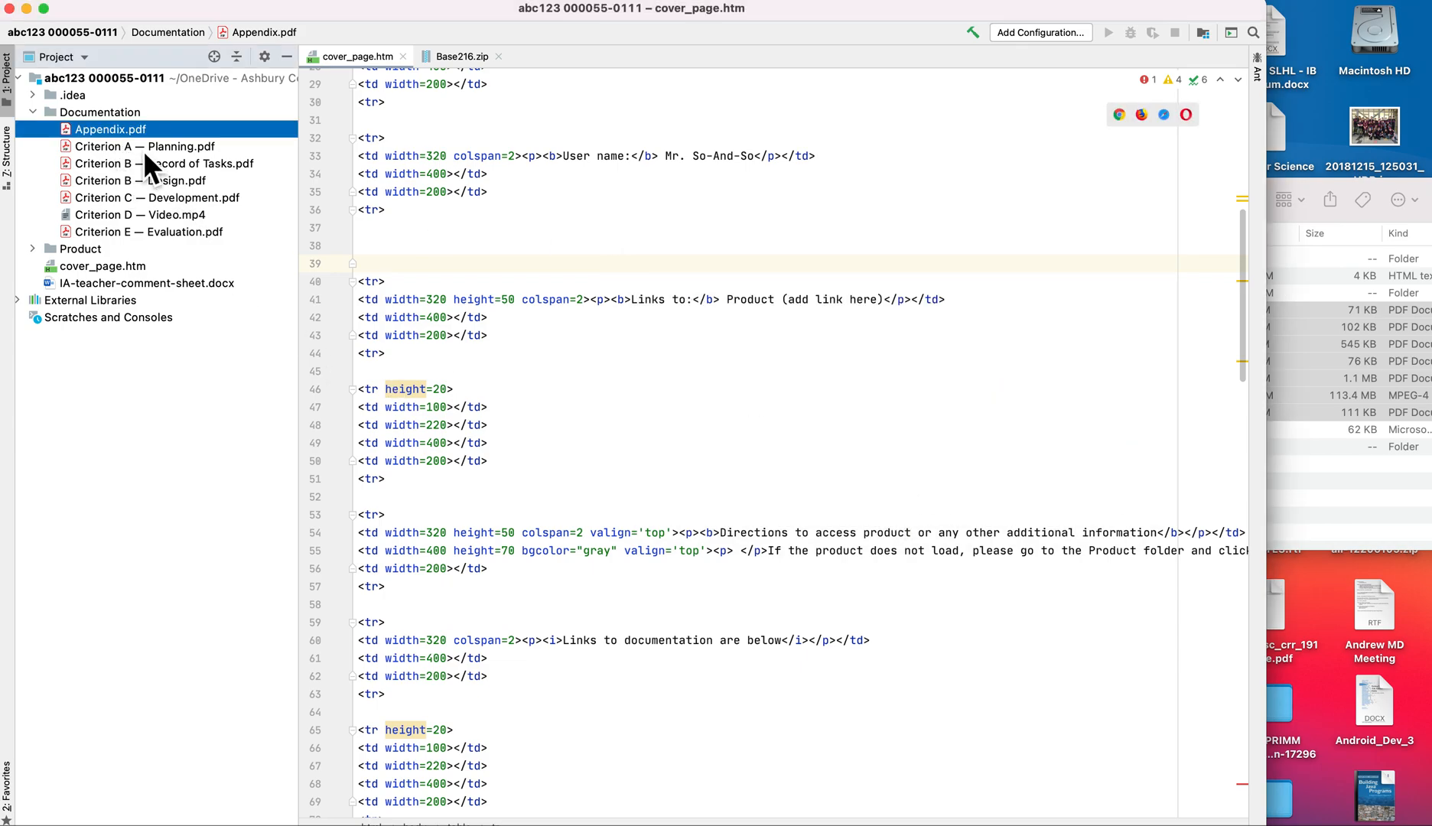
{"action": "left_click", "coordinate": [164, 164]}
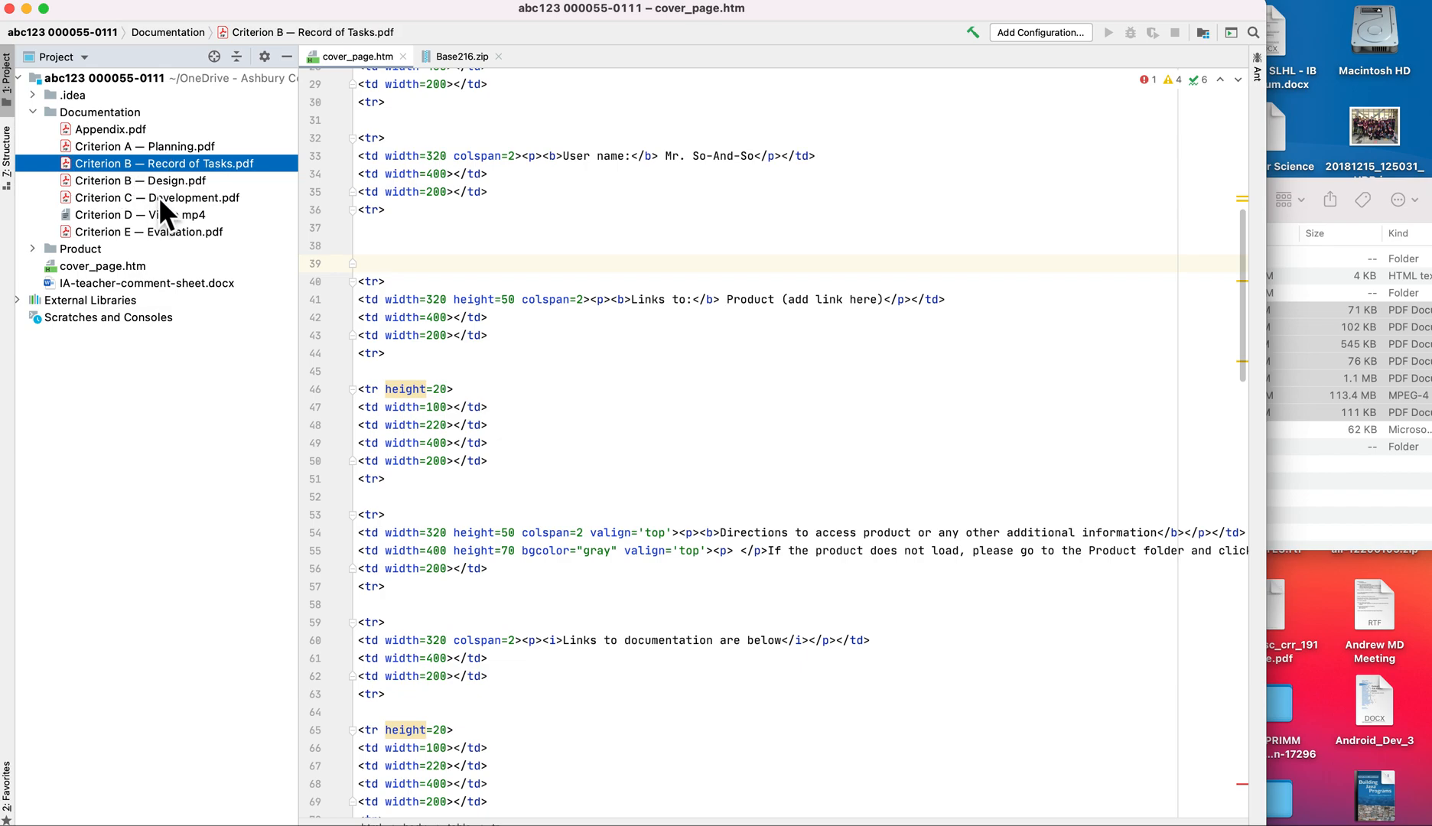
{"action": "left_click", "coordinate": [156, 197]}
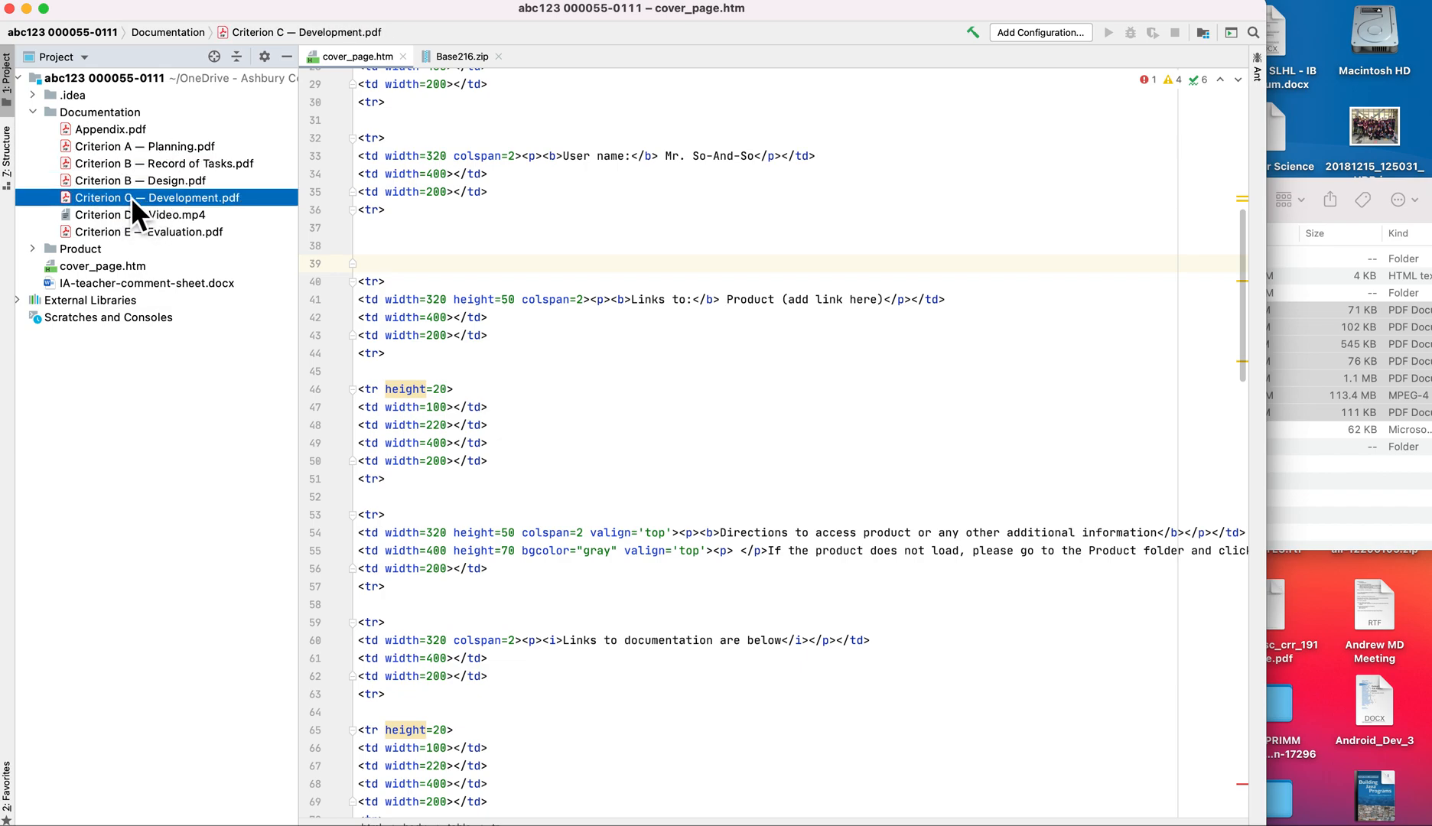
{"action": "left_click", "coordinate": [142, 214]}
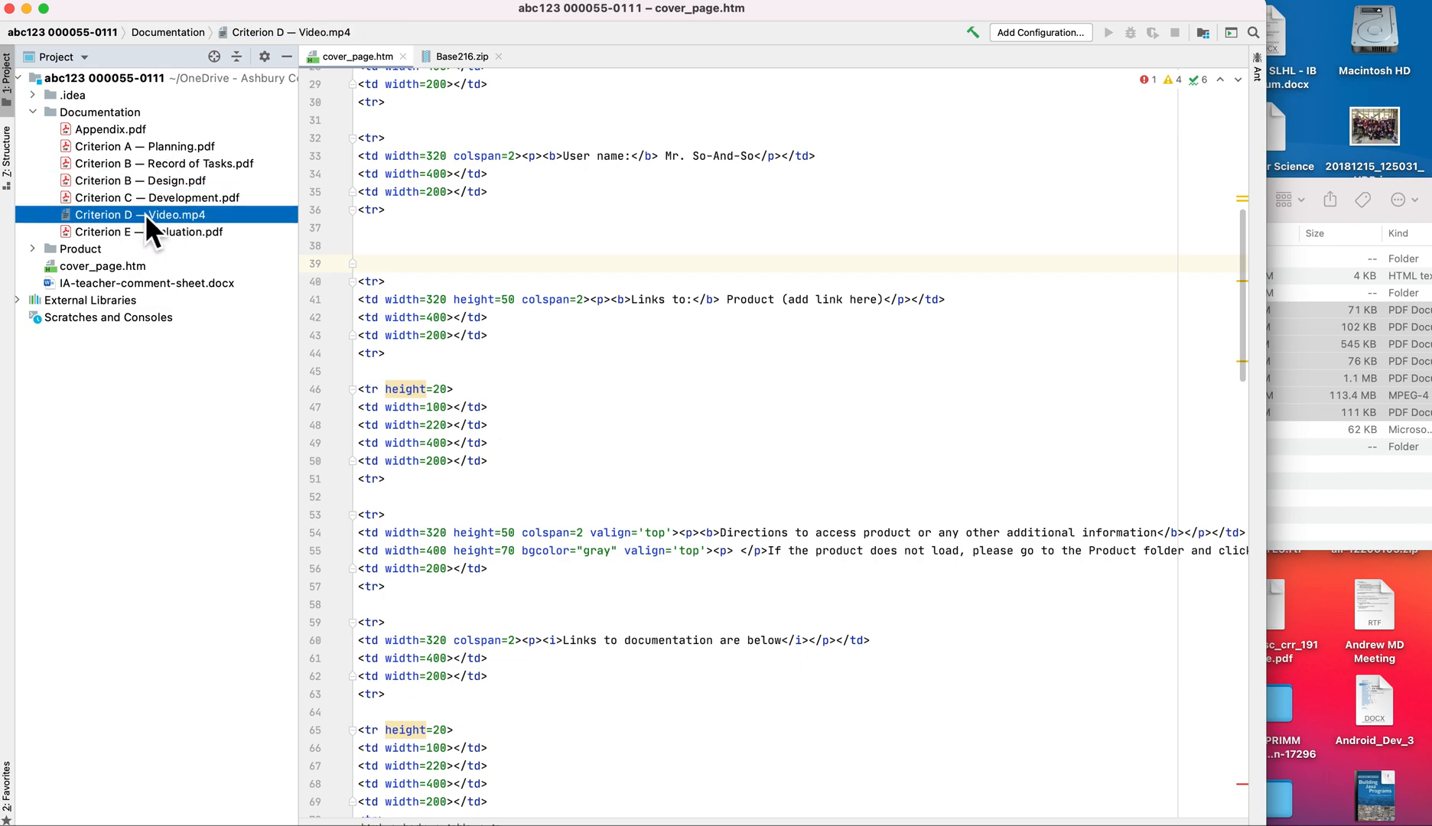
{"action": "left_click", "coordinate": [153, 233]}
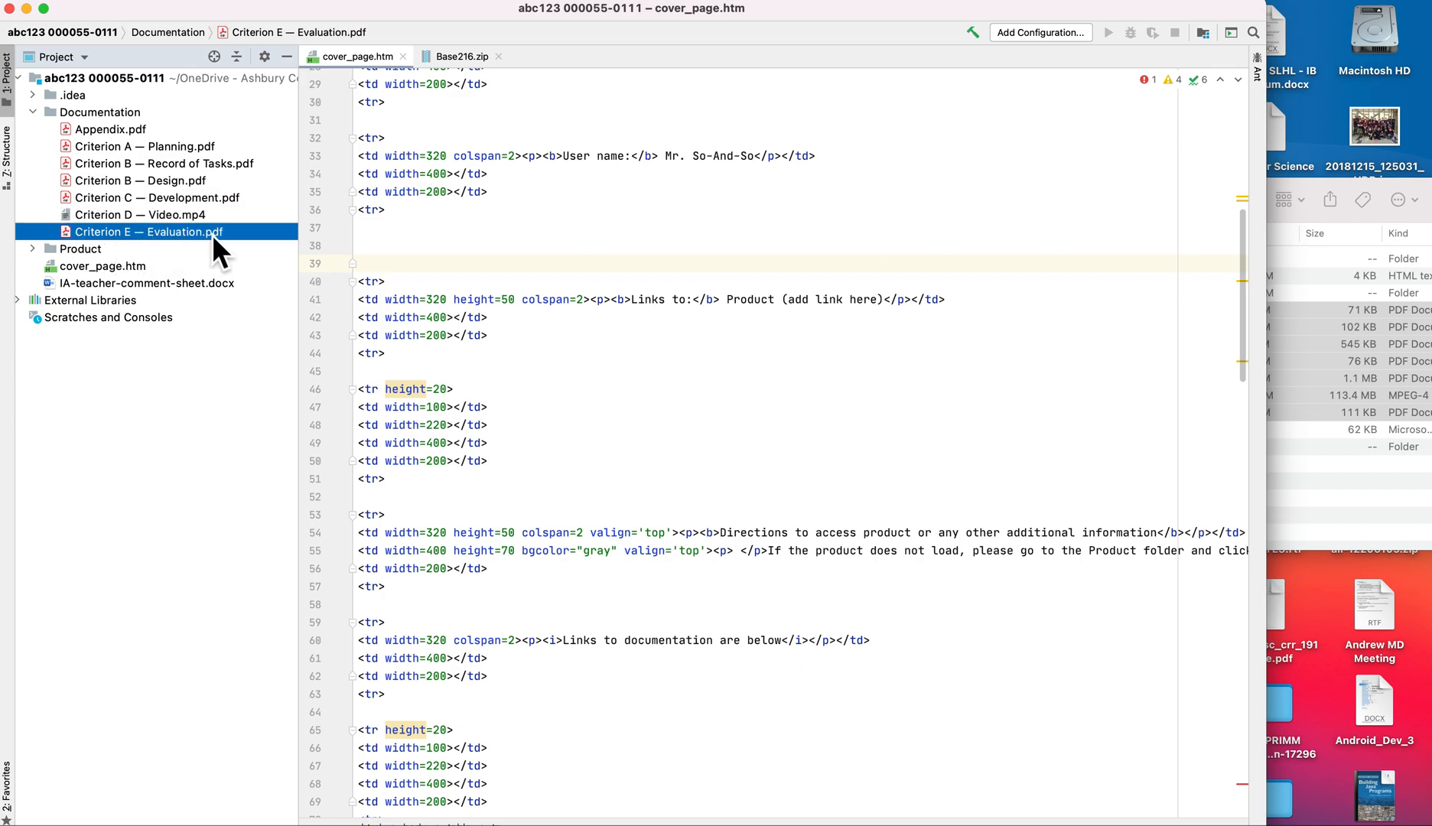
{"action": "mouse_move", "coordinate": [218, 246]}
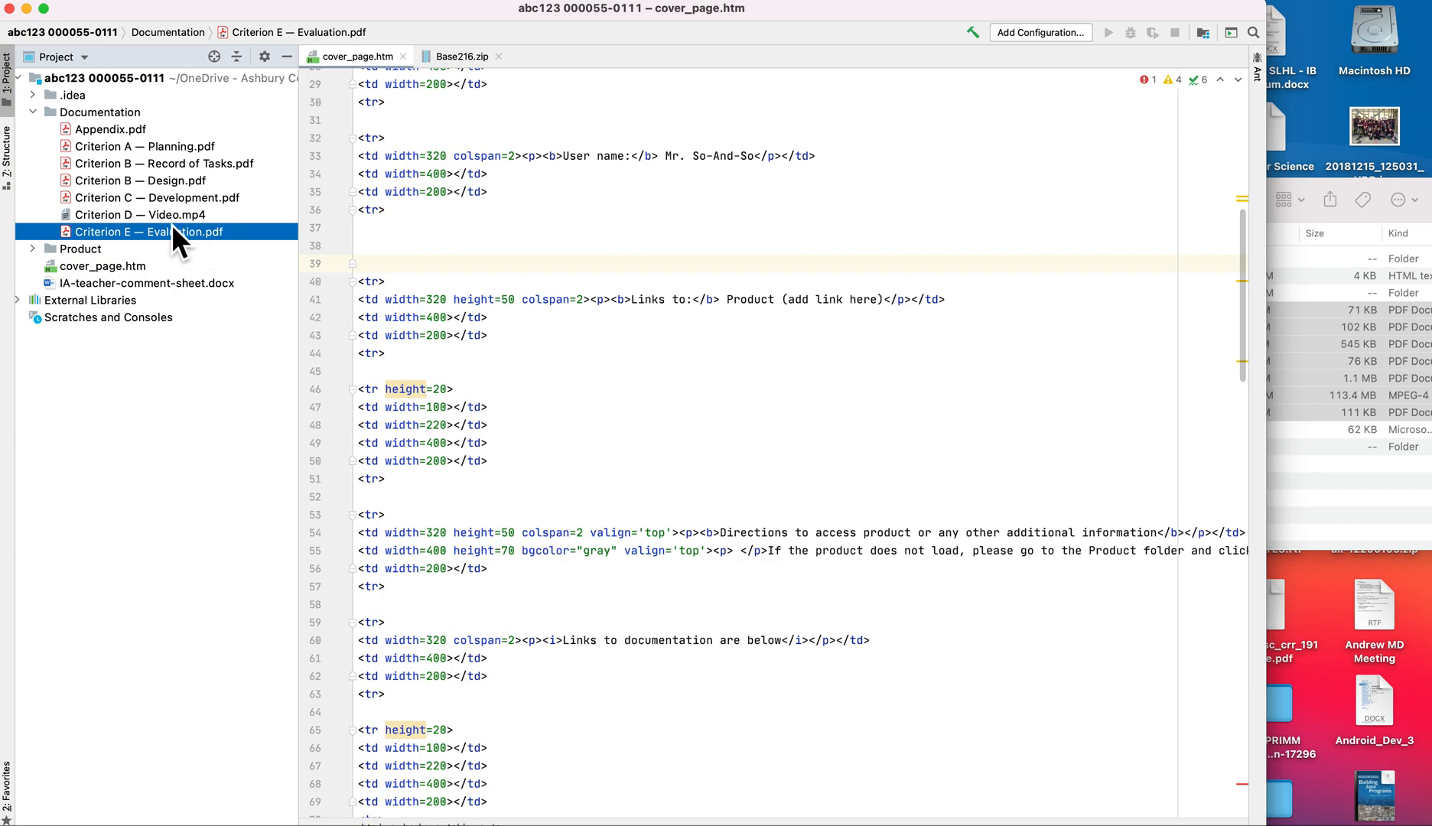
{"action": "mouse_move", "coordinate": [163, 259]}
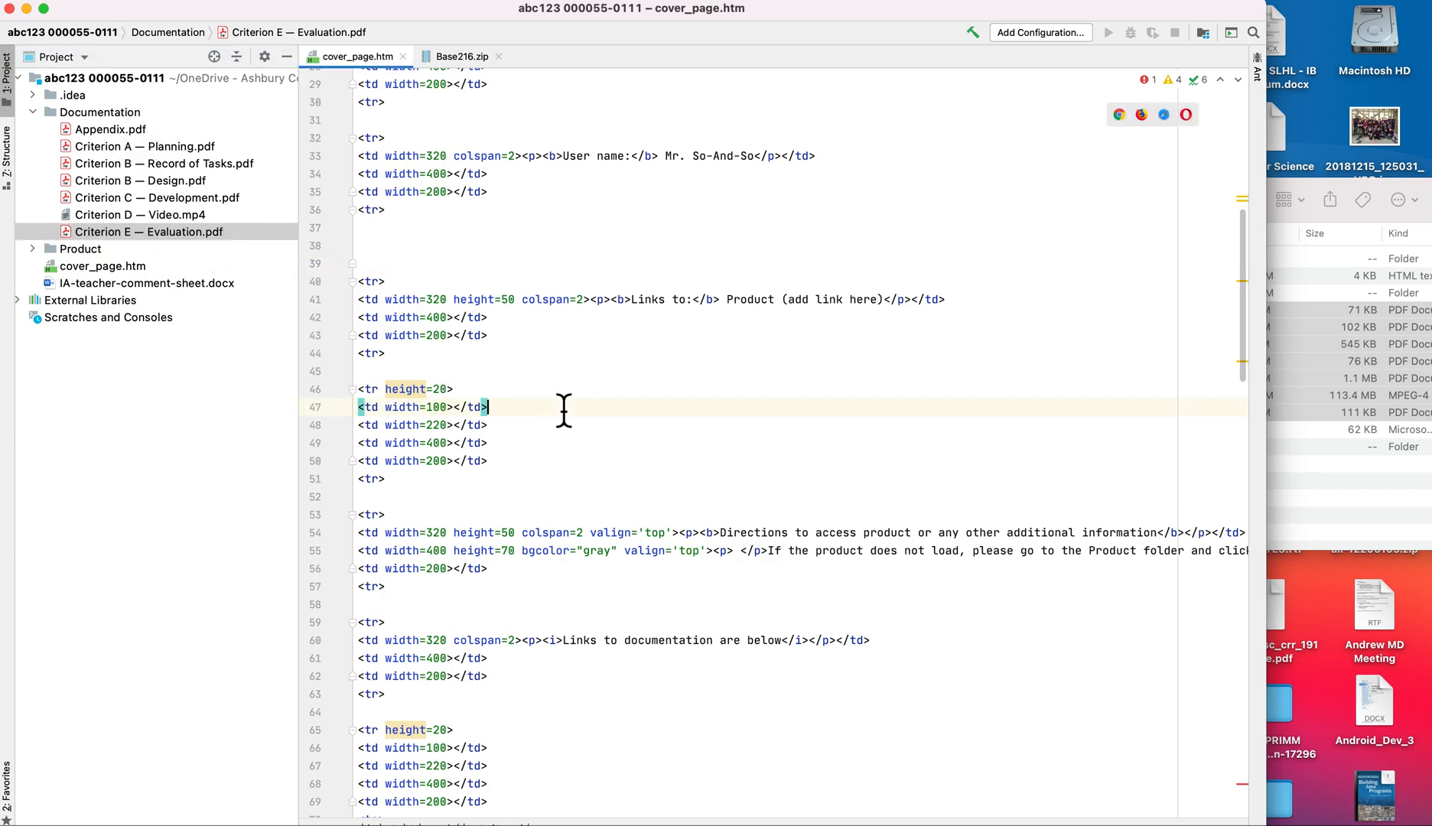
{"action": "scroll", "scroll_direction": "down", "scroll_amount": 3}
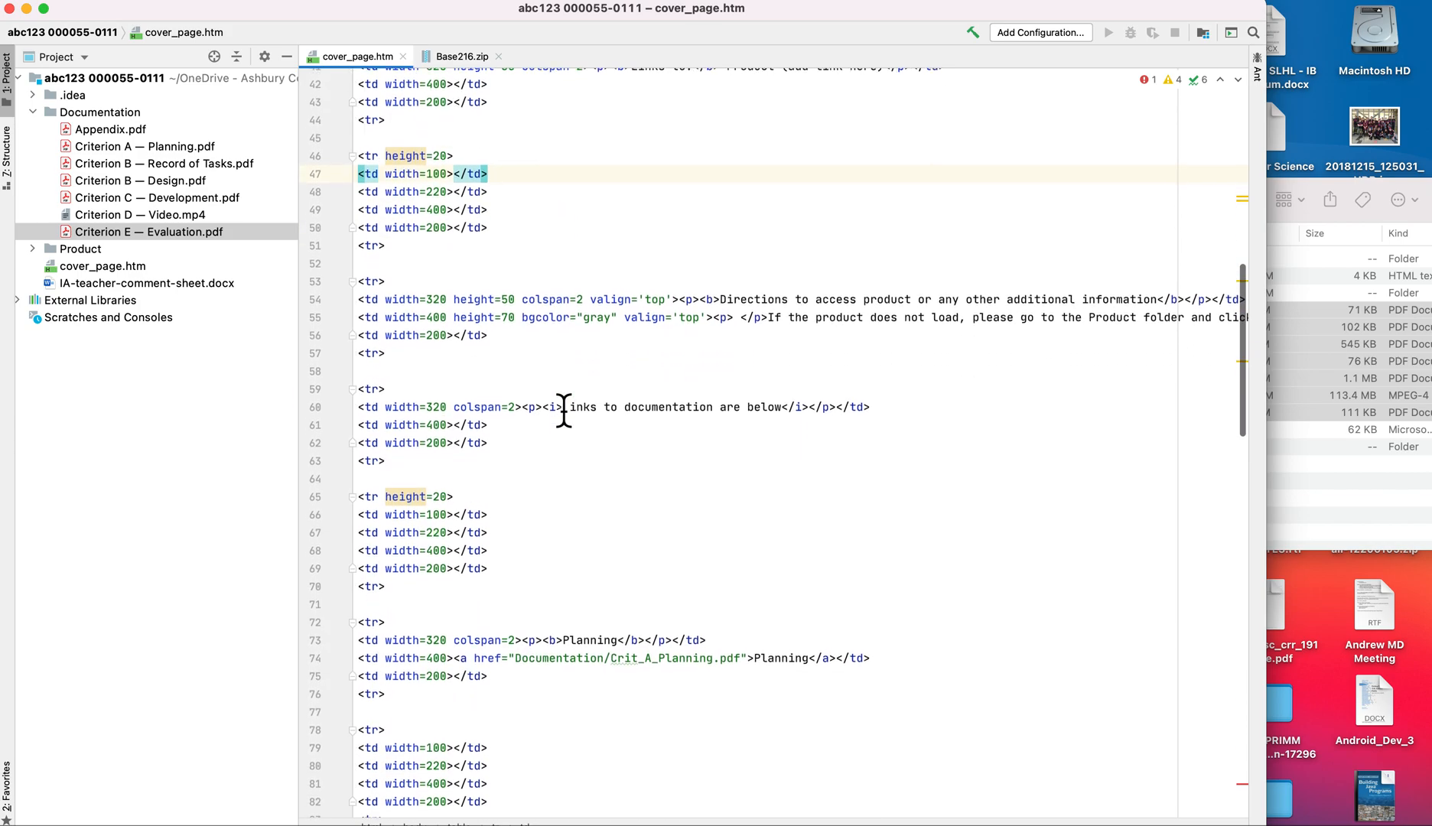
{"action": "scroll", "scroll_direction": "down", "scroll_amount": 3}
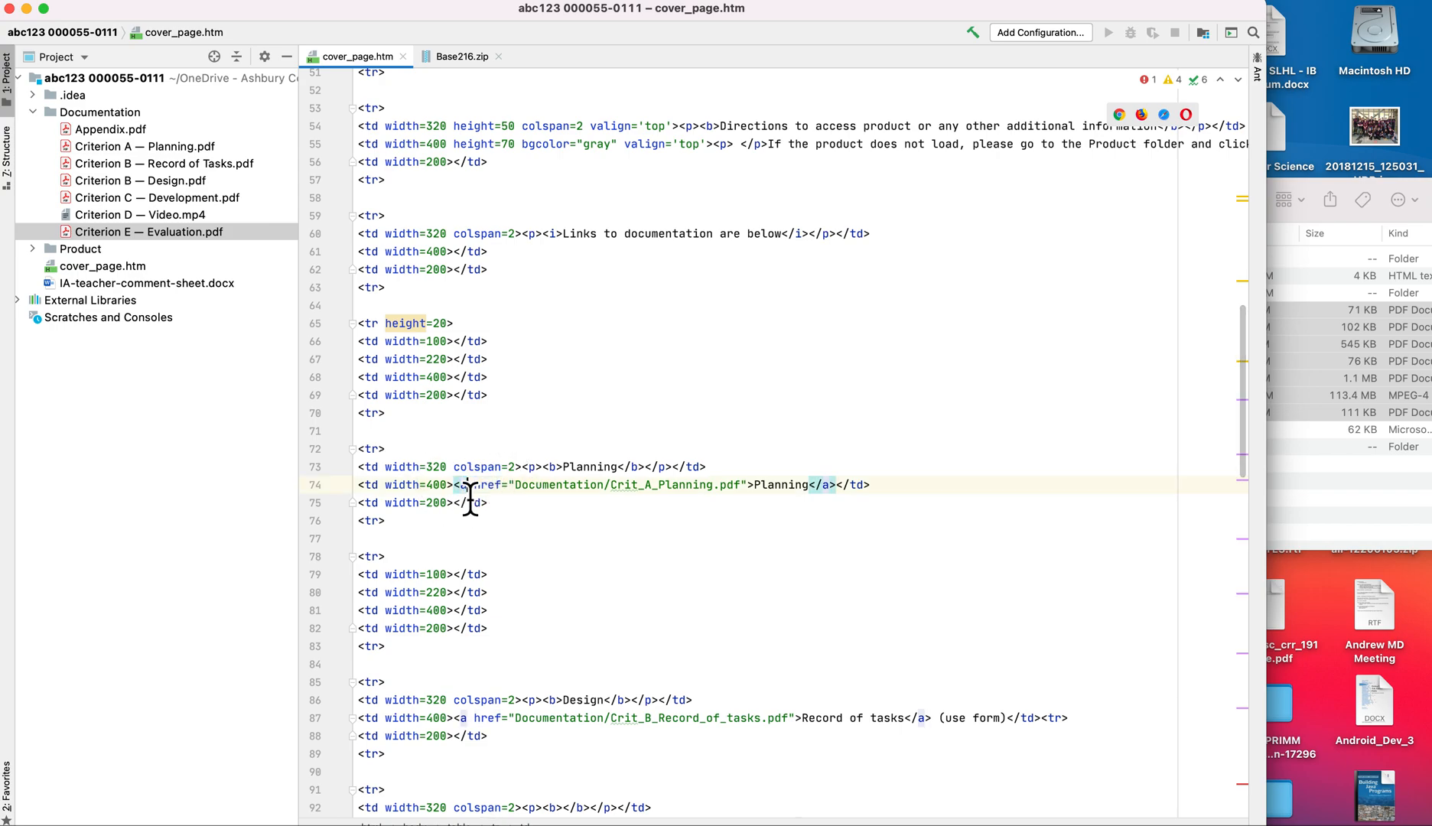
{"action": "double_click", "coordinate": [487, 485]}
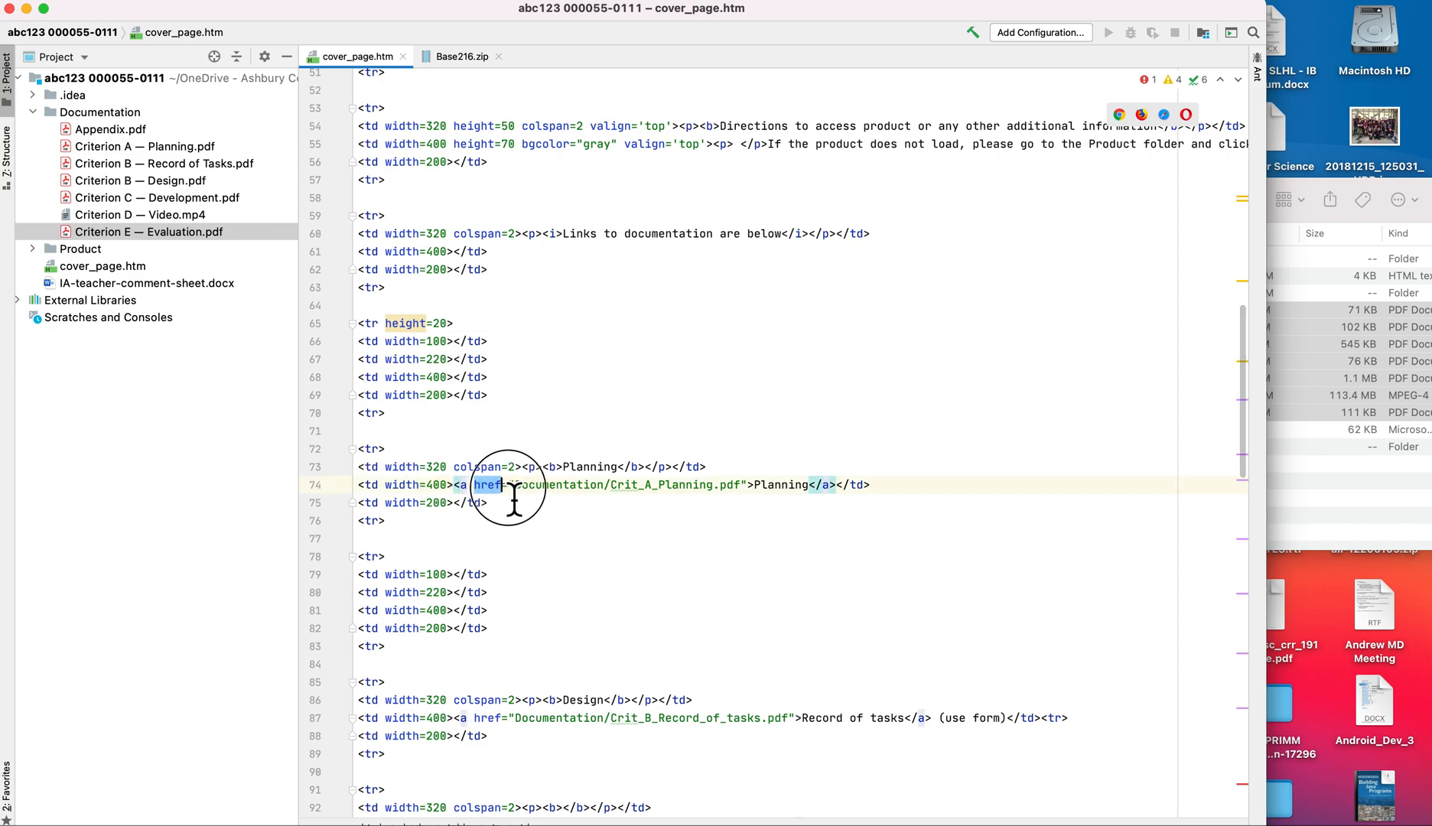
{"action": "left_click", "coordinate": [528, 485]}
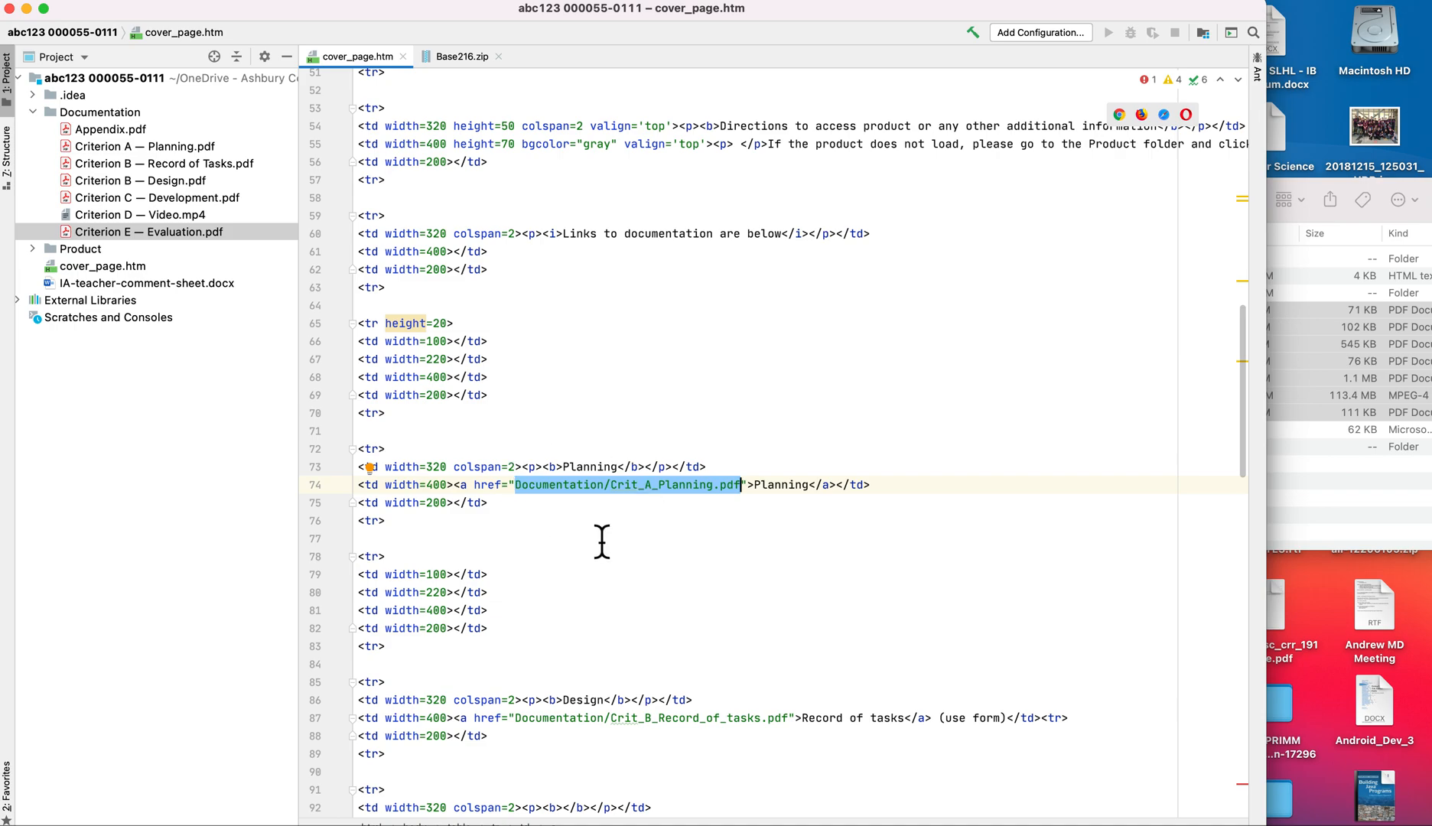
{"action": "mouse_move", "coordinate": [611, 512]}
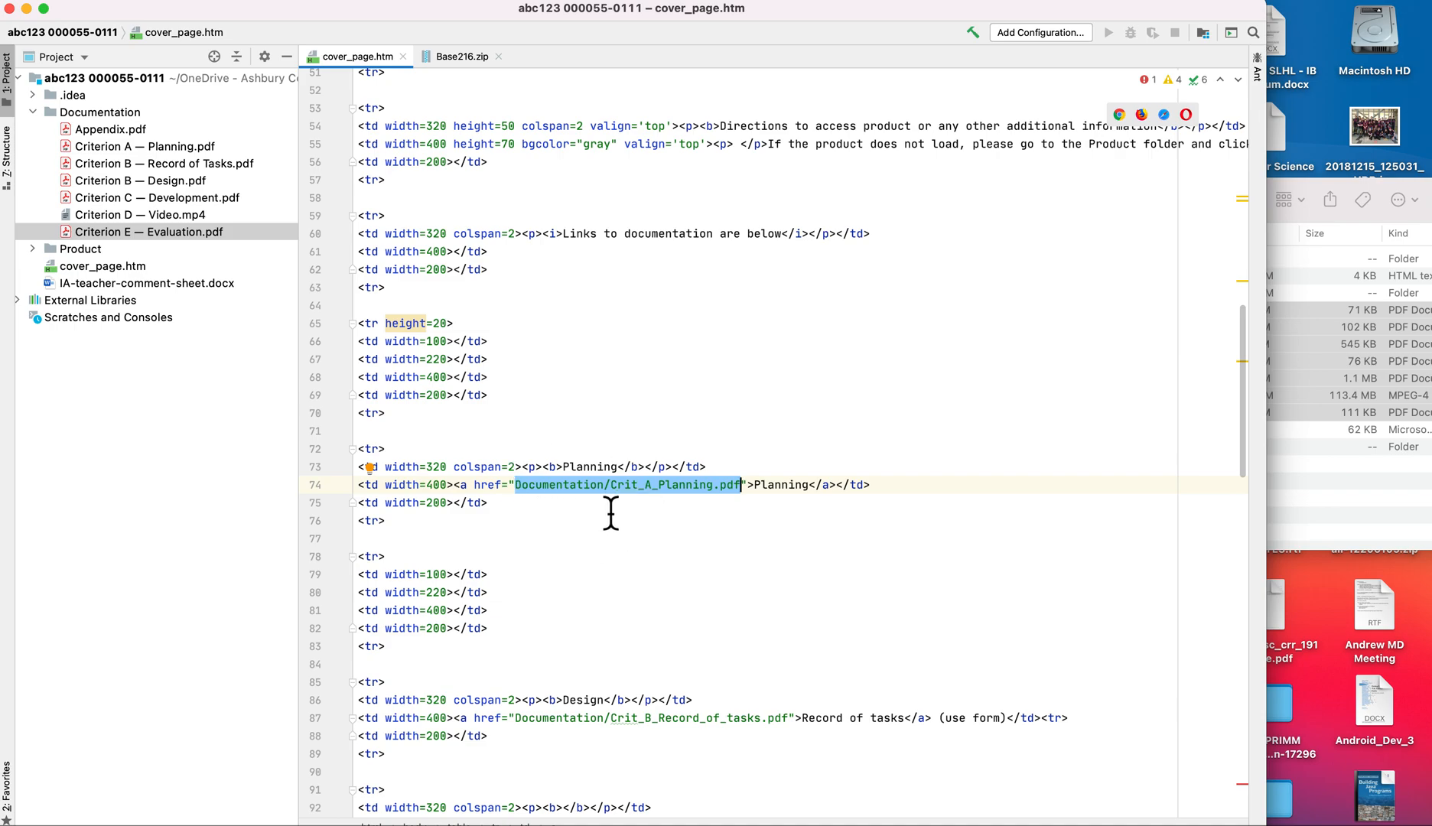
{"action": "mouse_move", "coordinate": [645, 523]}
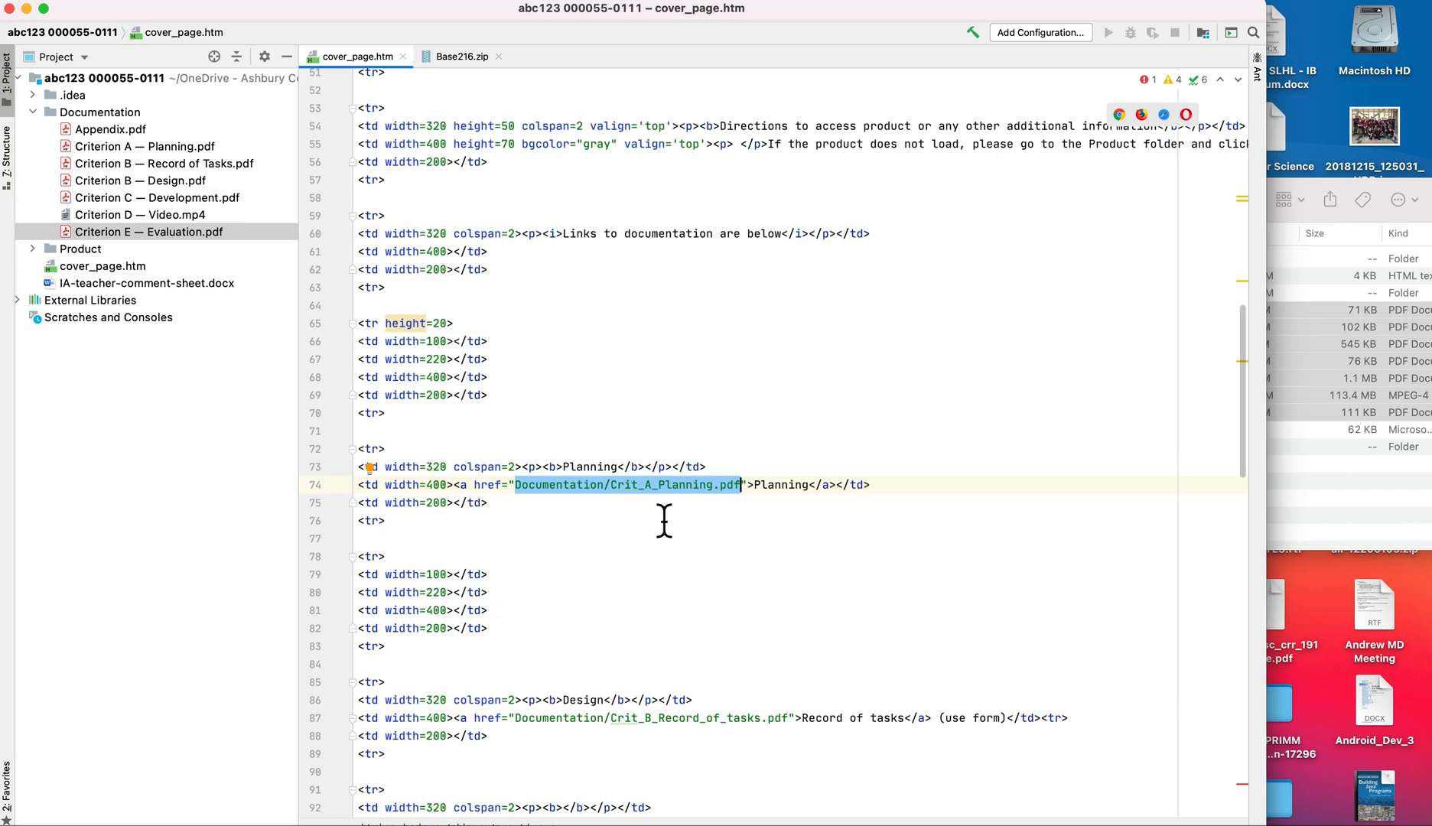
{"action": "mouse_move", "coordinate": [724, 512]}
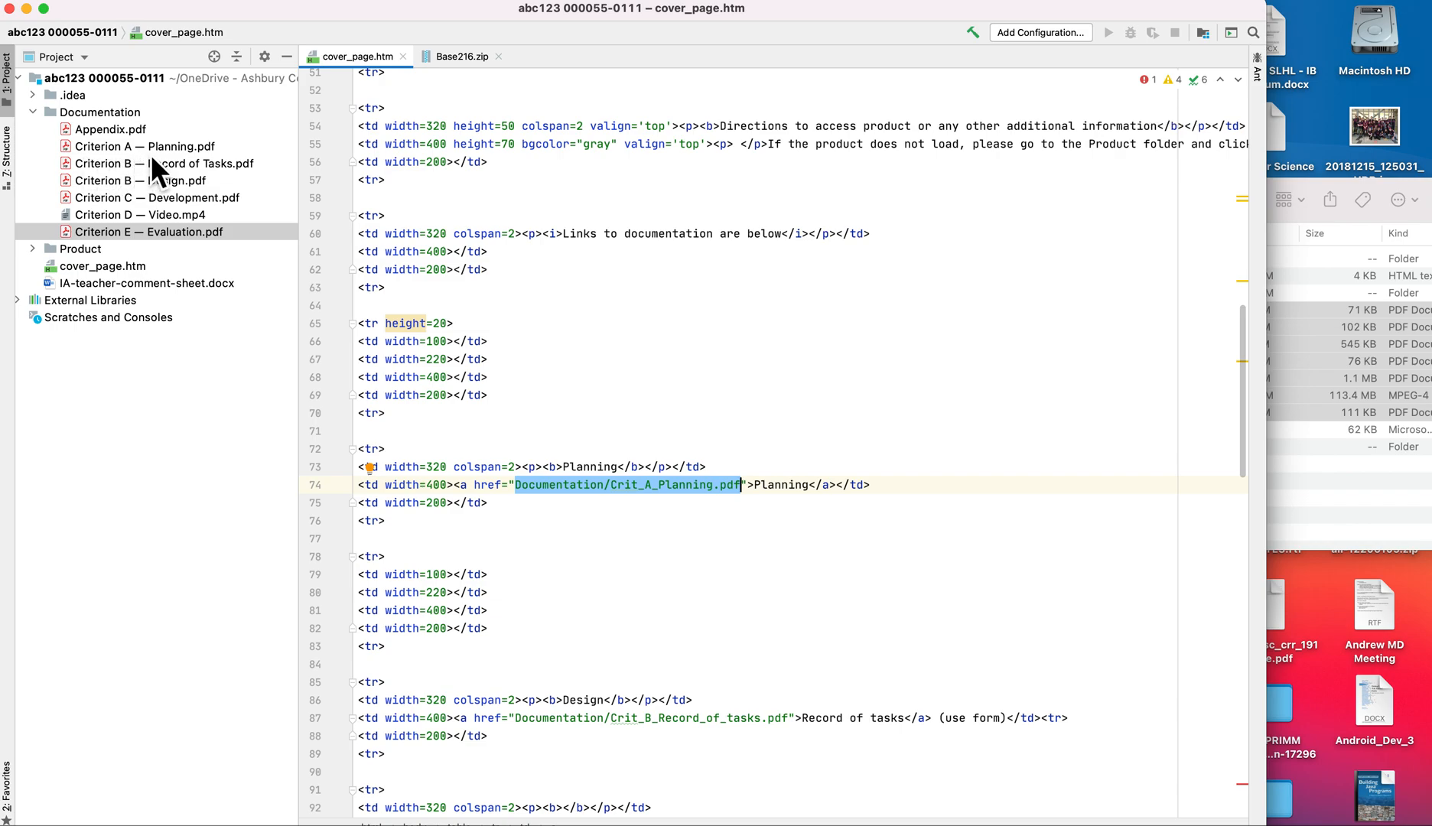
{"action": "left_click", "coordinate": [614, 485]}
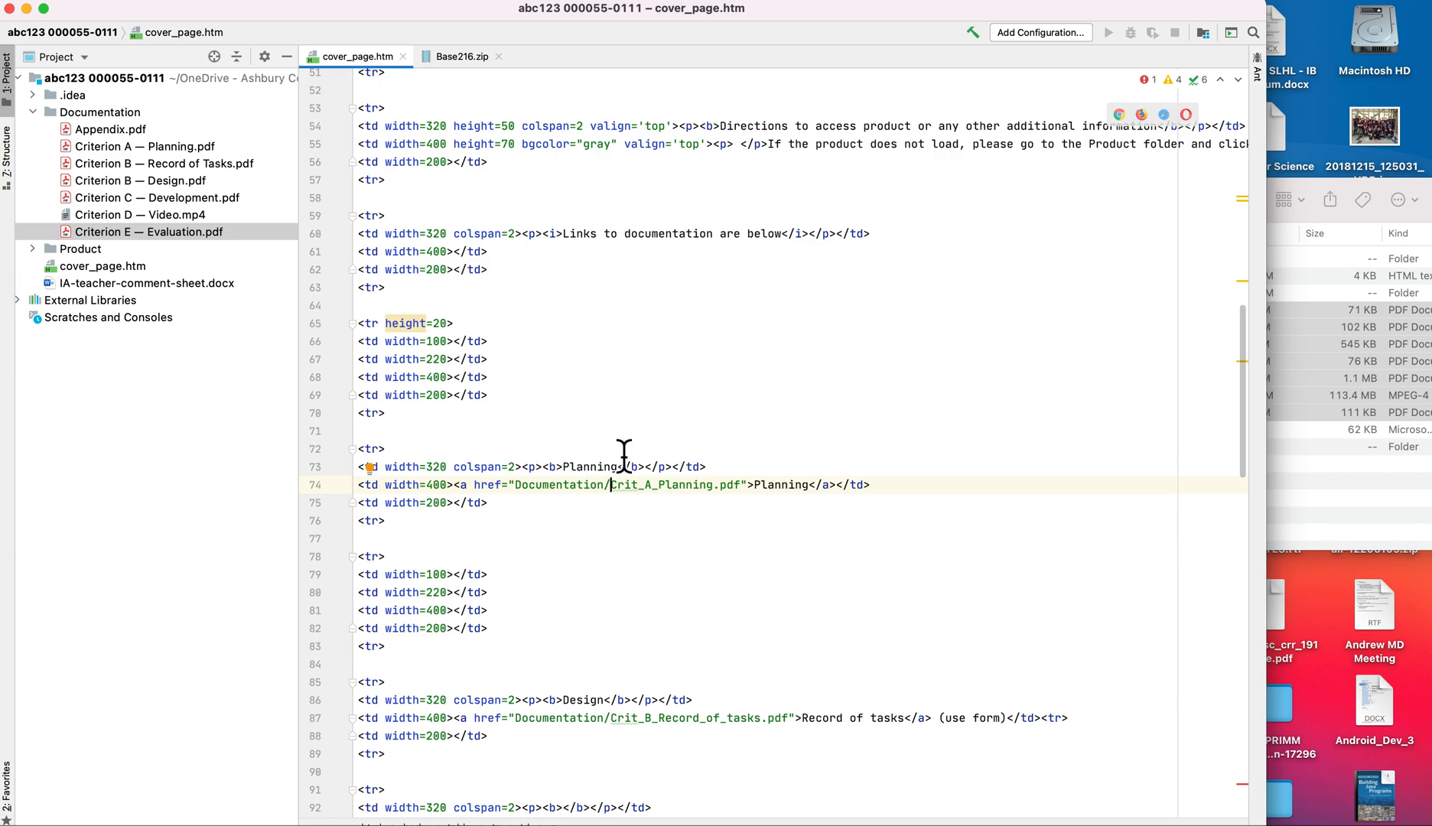
{"action": "left_click", "coordinate": [150, 146]}
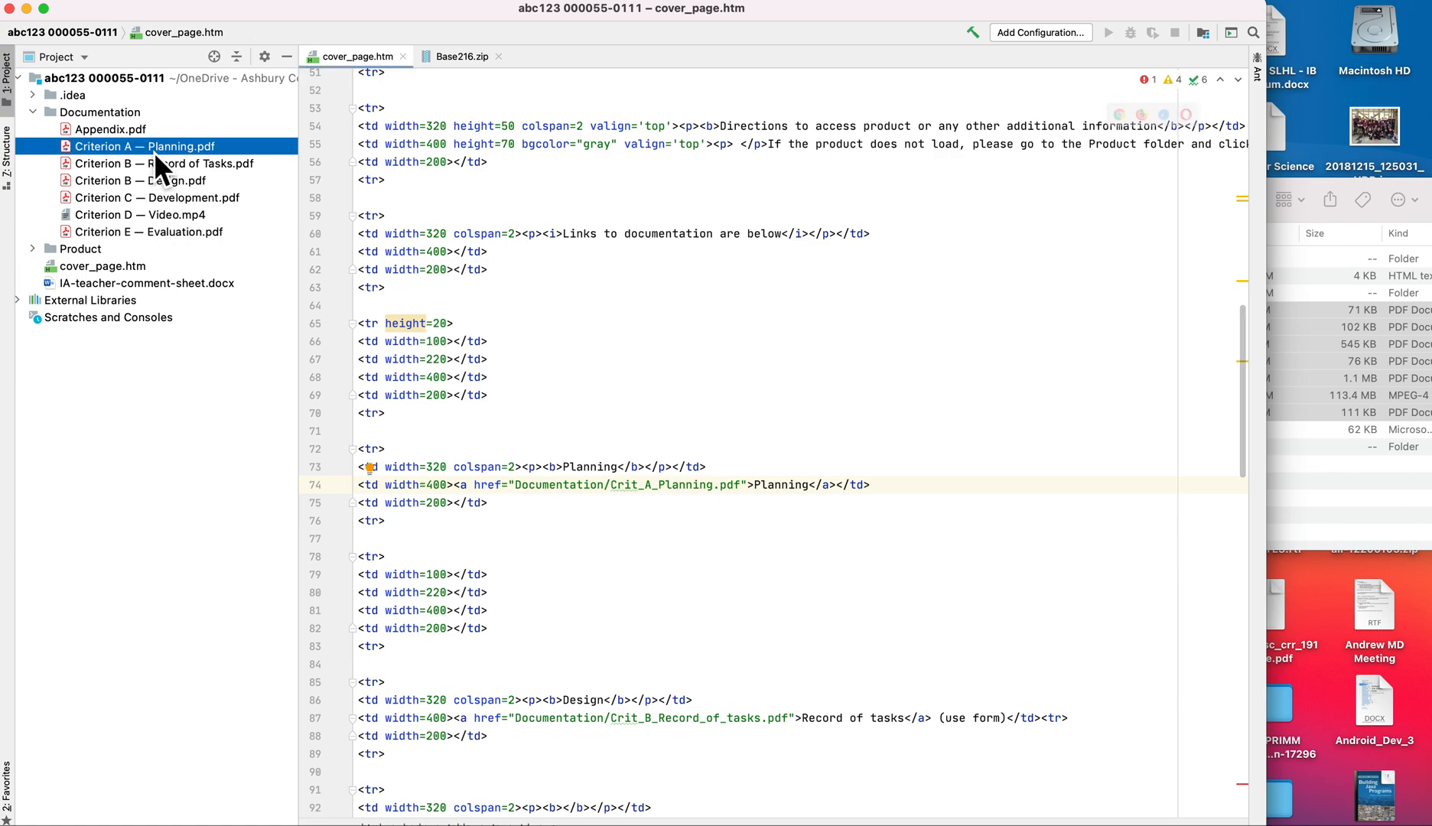
{"action": "left_click", "coordinate": [145, 145]}
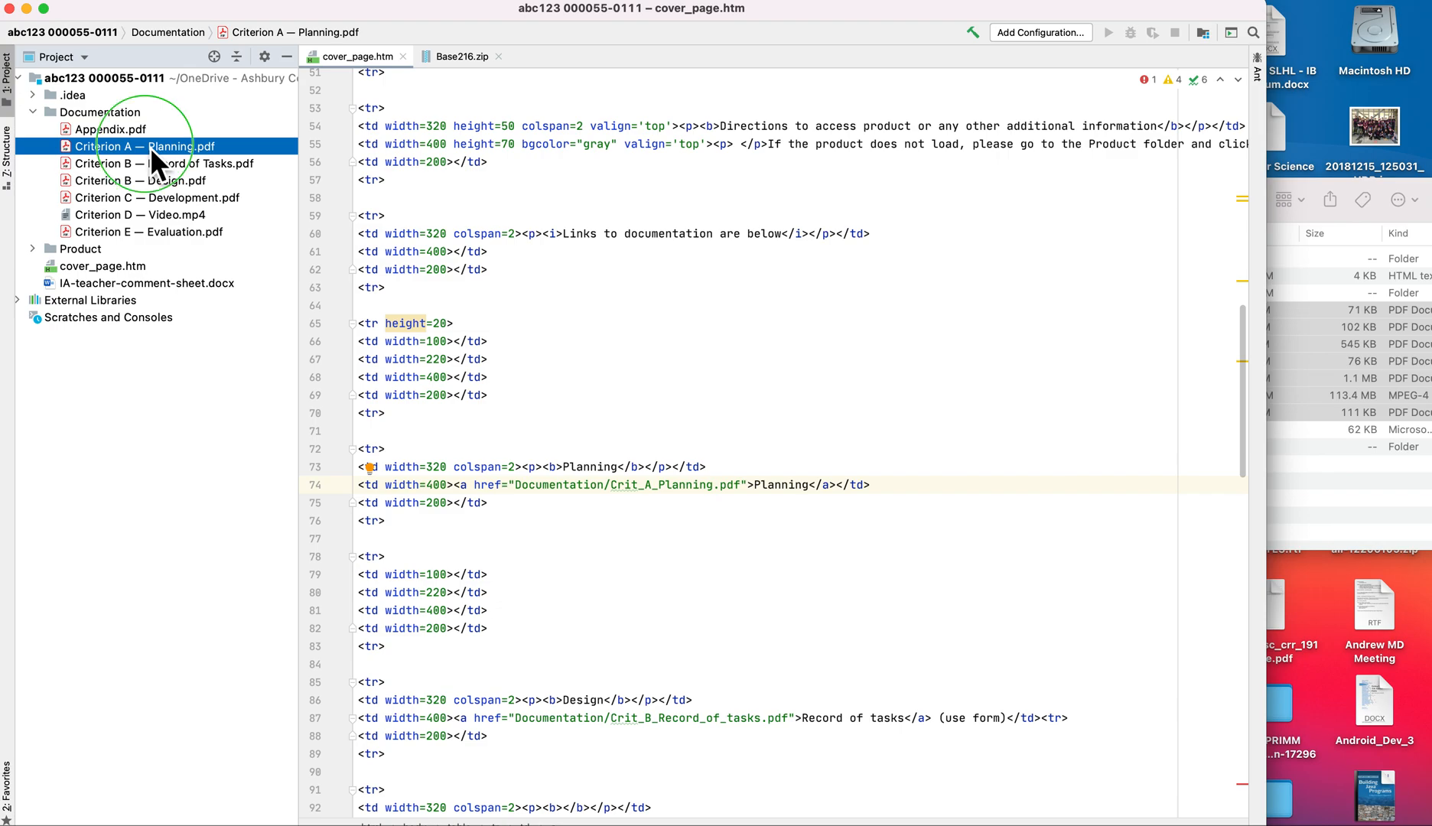
- Rename the Planning PDF to Criterion_A_Planning.pdf via Refactor > Rename
{"action": "right_click", "coordinate": [147, 145]}
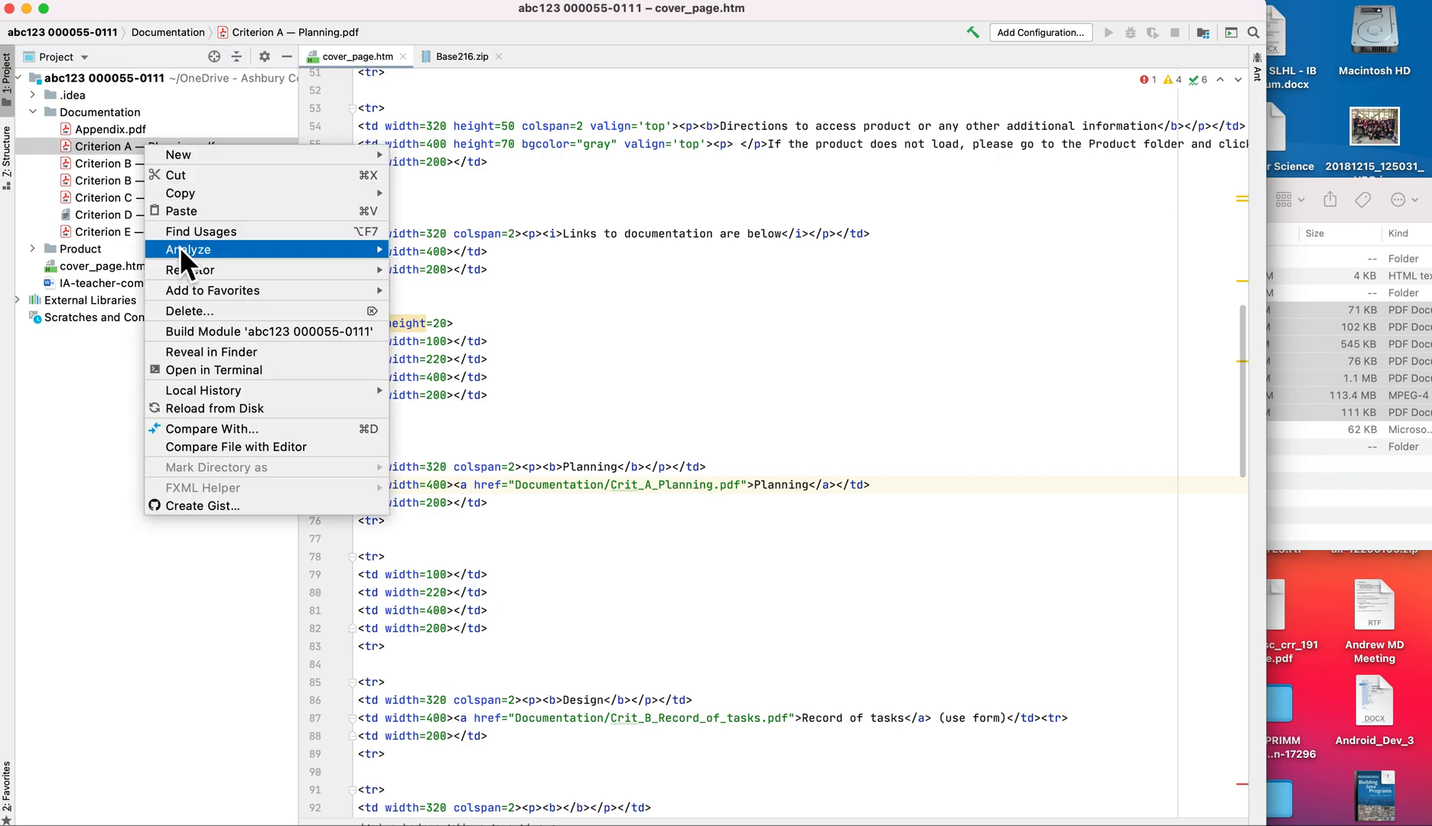
{"action": "mouse_move", "coordinate": [189, 269]}
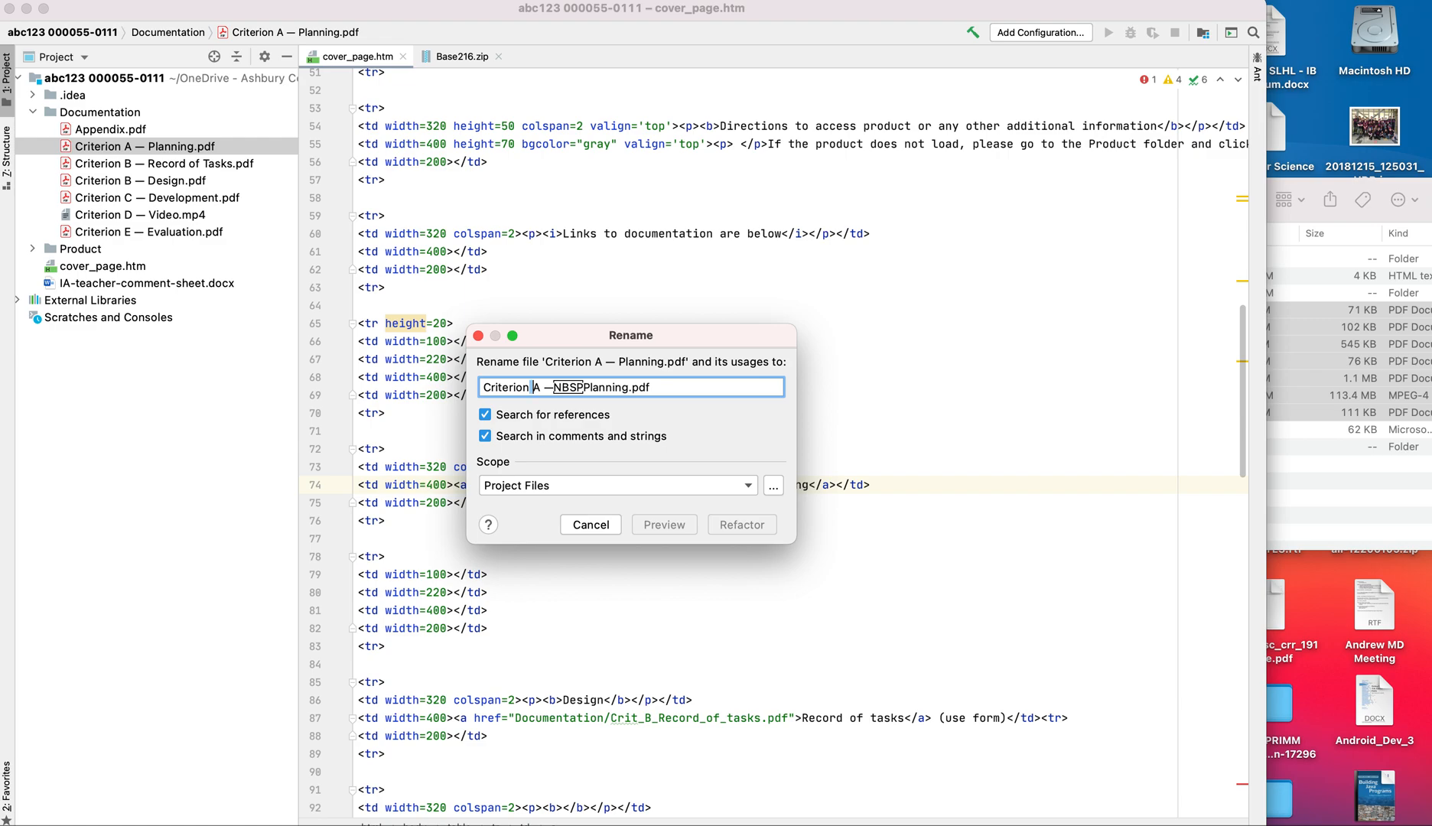
{"action": "type", "text": "_"}
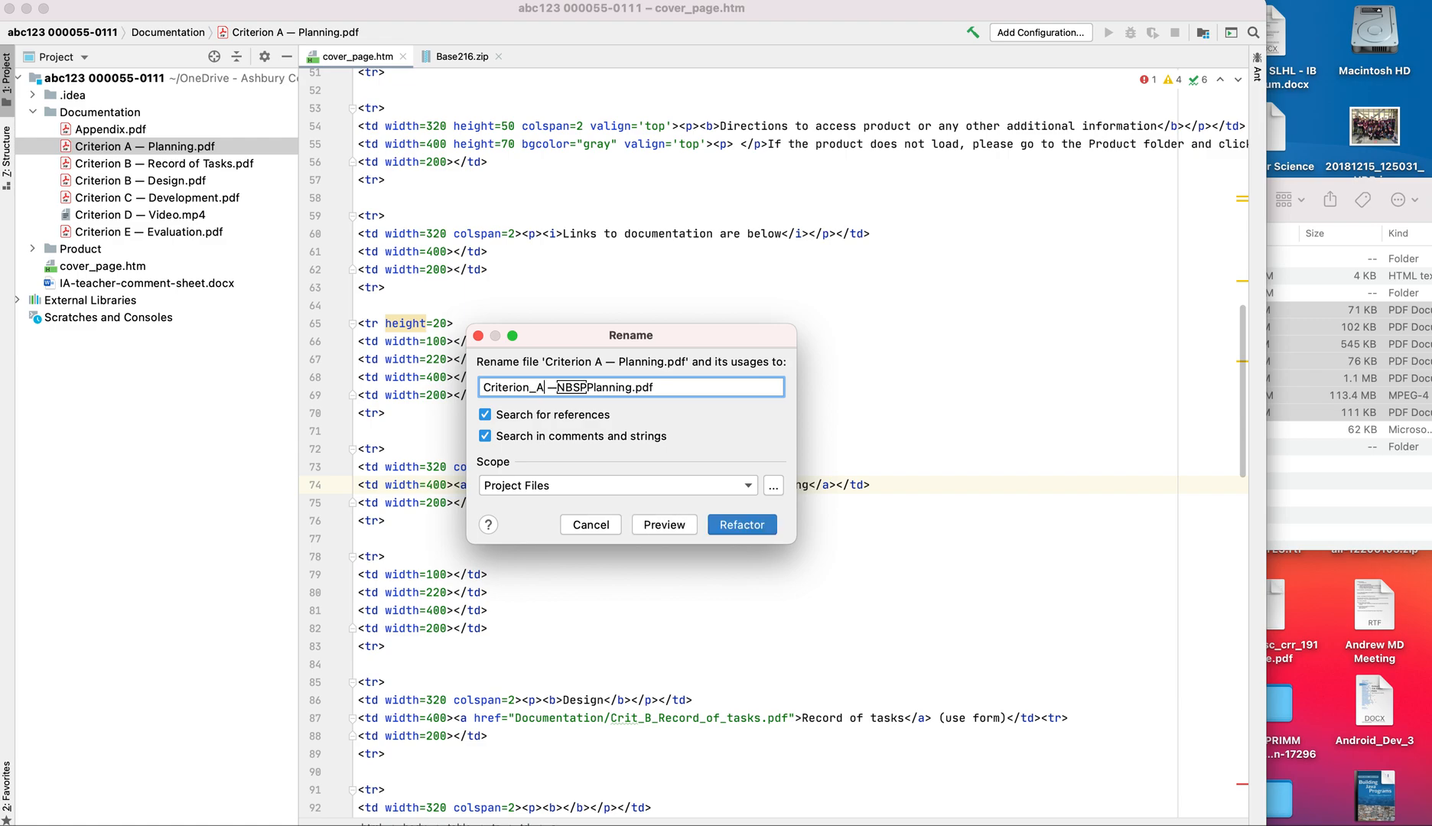
{"action": "double_click", "coordinate": [569, 387]}
{"action": "type", "text": "_"}
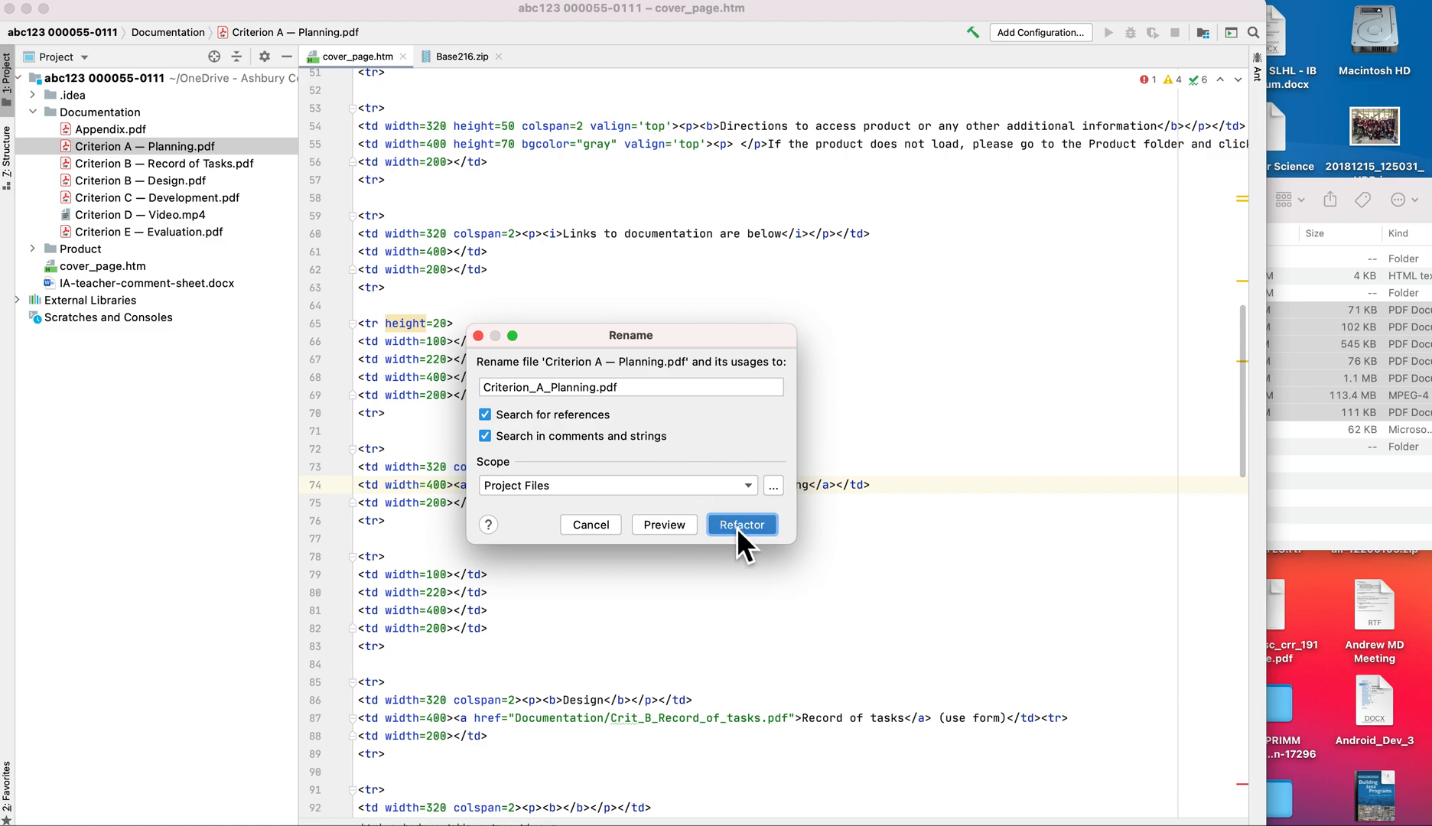
{"action": "left_click", "coordinate": [742, 524]}
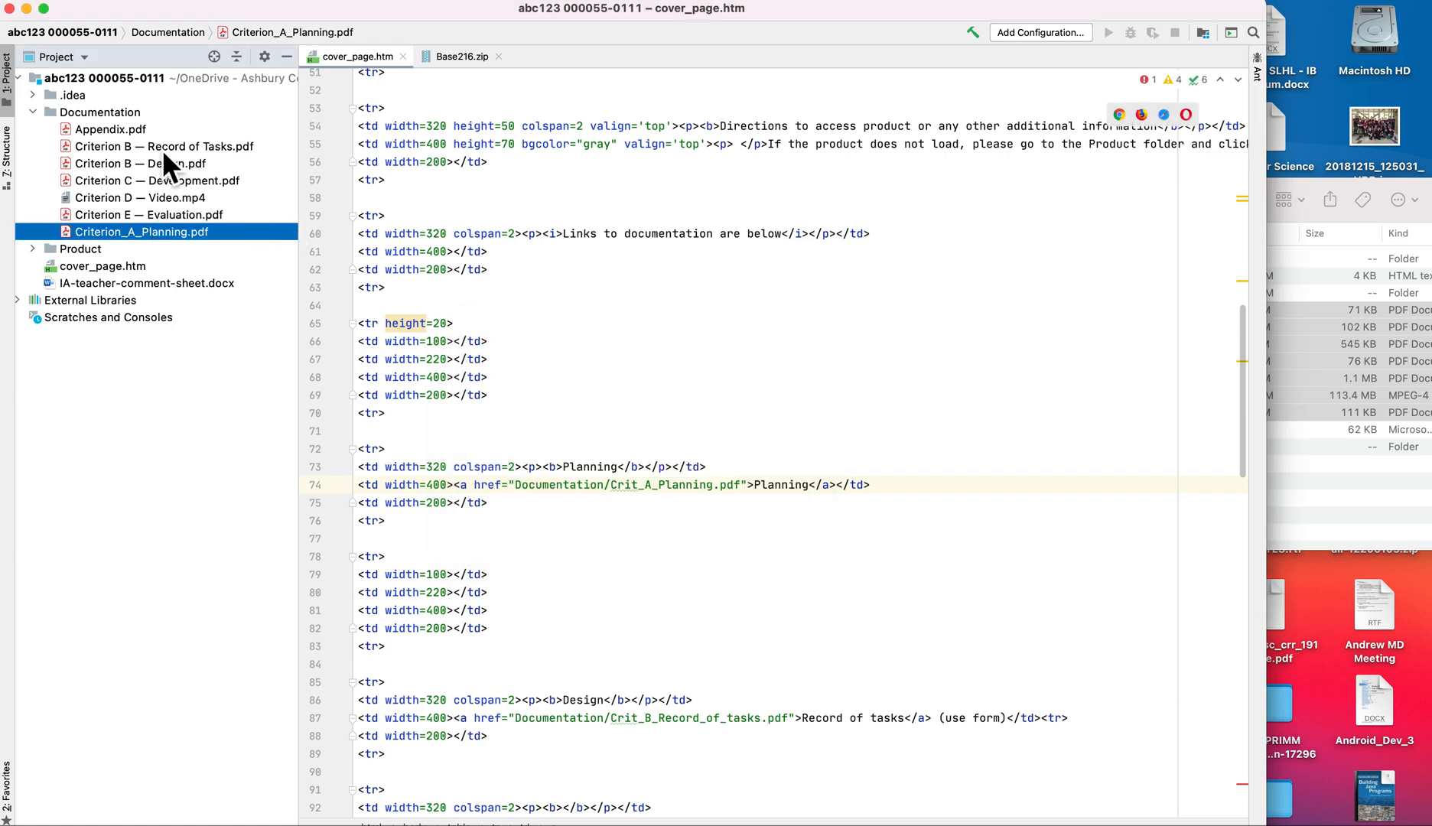
- Rename the Record of Tasks PDF to Criterion_B_Record_of_Tasks.pdf
{"action": "right_click", "coordinate": [163, 145]}
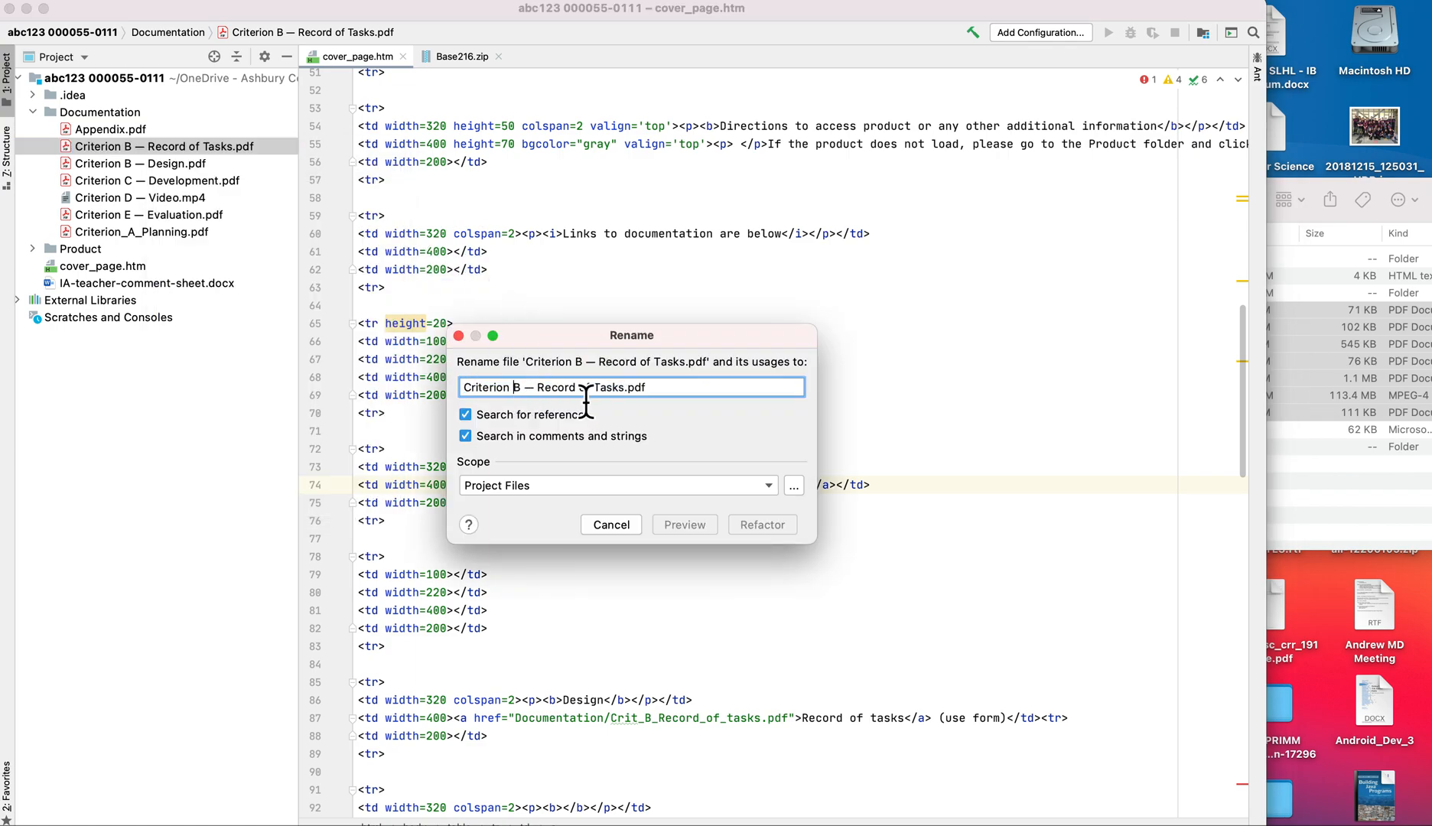
{"action": "type", "text": "_B"}
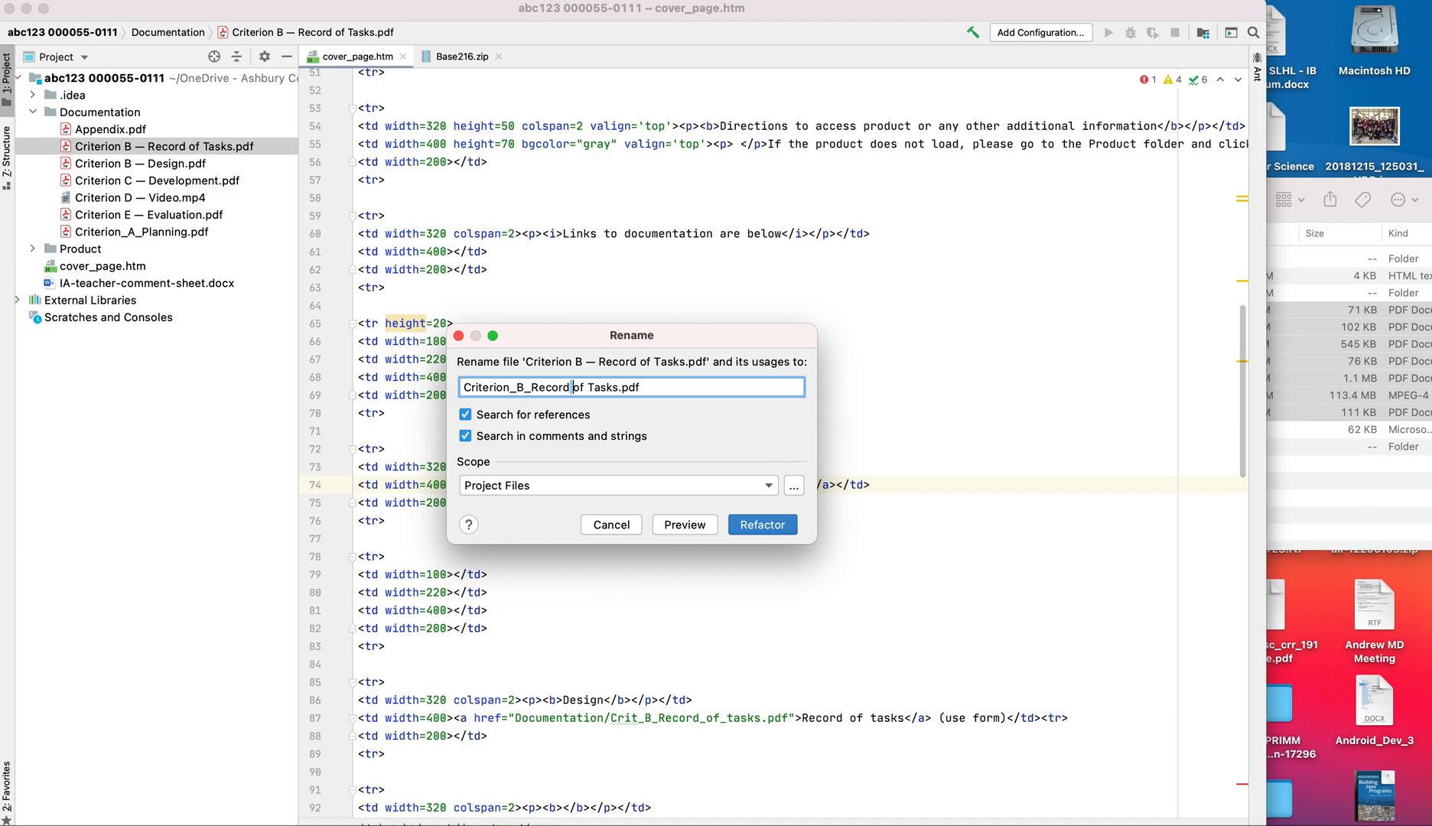
{"action": "type", "text": "_of_"}
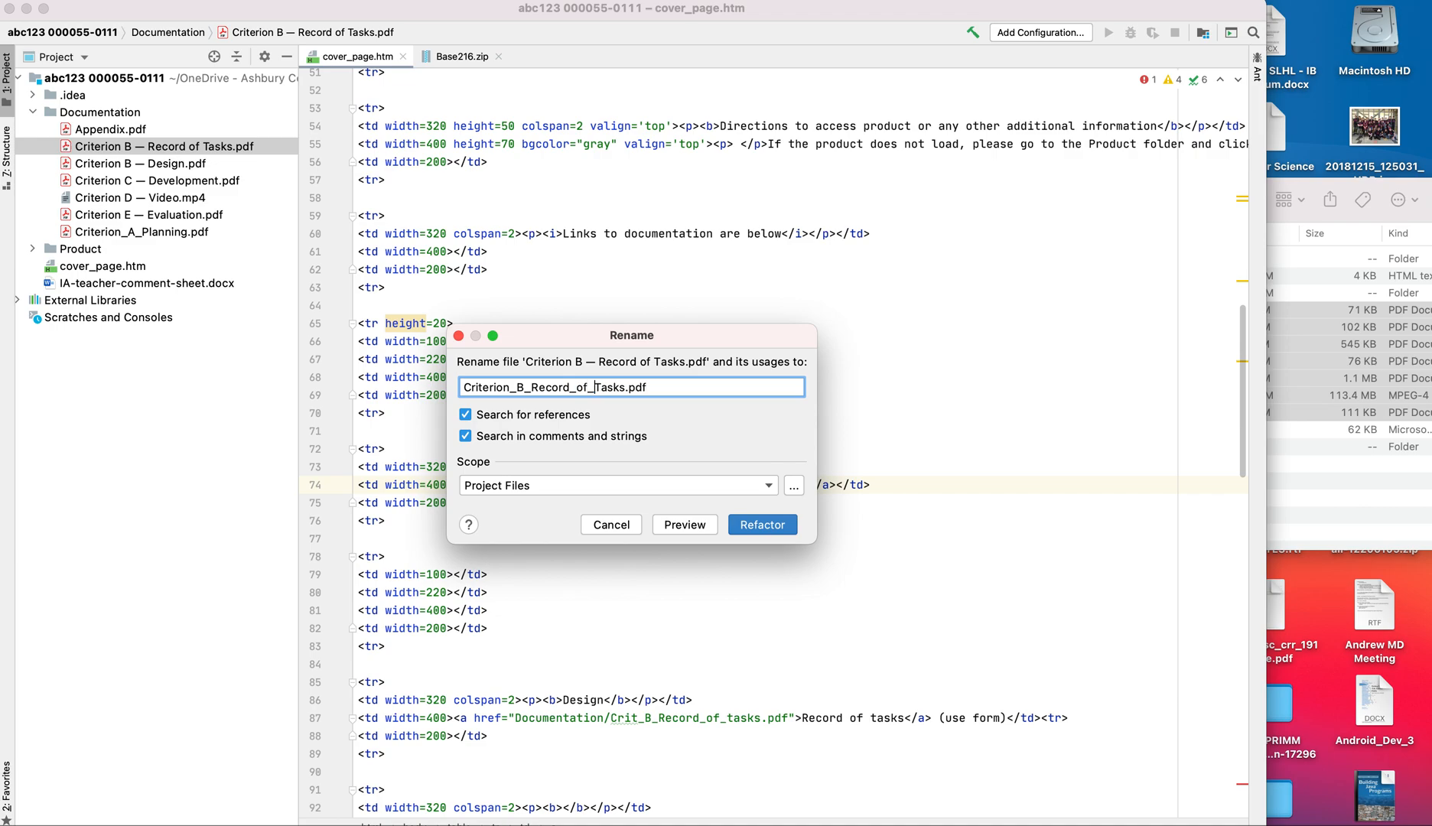
{"action": "left_click", "coordinate": [760, 523]}
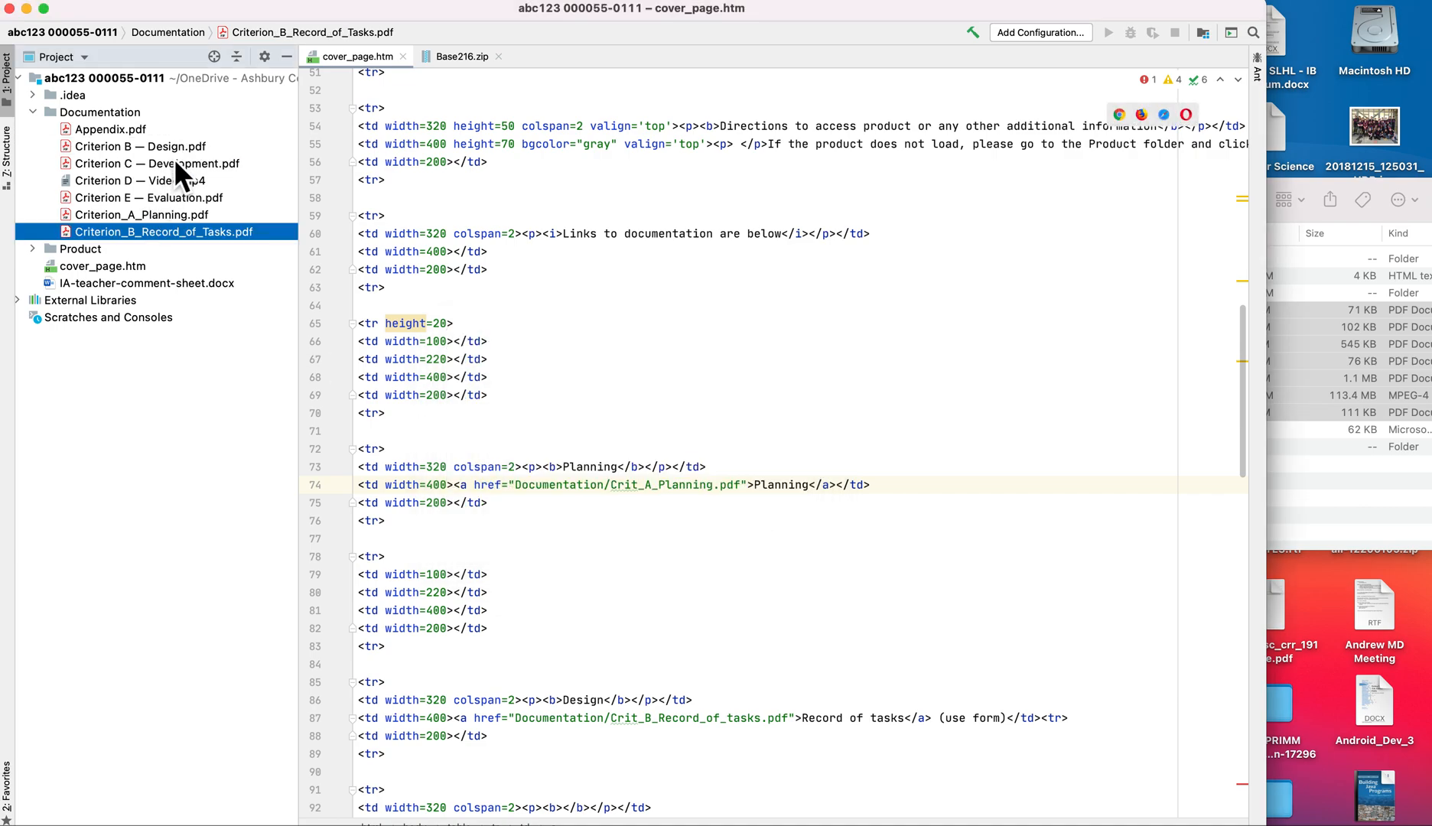
- Rename the Design and Development PDFs to Criterion_B_Design.pdf and Criterion_C_Development.pdf
{"action": "left_click", "coordinate": [139, 145]}
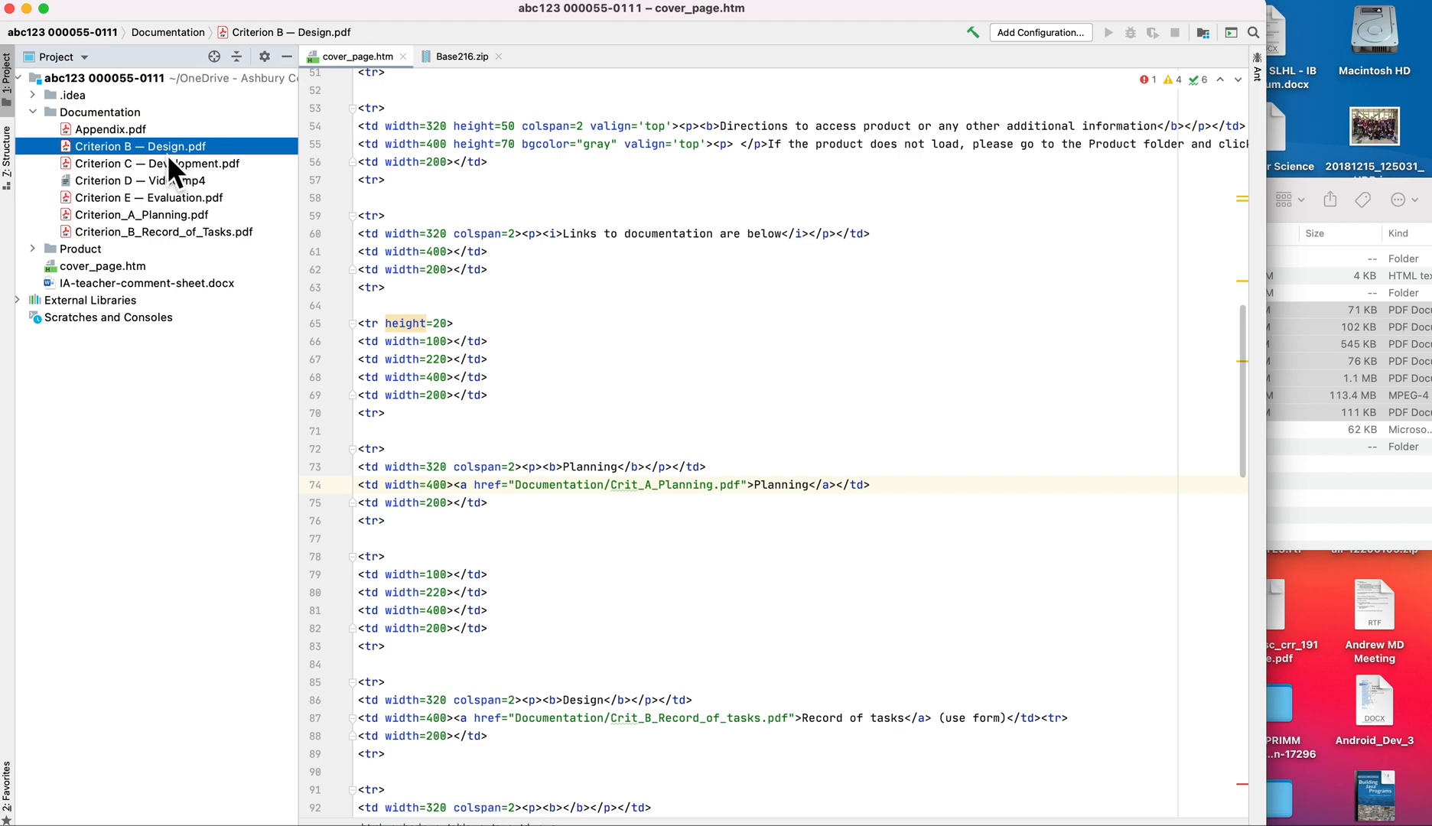
{"action": "right_click", "coordinate": [141, 146]}
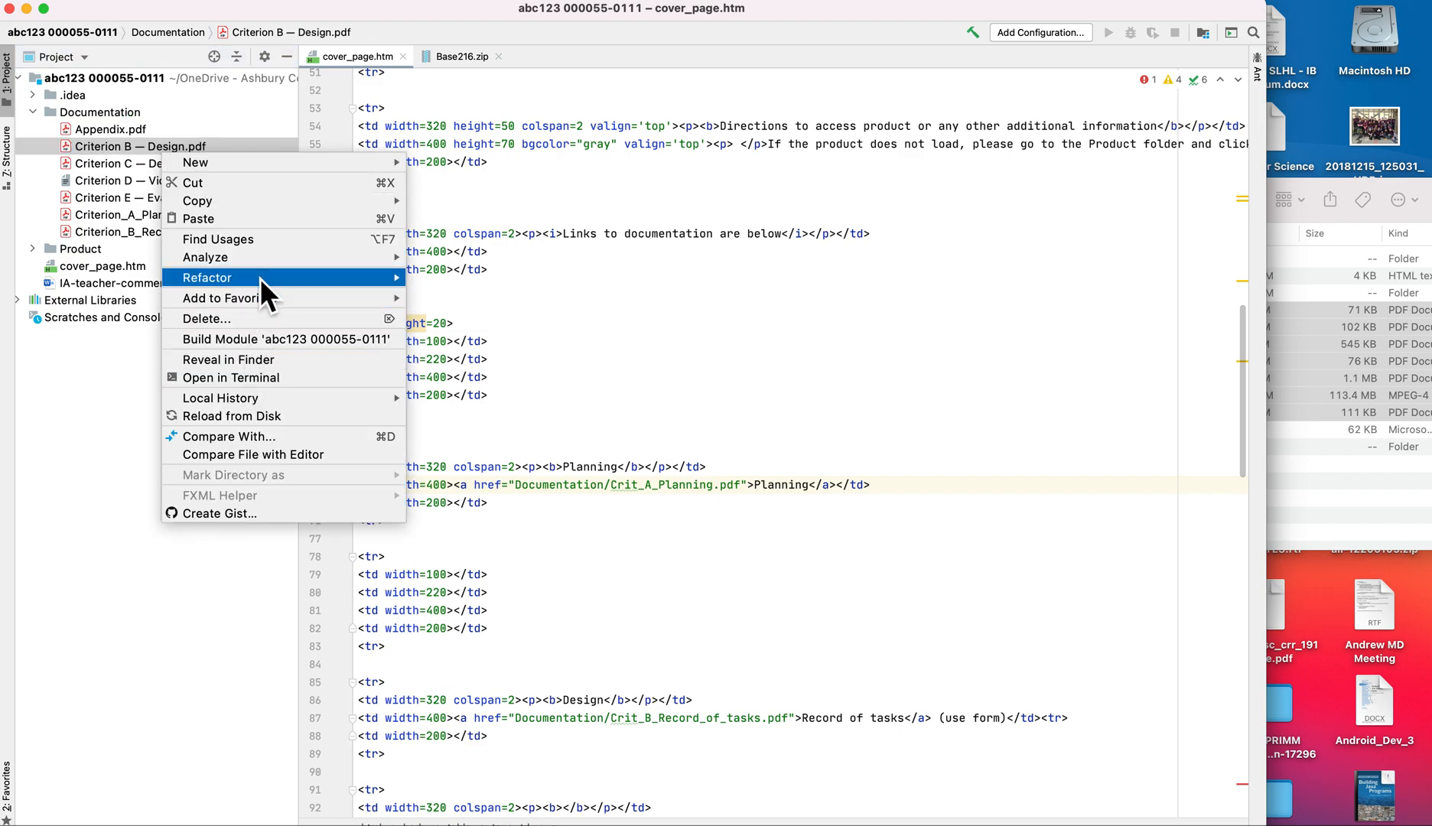
{"action": "left_click", "coordinate": [208, 276]}
{"action": "type", "text": "Criterion_B_Design.pdf"}
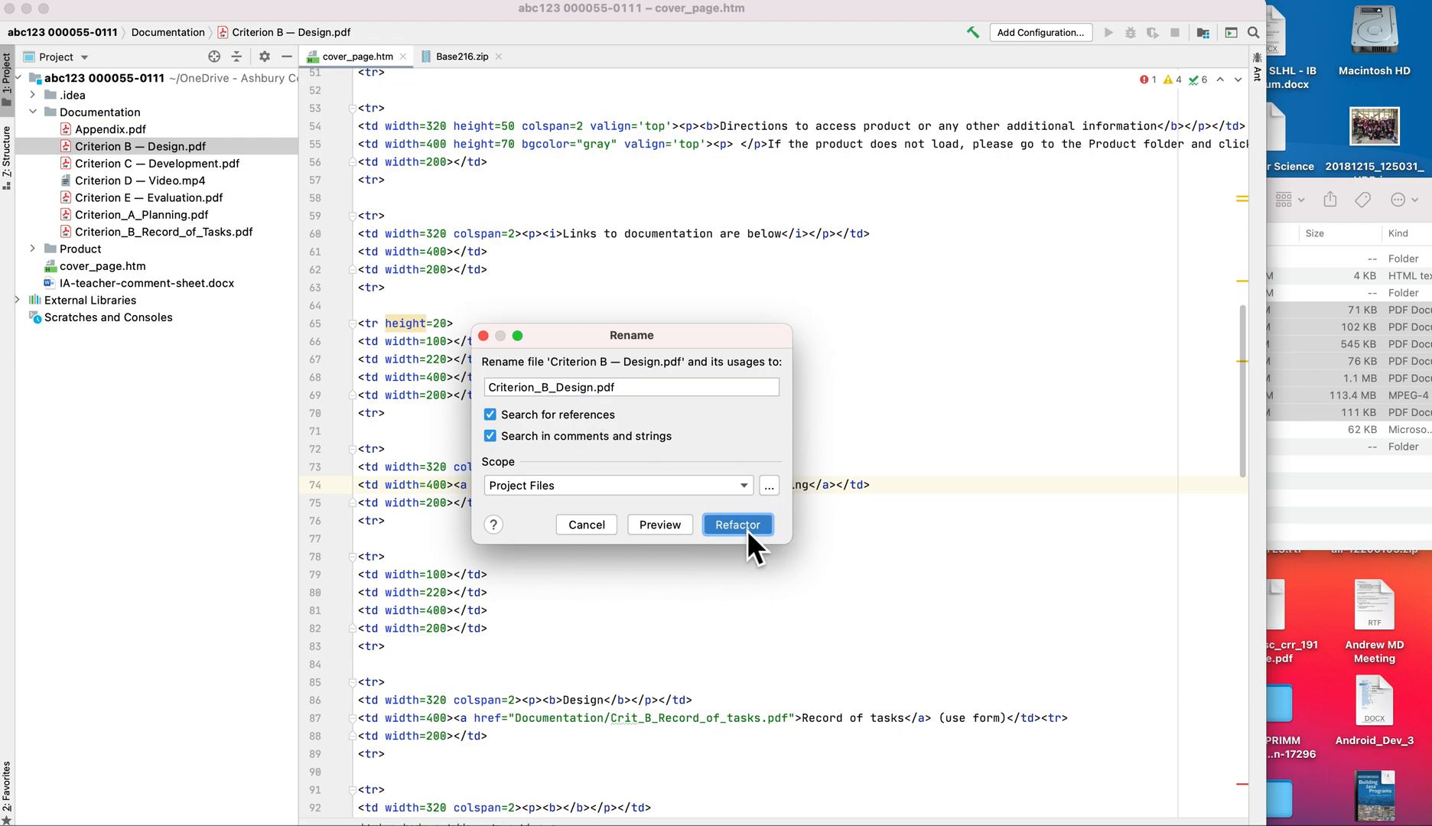
{"action": "right_click", "coordinate": [154, 145]}
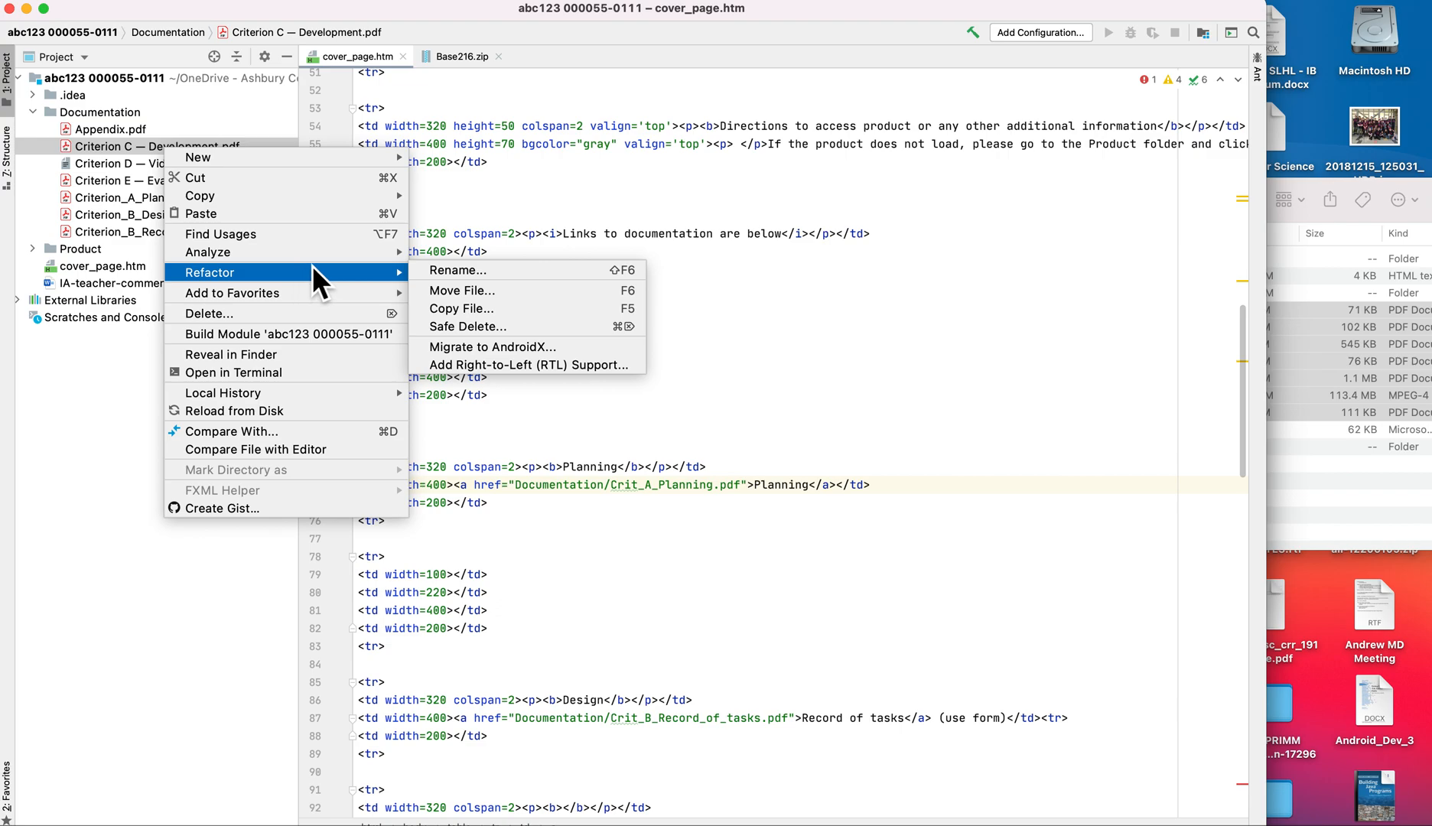
{"action": "left_click", "coordinate": [456, 271]}
{"action": "type", "text": "Criterion_C_Development.pdf"}
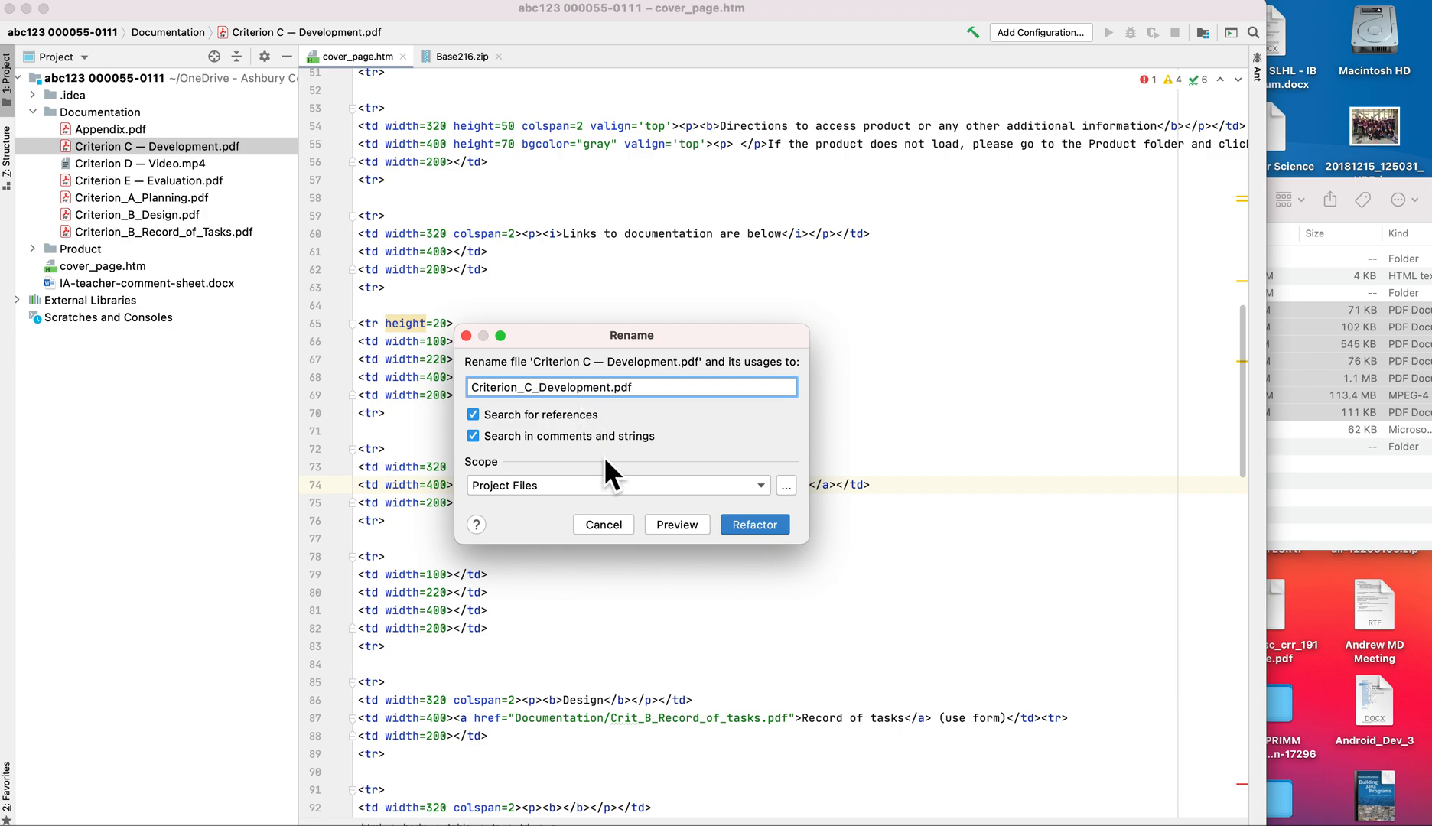
{"action": "left_click", "coordinate": [755, 523]}
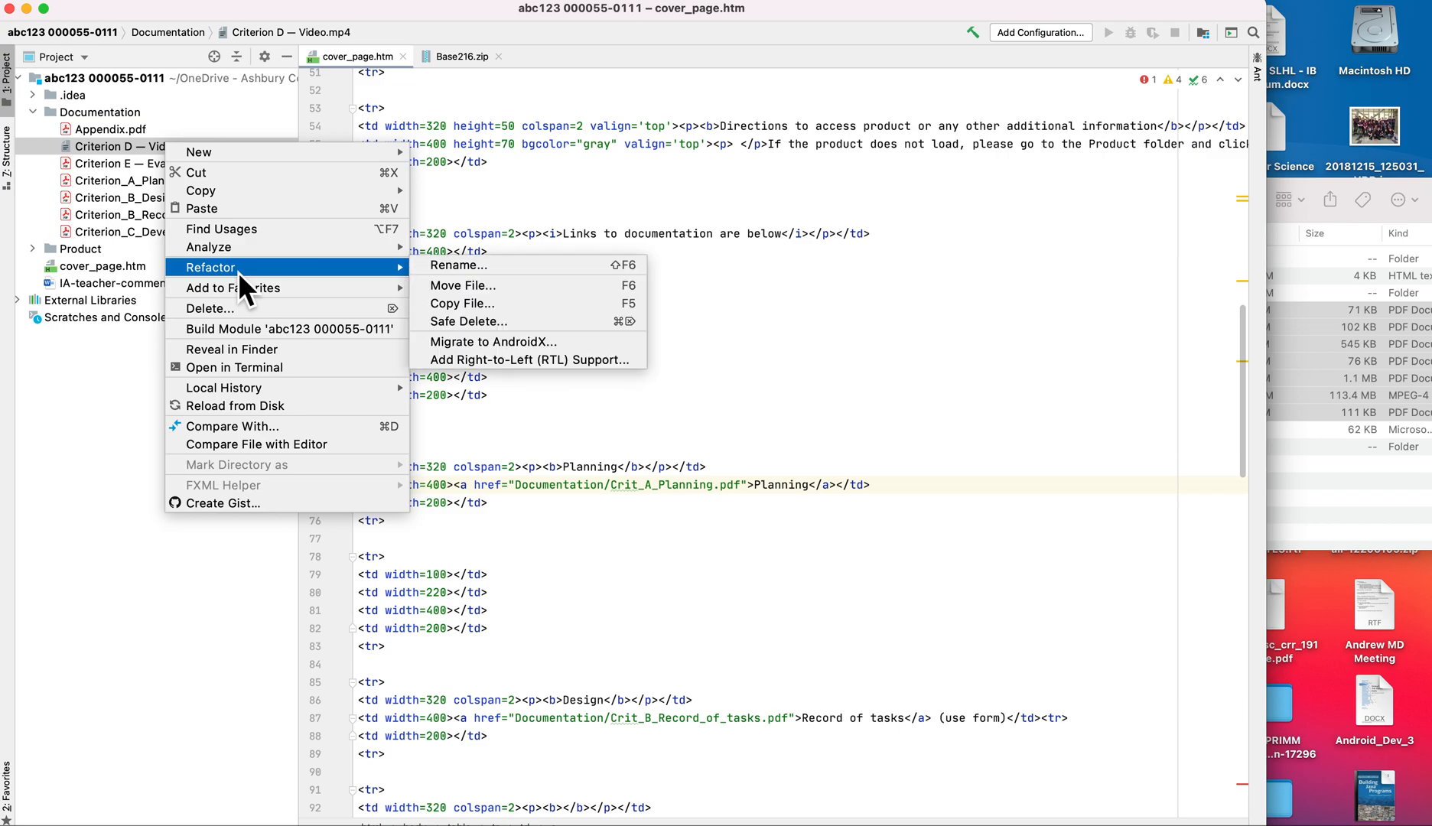
- Rename the video to Criterion_D_Video.mp4 and begin renaming the Evaluation PDF
{"action": "left_click", "coordinate": [458, 264]}
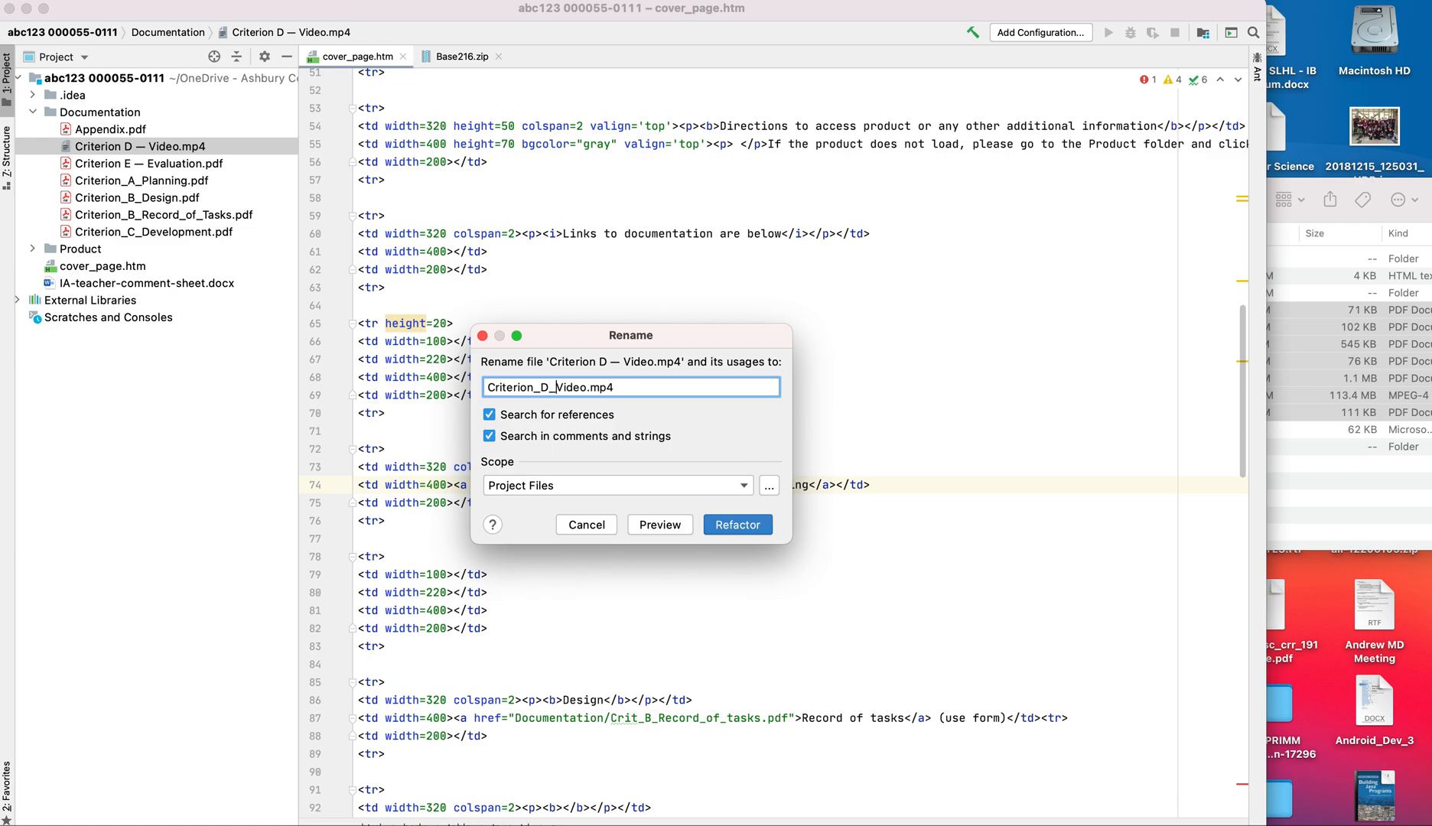
{"action": "left_click", "coordinate": [736, 523]}
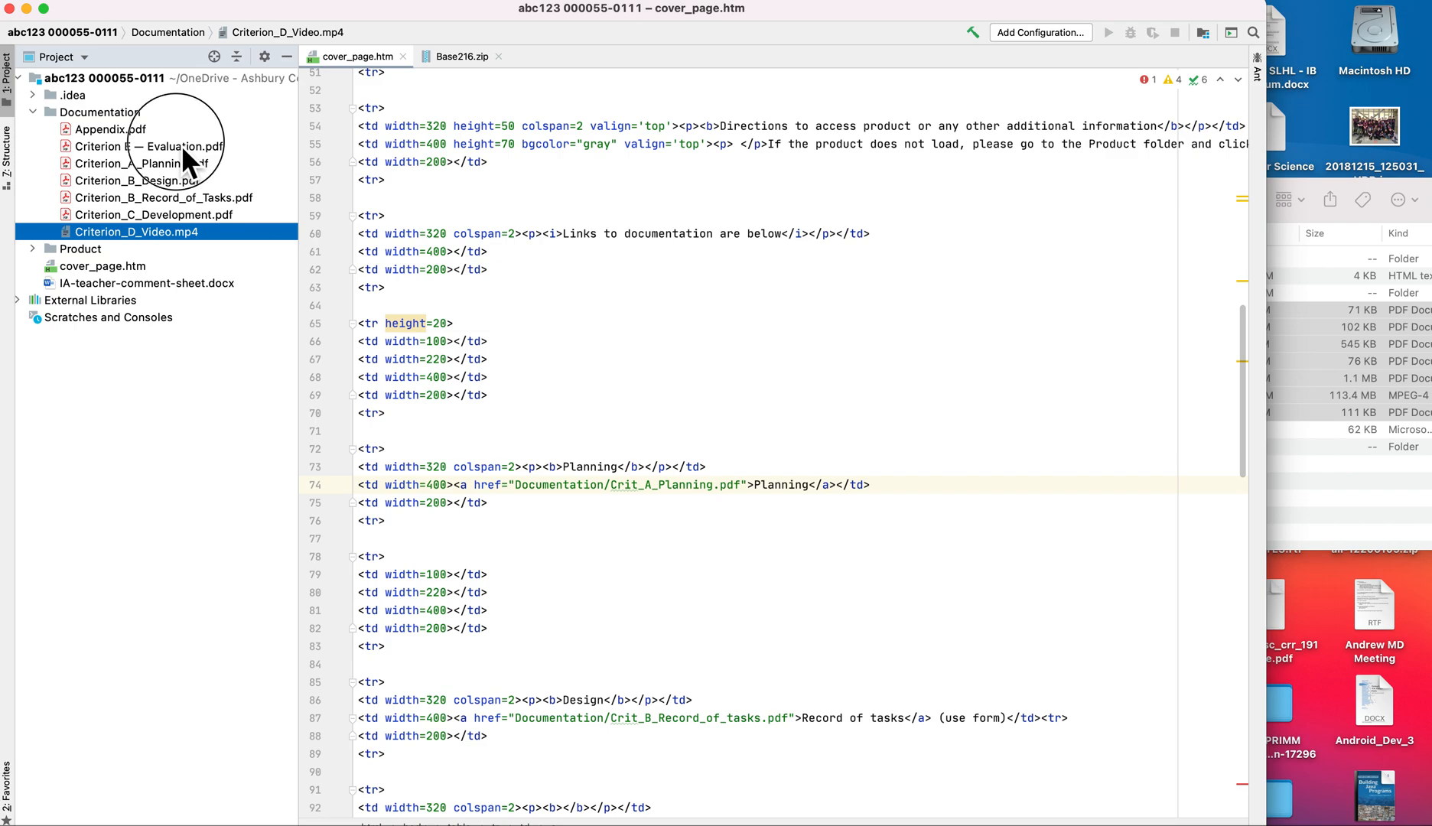
{"action": "right_click", "coordinate": [137, 145]}
{"action": "type", "text": "Criterion_E_Evaluation.pdf"}
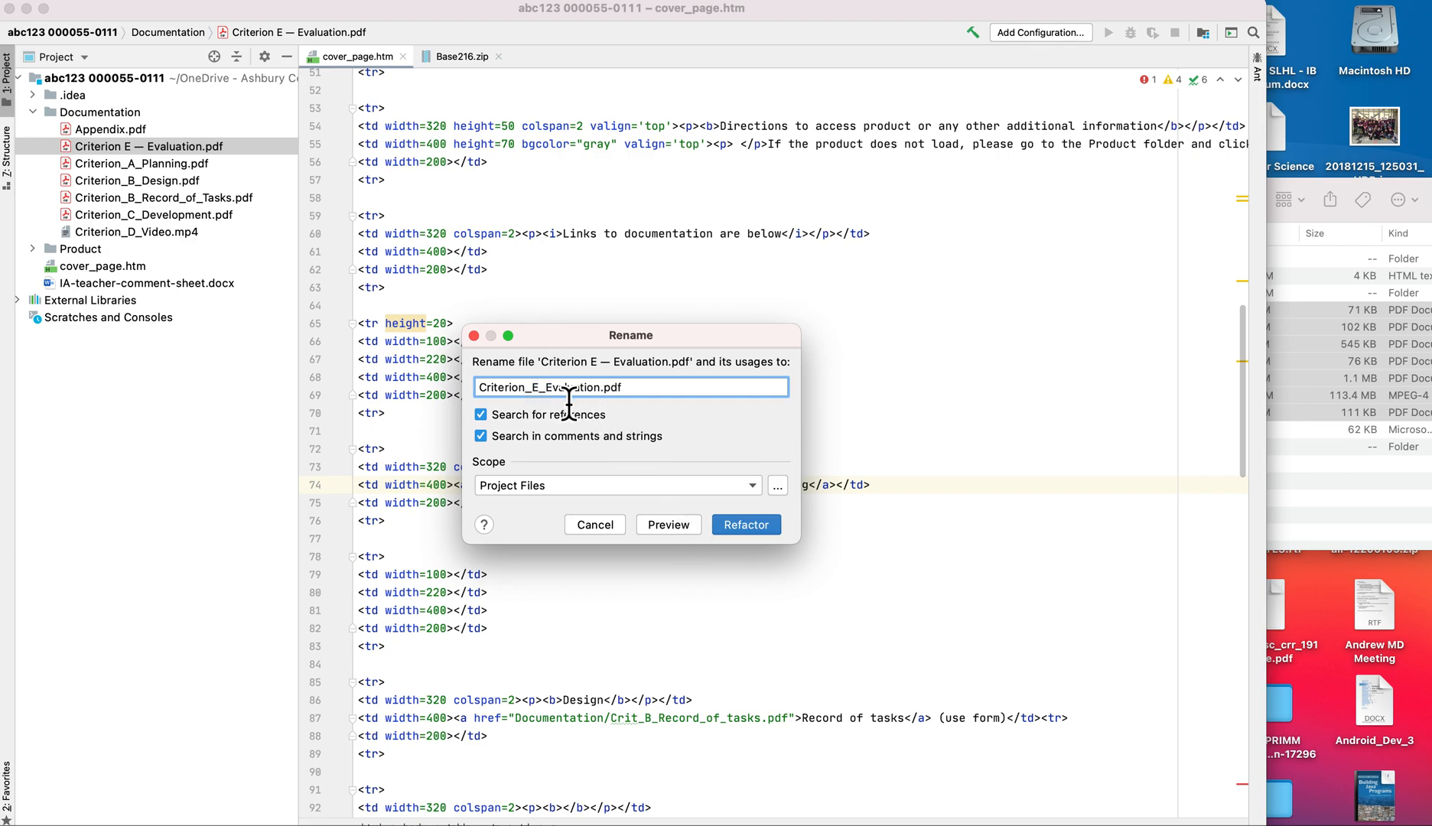
- Confirm the Evaluation PDF's new name Criterion_E_Evaluation.pdf
{"action": "left_click", "coordinate": [746, 523]}
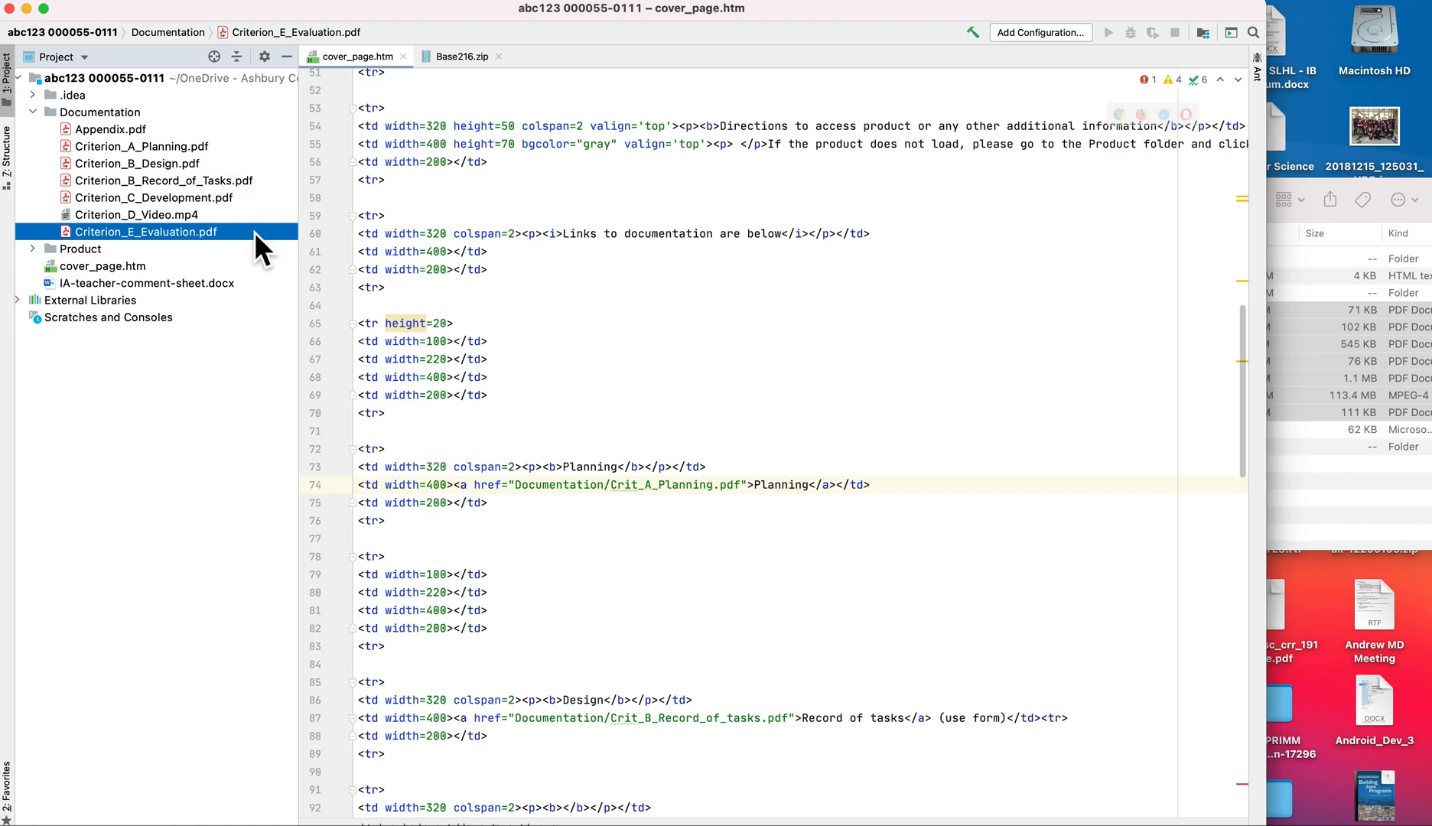
{"action": "mouse_move", "coordinate": [315, 306]}
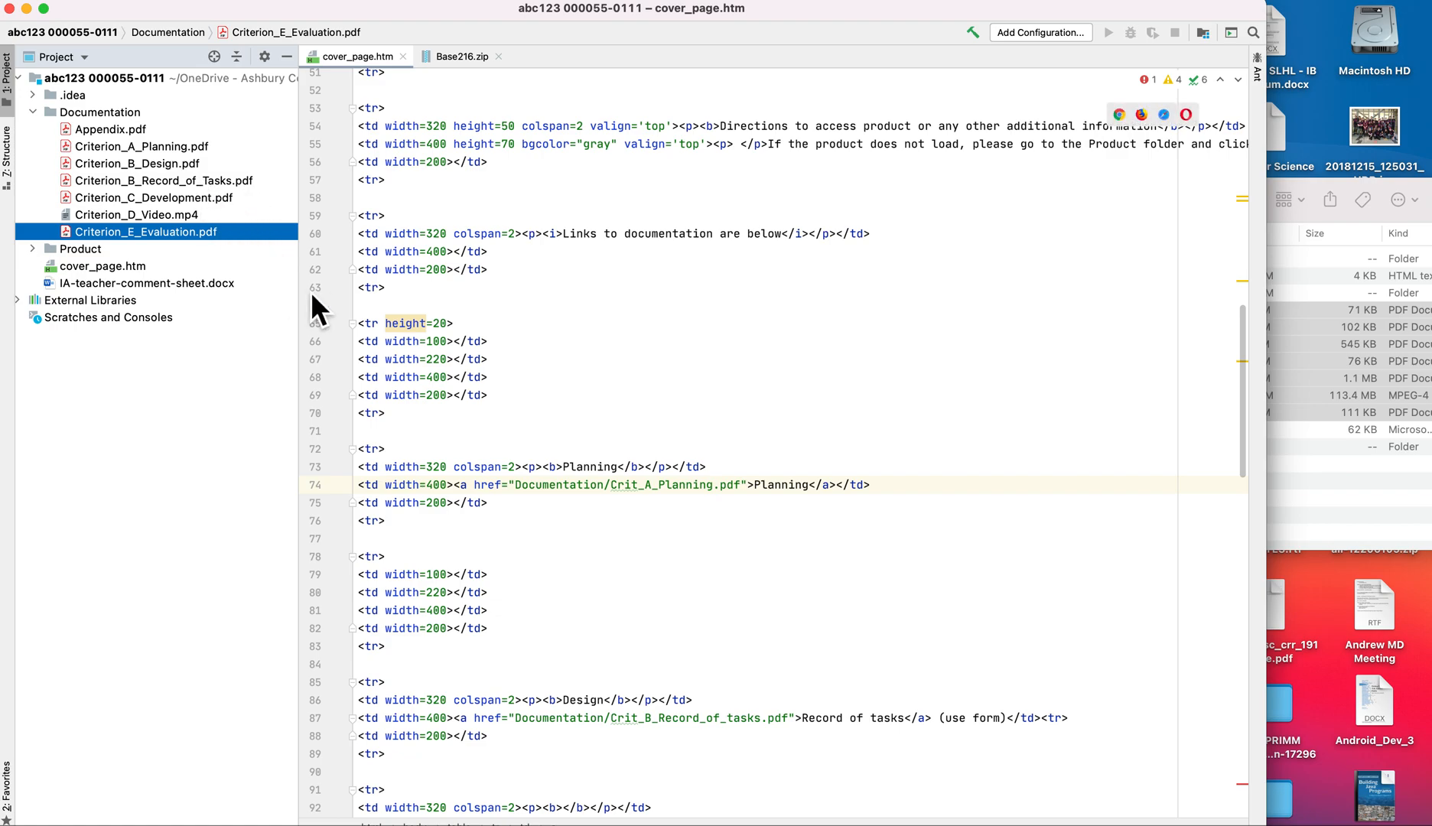
{"action": "mouse_move", "coordinate": [439, 334]}
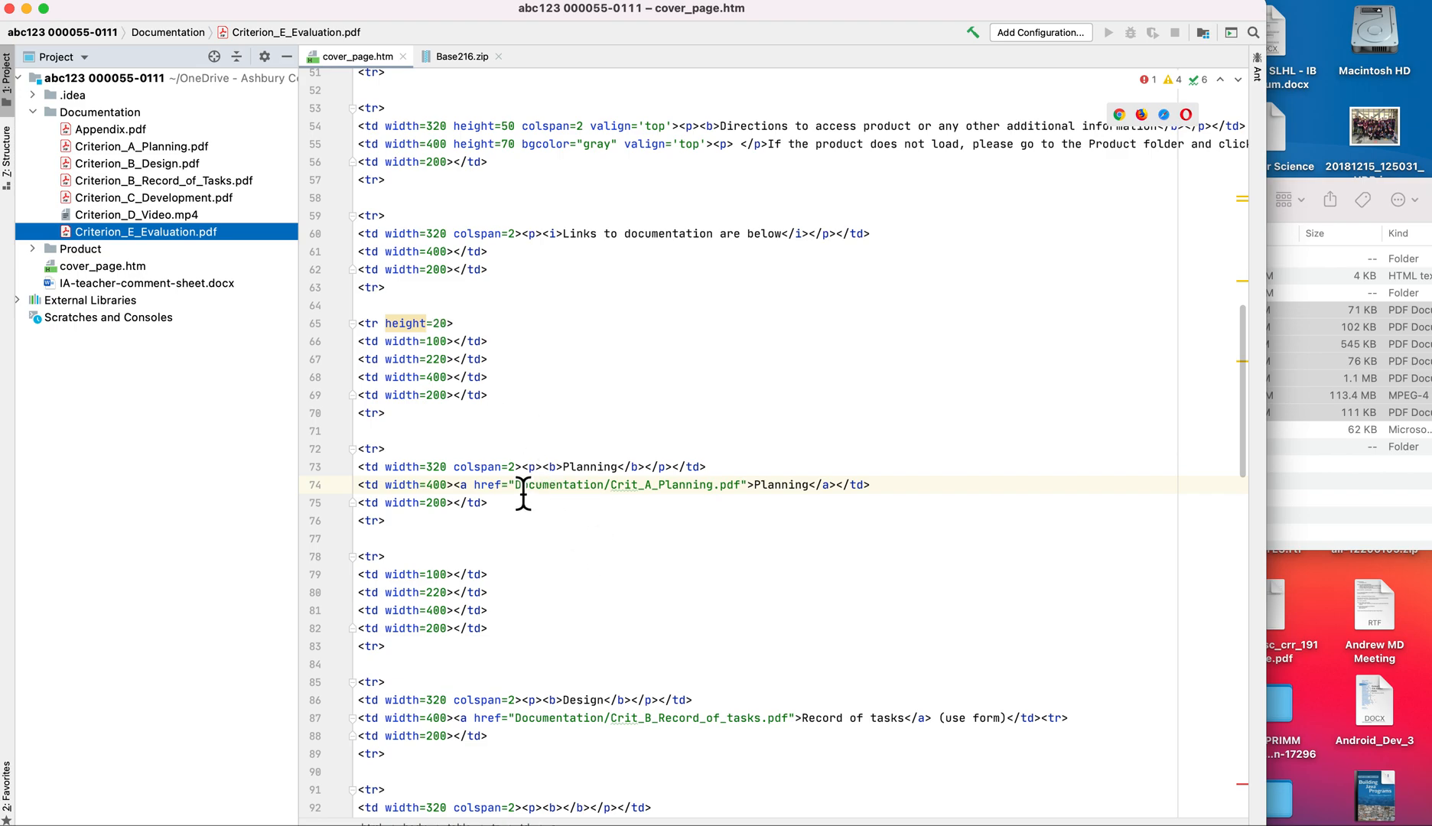
{"action": "mouse_move", "coordinate": [172, 236]}
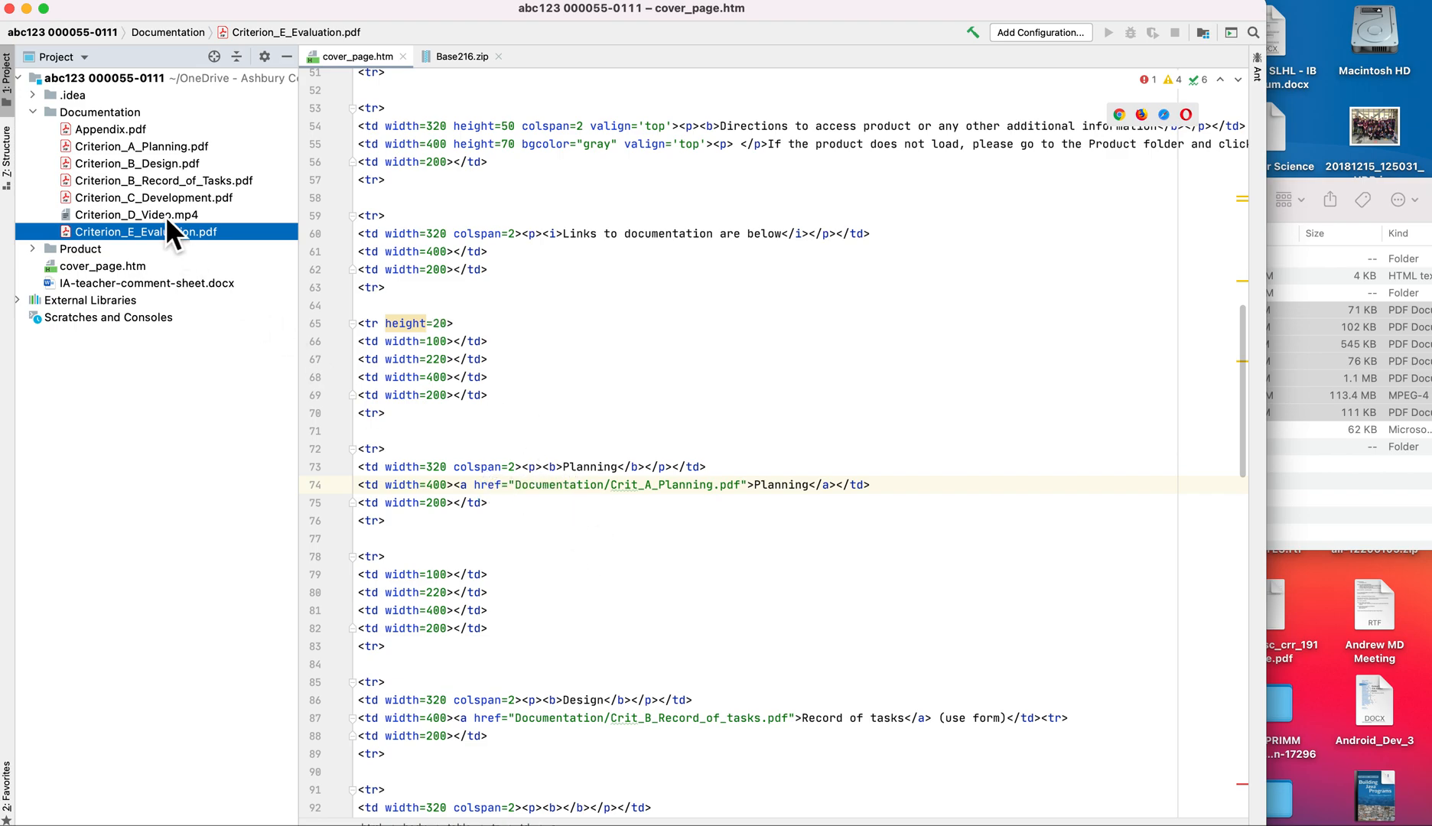
{"action": "mouse_move", "coordinate": [139, 168]}
{"action": "type", "text": "erion"}
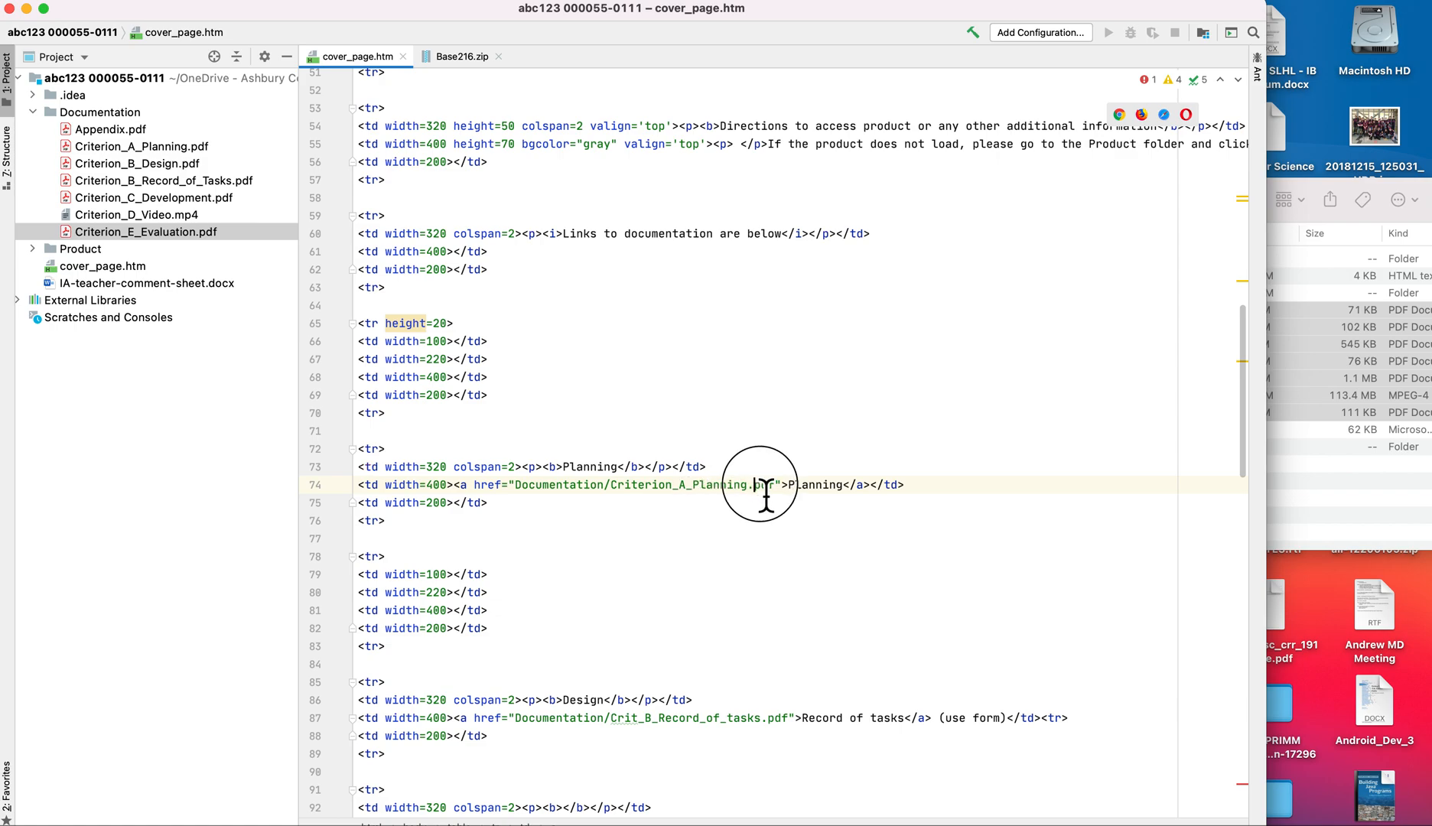
- Update the Planning, Record_of_Tasks, Design and Development hrefs to the full Criterion_ file names
{"action": "double_click", "coordinate": [766, 483]}
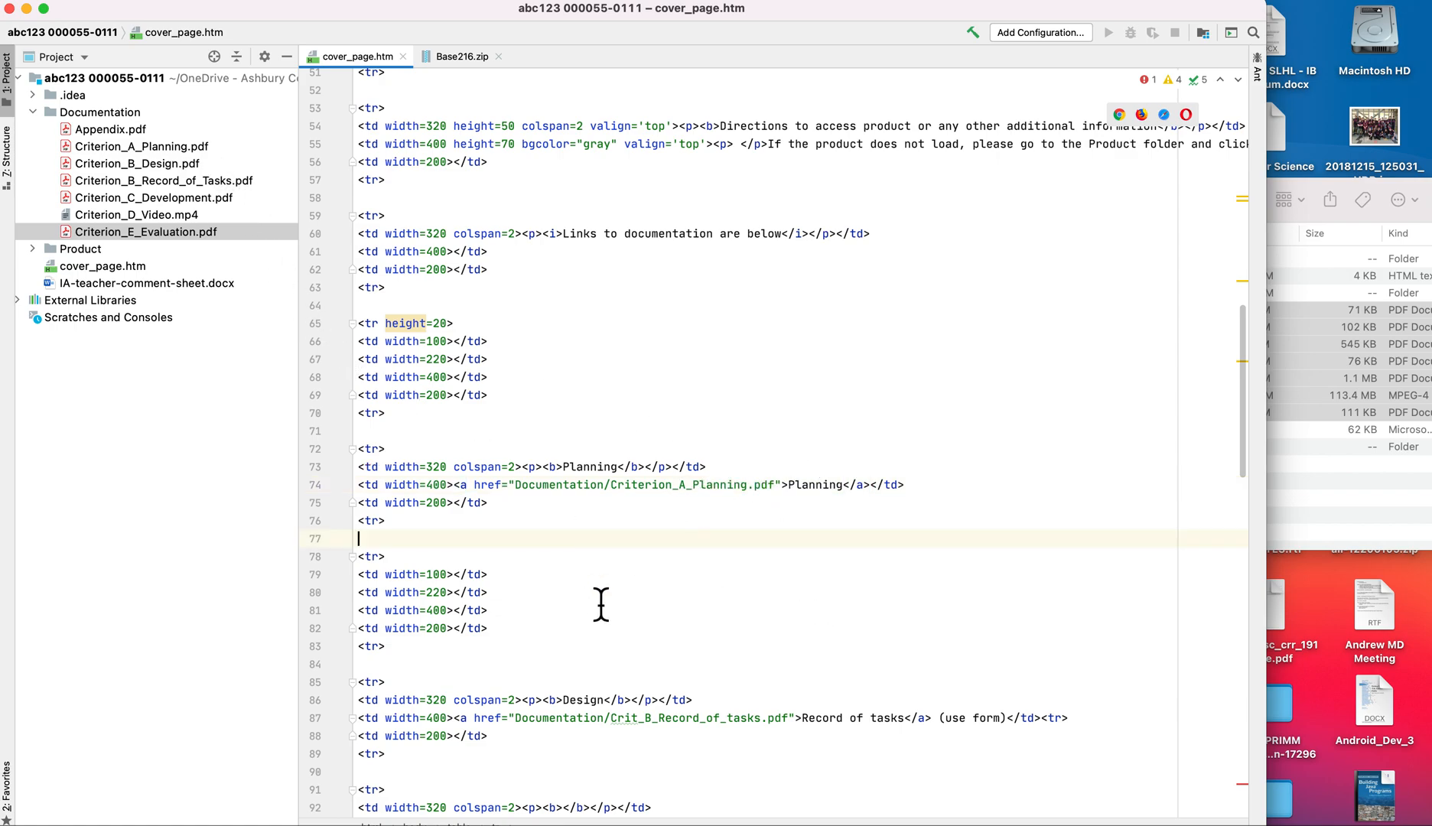
{"action": "scroll", "scroll_direction": "down", "scroll_amount": 3}
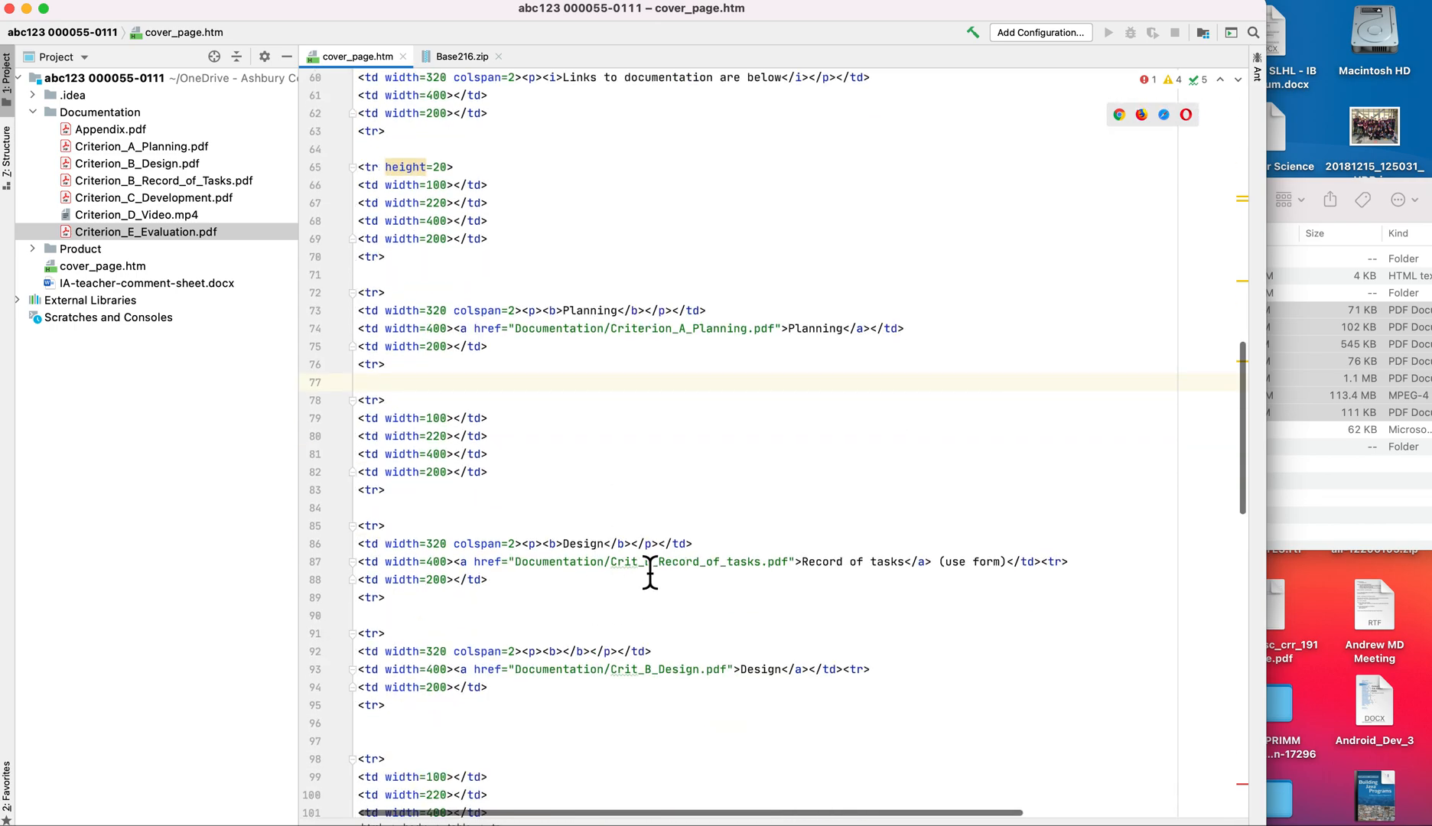
{"action": "left_click", "coordinate": [667, 562]}
{"action": "type", "text": "erion"}
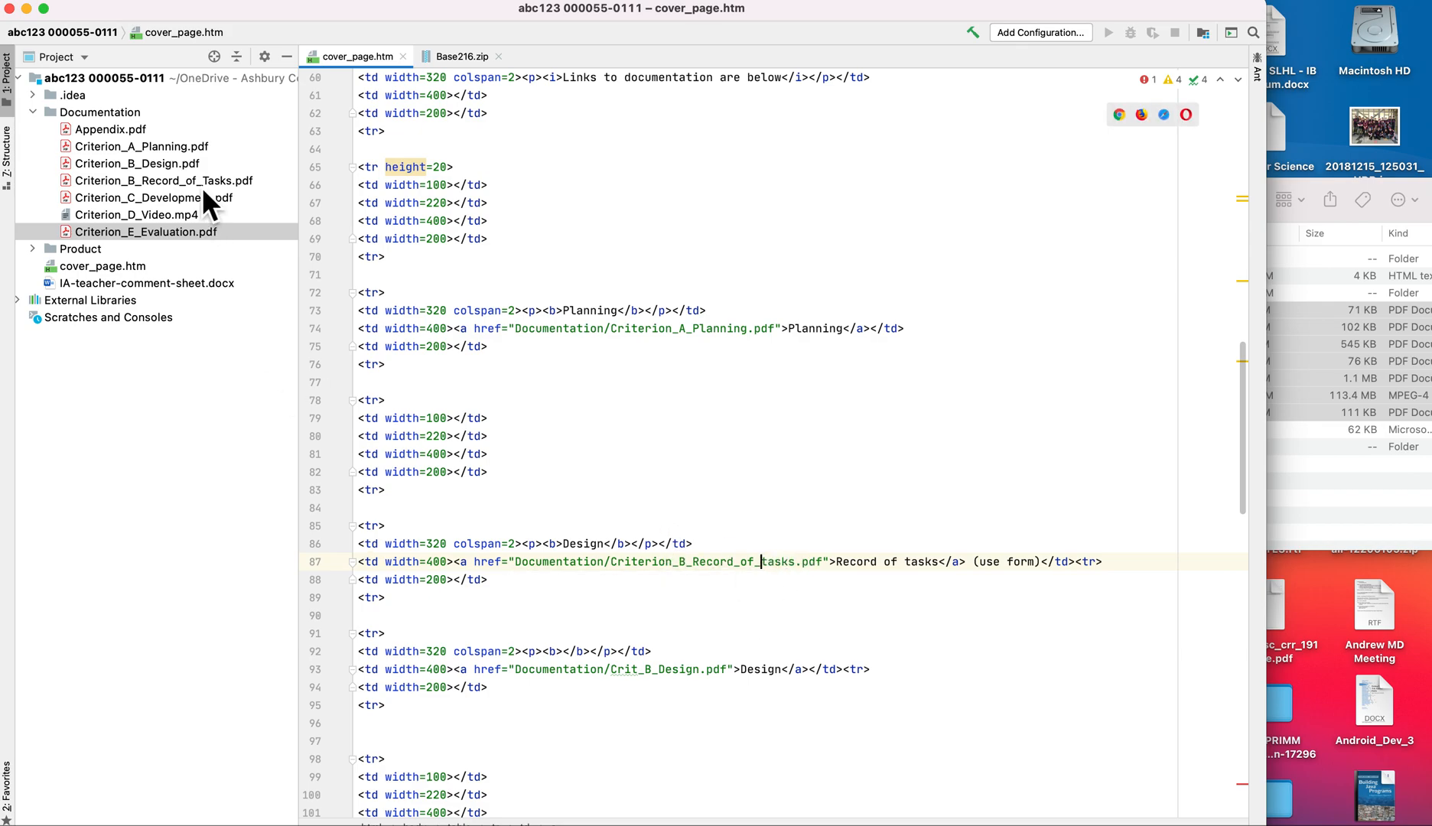
{"action": "mouse_move", "coordinate": [895, 629]}
{"action": "type", "text": "erion"}
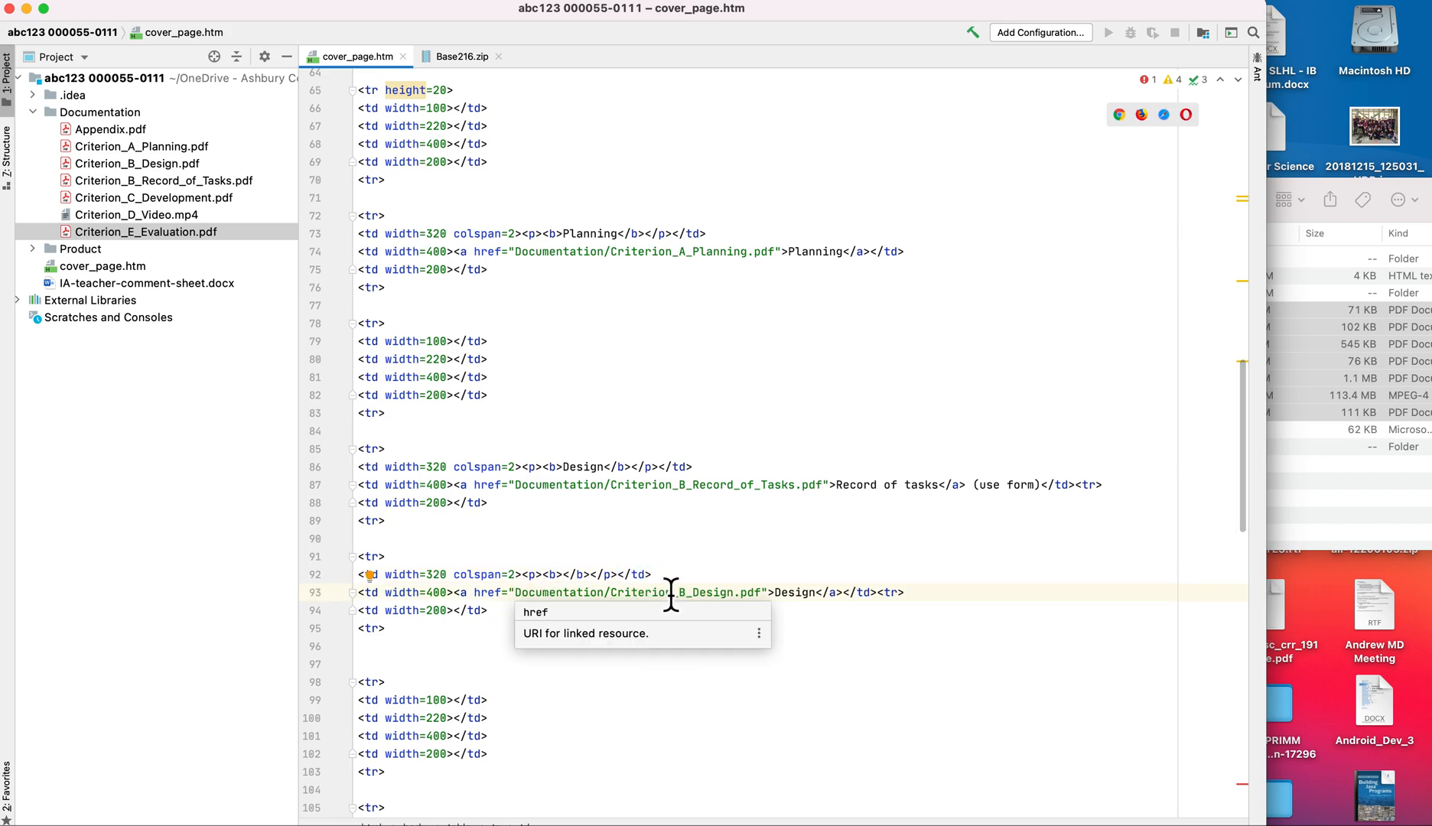
{"action": "scroll", "scroll_direction": "down", "scroll_amount": 3}
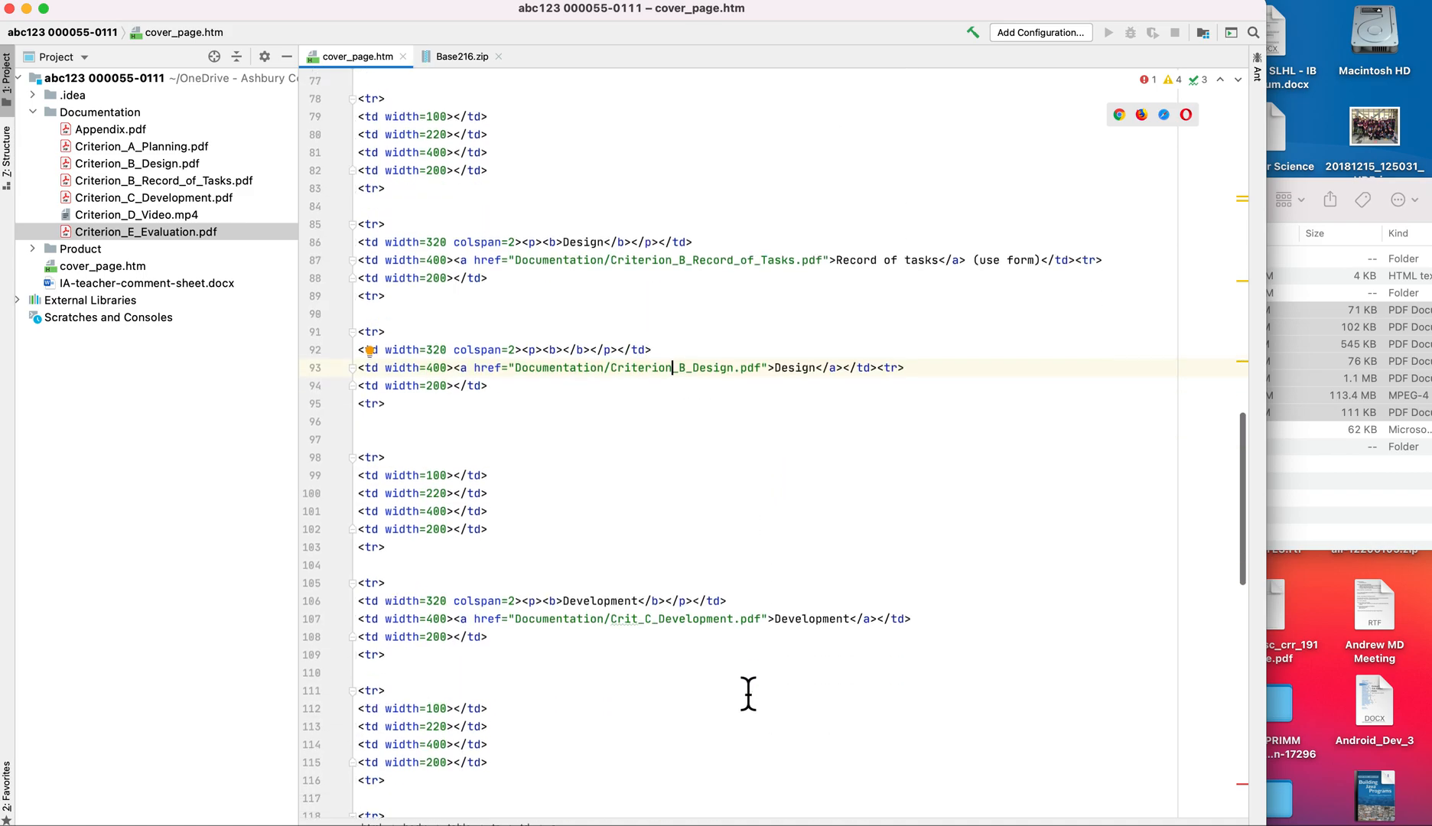
{"action": "scroll", "scroll_direction": "down", "scroll_amount": 3}
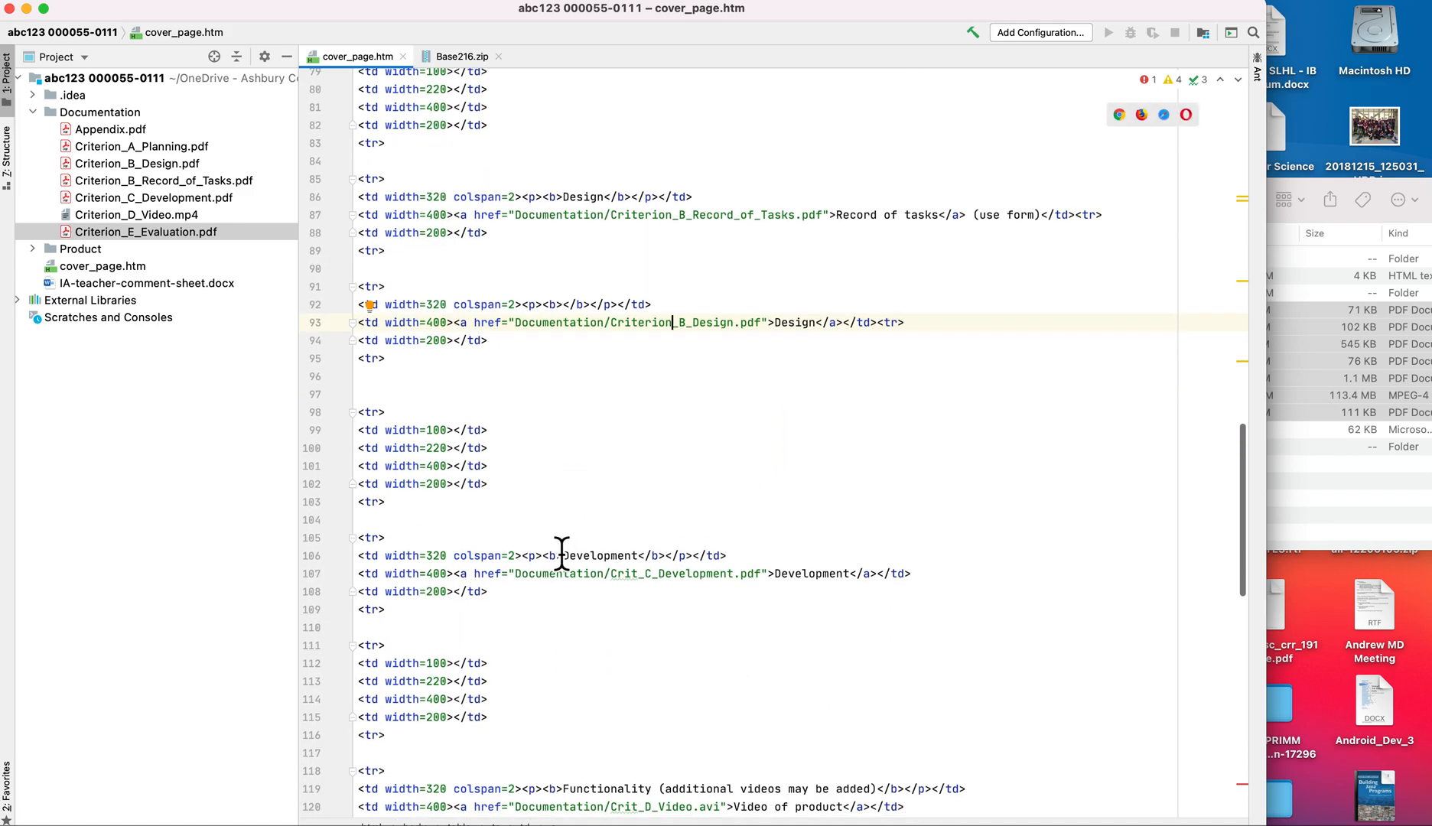
{"action": "mouse_move", "coordinate": [656, 589]}
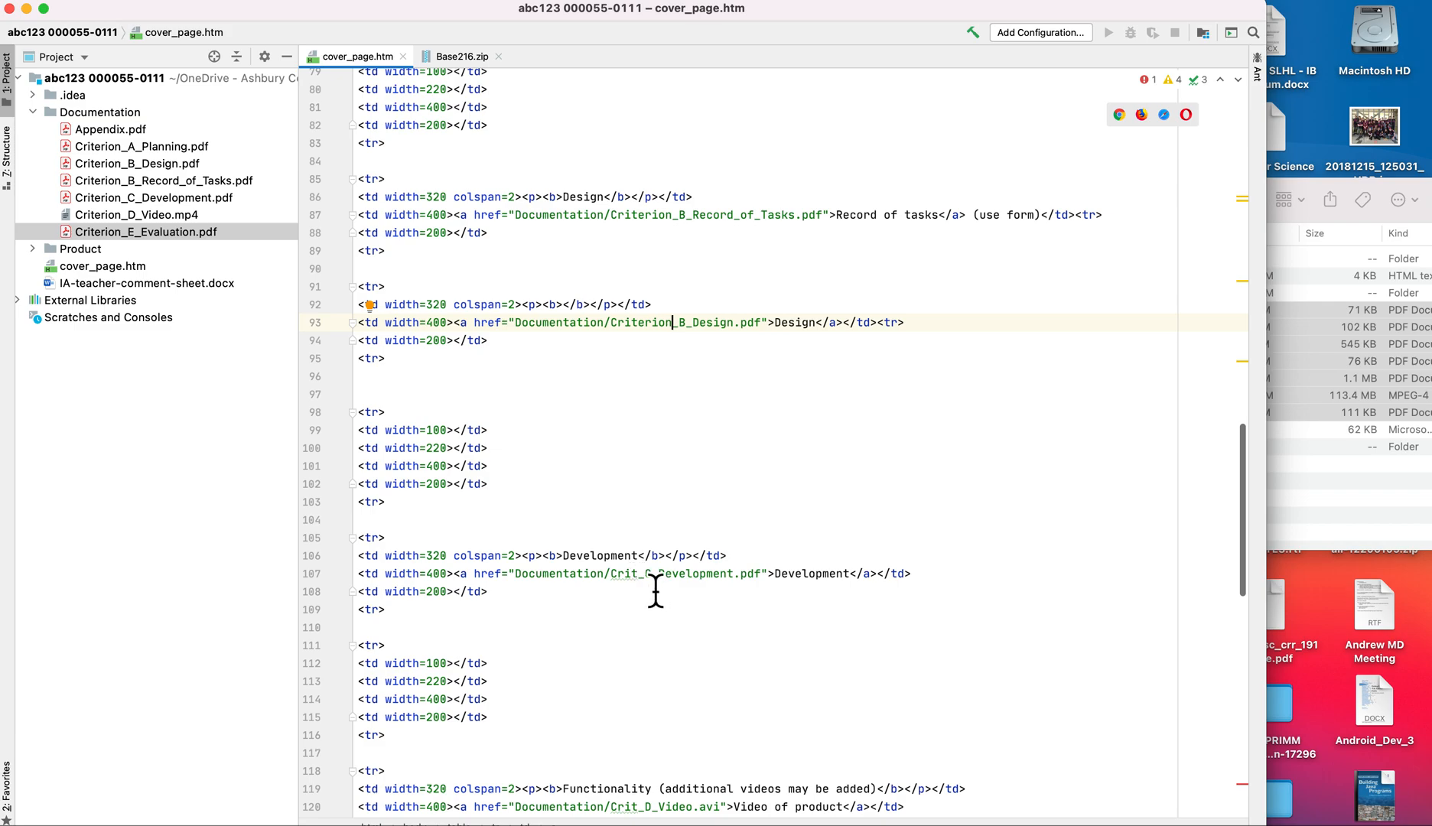
{"action": "left_click", "coordinate": [658, 574]}
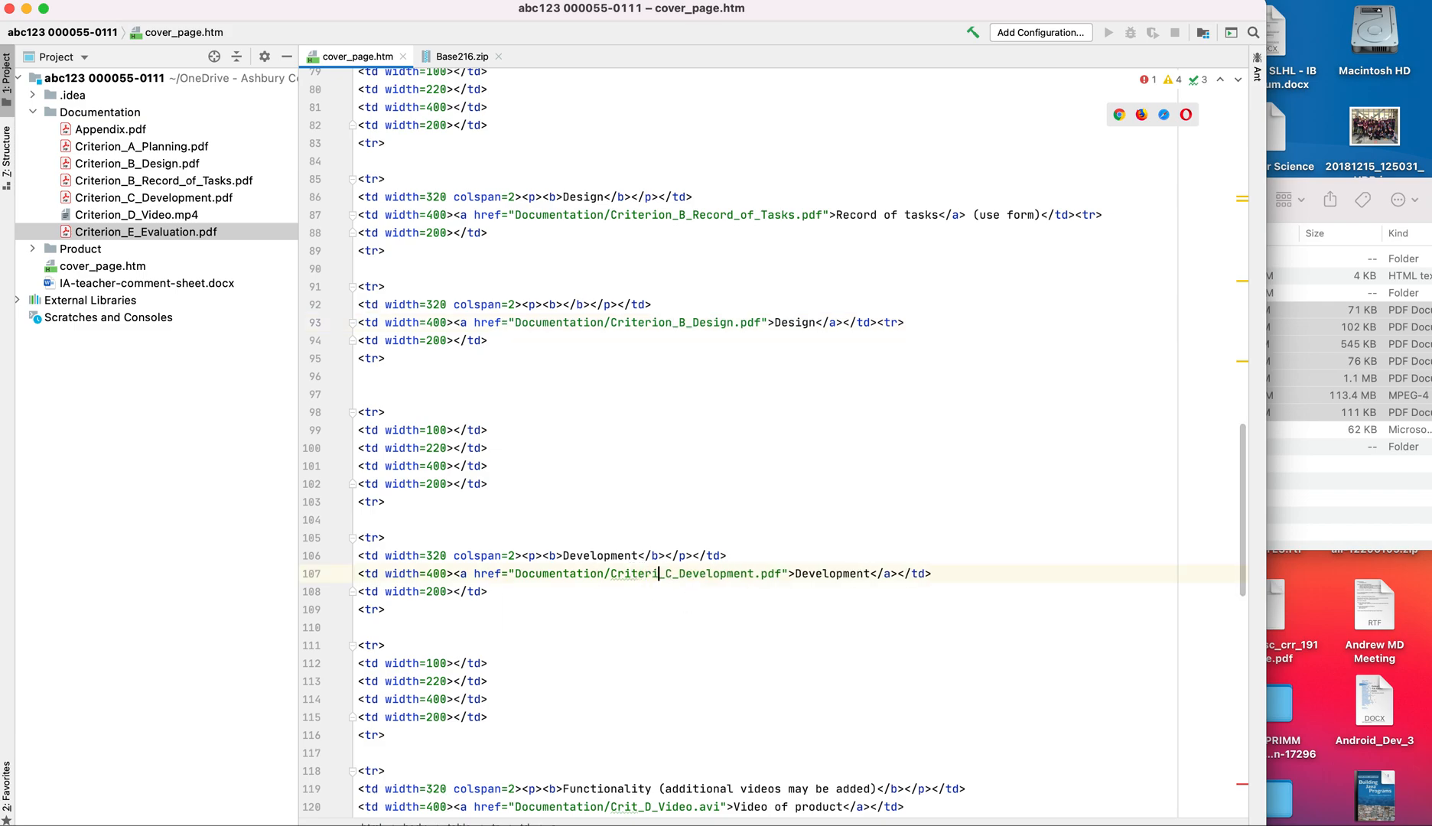
{"action": "left_click", "coordinate": [665, 574]}
{"action": "type", "text": "on"}
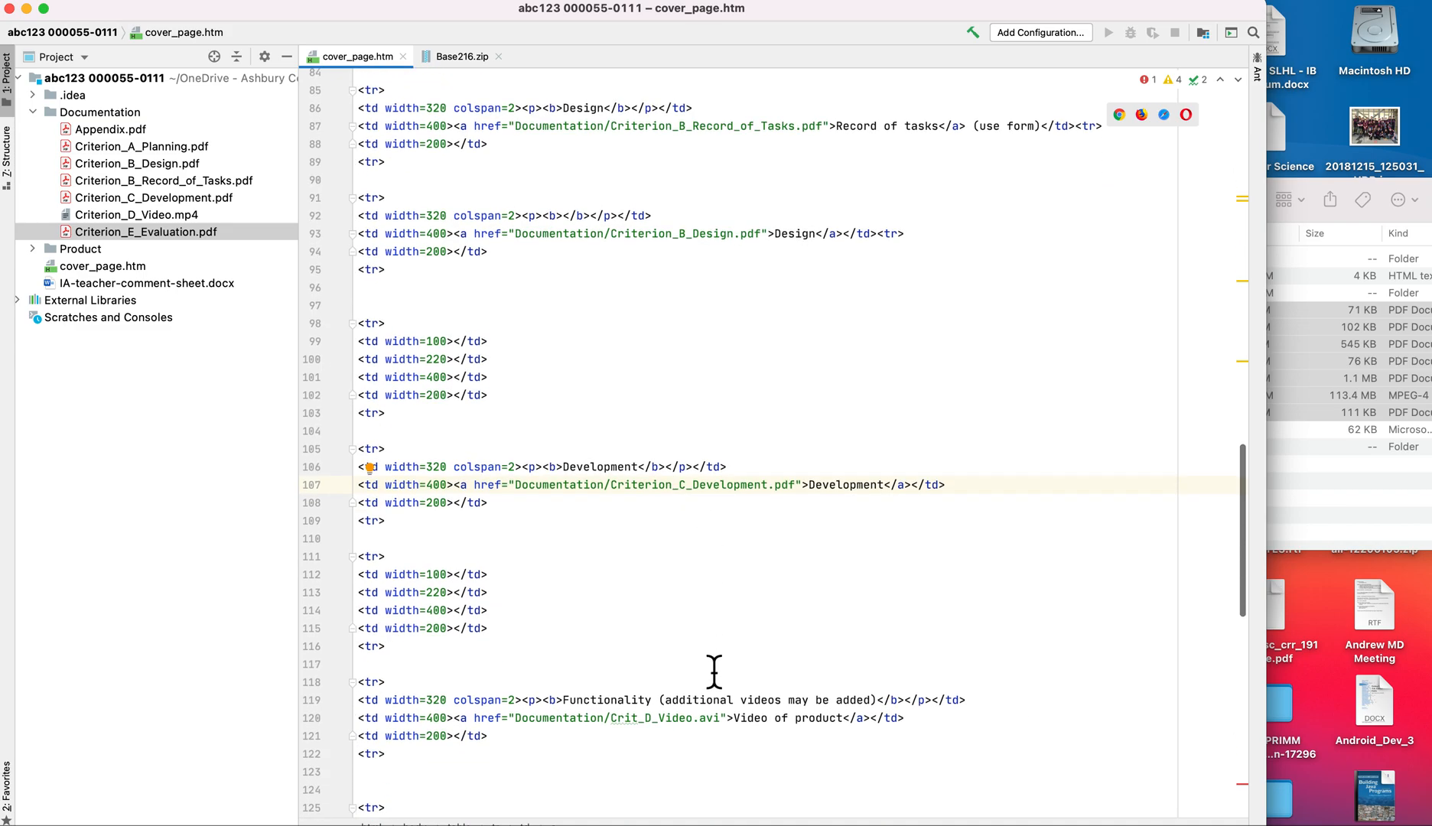
- Change the video href to Criterion_D_Video.mp4, replacing the .avi extension
{"action": "scroll", "scroll_direction": "down", "scroll_amount": 3}
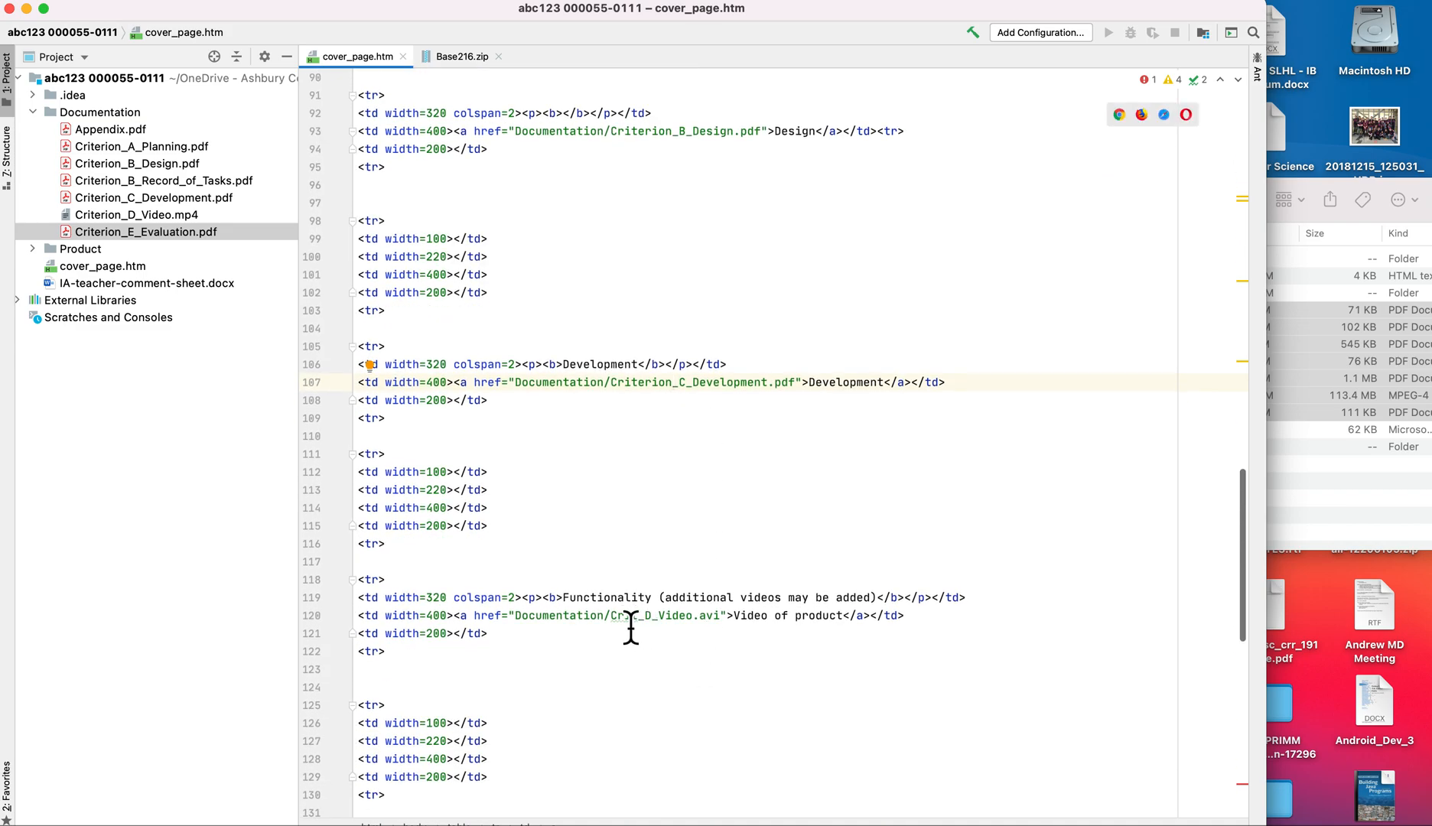
{"action": "left_click", "coordinate": [638, 615]}
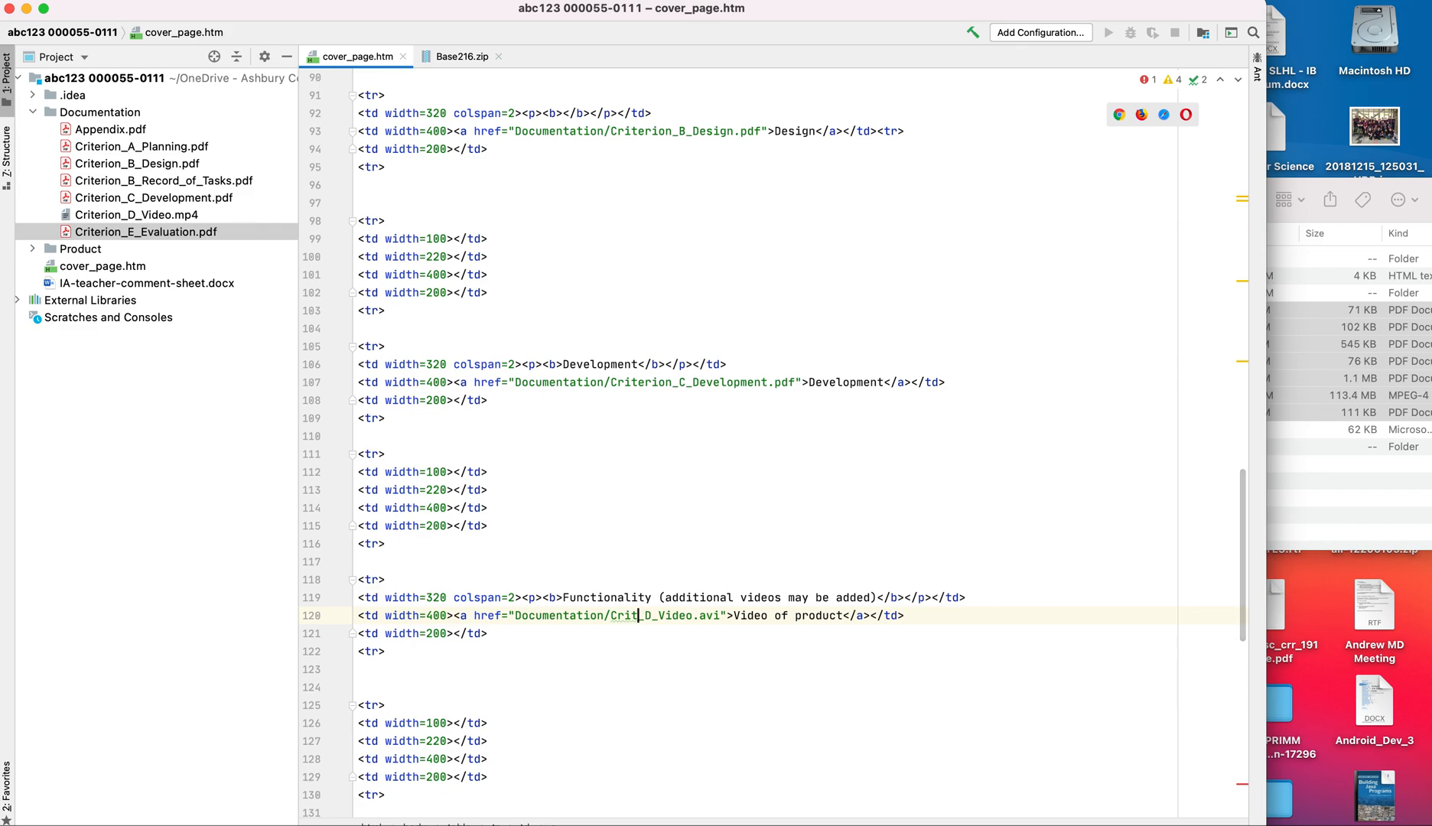
{"action": "type", "text": "erion"}
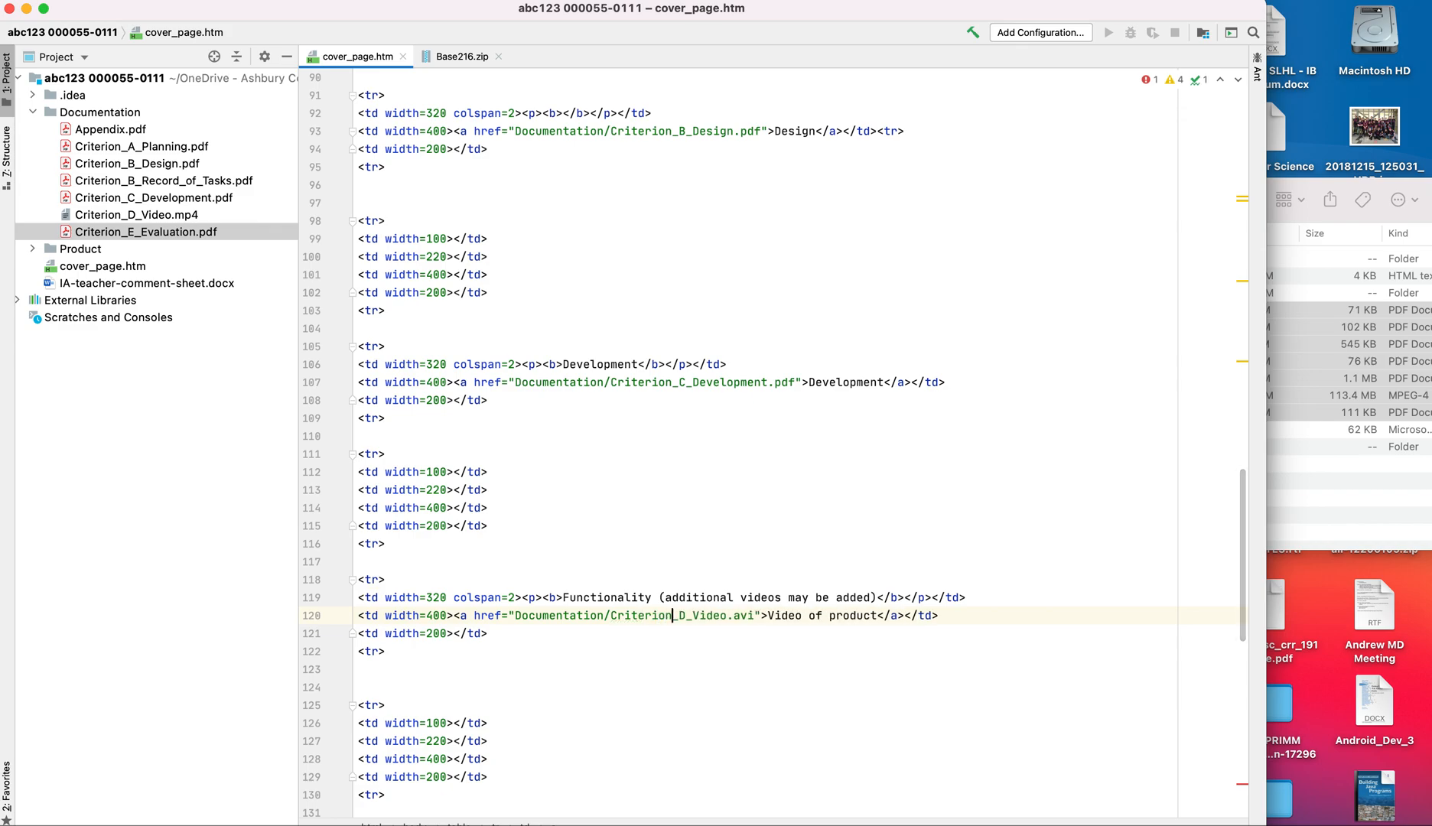
{"action": "double_click", "coordinate": [742, 615]}
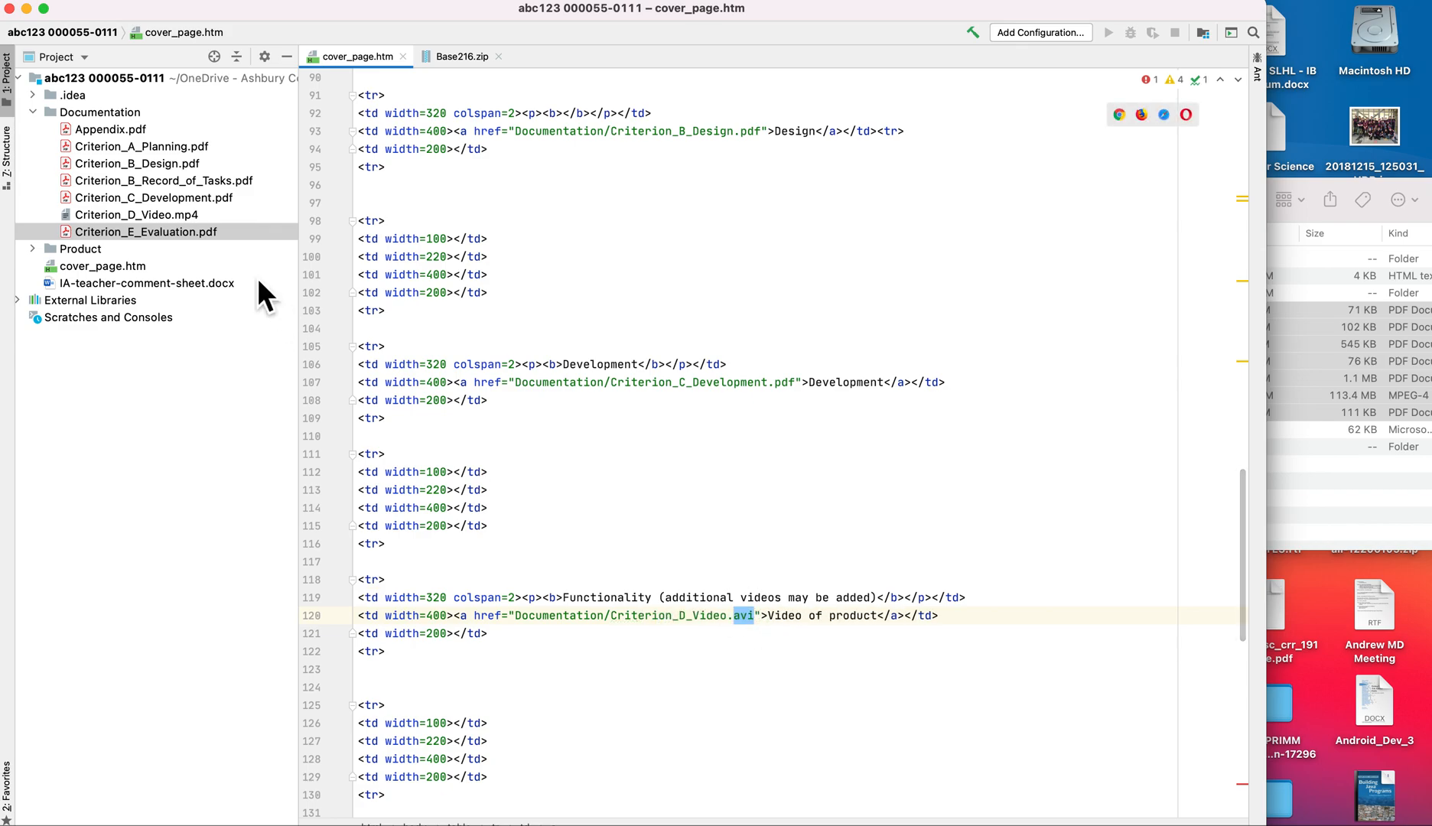
{"action": "type", "text": "mp4"}
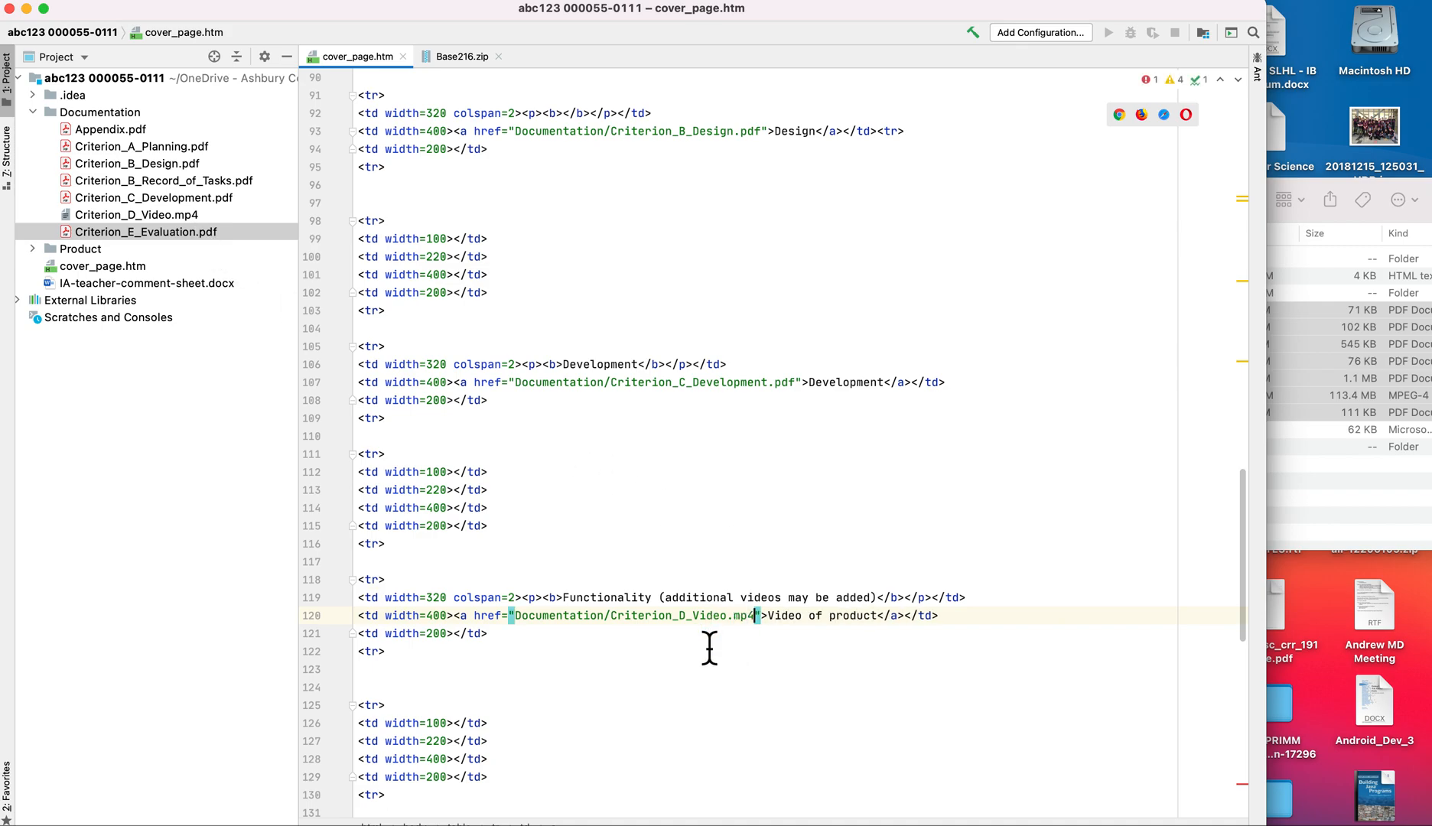
{"action": "scroll", "scroll_direction": "down", "scroll_amount": 3}
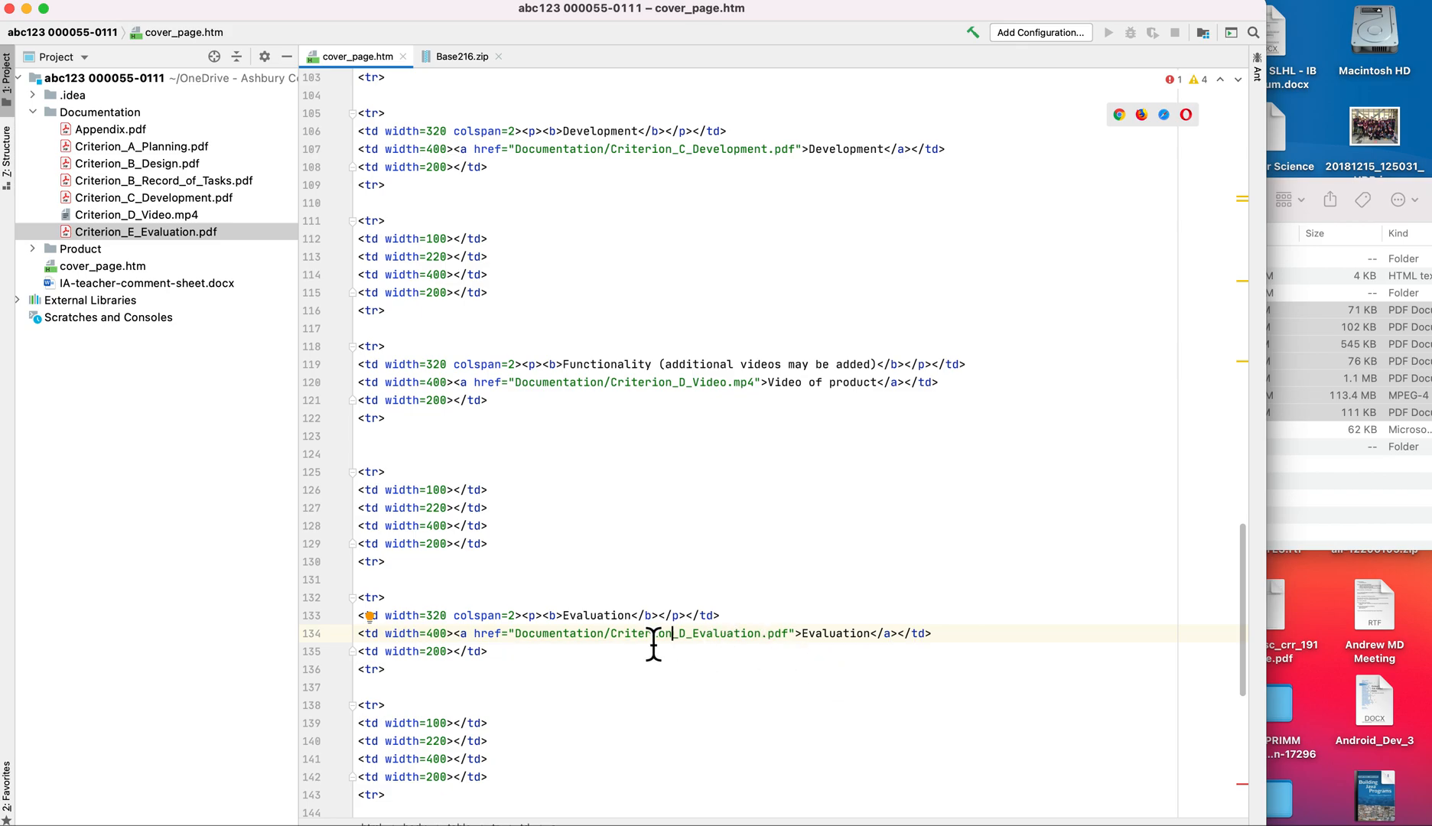
{"action": "mouse_move", "coordinate": [658, 362]}
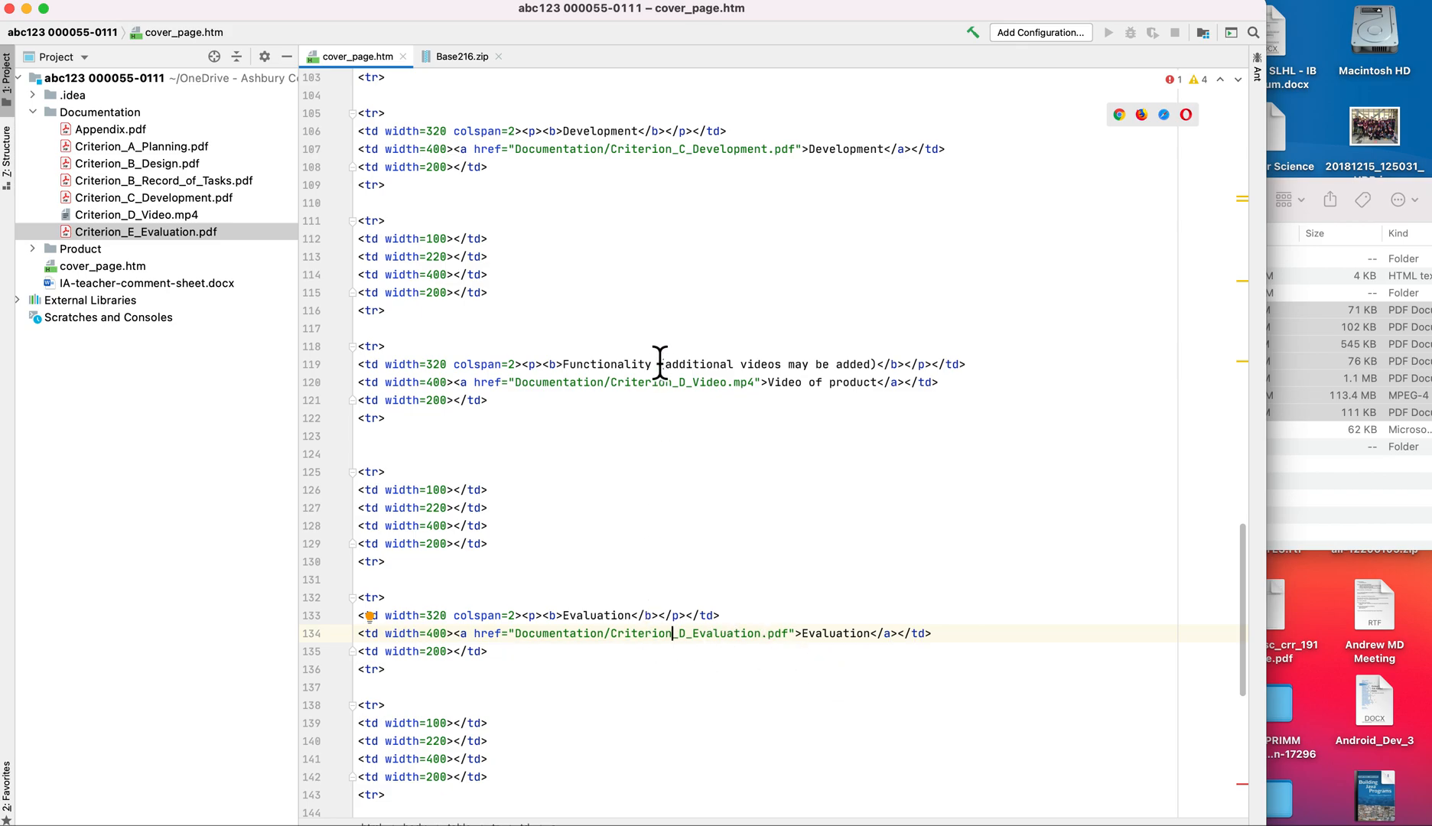
{"action": "scroll", "scroll_direction": "down", "scroll_amount": 3}
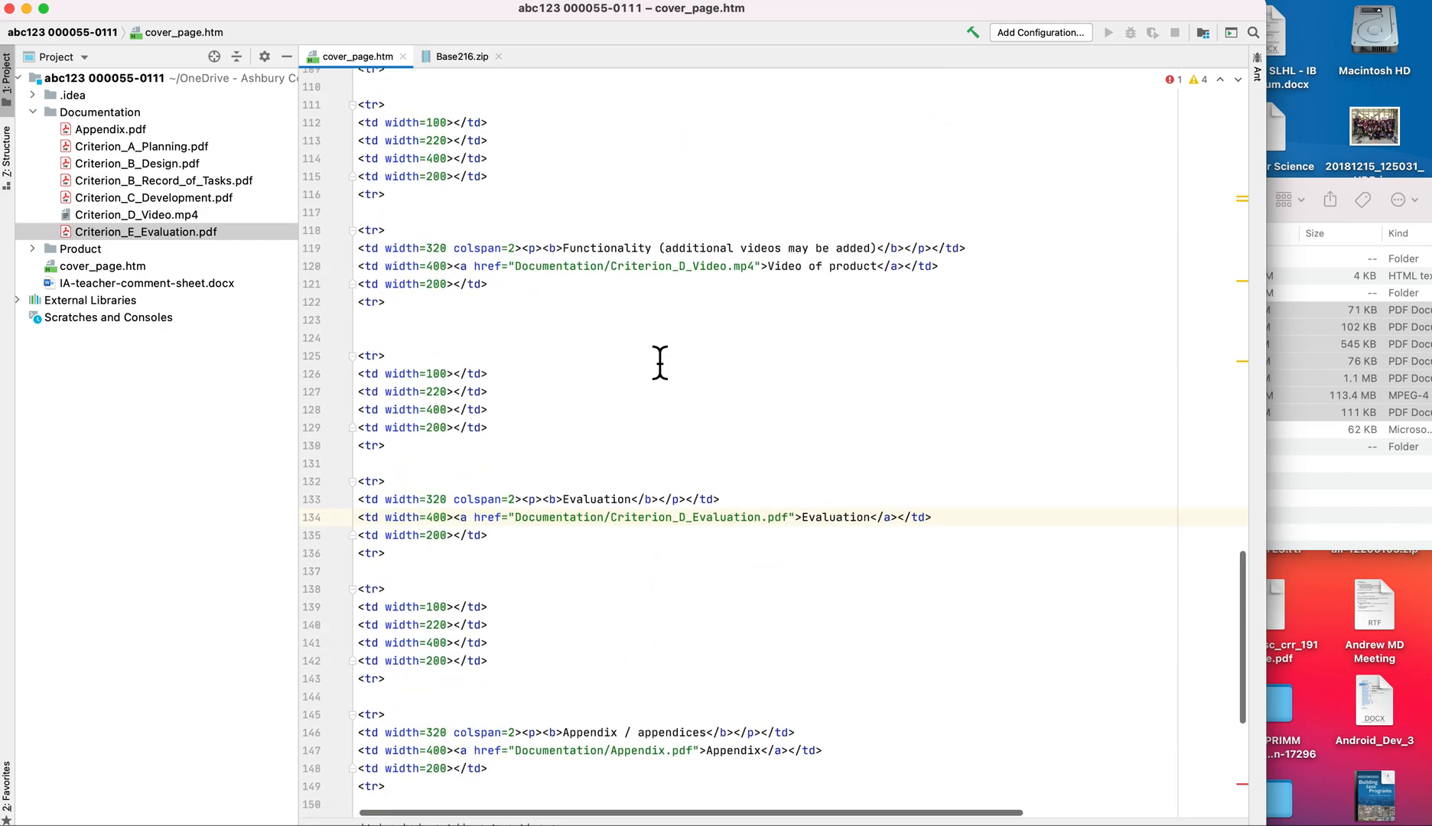
{"action": "scroll", "scroll_direction": "down", "scroll_amount": 3}
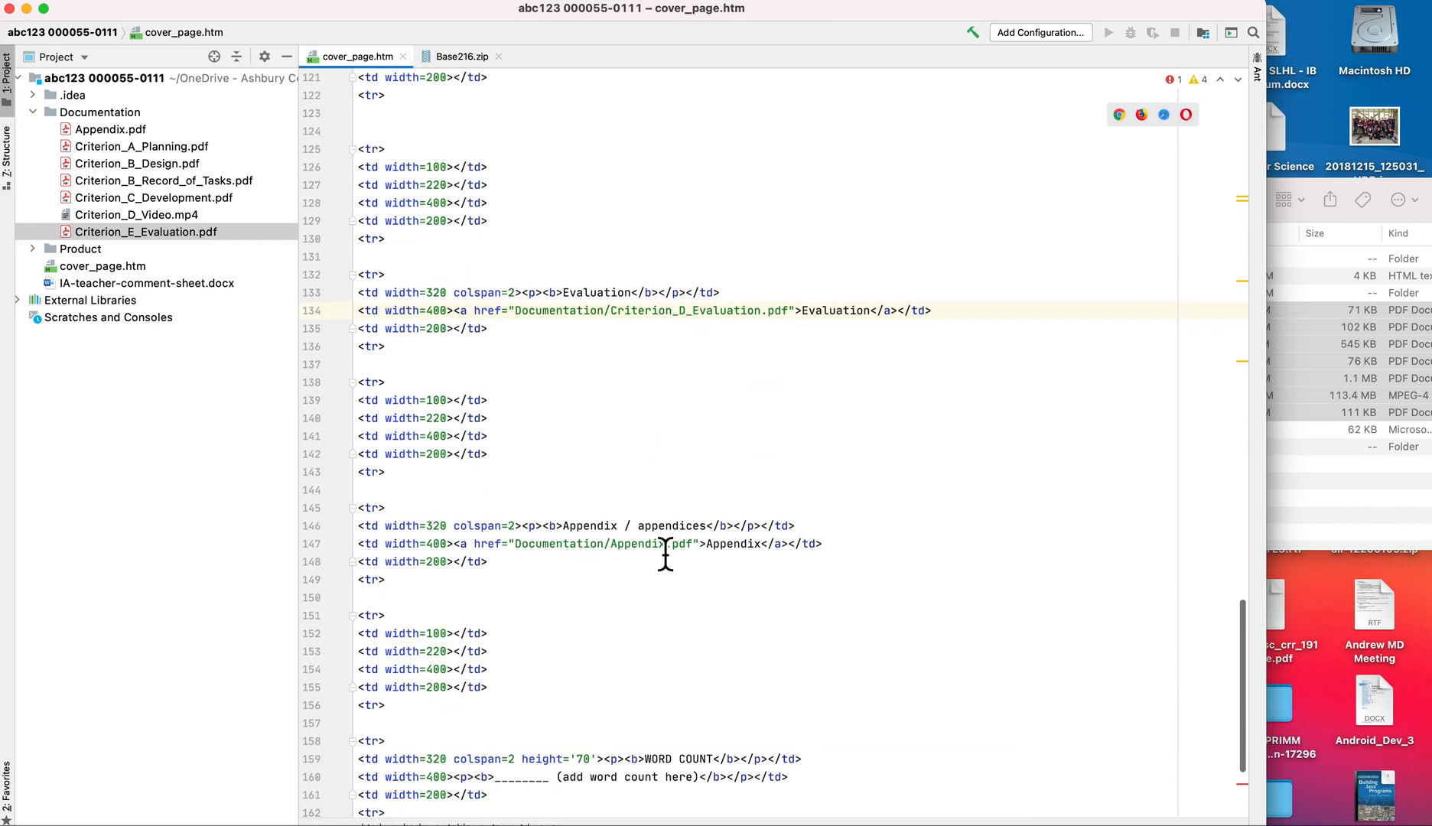
{"action": "scroll", "scroll_direction": "up", "scroll_amount": 3}
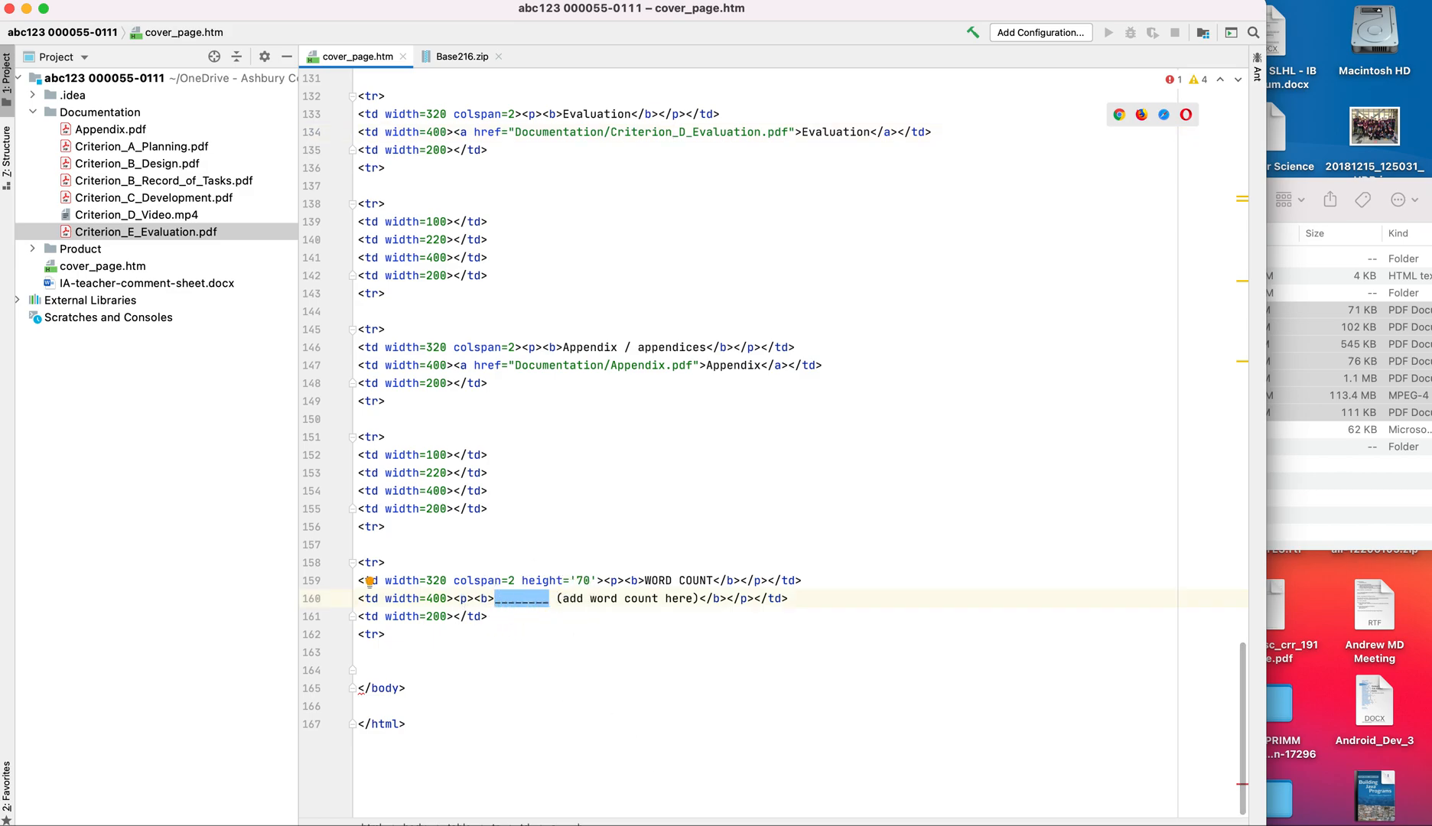
- Set the word count to 1998, remove the placeholder note, and add </table> before </body>
{"action": "type", "text": "1998"}
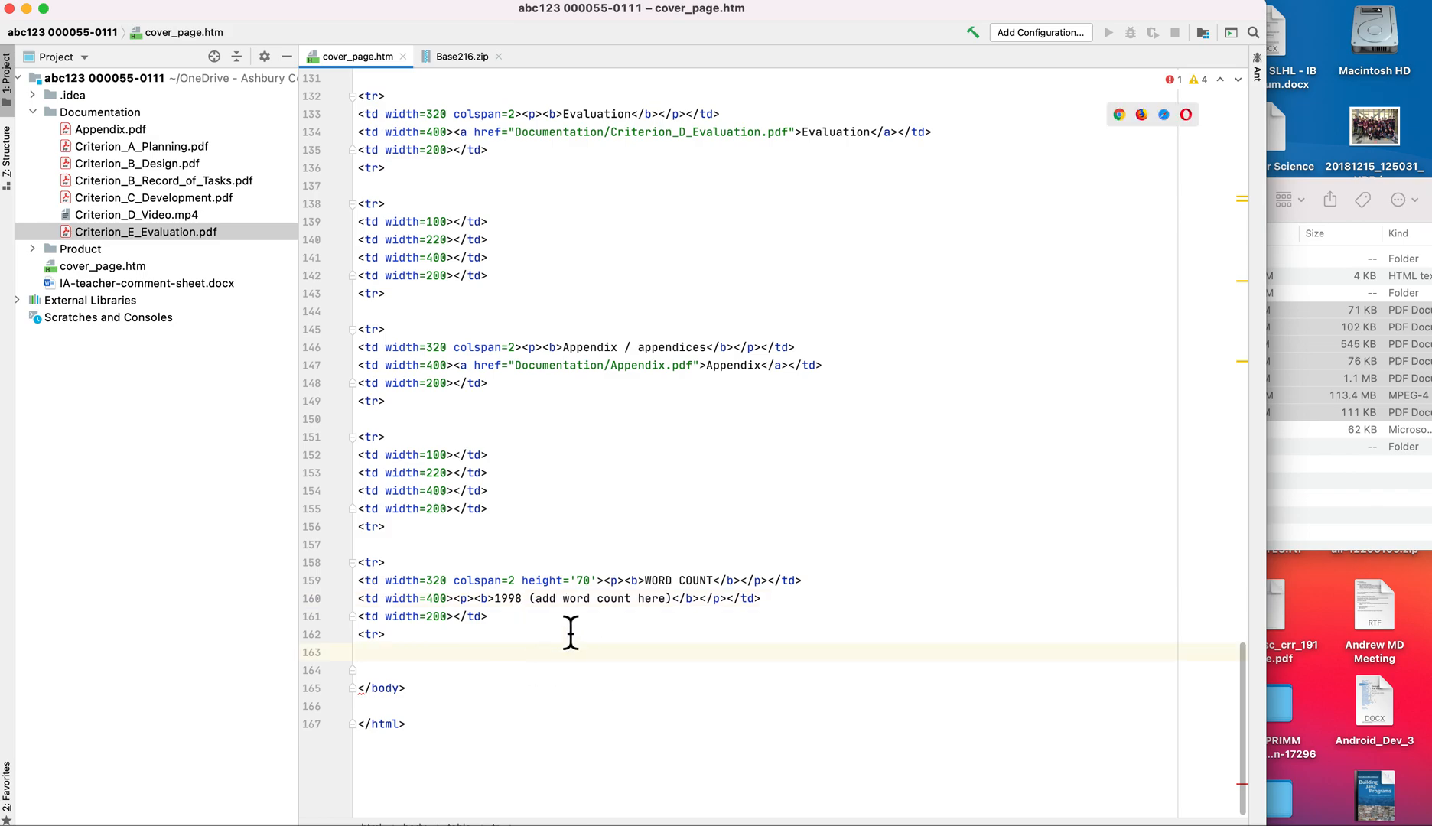
{"action": "double_click", "coordinate": [595, 598]}
{"action": "type", "text": "</table>"}
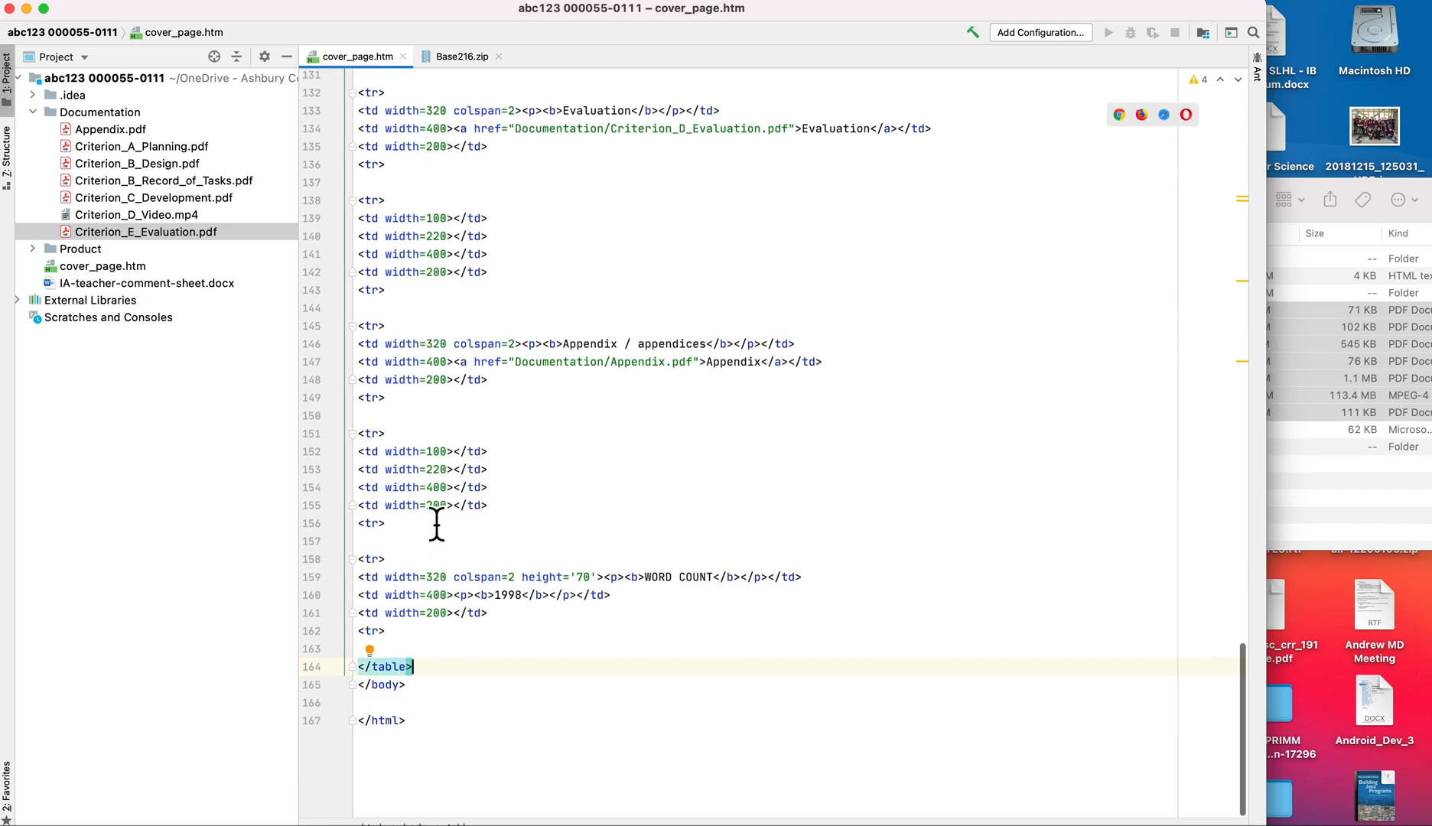
{"action": "scroll", "scroll_direction": "up", "scroll_amount": 3}
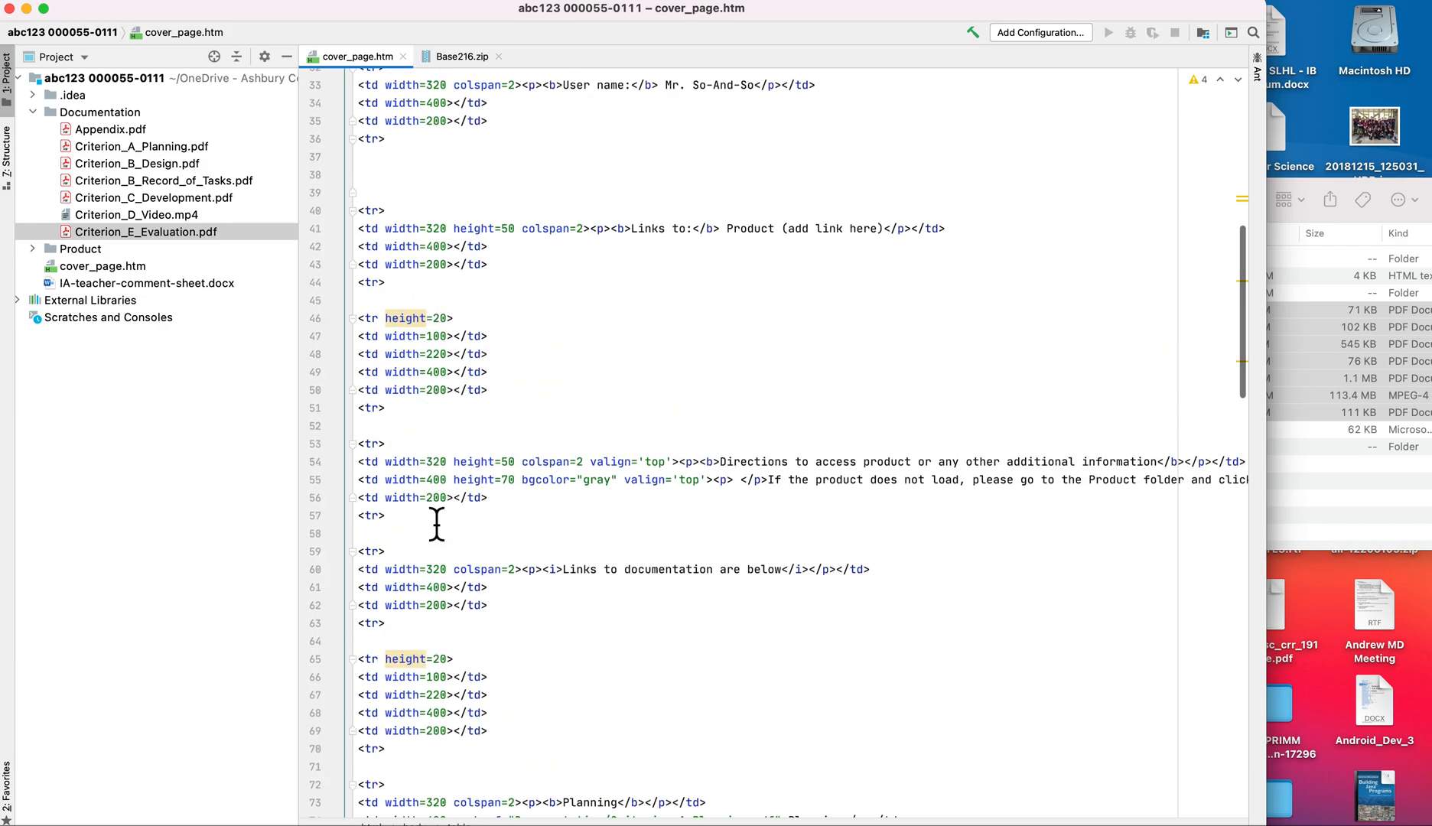
{"action": "scroll", "scroll_direction": "up", "scroll_amount": 3}
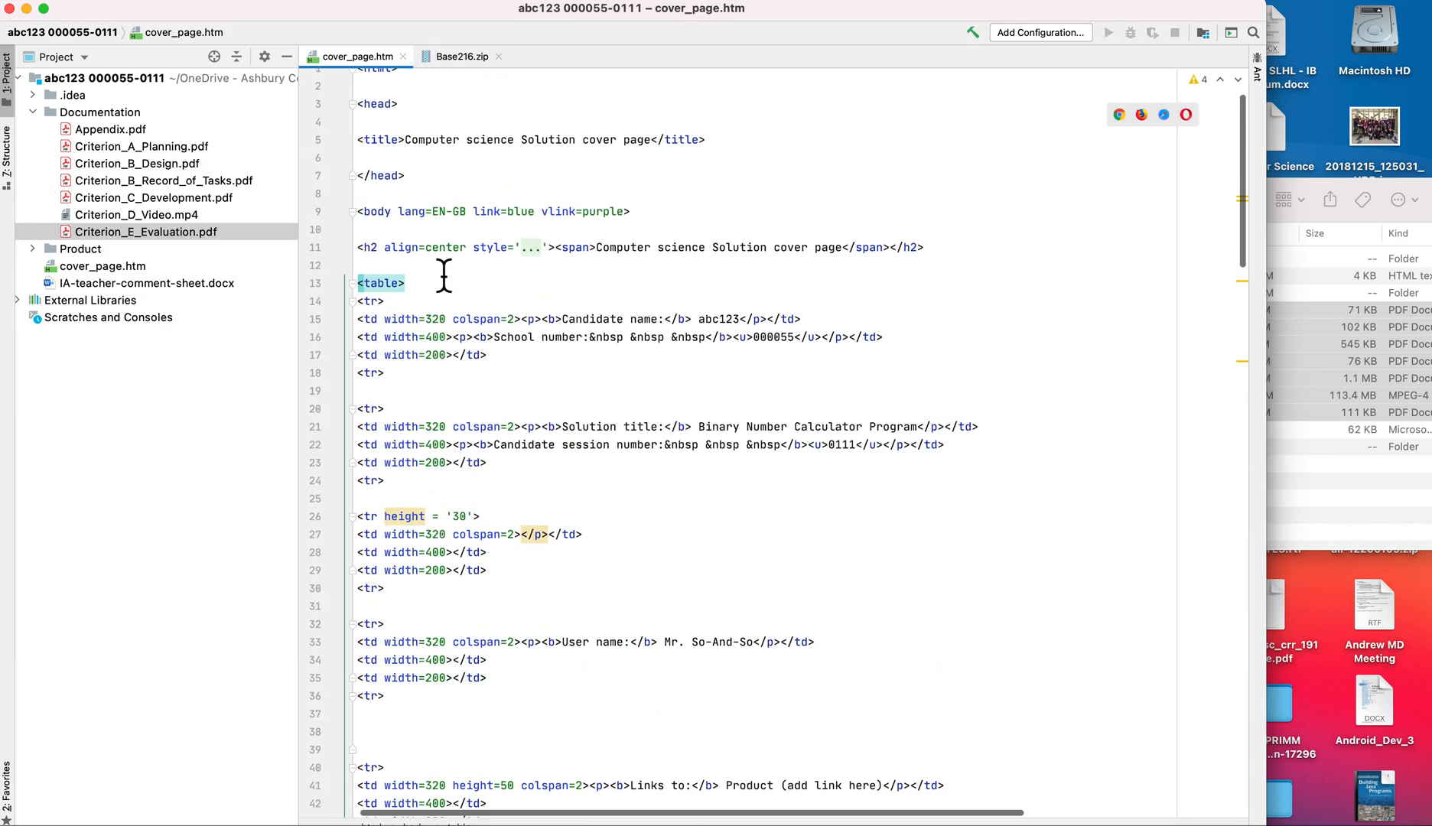
{"action": "mouse_move", "coordinate": [667, 291]}
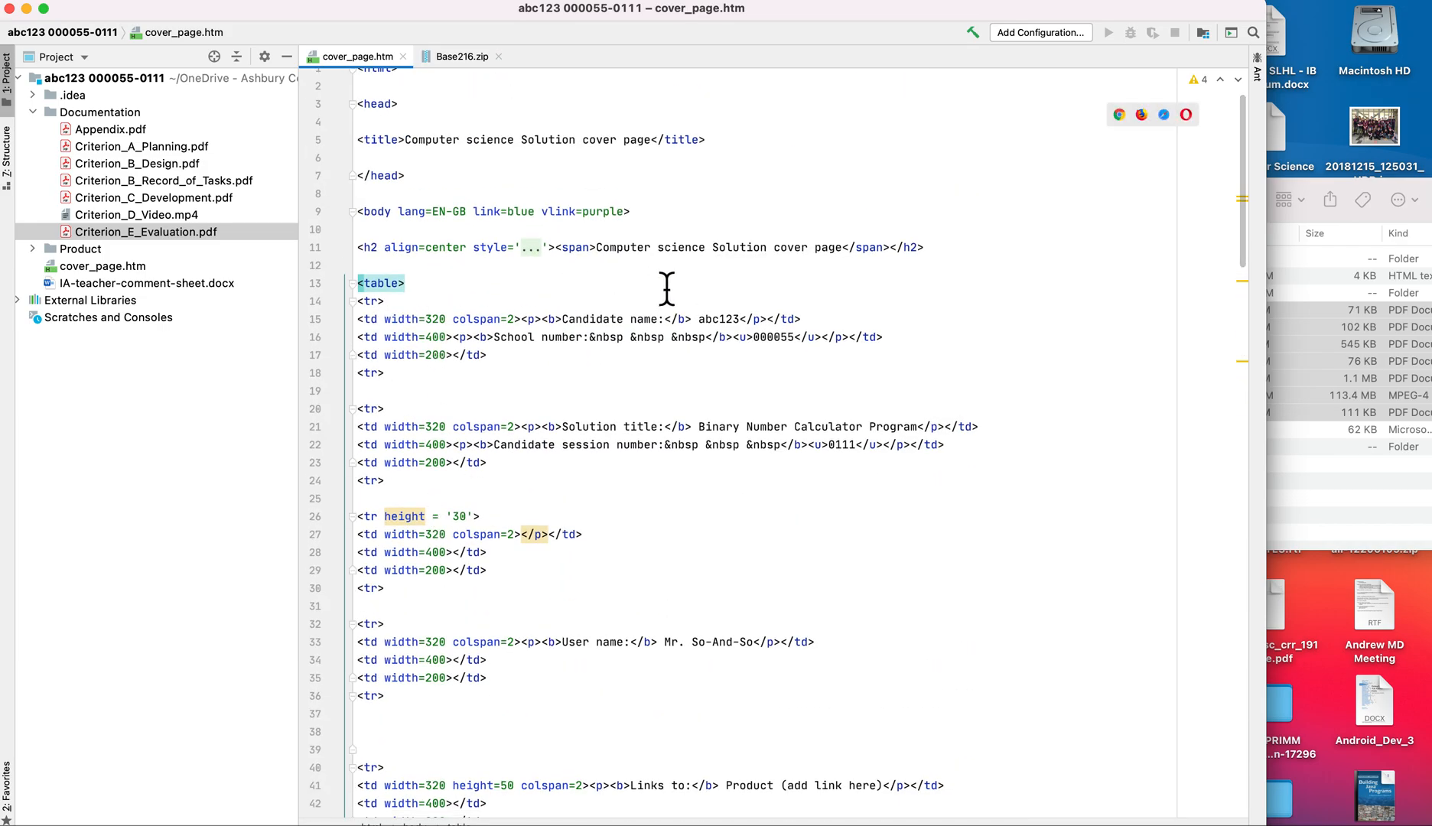
{"action": "mouse_move", "coordinate": [1059, 240]}
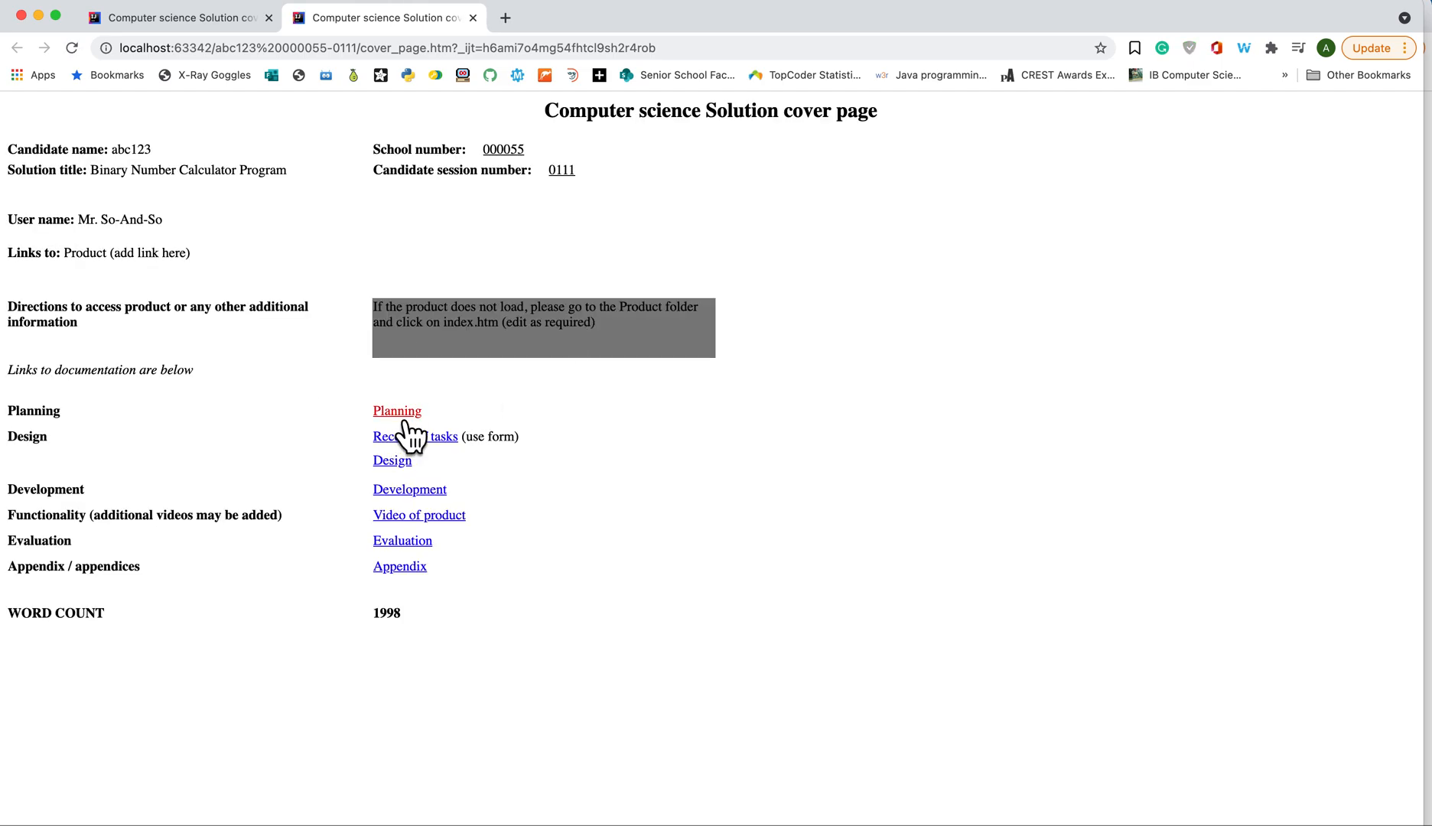
- Test the Planning, Record of tasks and Development links in Chrome, returning after each
{"action": "left_click", "coordinate": [396, 410]}
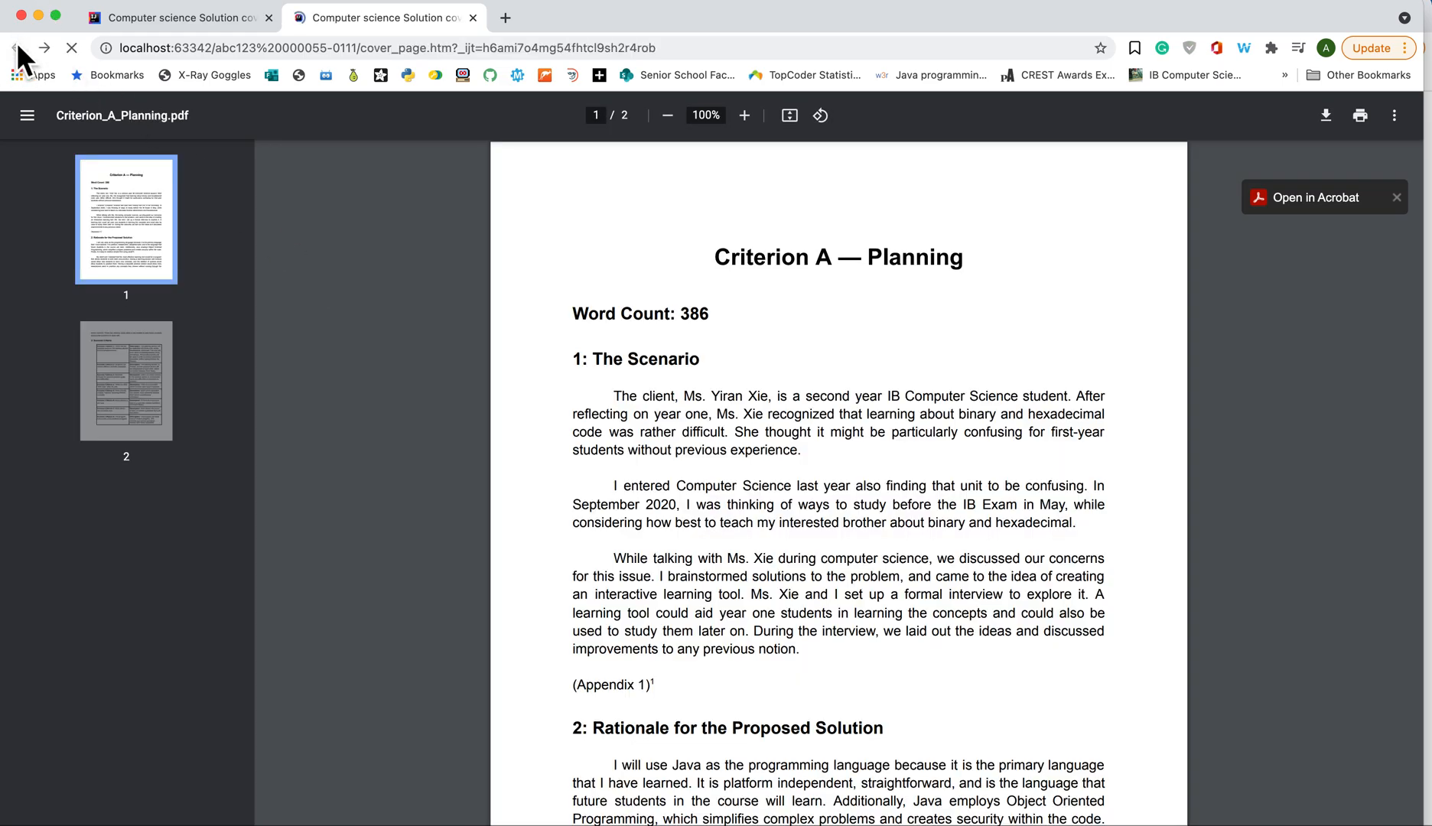
{"action": "left_click", "coordinate": [17, 49]}
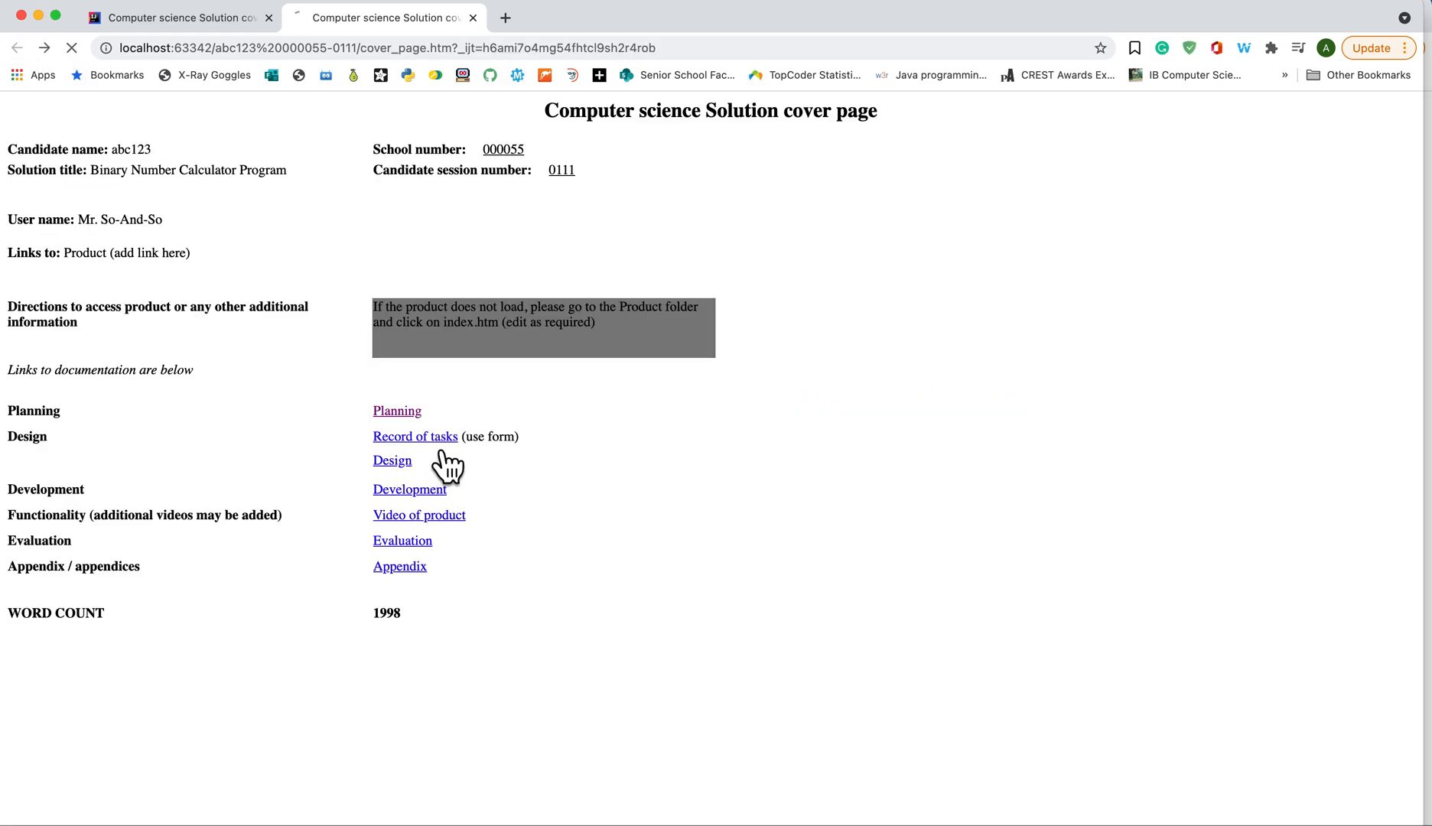
{"action": "left_click", "coordinate": [415, 436]}
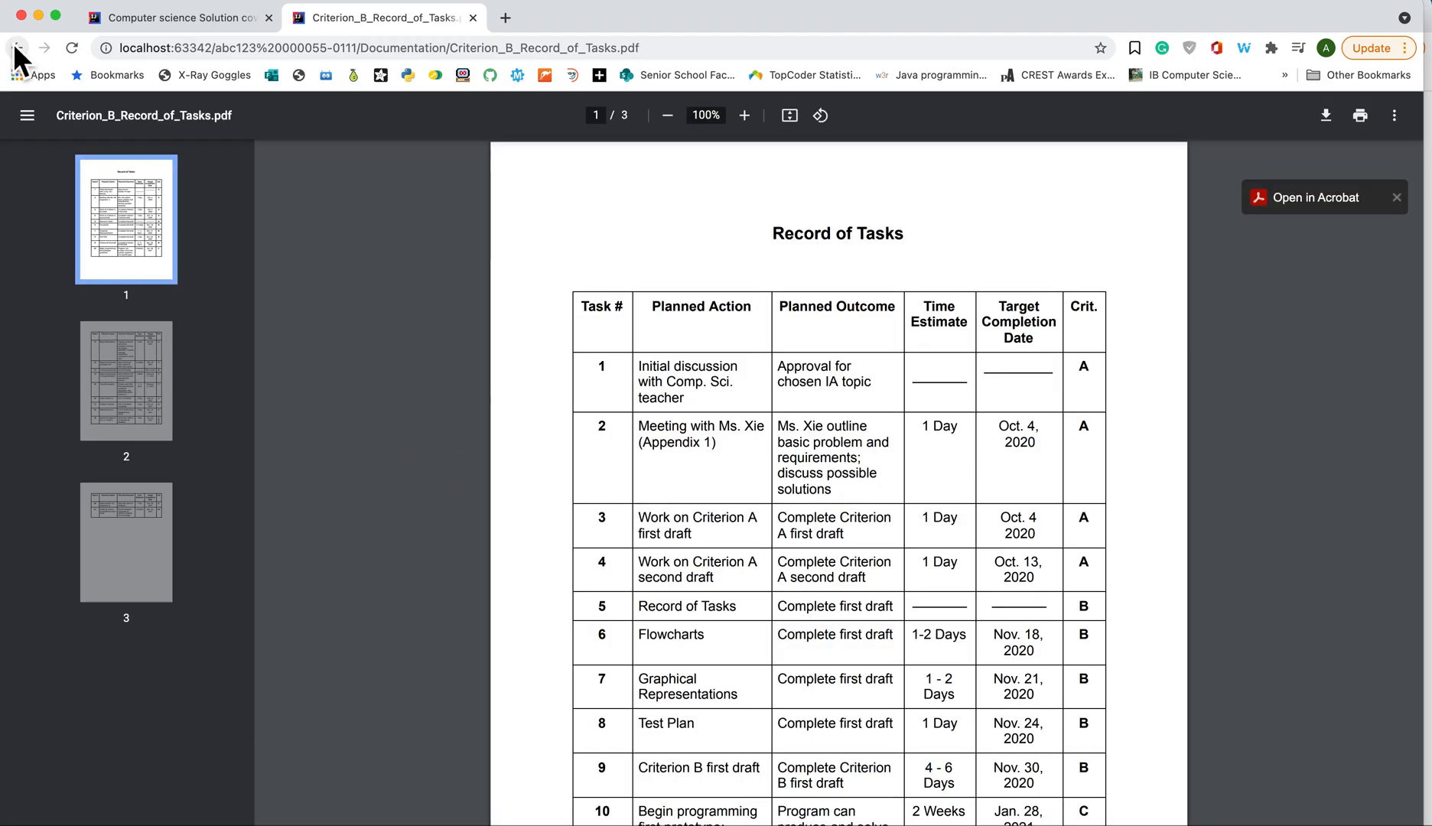
{"action": "left_click", "coordinate": [17, 47]}
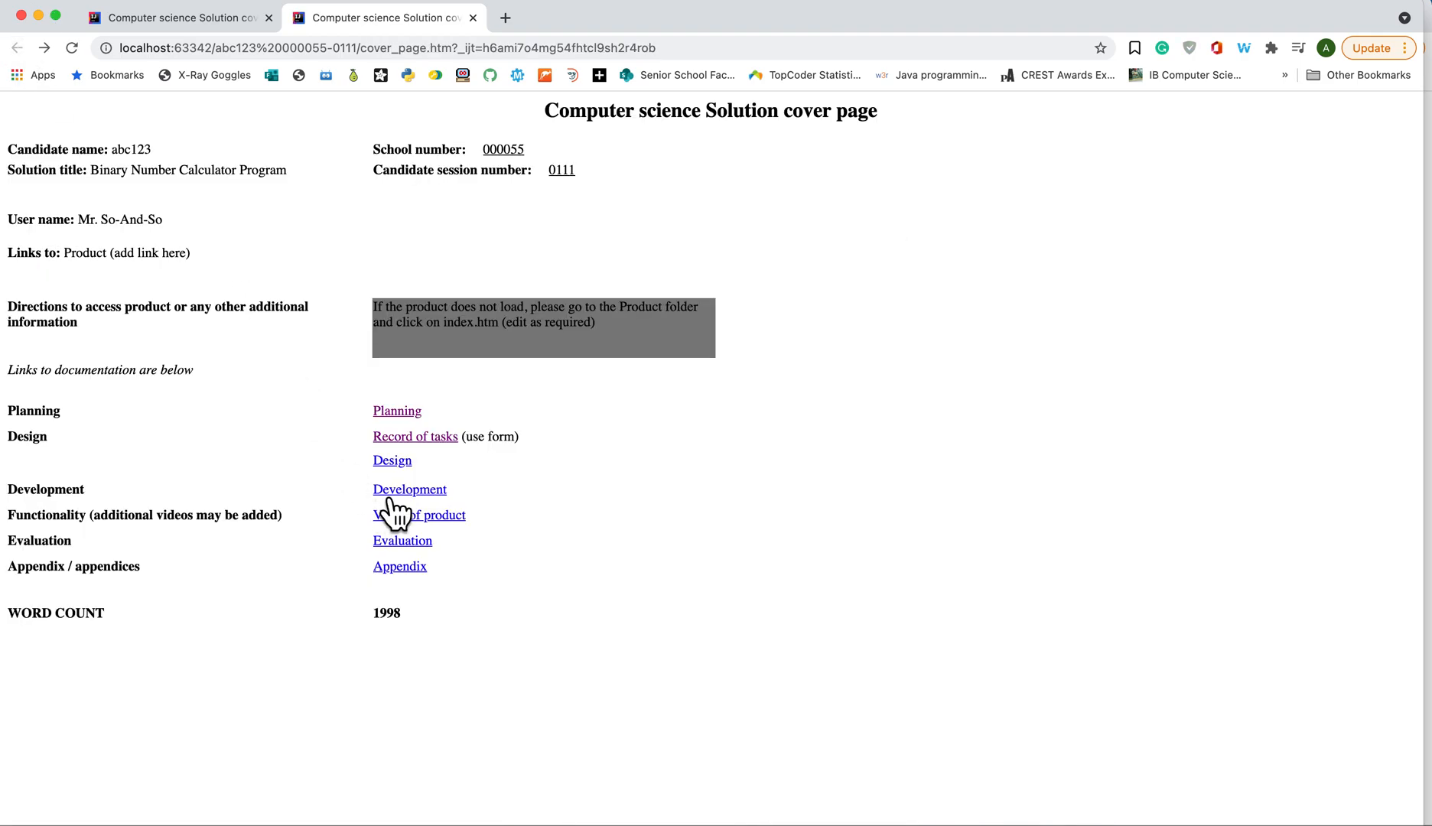
{"action": "mouse_move", "coordinate": [26, 66]}
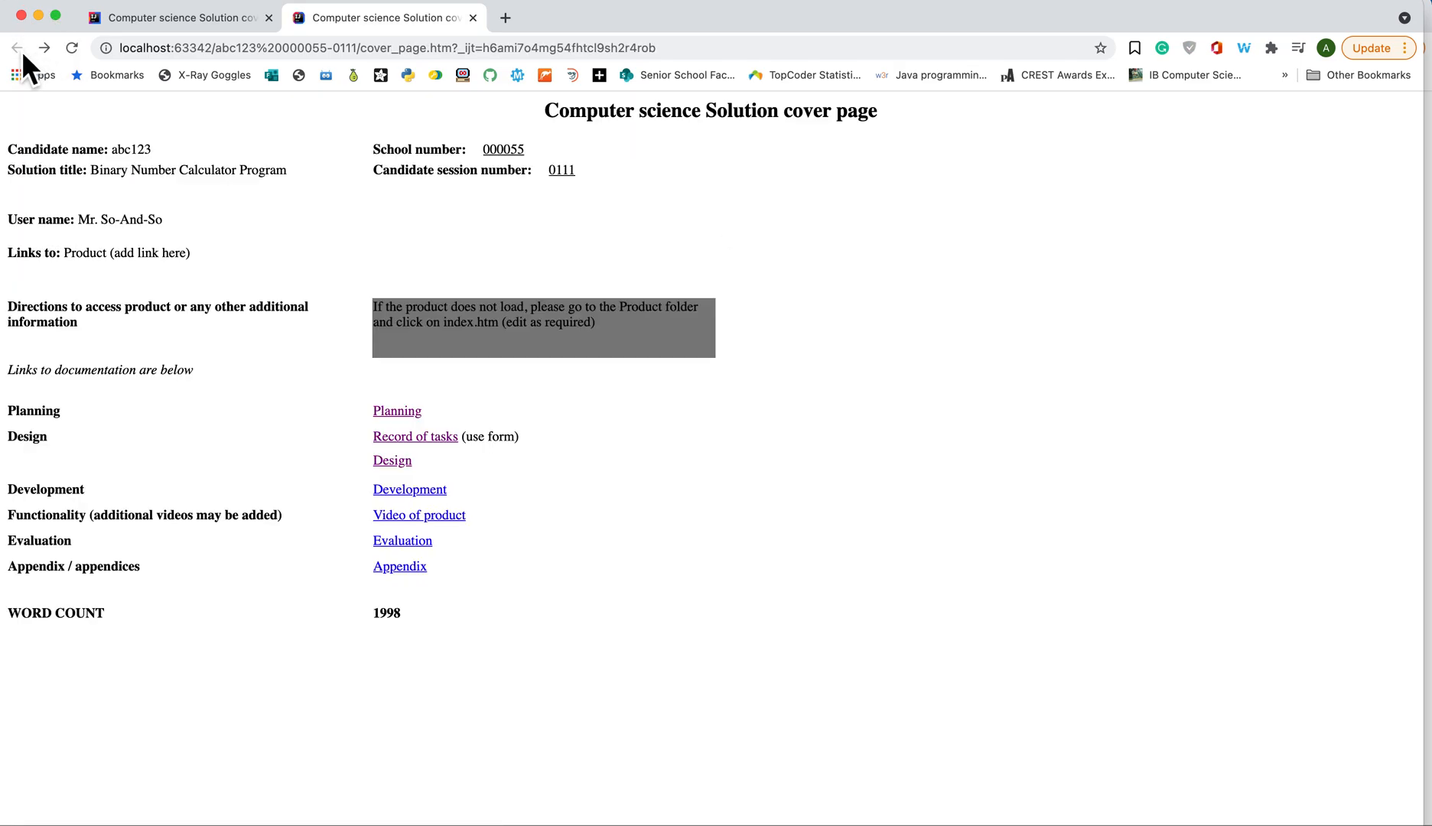
{"action": "left_click", "coordinate": [408, 489]}
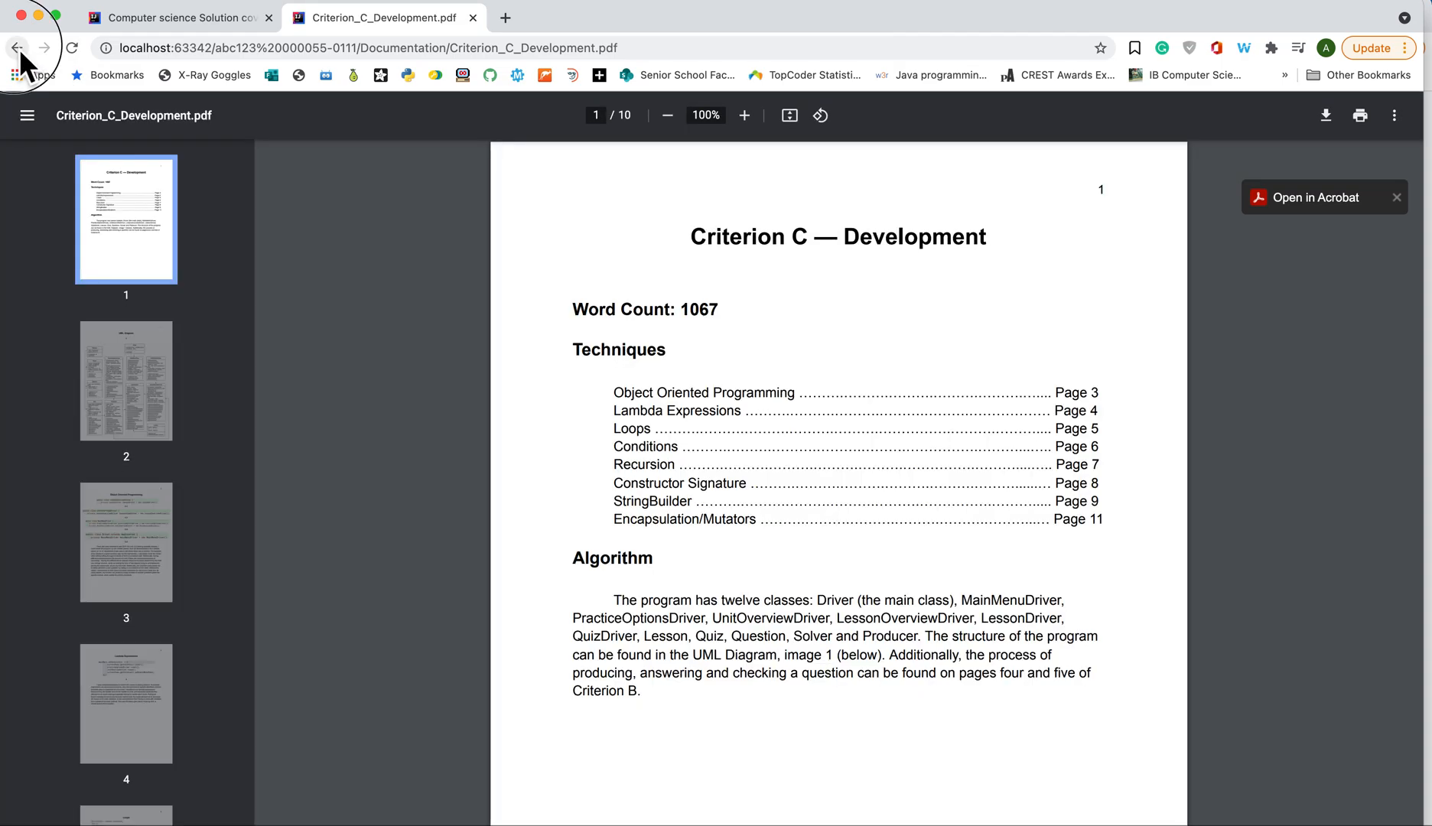
{"action": "left_click", "coordinate": [17, 48]}
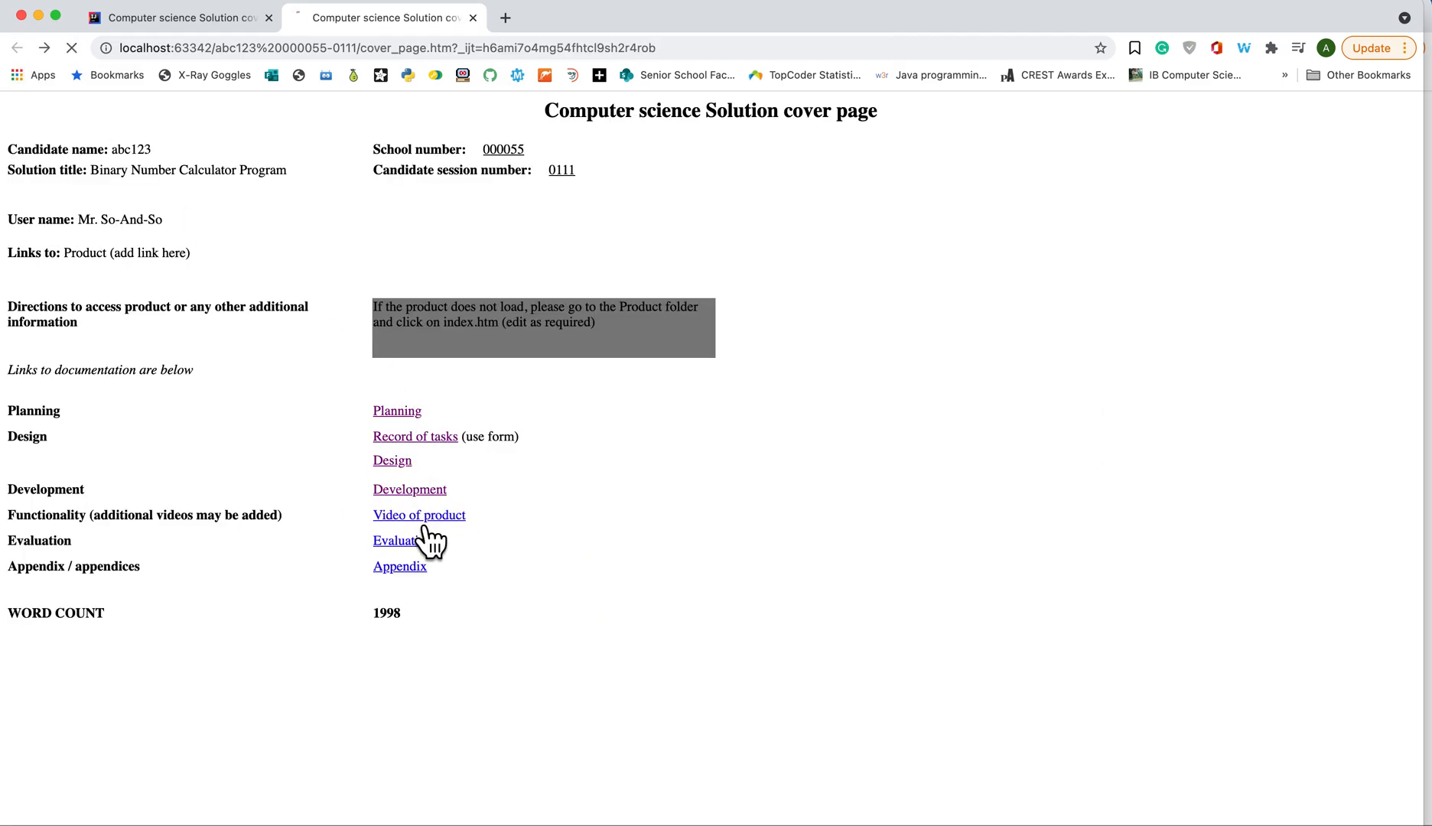
- Test the Video of product link, then the Evaluation link, which returns 404 Not Found
{"action": "left_click", "coordinate": [417, 514]}
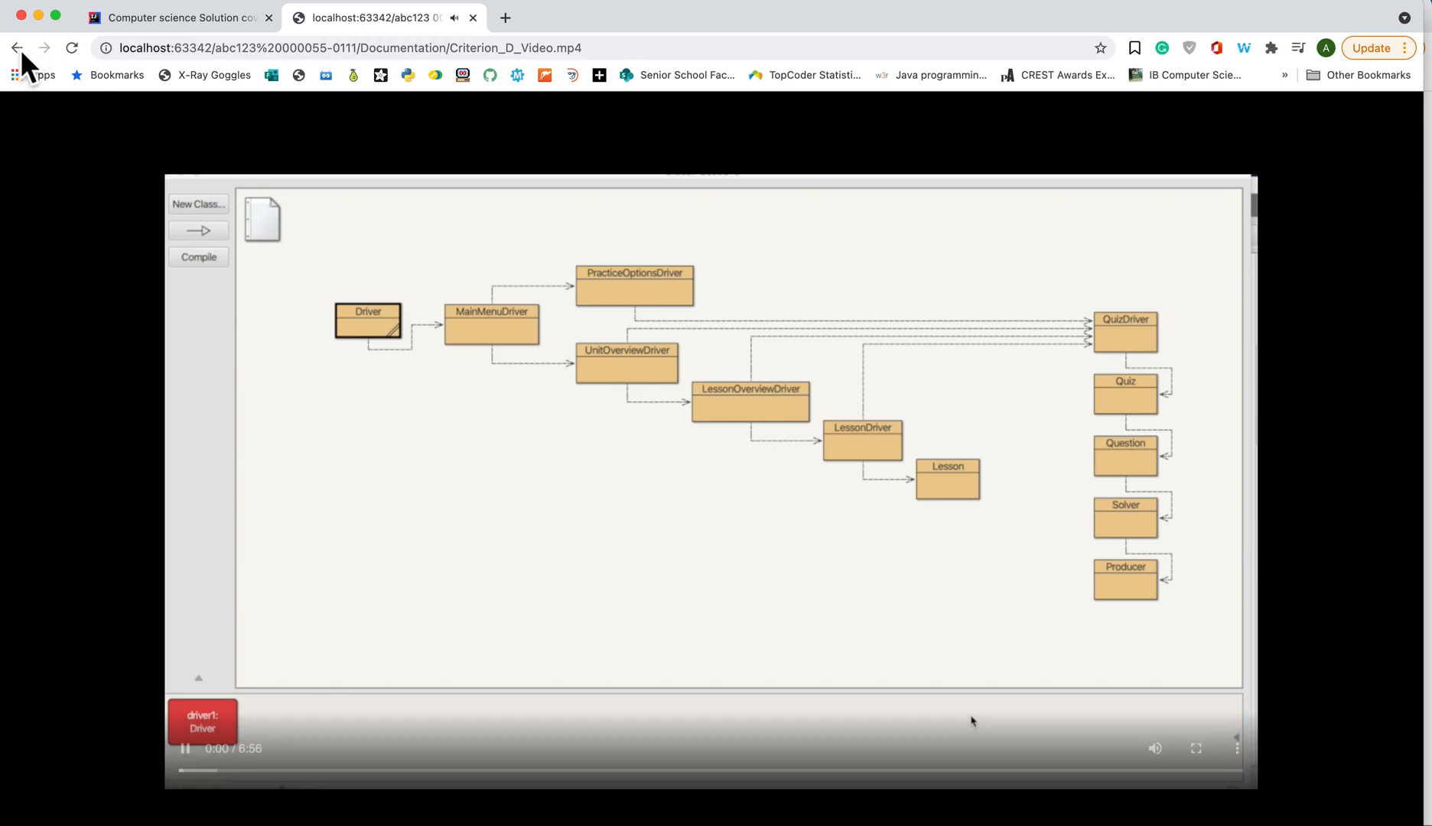
{"action": "left_click", "coordinate": [17, 47]}
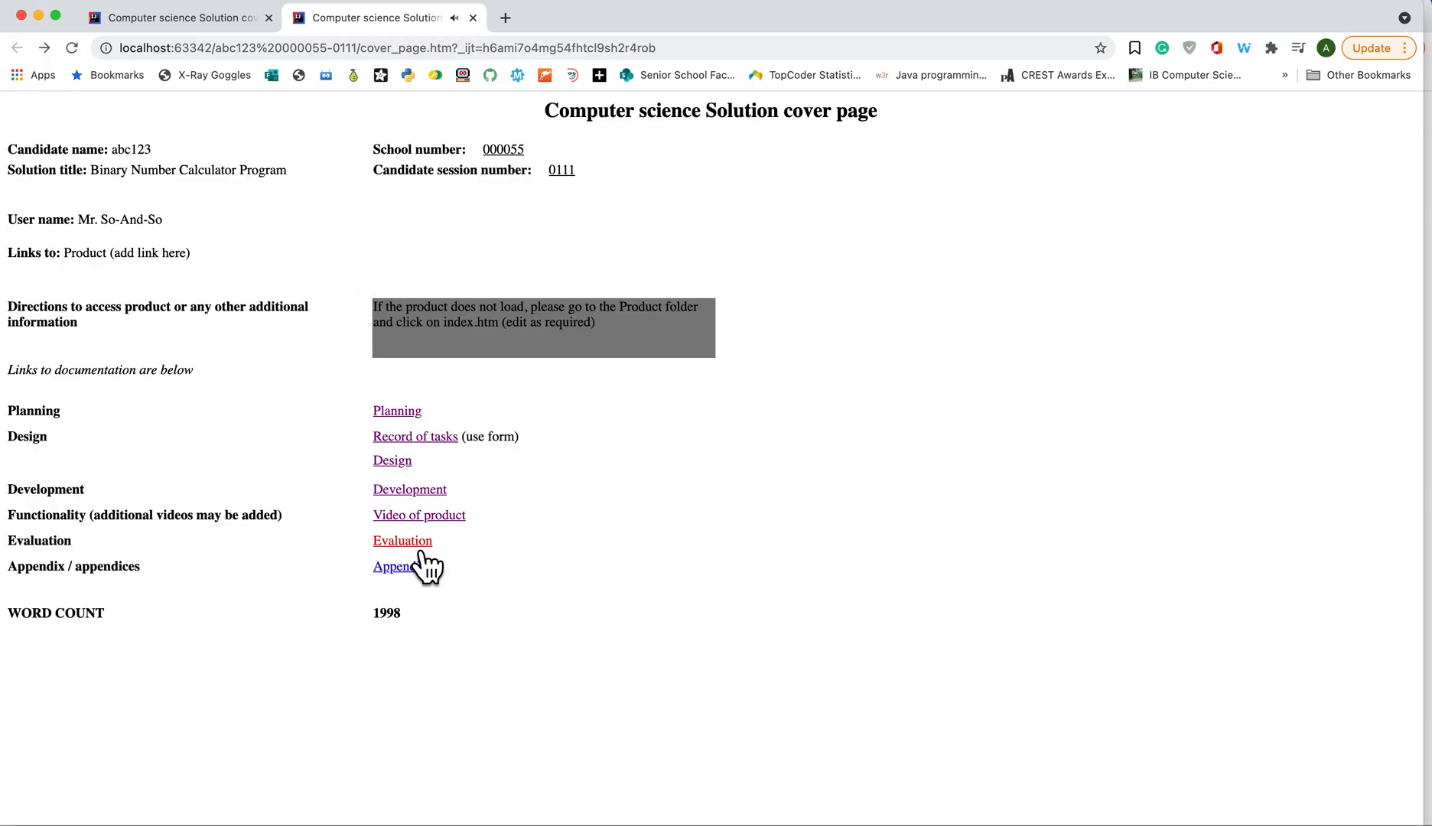
{"action": "left_click", "coordinate": [402, 540]}
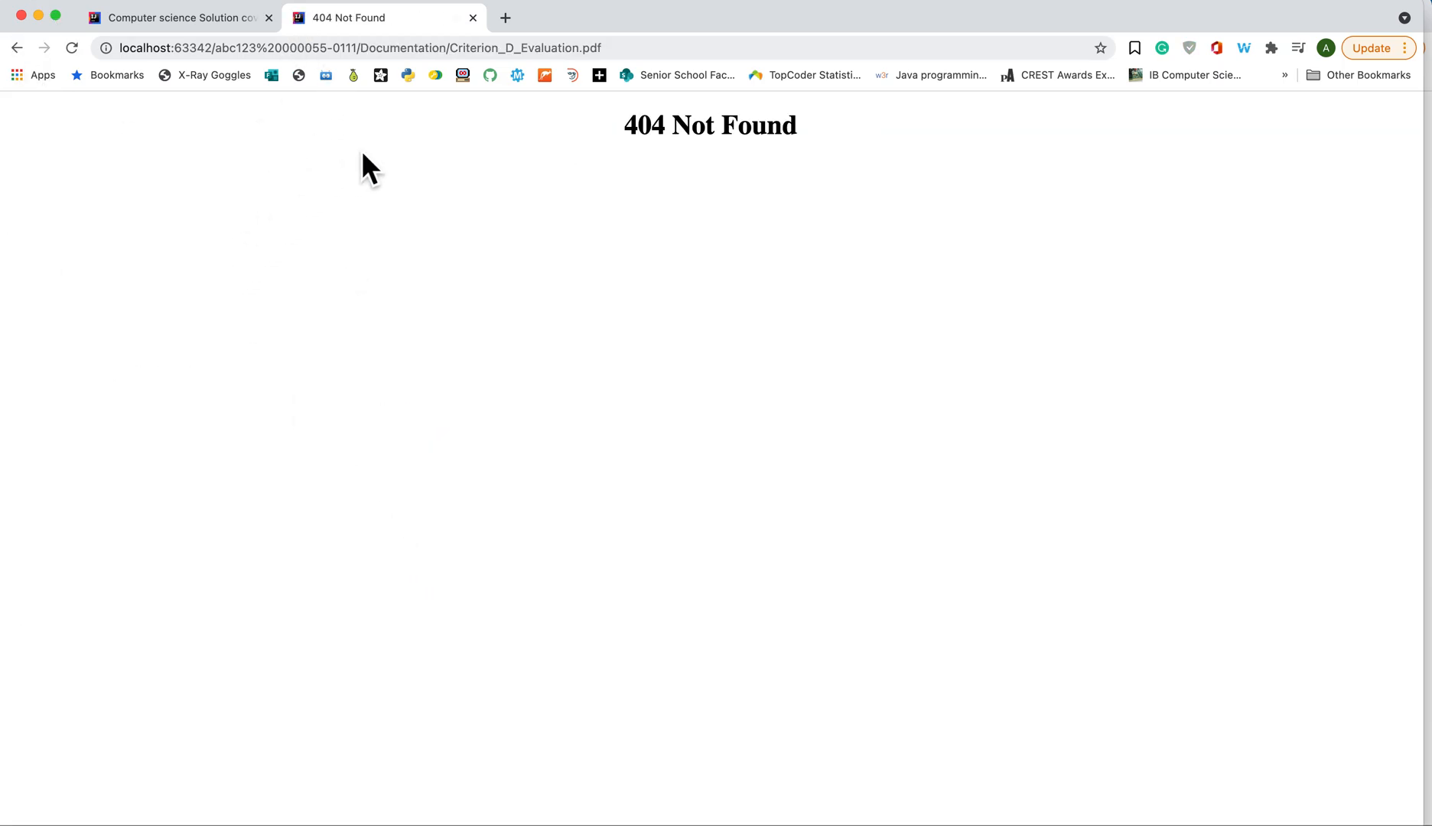
{"action": "mouse_move", "coordinate": [516, 250]}
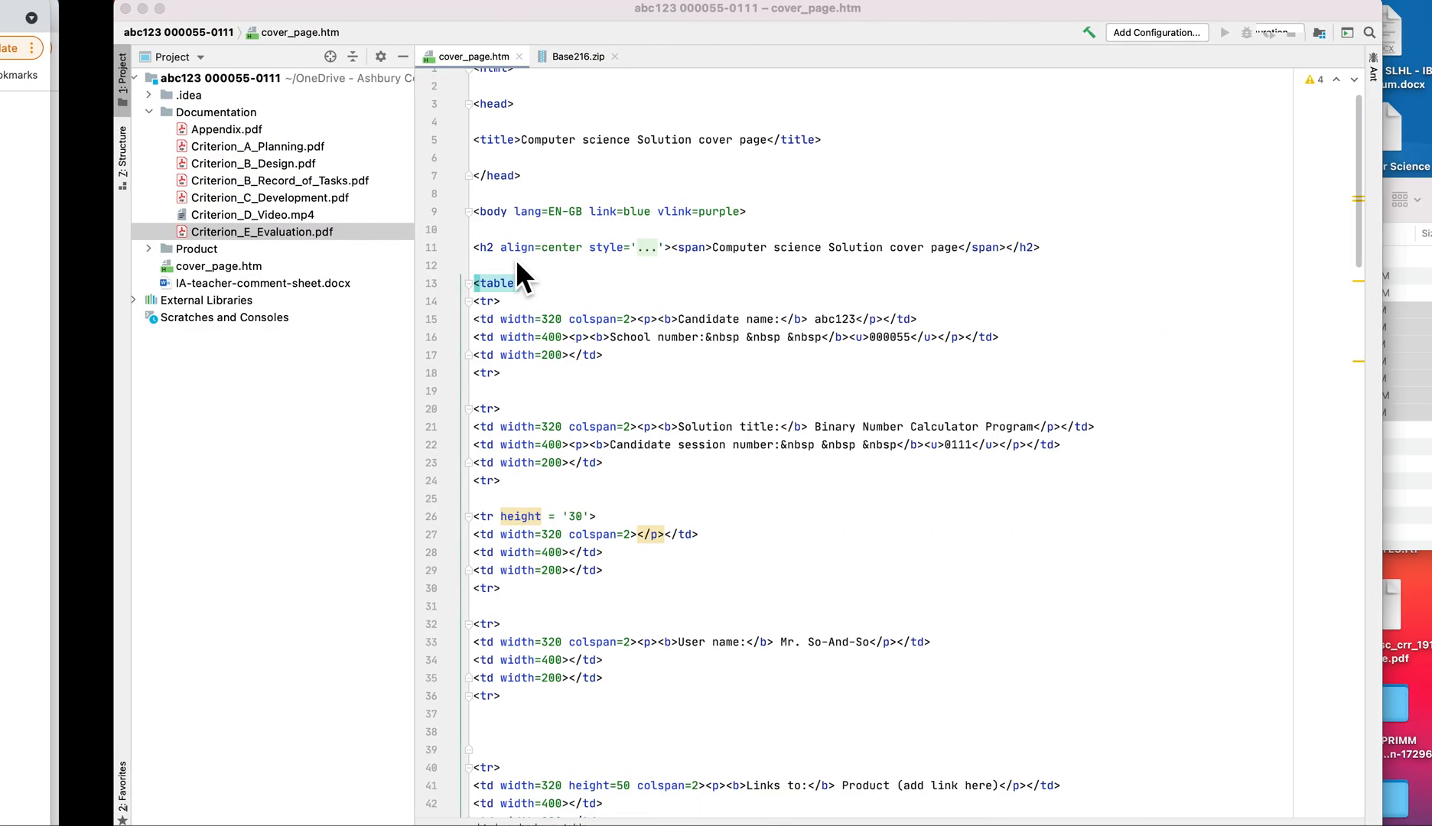
- Change the Evaluation href from Criterion_D_Evaluation.pdf to Criterion_E_Evaluation.pdf
{"action": "scroll", "scroll_direction": "down", "scroll_amount": 3}
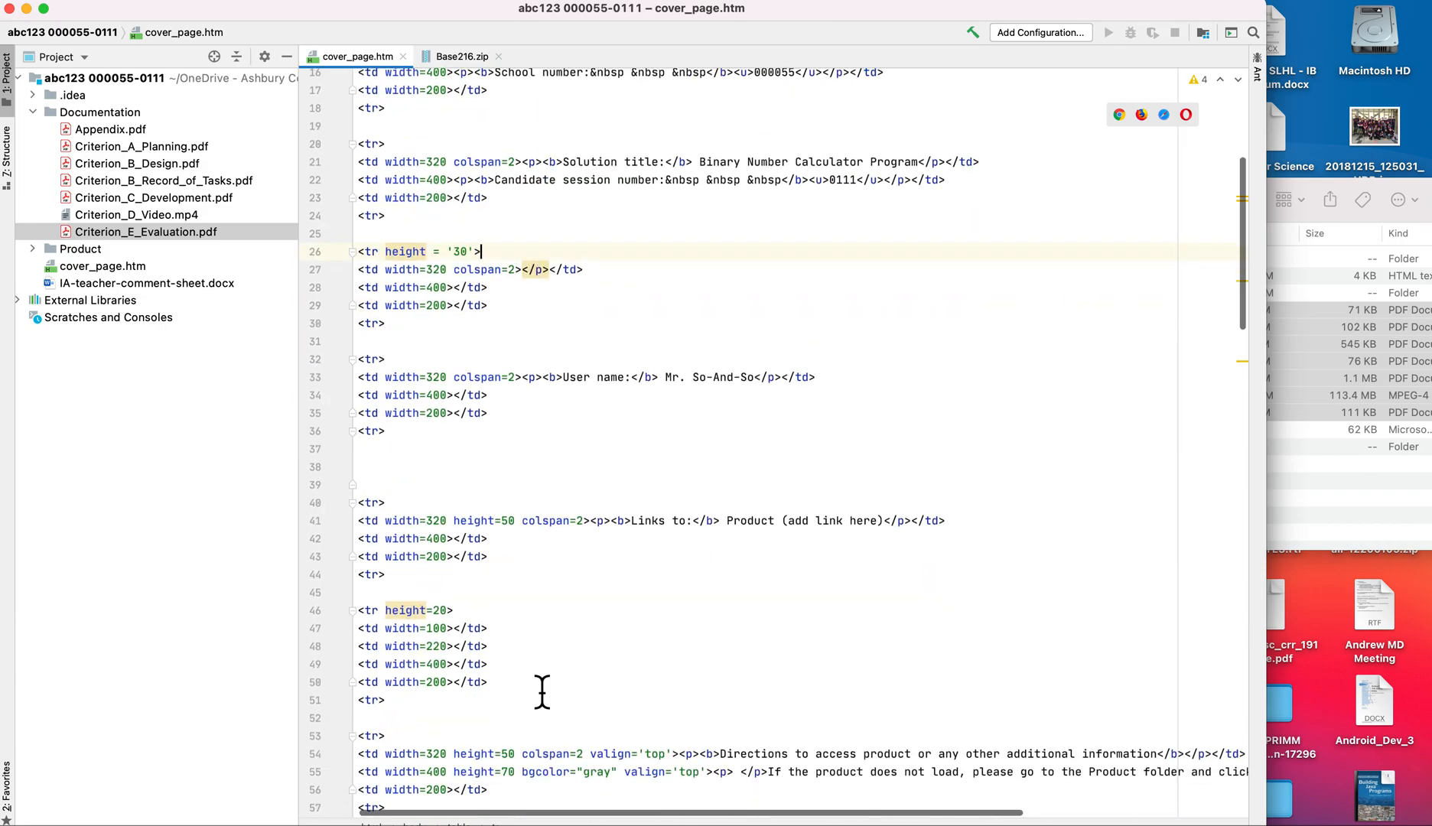
{"action": "scroll", "scroll_direction": "down", "scroll_amount": 3}
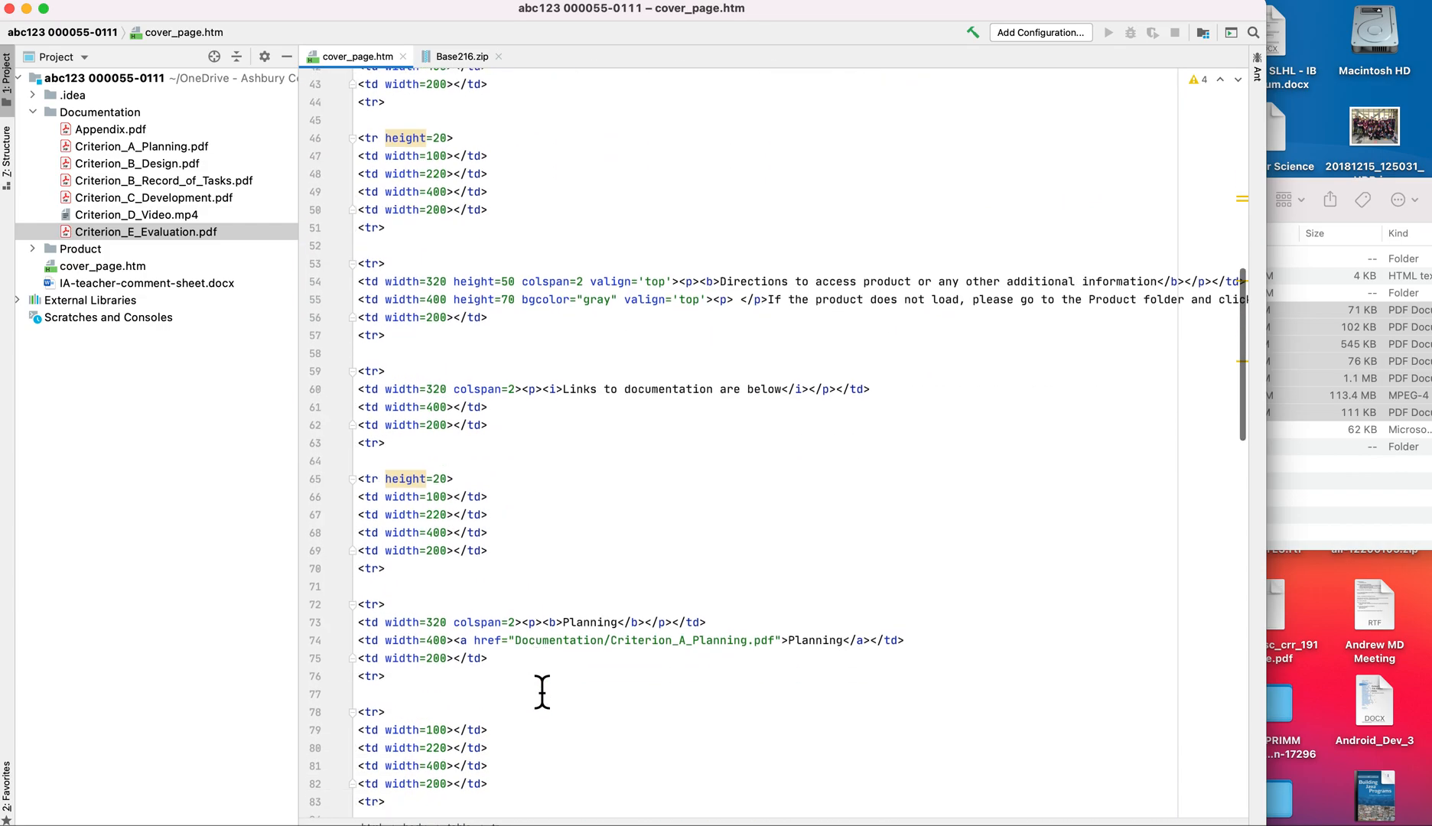
{"action": "scroll", "scroll_direction": "down", "scroll_amount": 3}
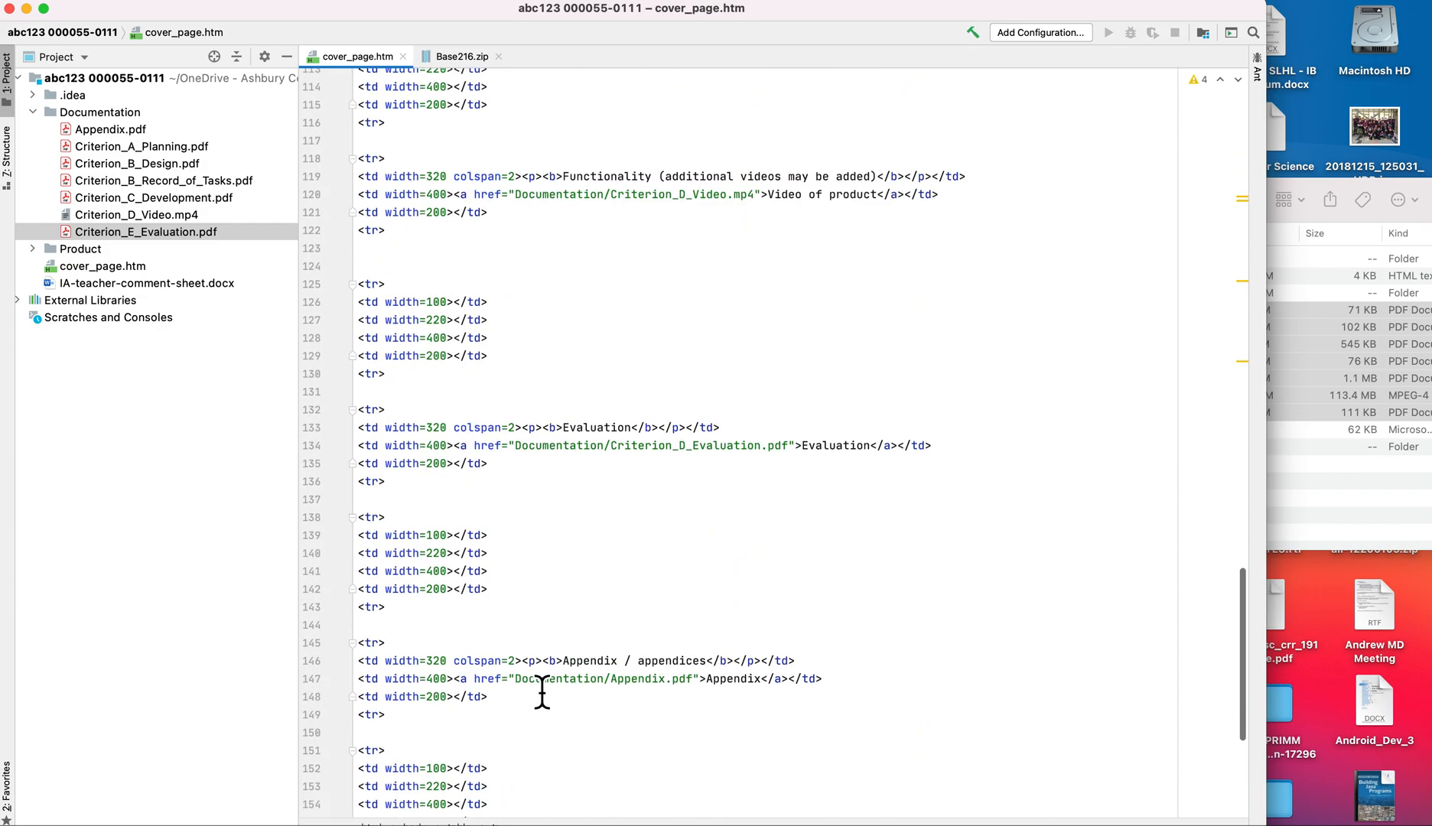
{"action": "scroll", "scroll_direction": "down", "scroll_amount": 3}
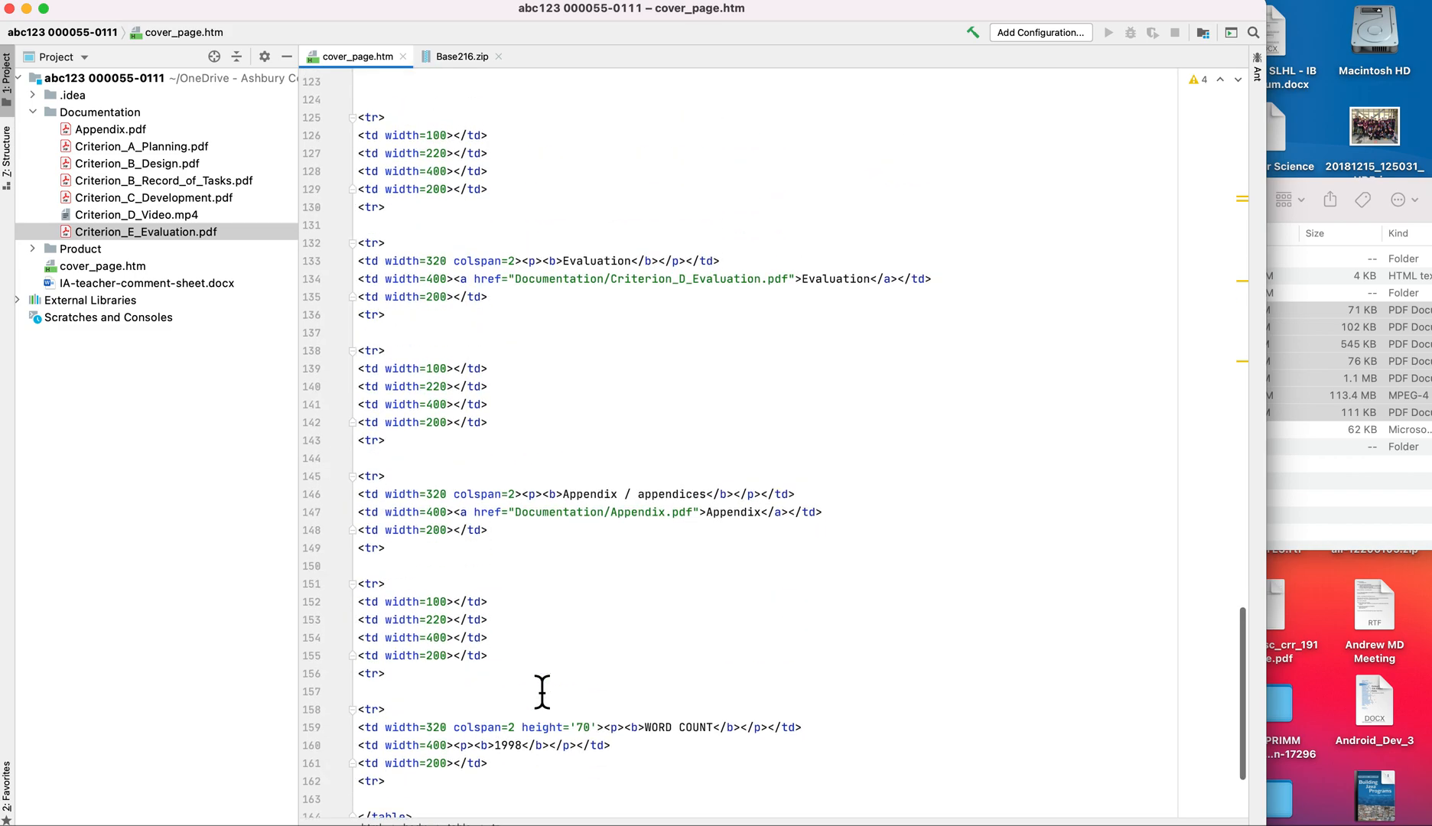
{"action": "scroll", "scroll_direction": "up", "scroll_amount": 3}
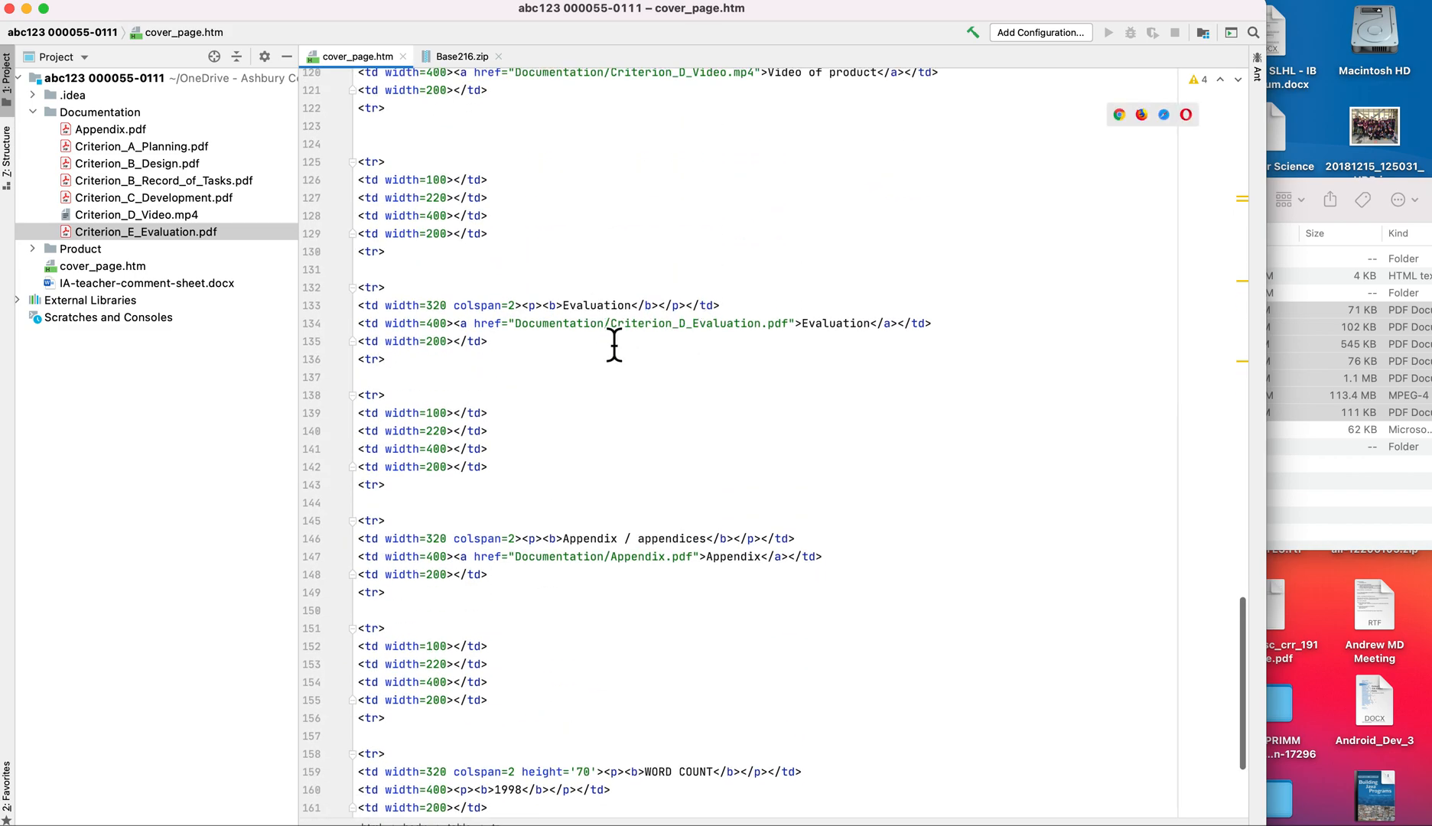
{"action": "mouse_move", "coordinate": [649, 355]}
{"action": "type", "text": "E"}
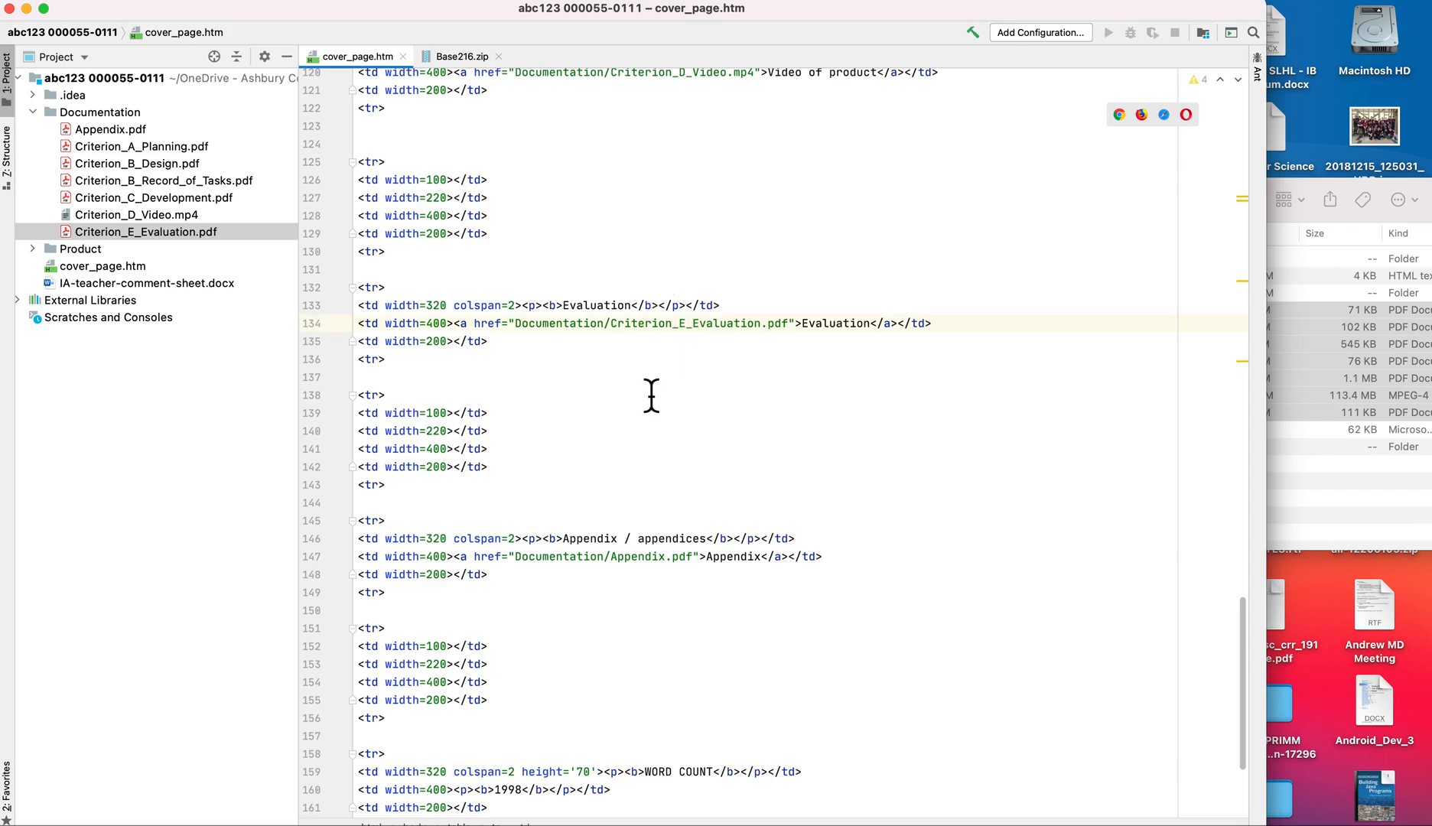
{"action": "scroll", "scroll_direction": "down", "scroll_amount": 3}
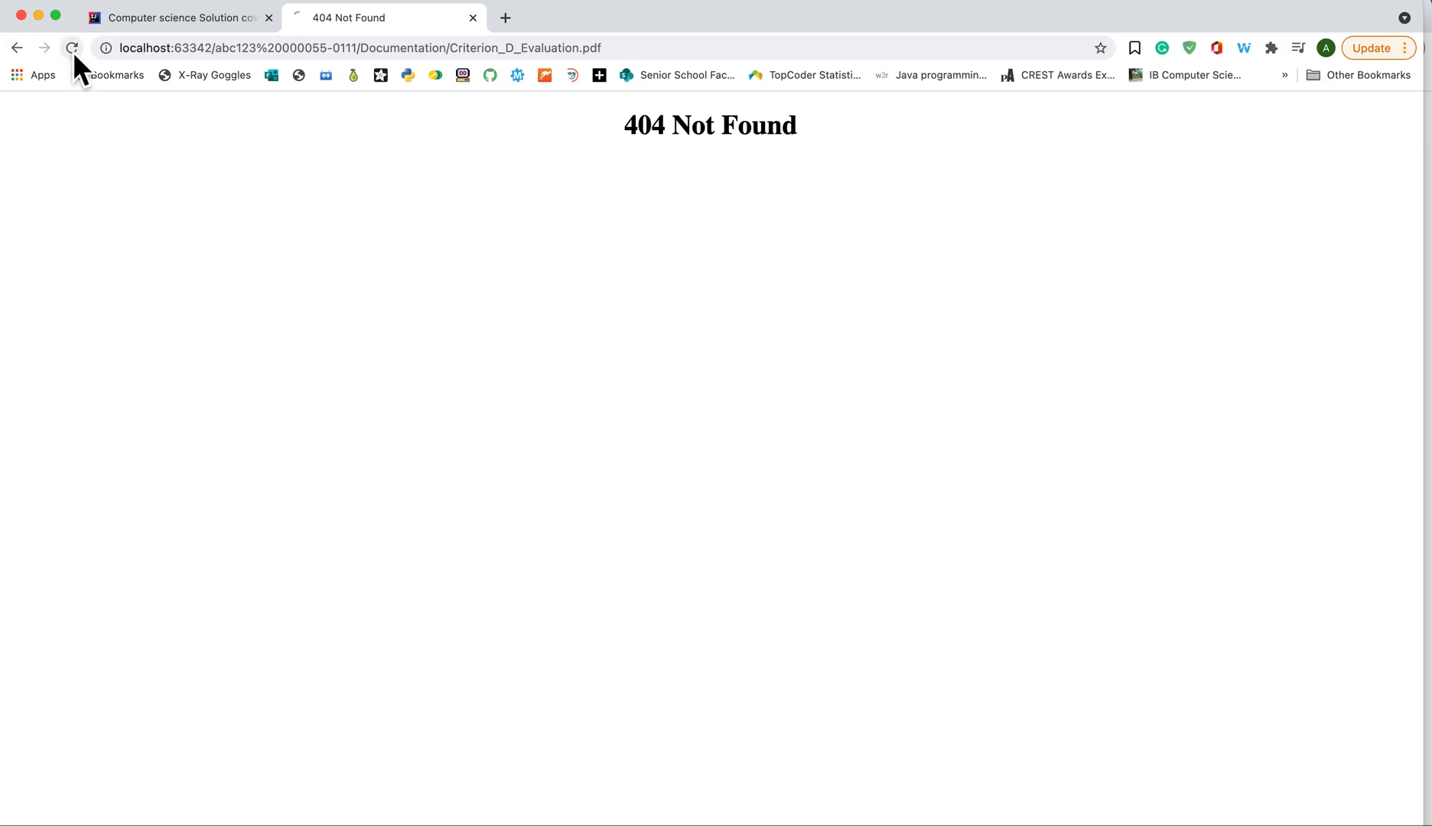
- Reload, recheck the Evaluation link, confirm Appendix opens Appendix.pdf, and return to the cover page
{"action": "left_click", "coordinate": [72, 47]}
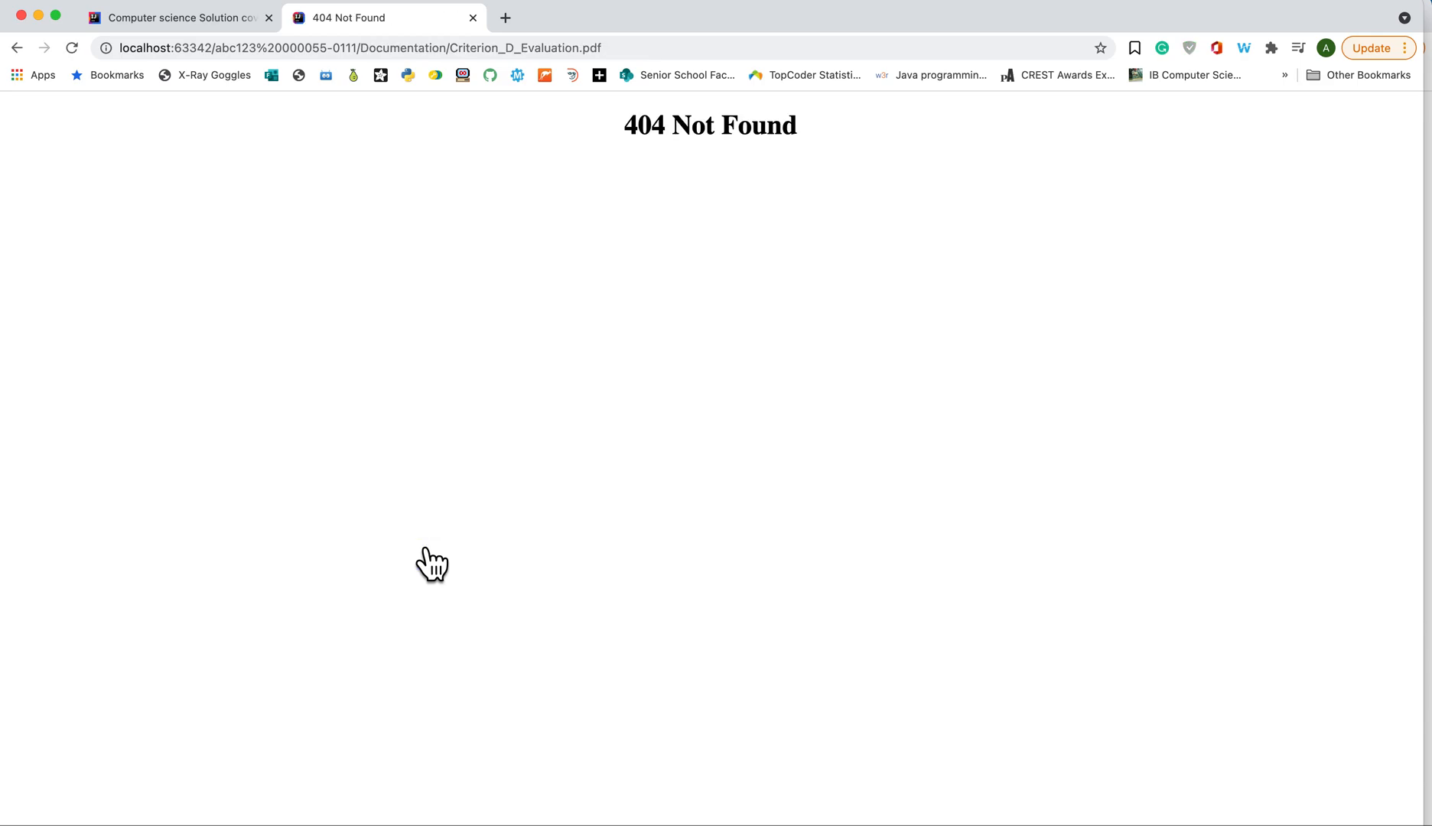
{"action": "mouse_move", "coordinate": [75, 84]}
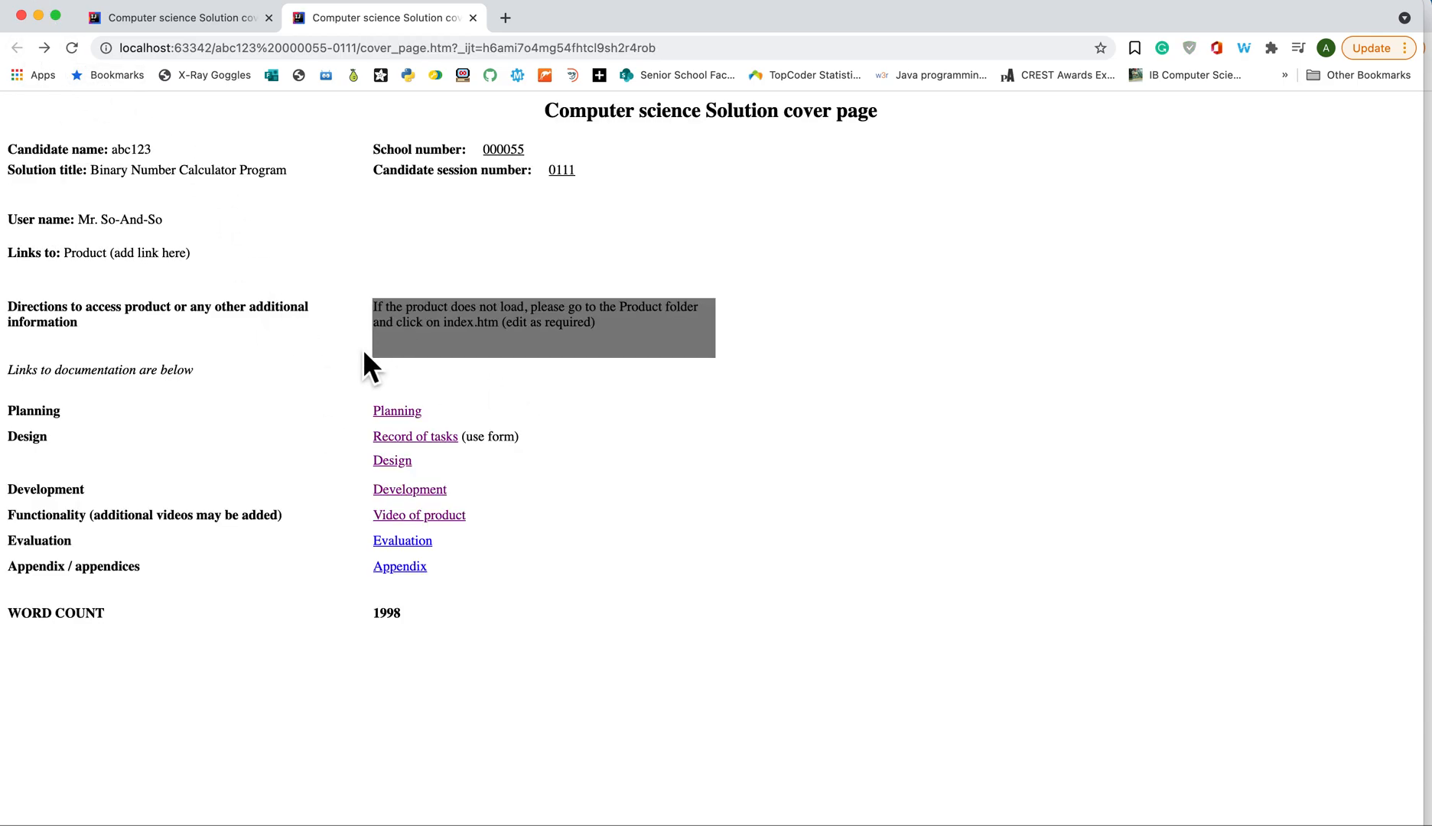
{"action": "mouse_move", "coordinate": [399, 566]}
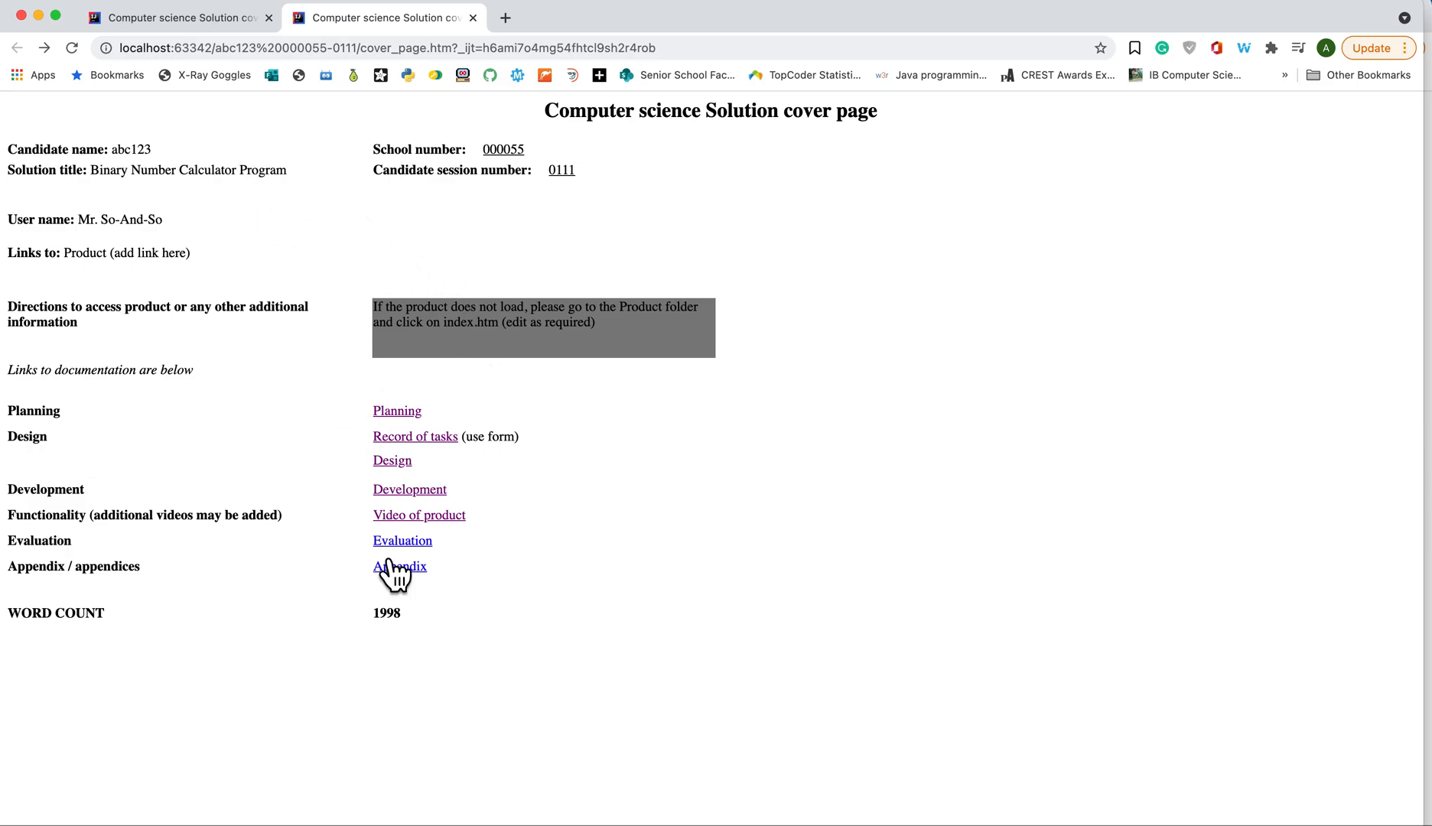
{"action": "left_click", "coordinate": [403, 540]}
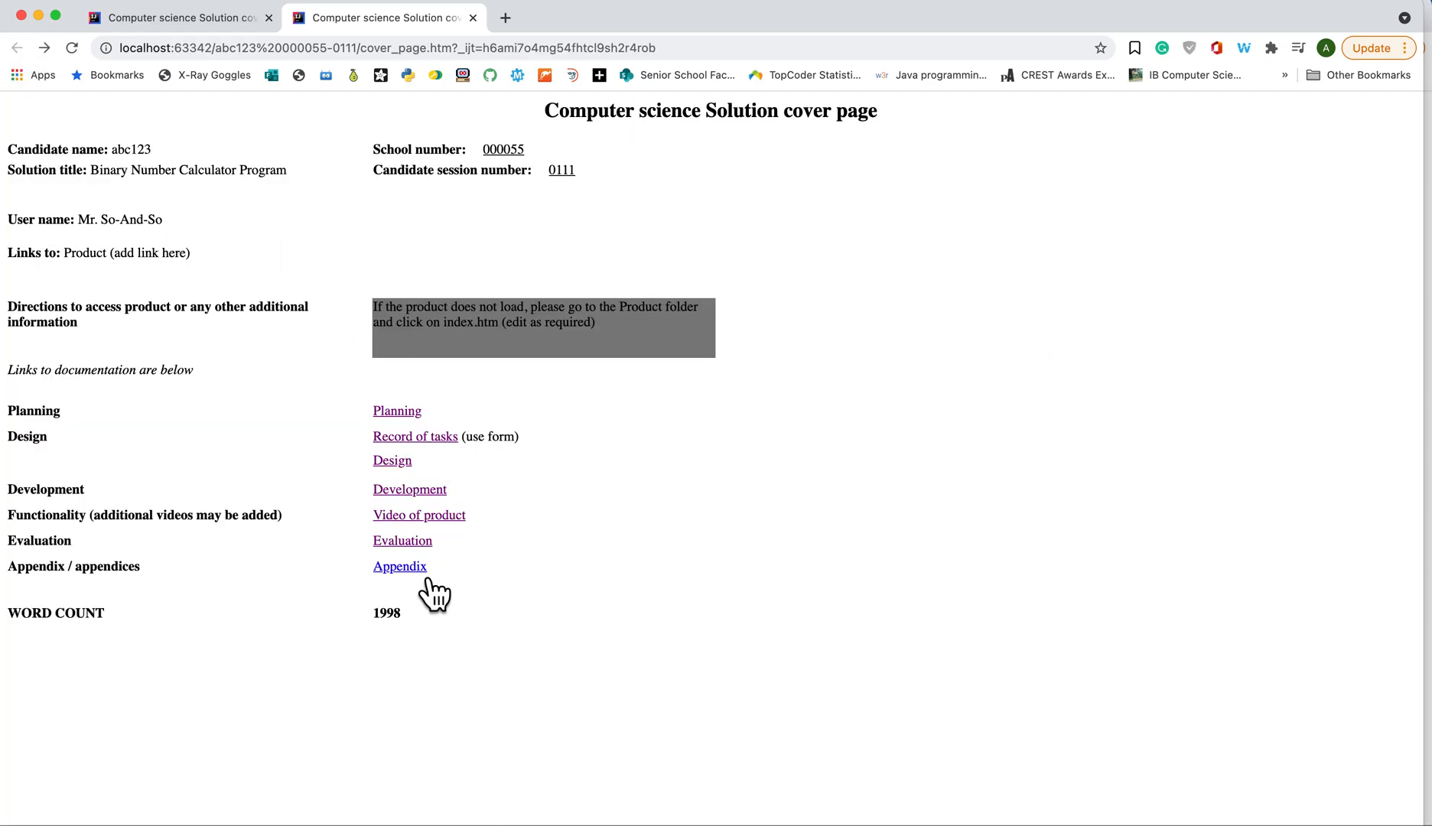
{"action": "left_click", "coordinate": [399, 566]}
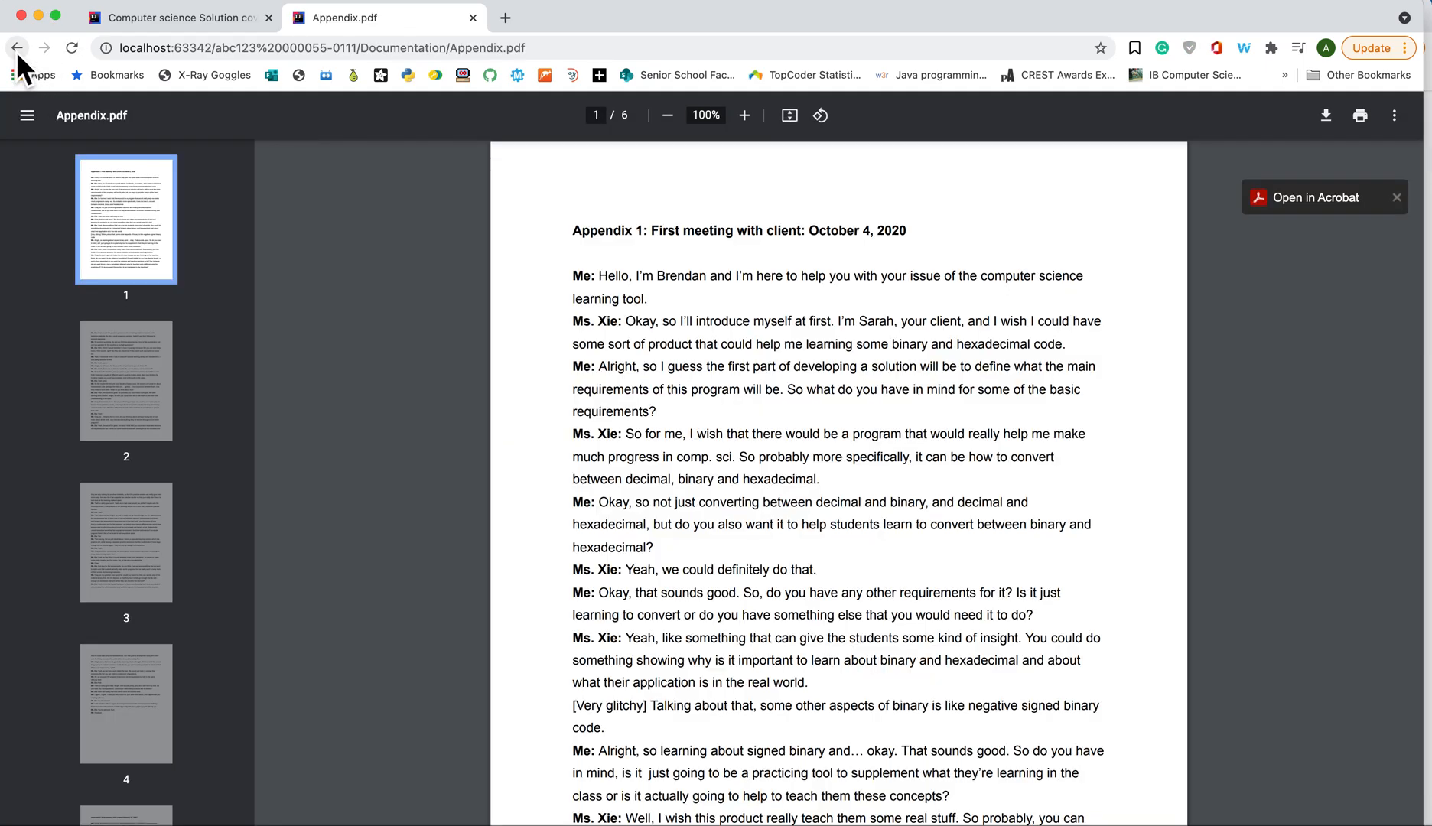
{"action": "left_click", "coordinate": [16, 47]}
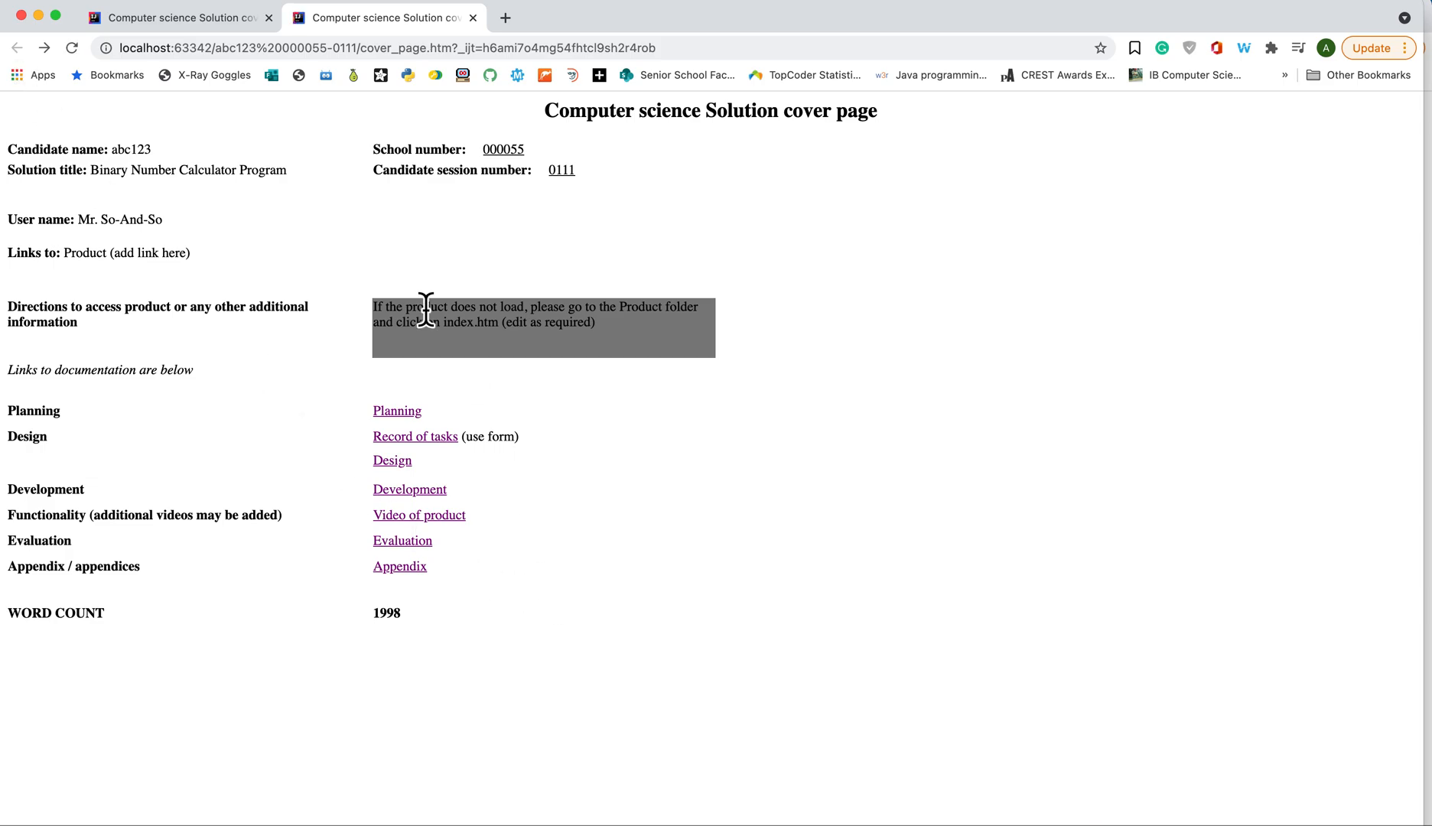
{"action": "mouse_move", "coordinate": [216, 303]}
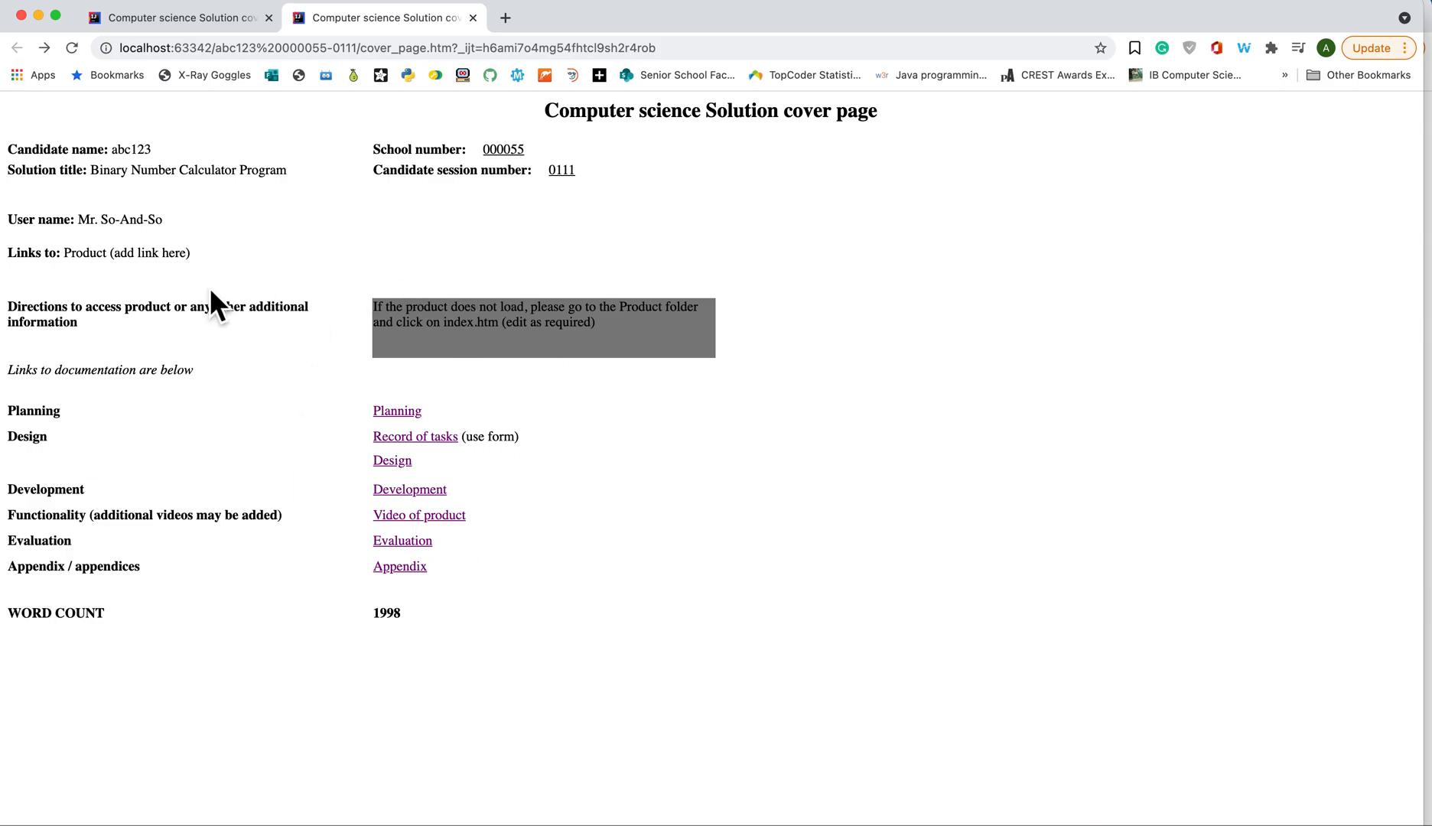
{"action": "mouse_move", "coordinate": [46, 381]}
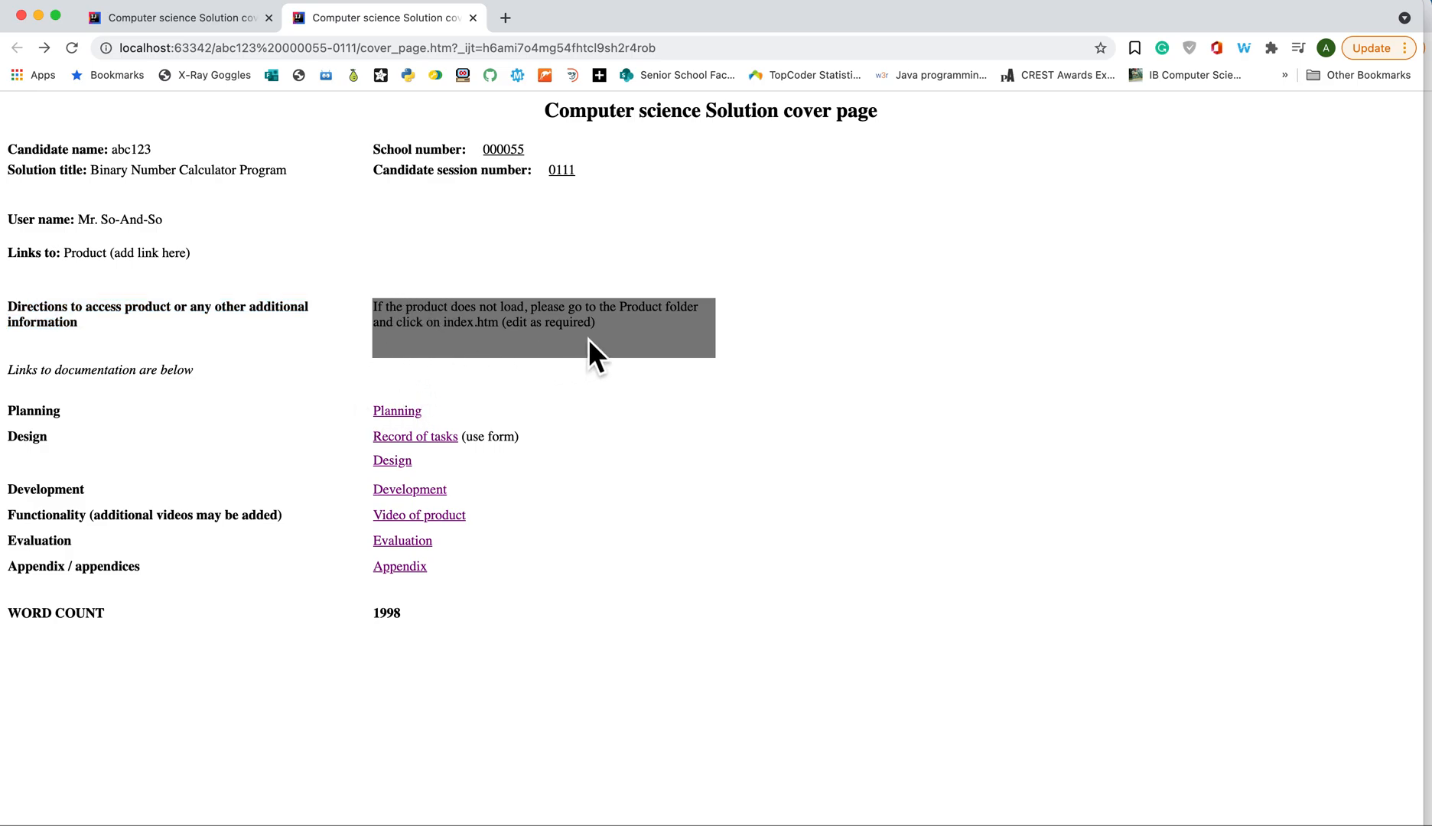
{"action": "mouse_move", "coordinate": [566, 321]}
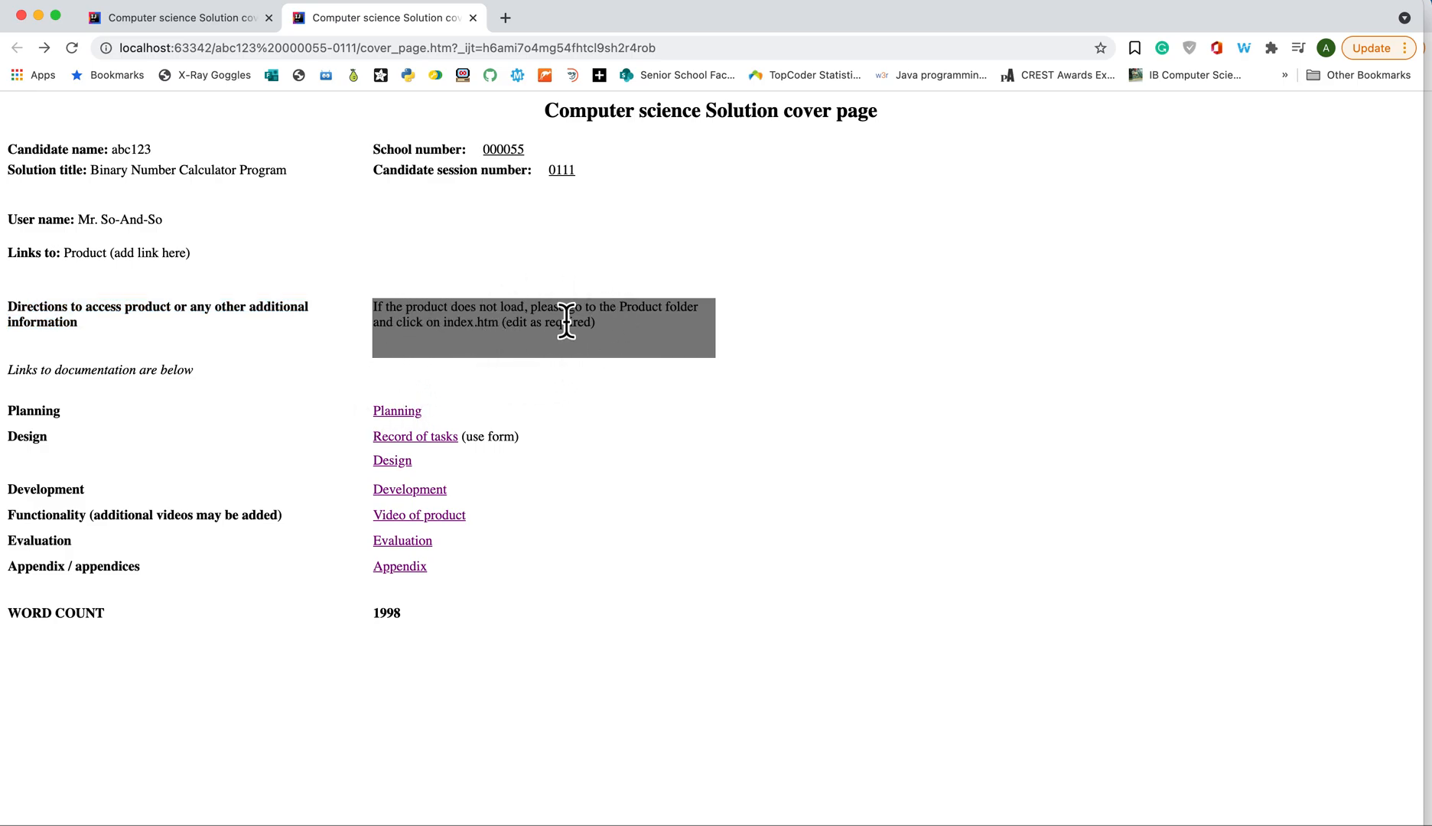
{"action": "mouse_move", "coordinate": [592, 396]}
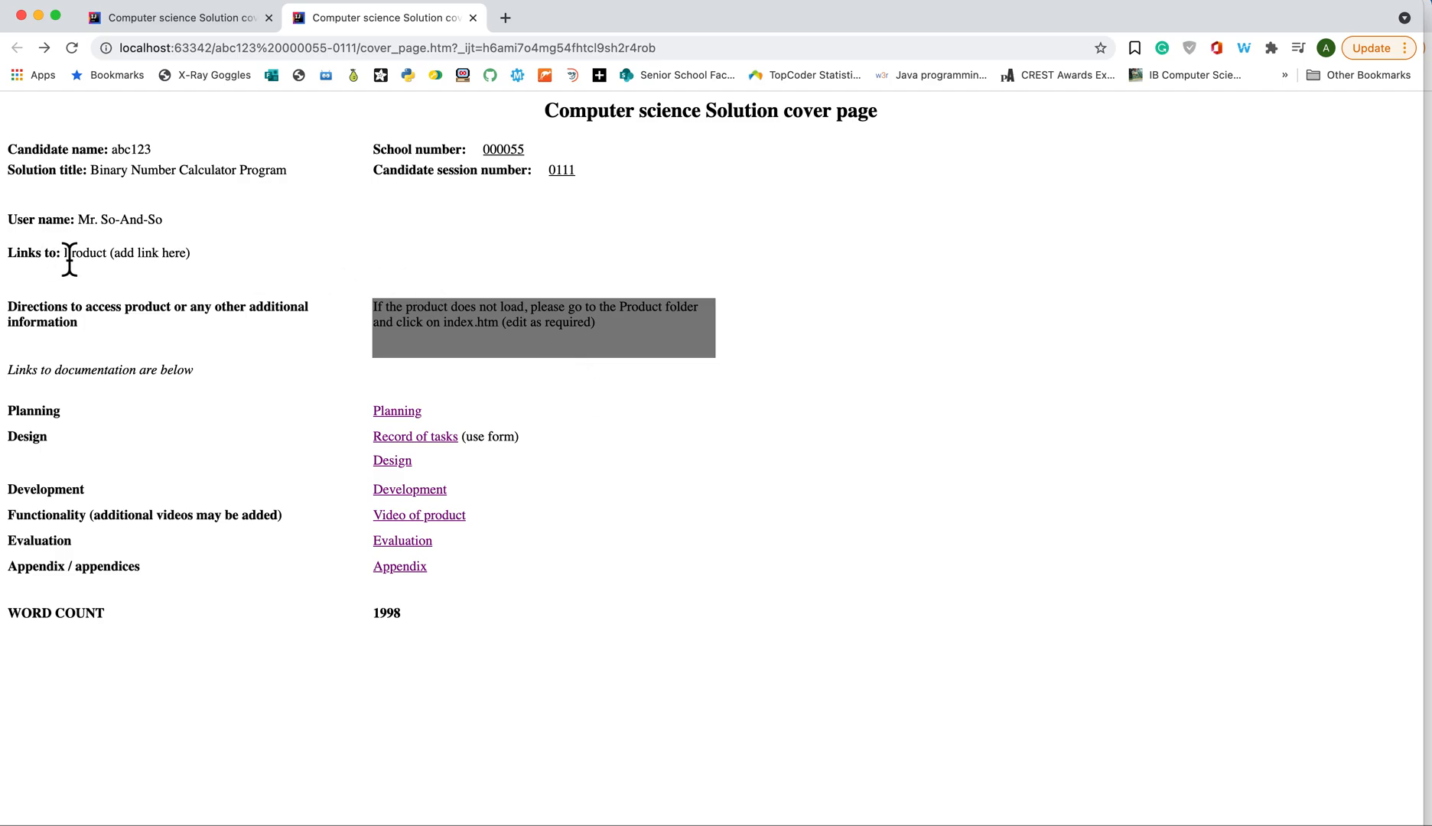
{"action": "mouse_move", "coordinate": [219, 271]}
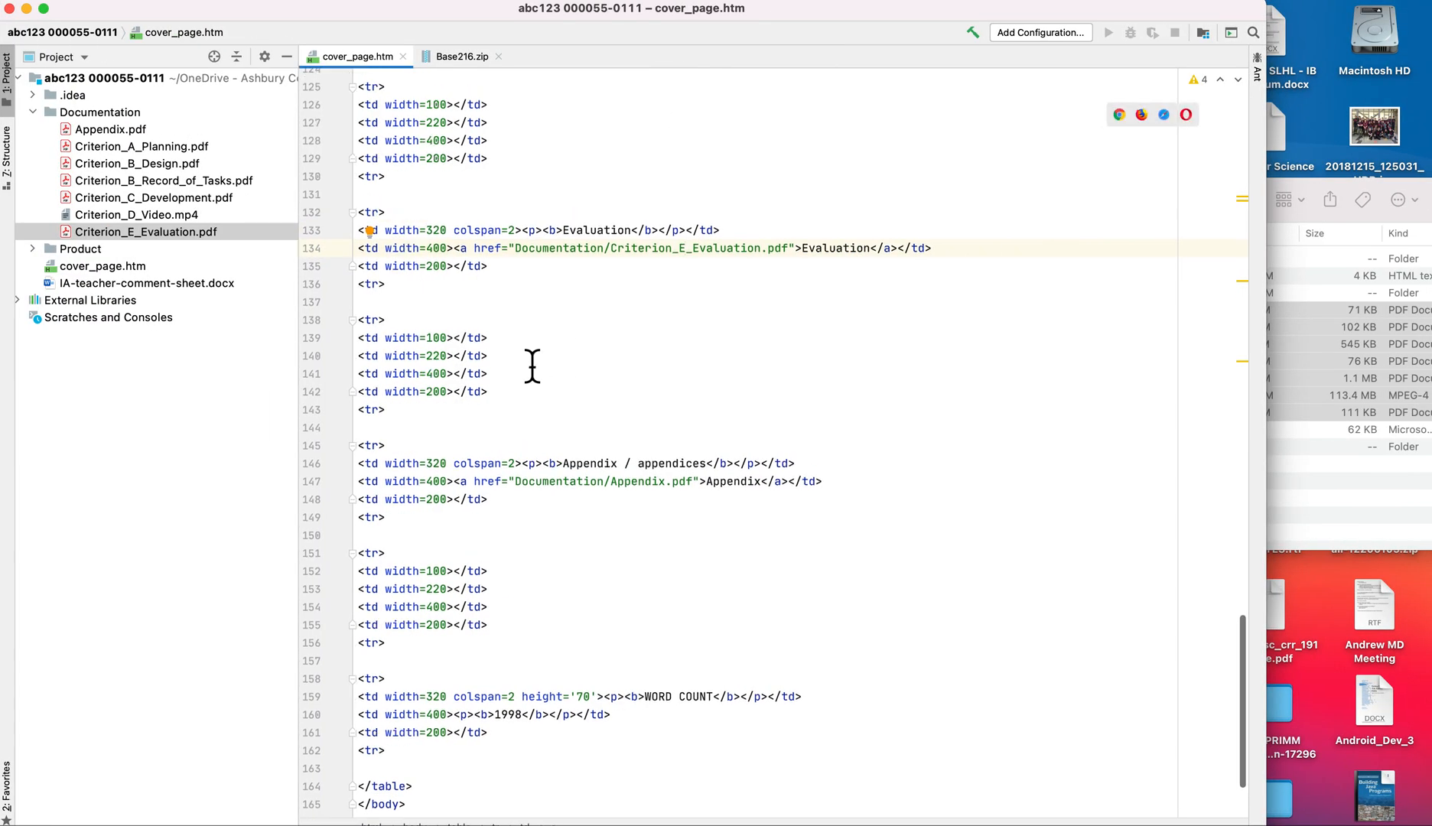
- Set the Product anchor's href to "Product/Product.jar", correcting a mistyped Base name
{"action": "scroll", "scroll_direction": "up", "scroll_amount": 3}
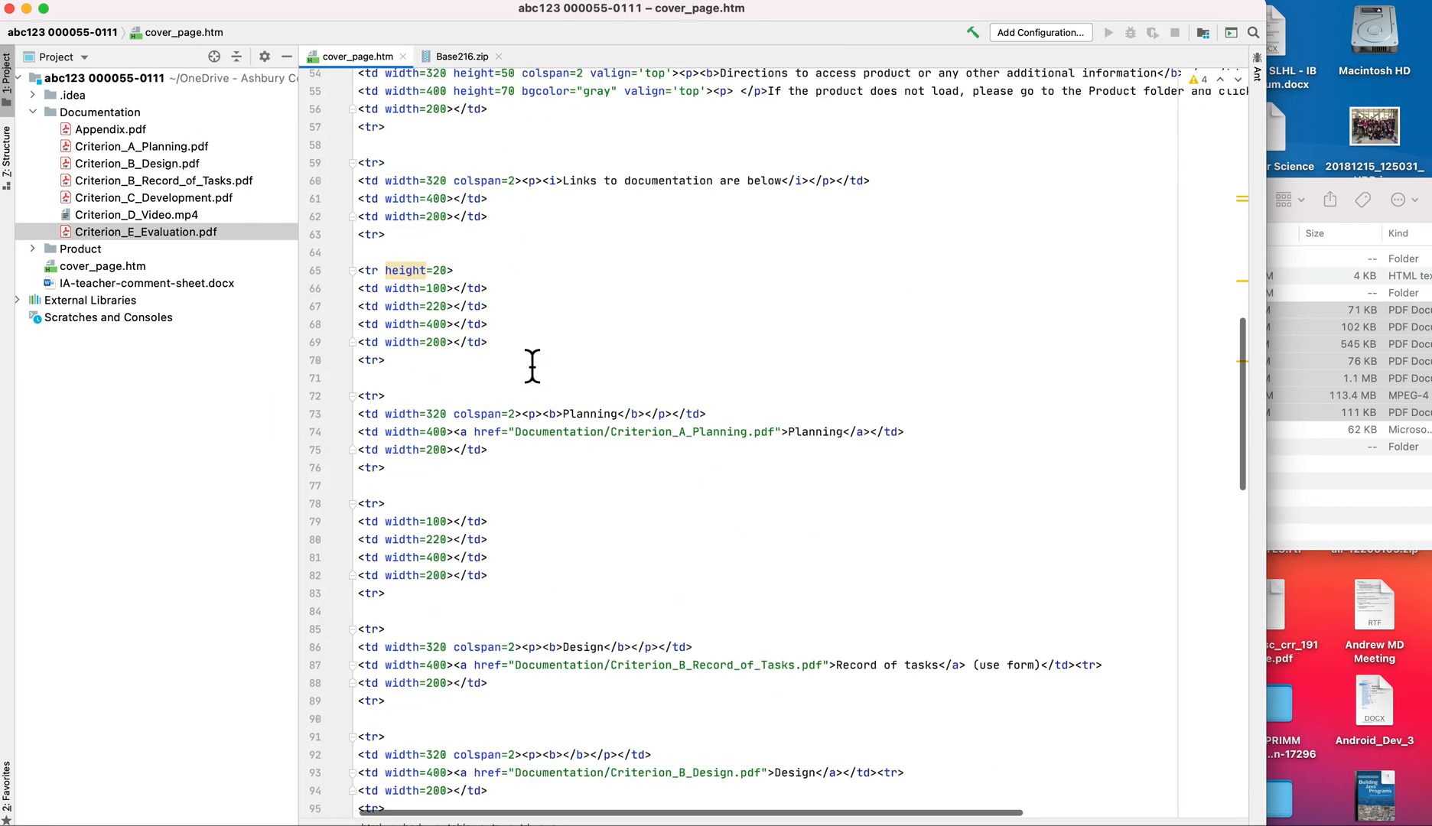
{"action": "scroll", "scroll_direction": "up", "scroll_amount": 3}
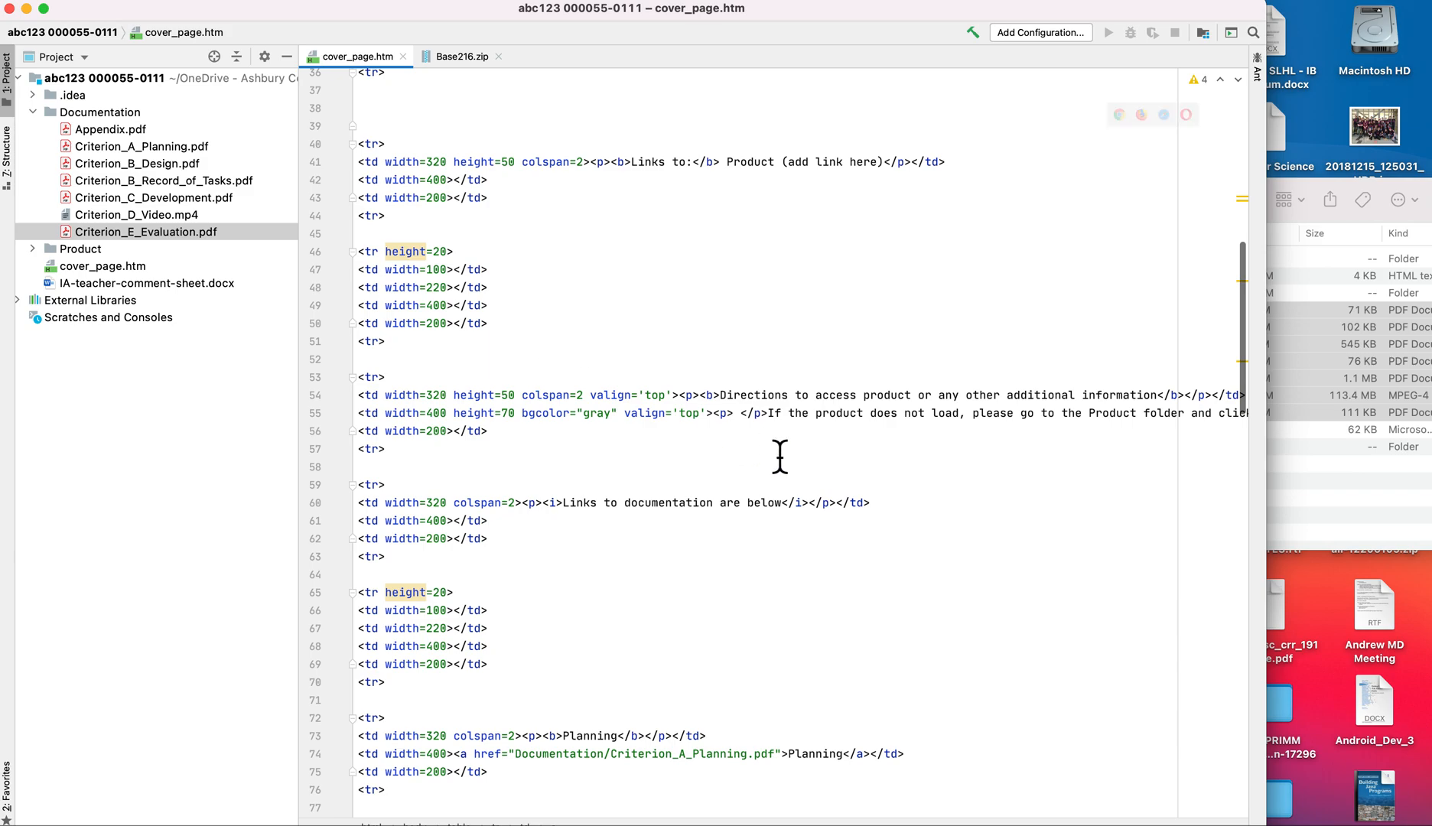
{"action": "scroll", "scroll_direction": "up", "scroll_amount": 3}
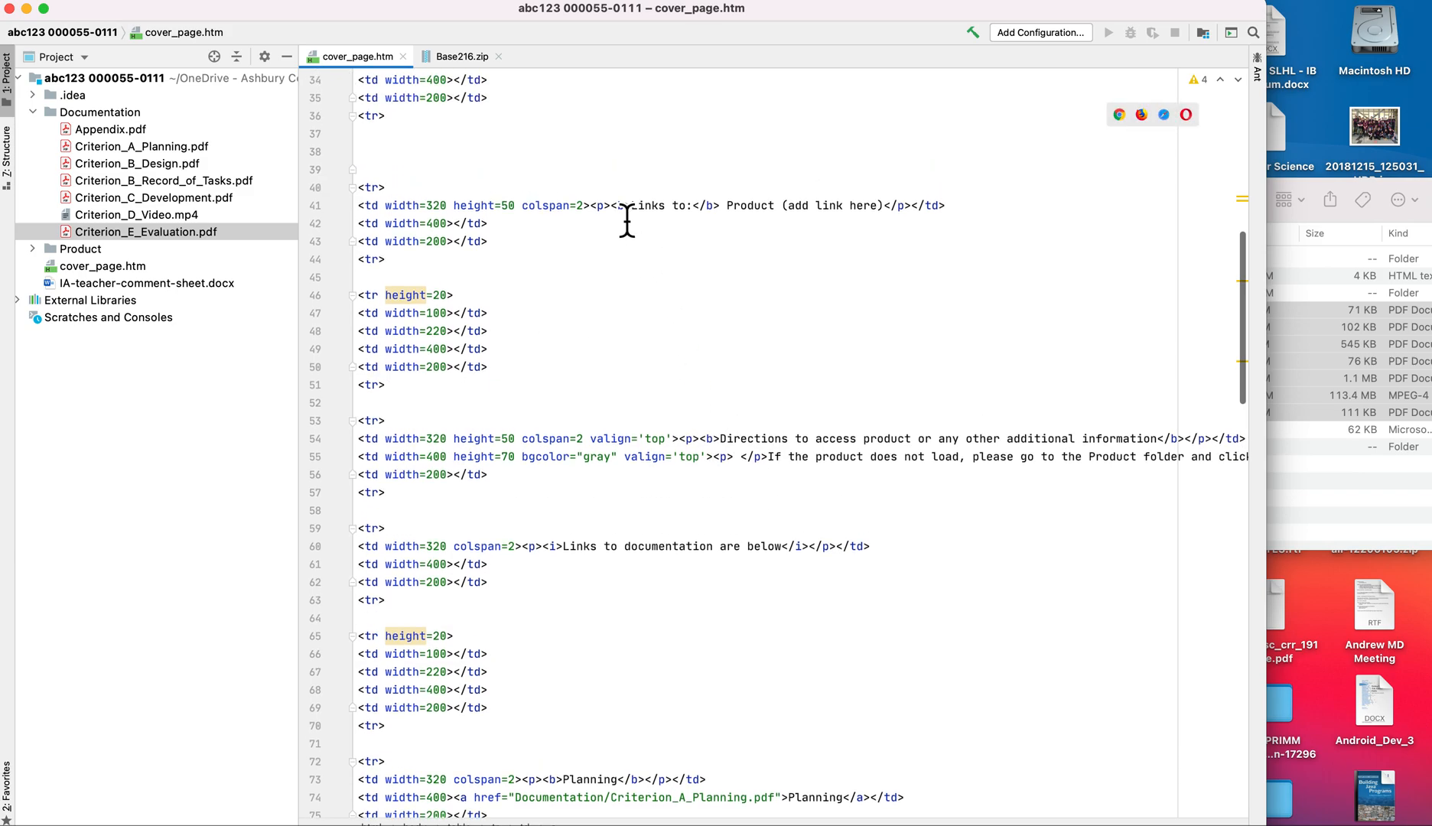
{"action": "mouse_move", "coordinate": [824, 242]}
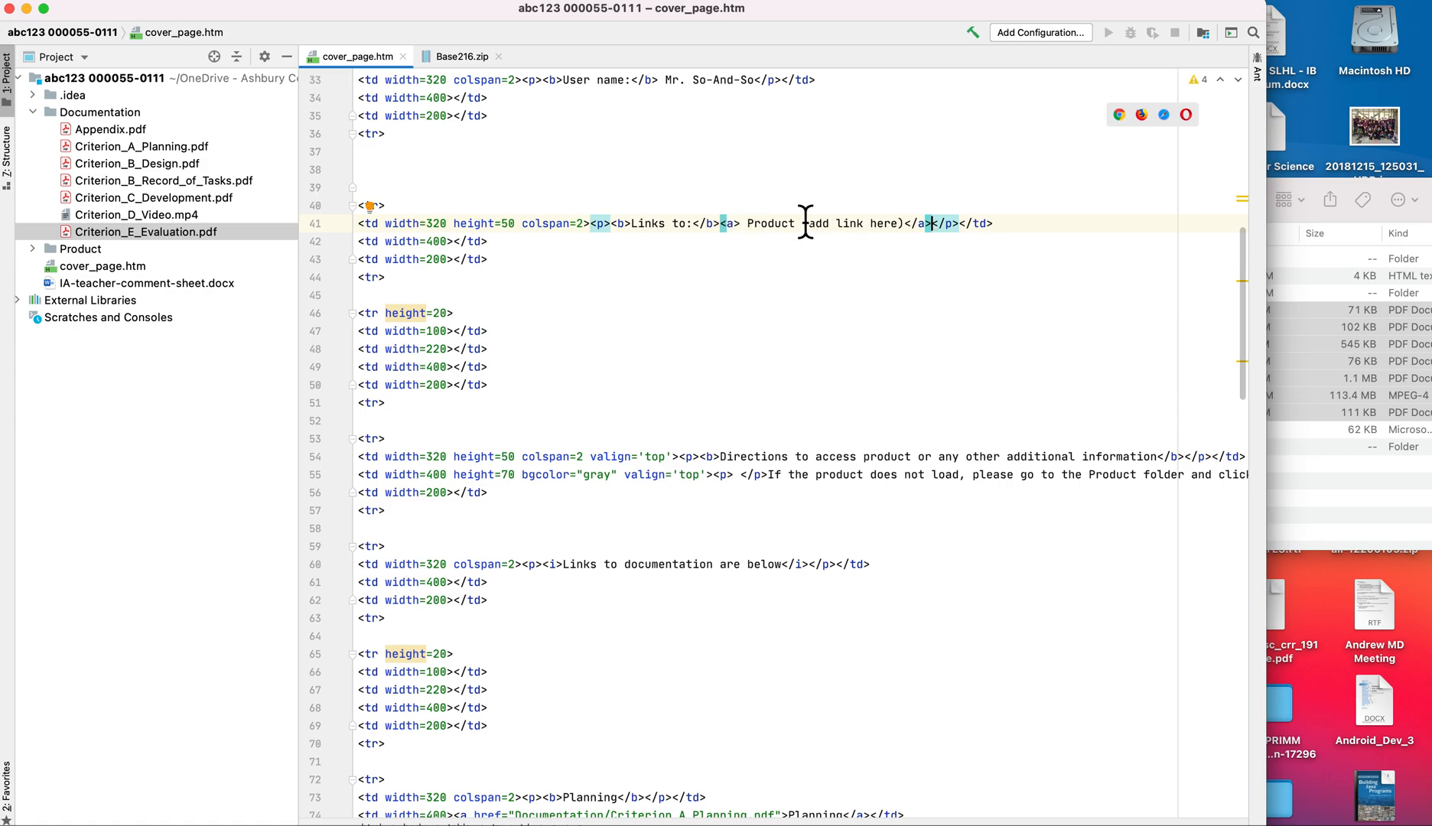
{"action": "mouse_move", "coordinate": [762, 242]}
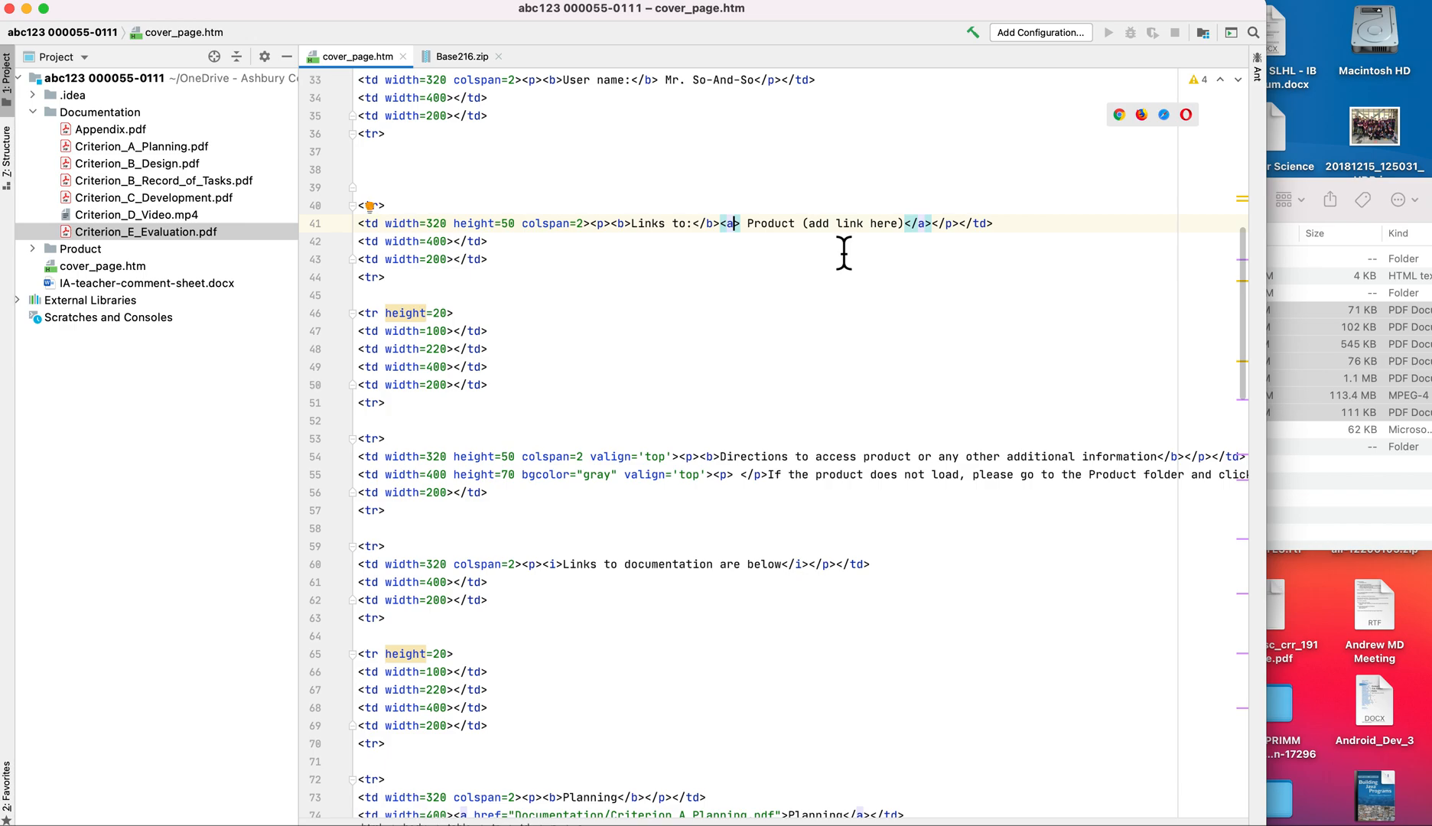
{"action": "type", "text": "href=\""}
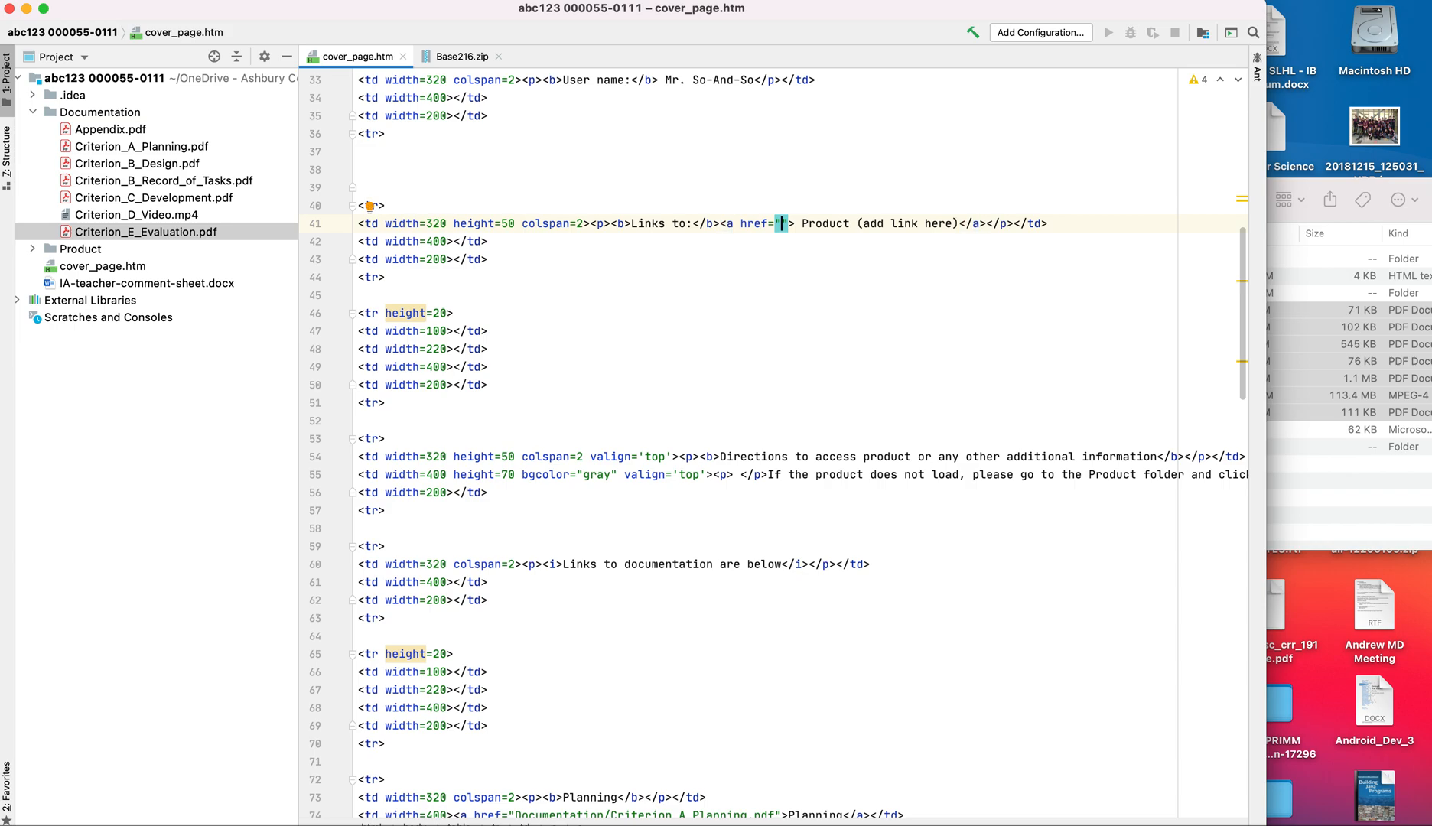
{"action": "type", "text": "Product/"}
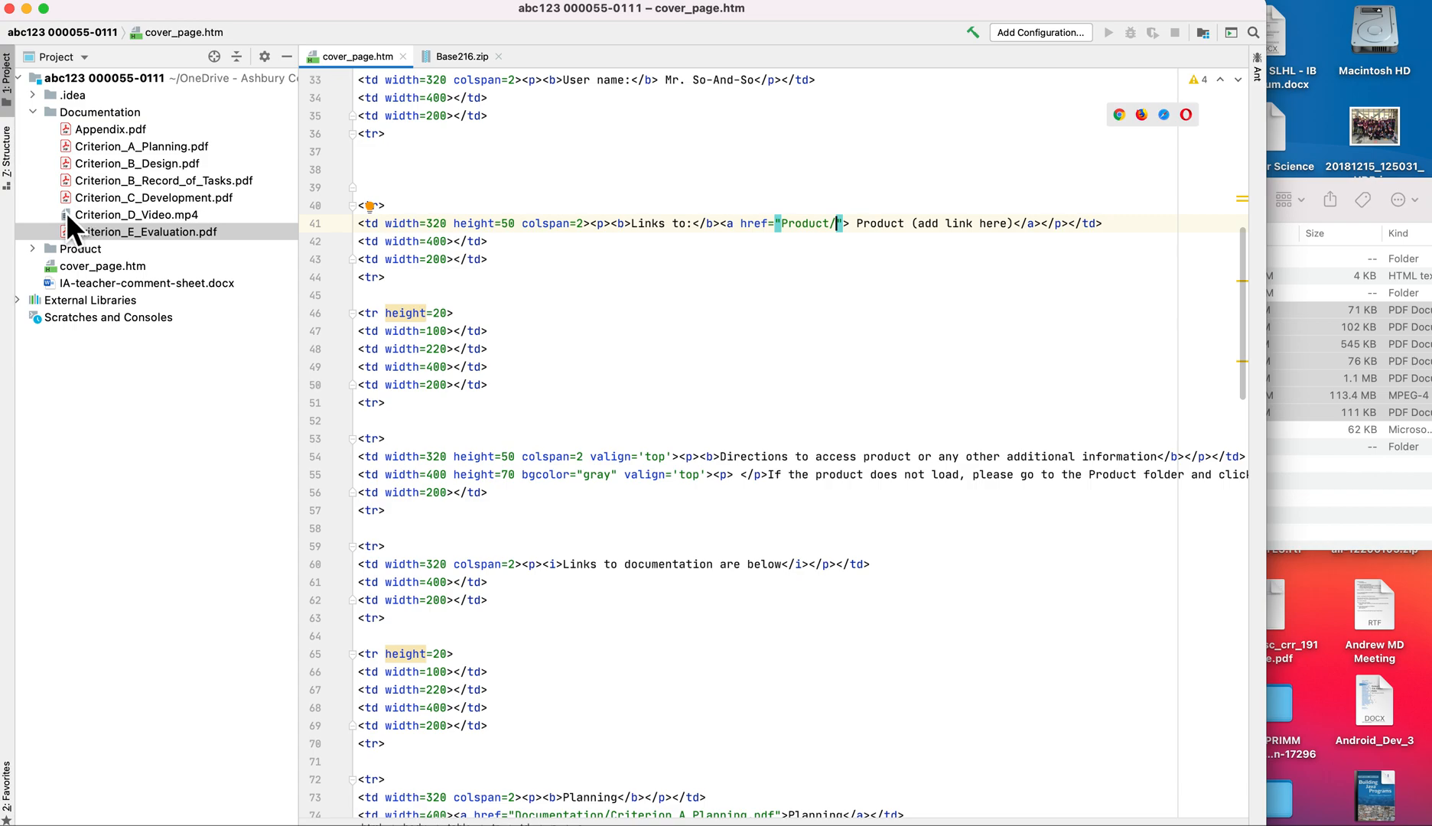
{"action": "left_click", "coordinate": [150, 231]}
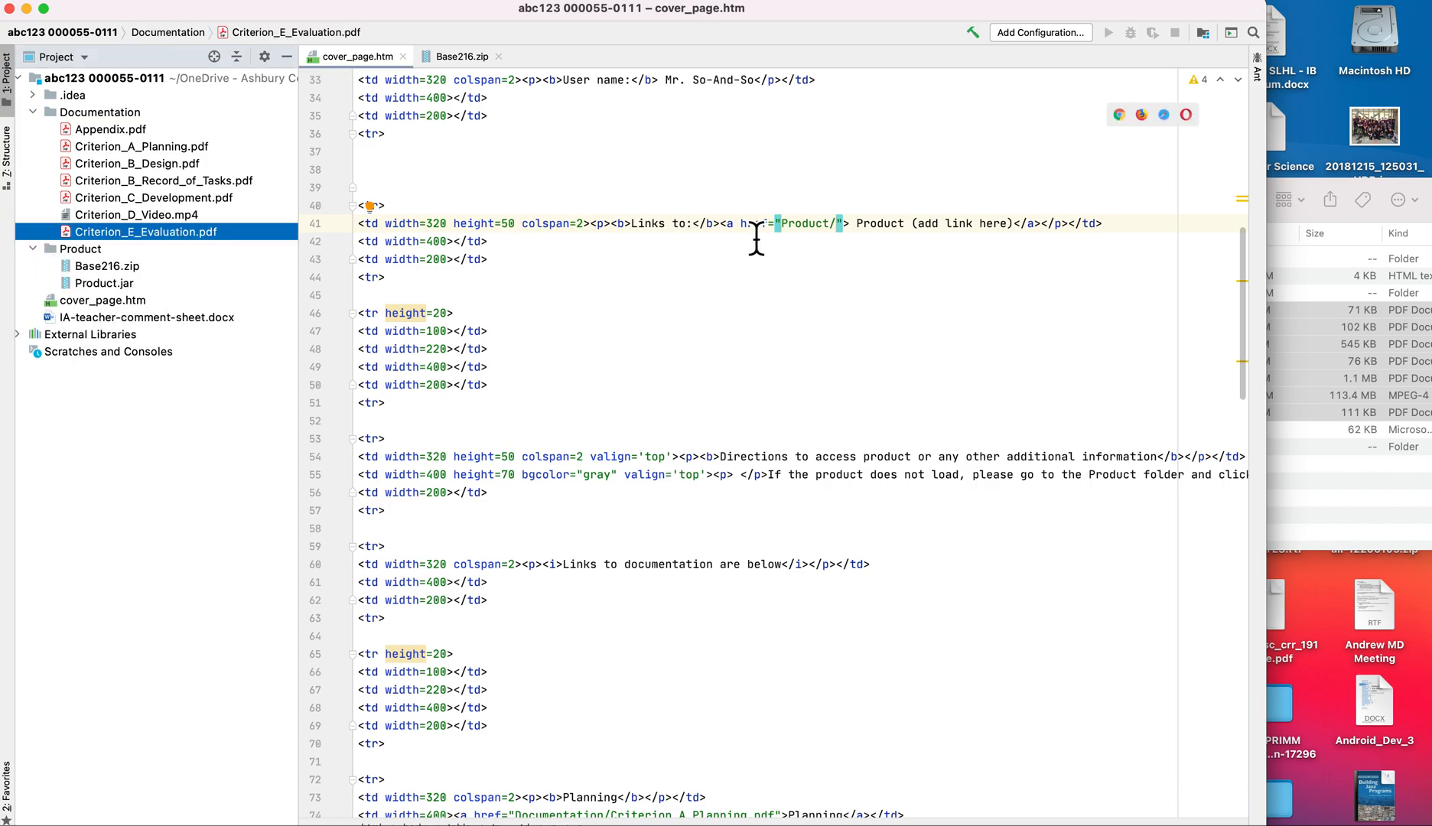
{"action": "type", "text": "Ba"}
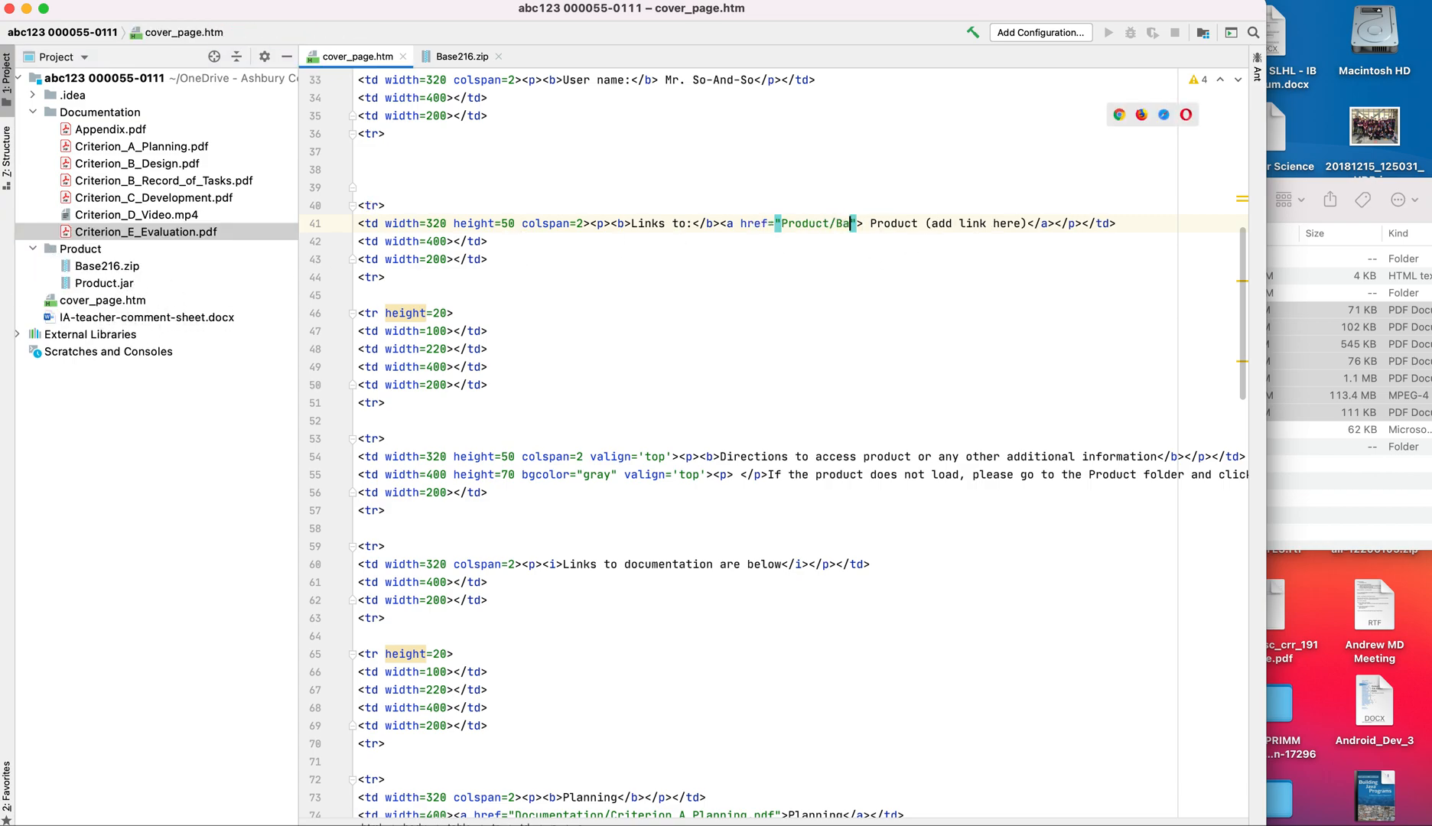
{"action": "type", "text": "se"}
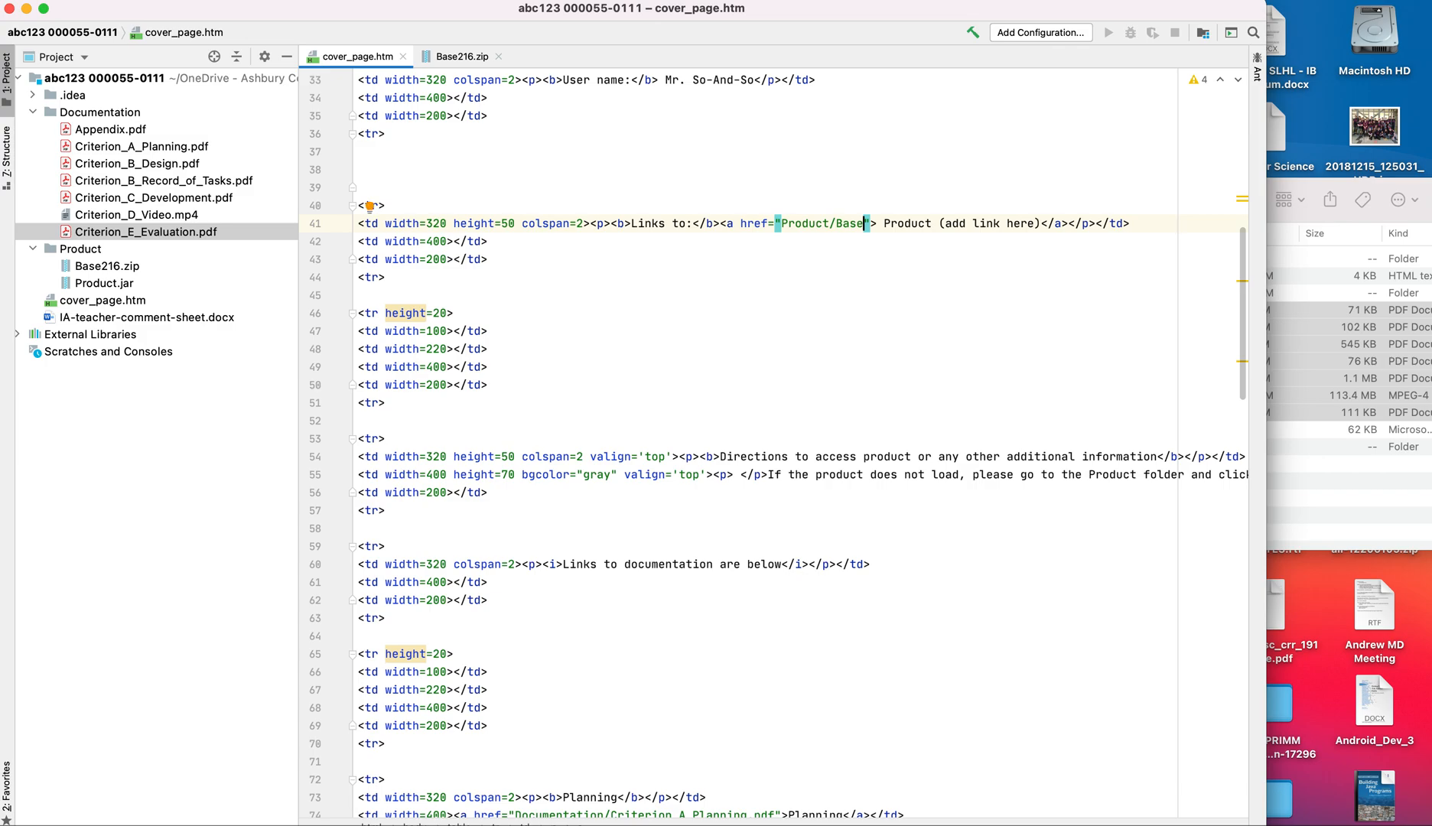
{"action": "key", "text": "Backspace"}
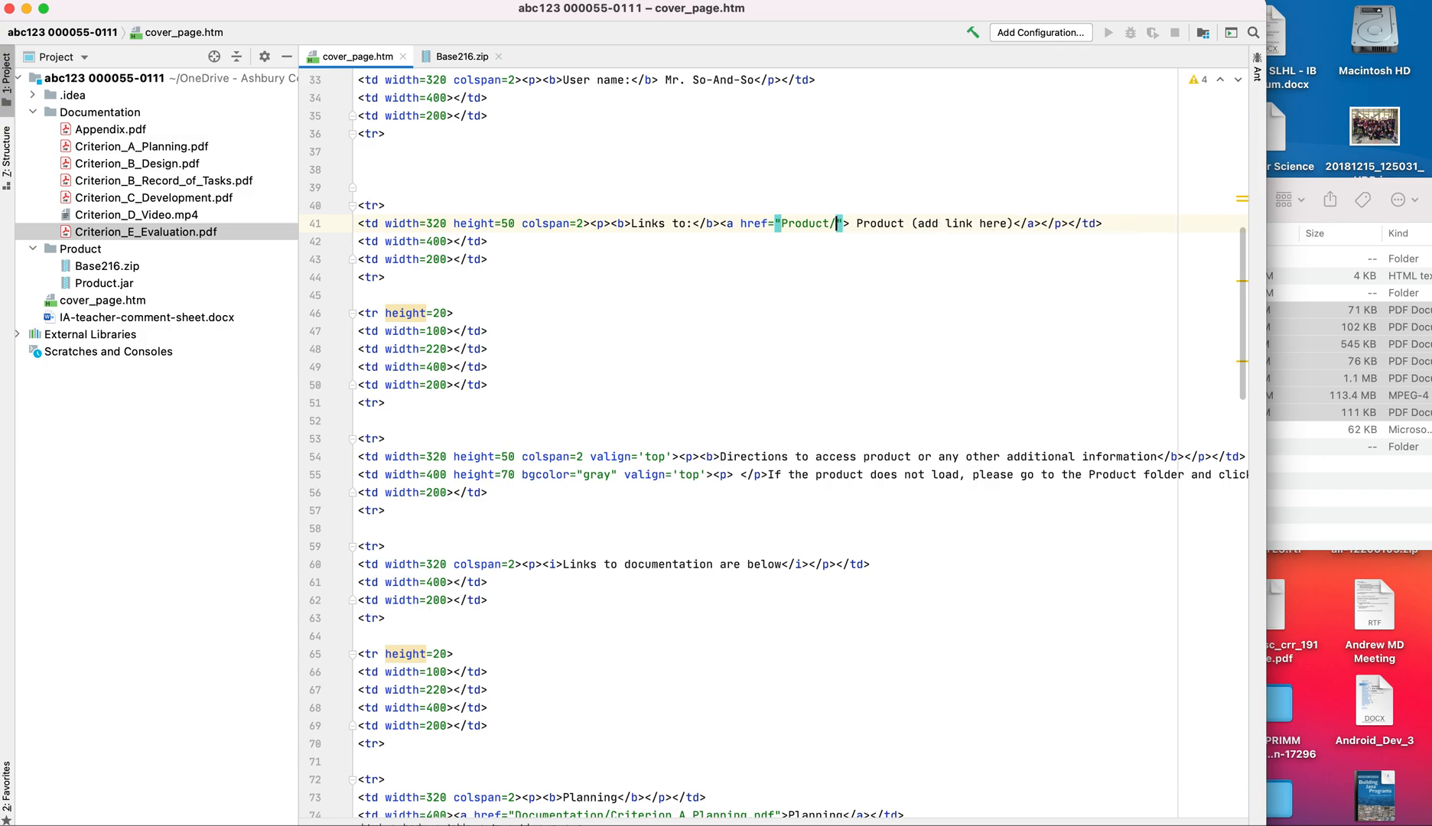
{"action": "type", "text": "Product"}
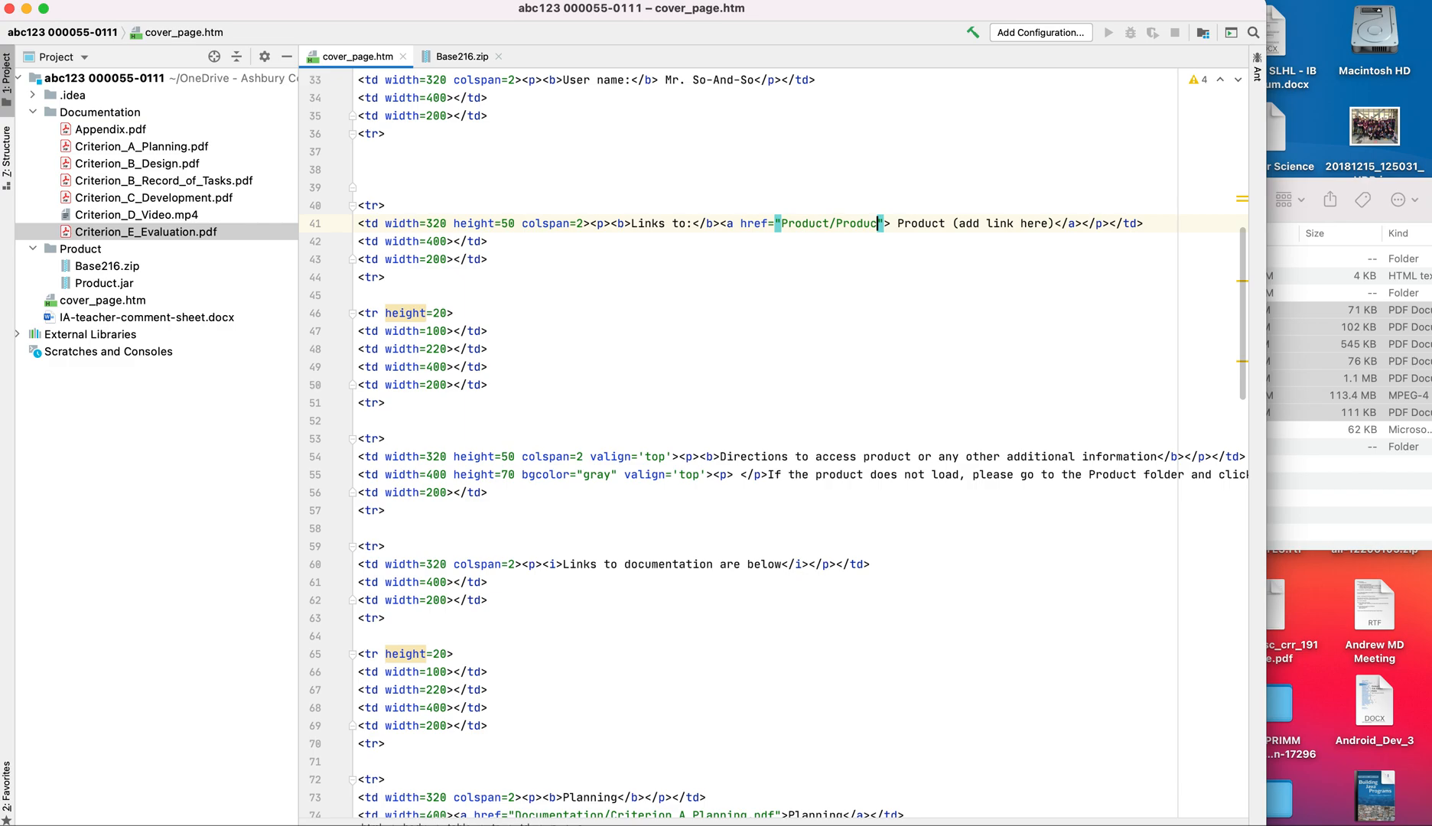
{"action": "type", "text": ".jar"}
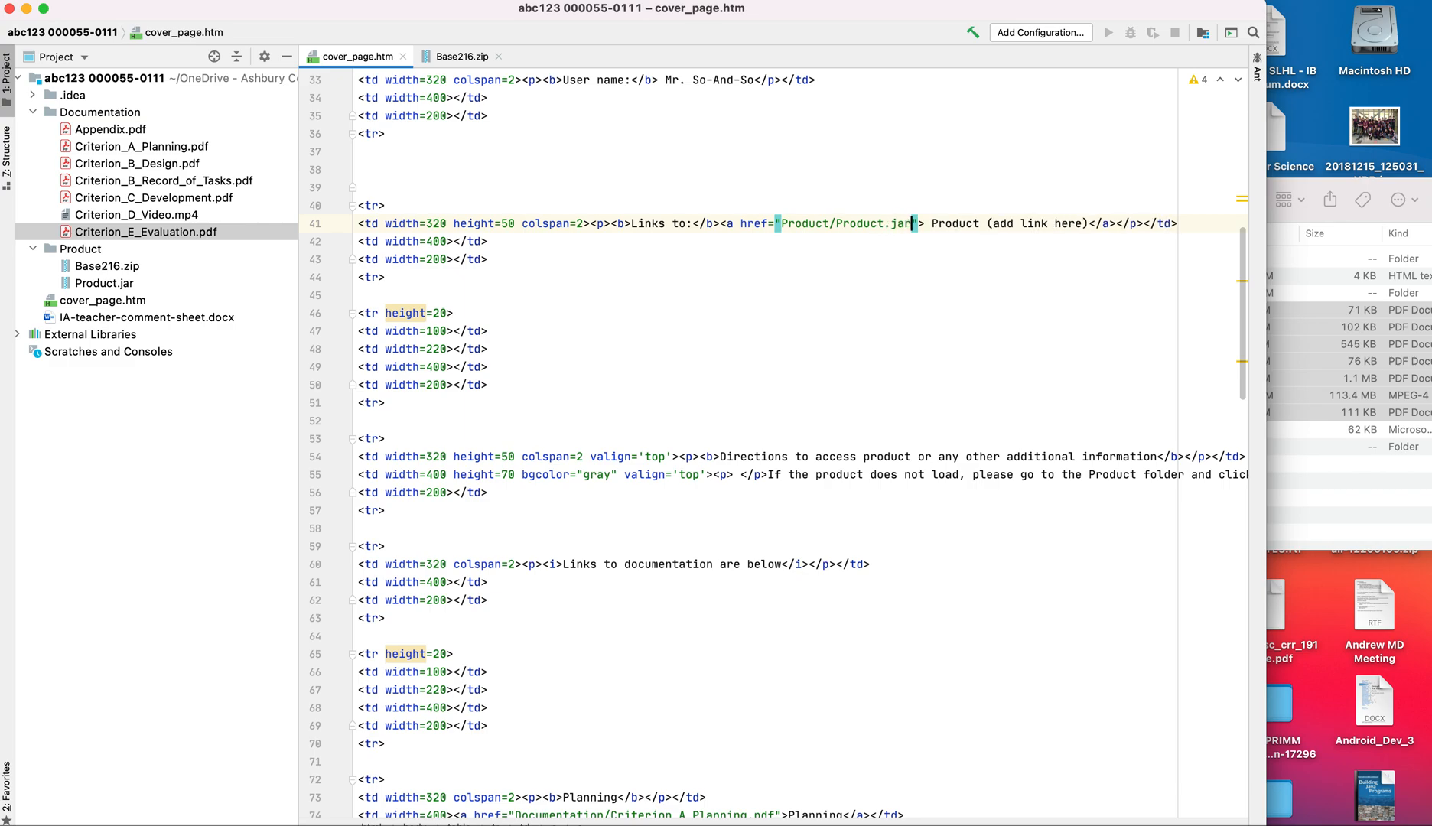
- Remove the "(add link here)" placeholder so the link reads simply Product
{"action": "double_click", "coordinate": [855, 223]}
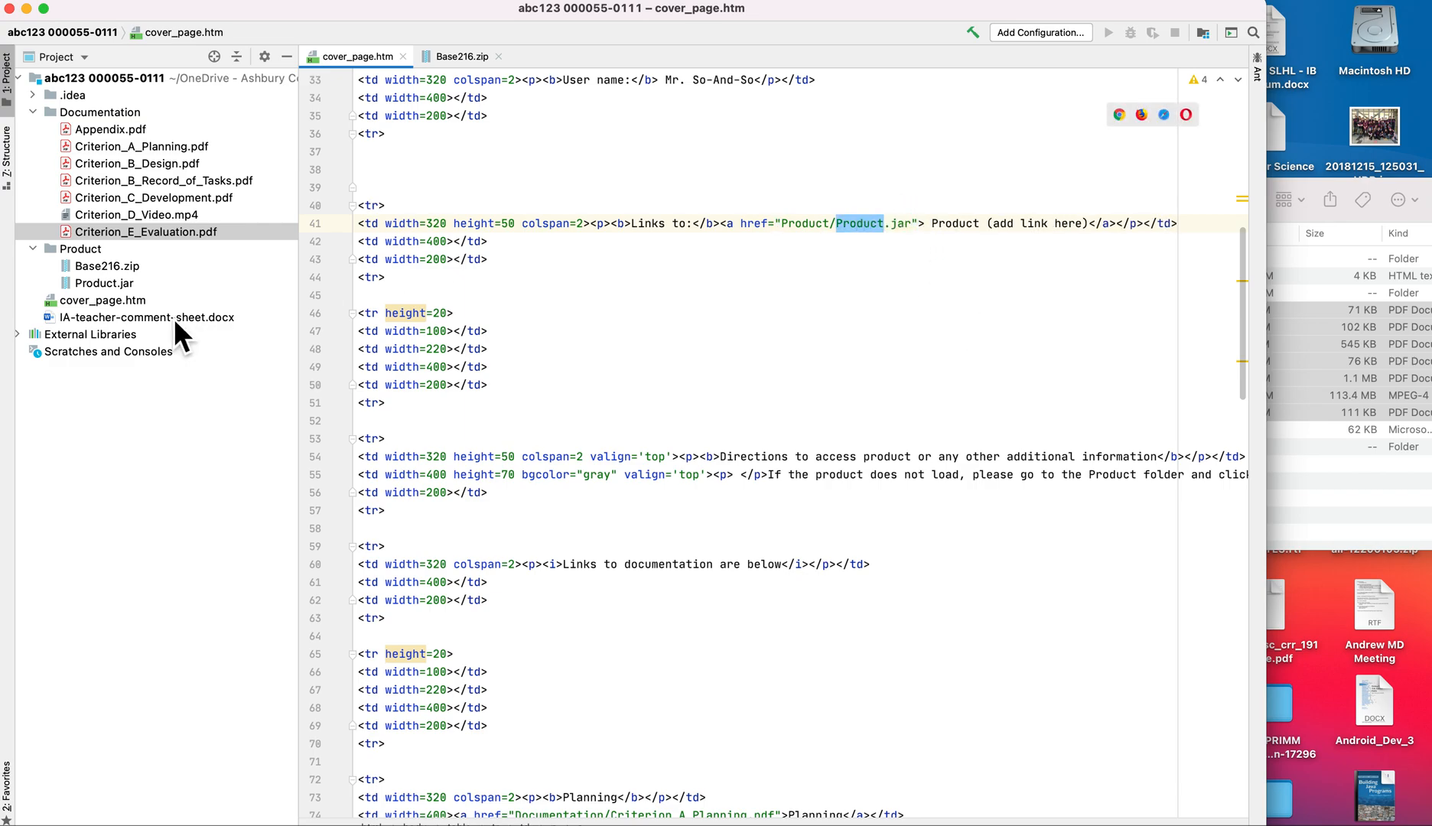
{"action": "mouse_move", "coordinate": [840, 405]}
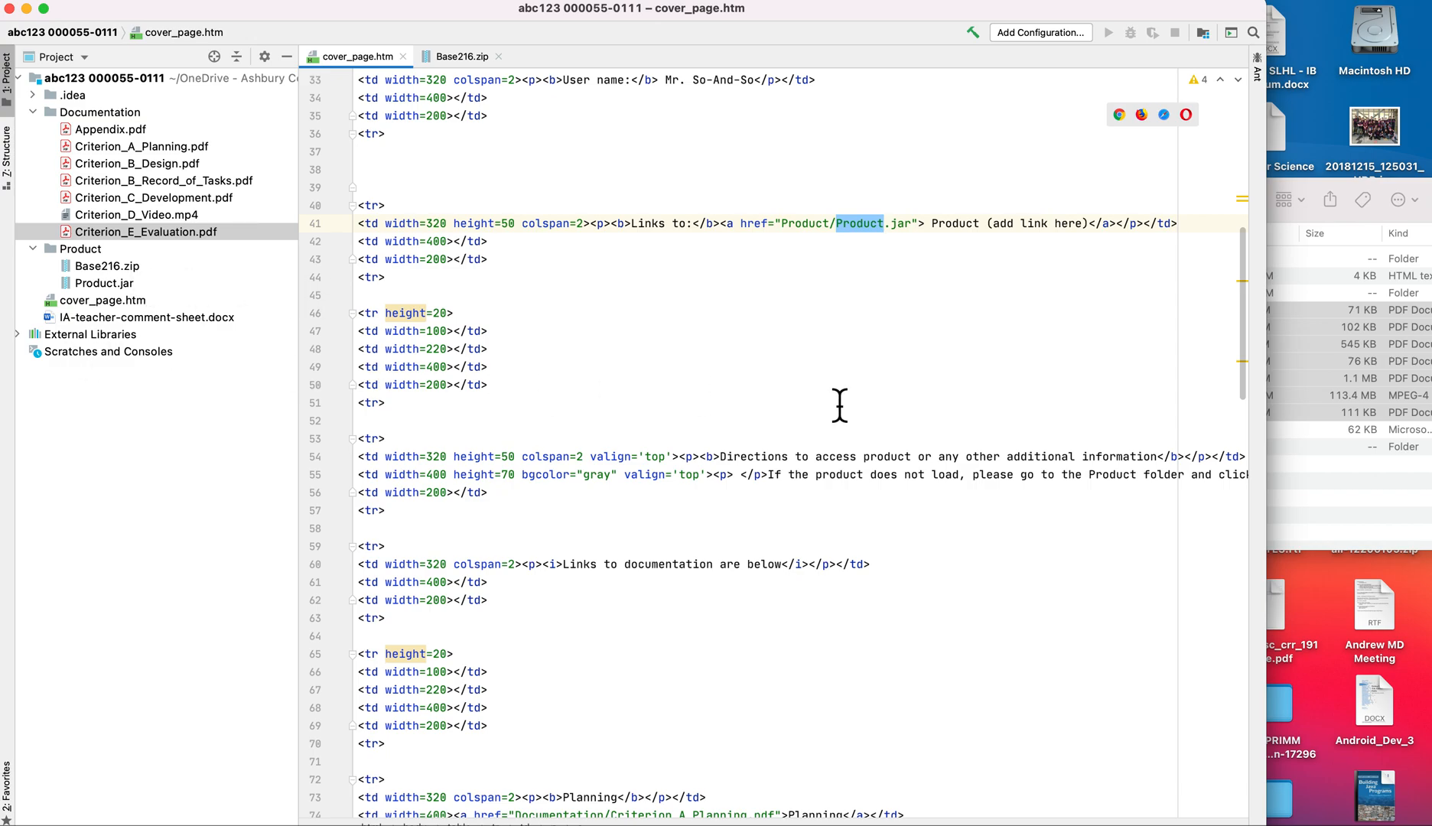
{"action": "mouse_move", "coordinate": [935, 332]}
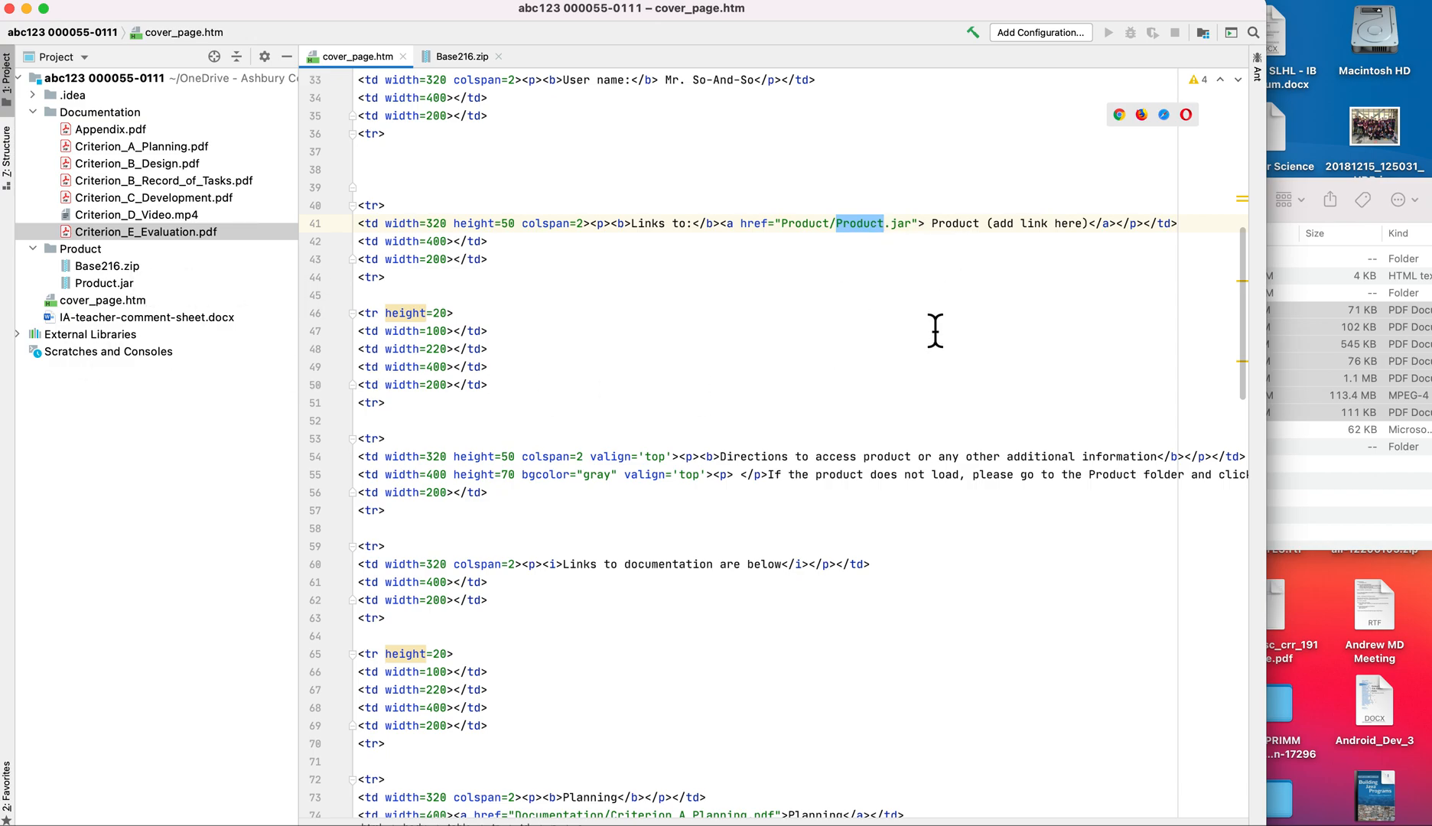
{"action": "left_click", "coordinate": [977, 254]}
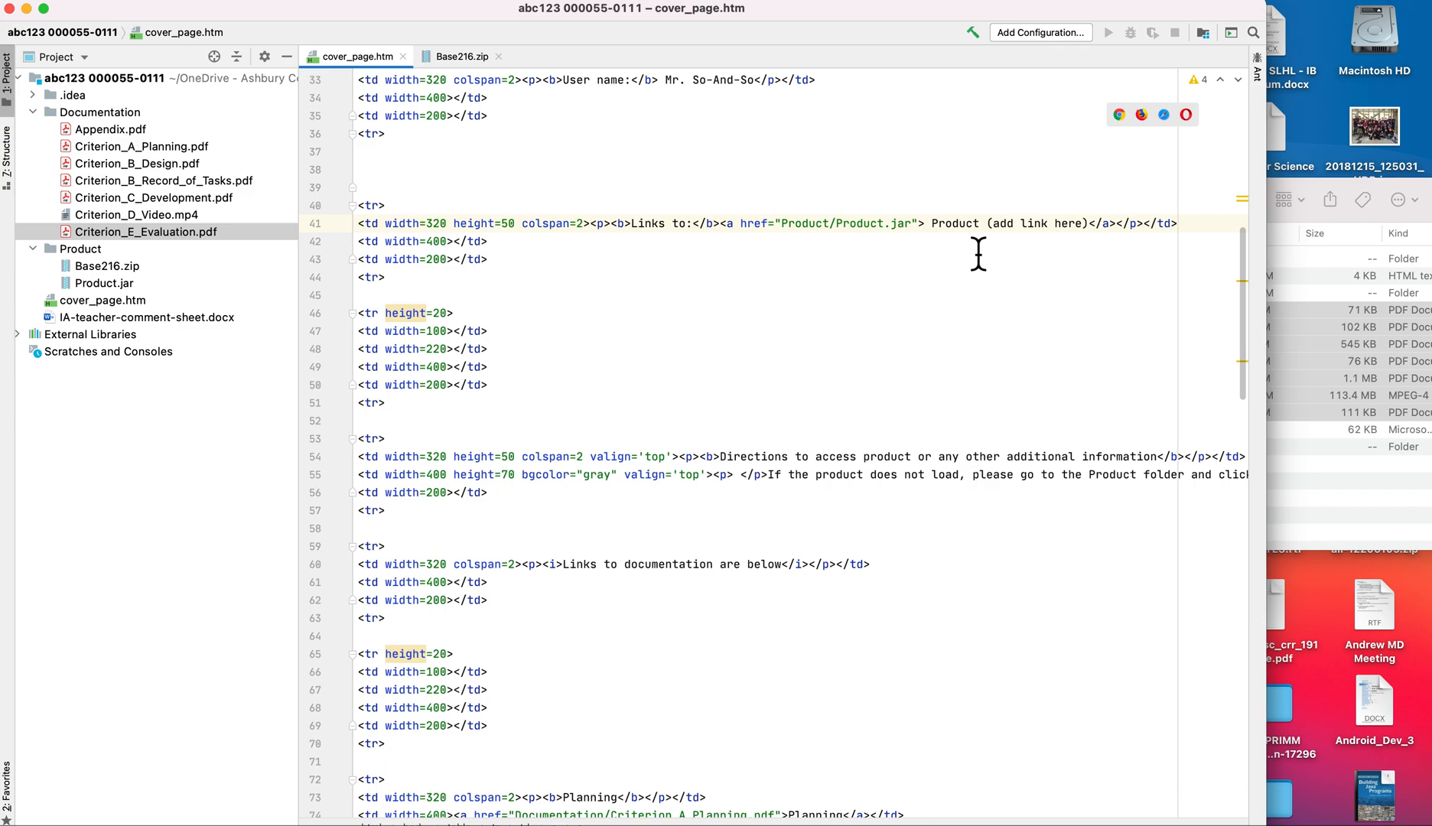
{"action": "double_click", "coordinate": [1035, 224]}
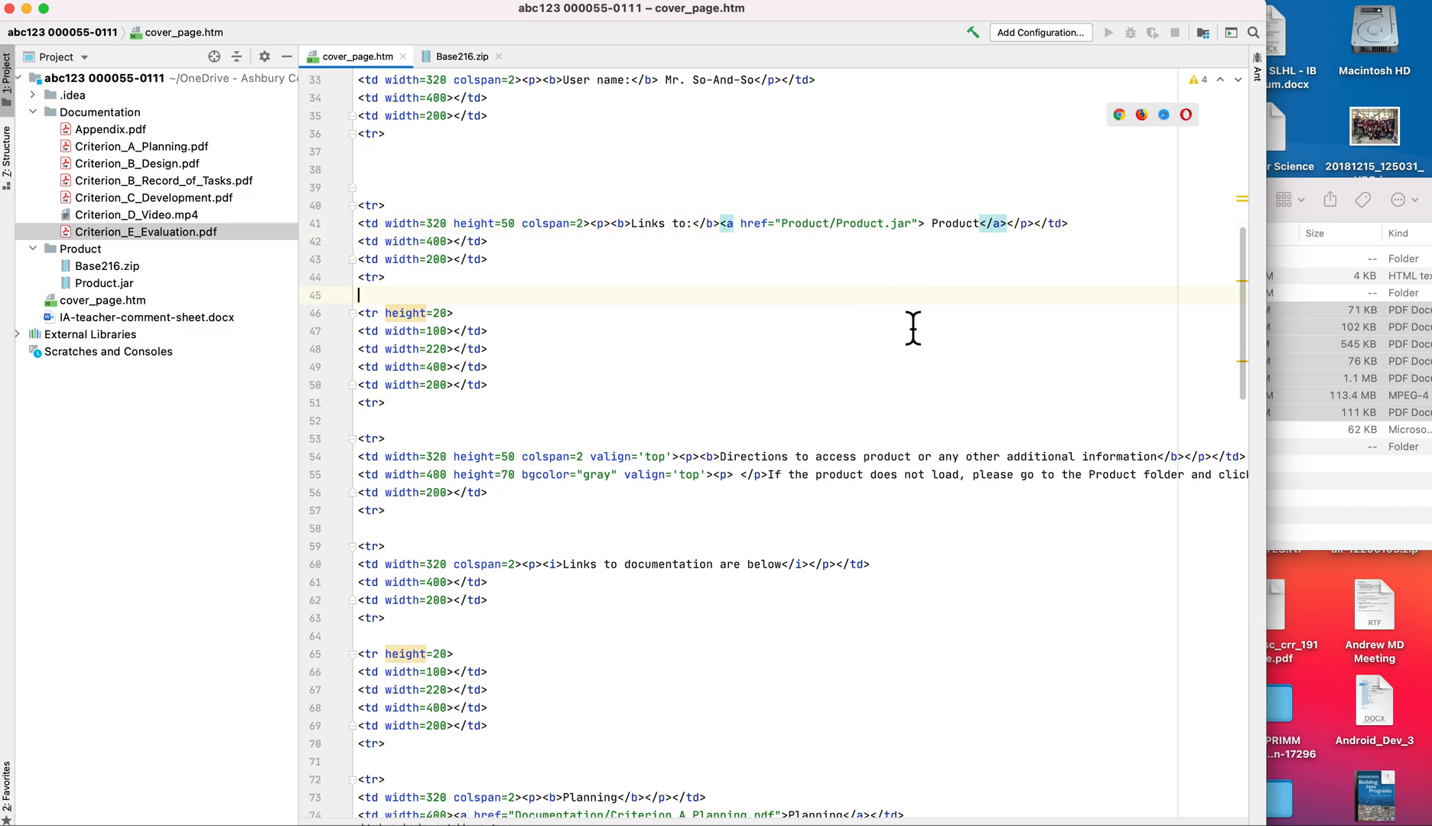
{"action": "mouse_move", "coordinate": [595, 493]}
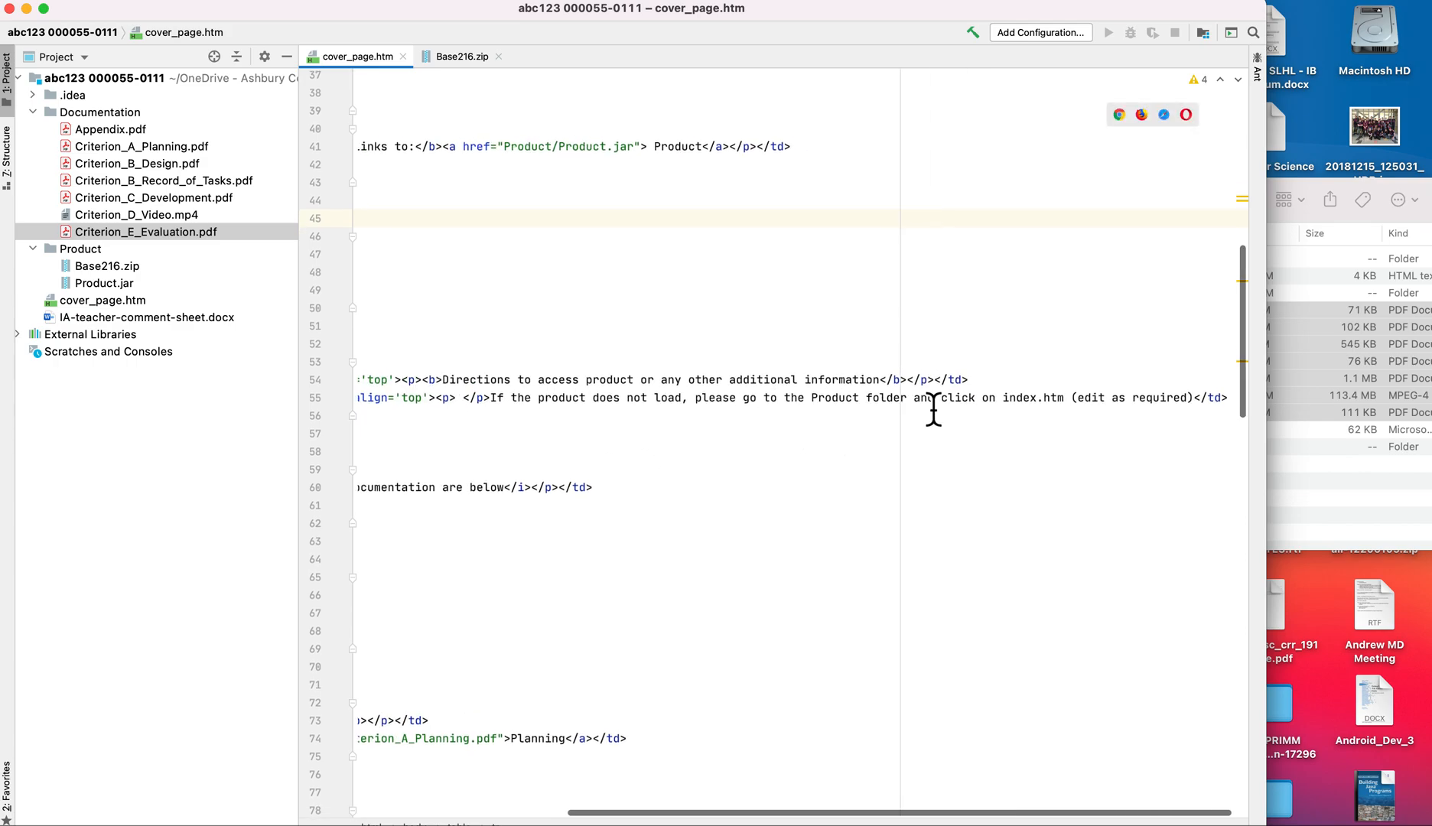
- Rewrite the directions to say run the jar from the Product folder with javac -jar Product.jar in <code> tags
{"action": "double_click", "coordinate": [1020, 398]}
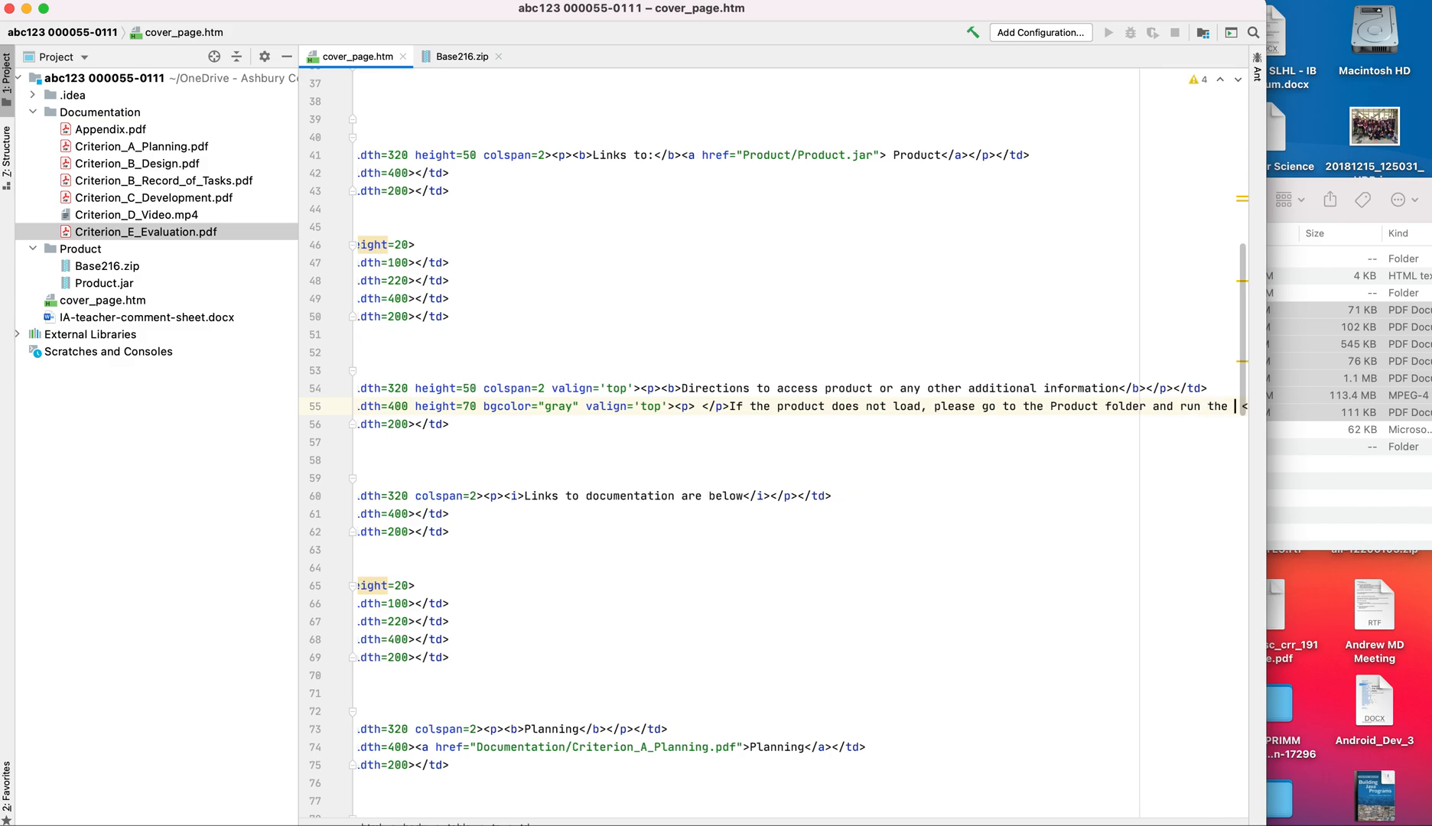
{"action": "scroll", "scroll_direction": "left", "scroll_amount": 3}
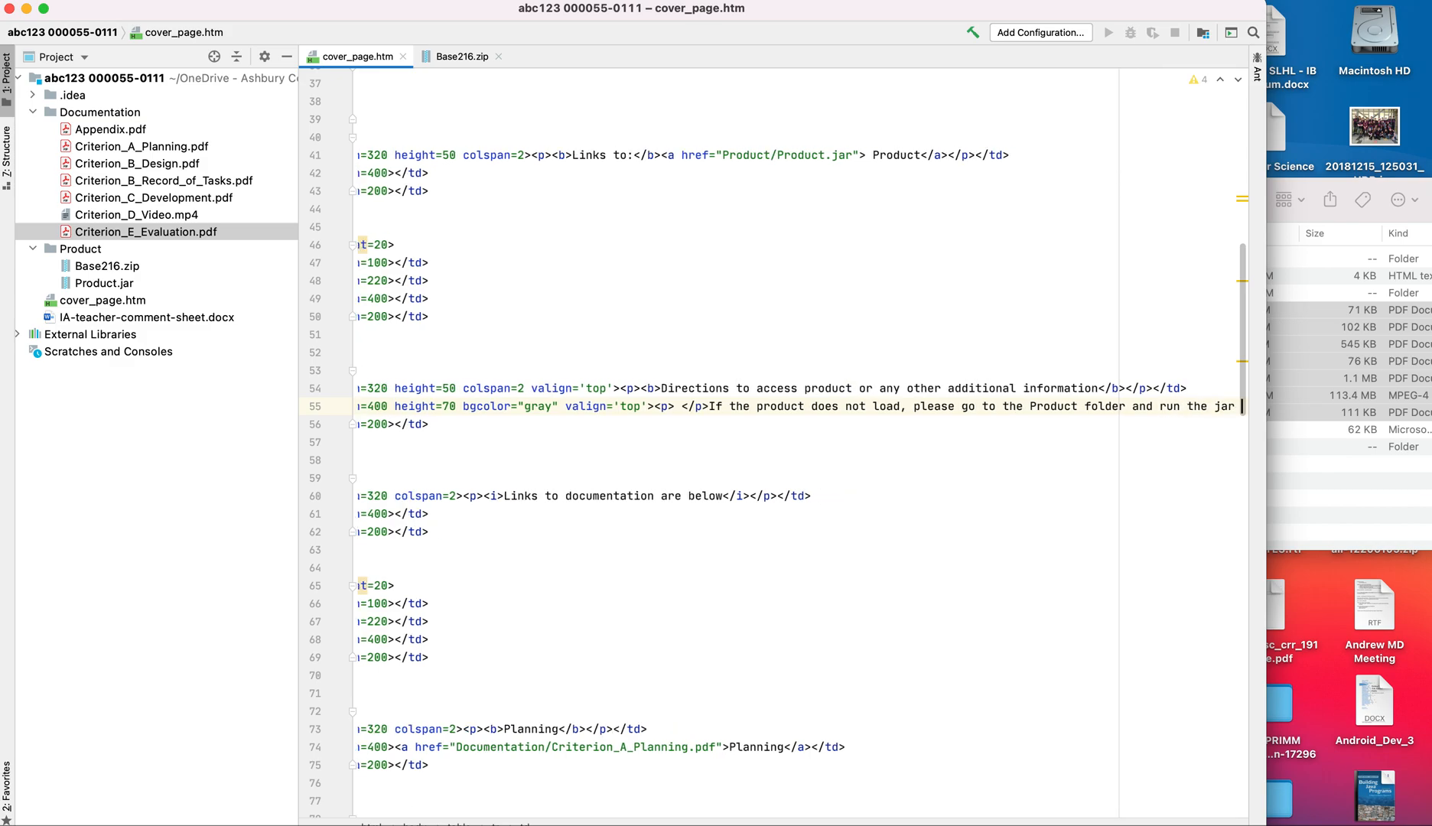
{"action": "scroll", "scroll_direction": "right", "scroll_amount": 3}
{"action": "type", "text": "file using the <code></code>"}
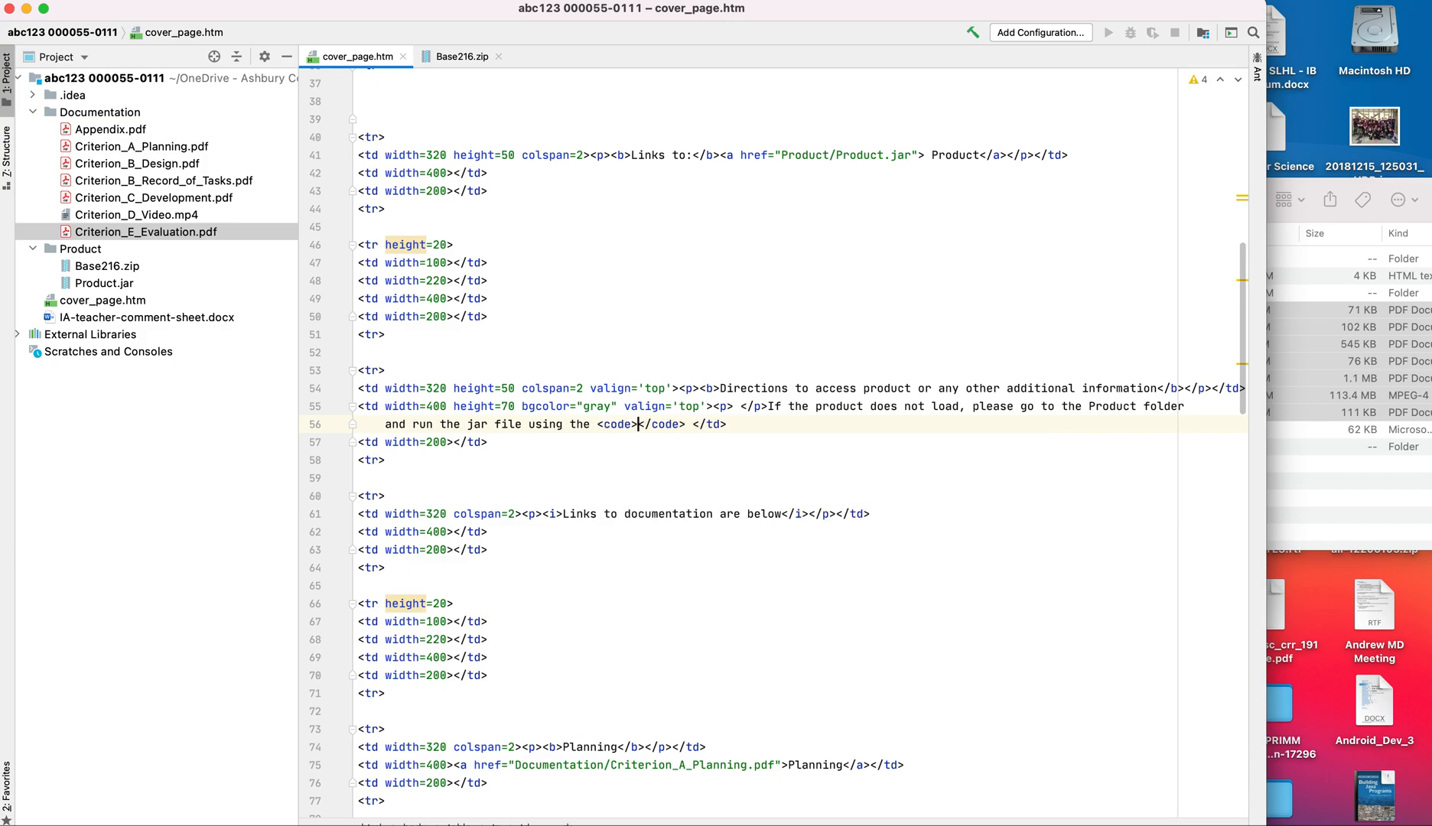
{"action": "type", "text": "javac -ja"}
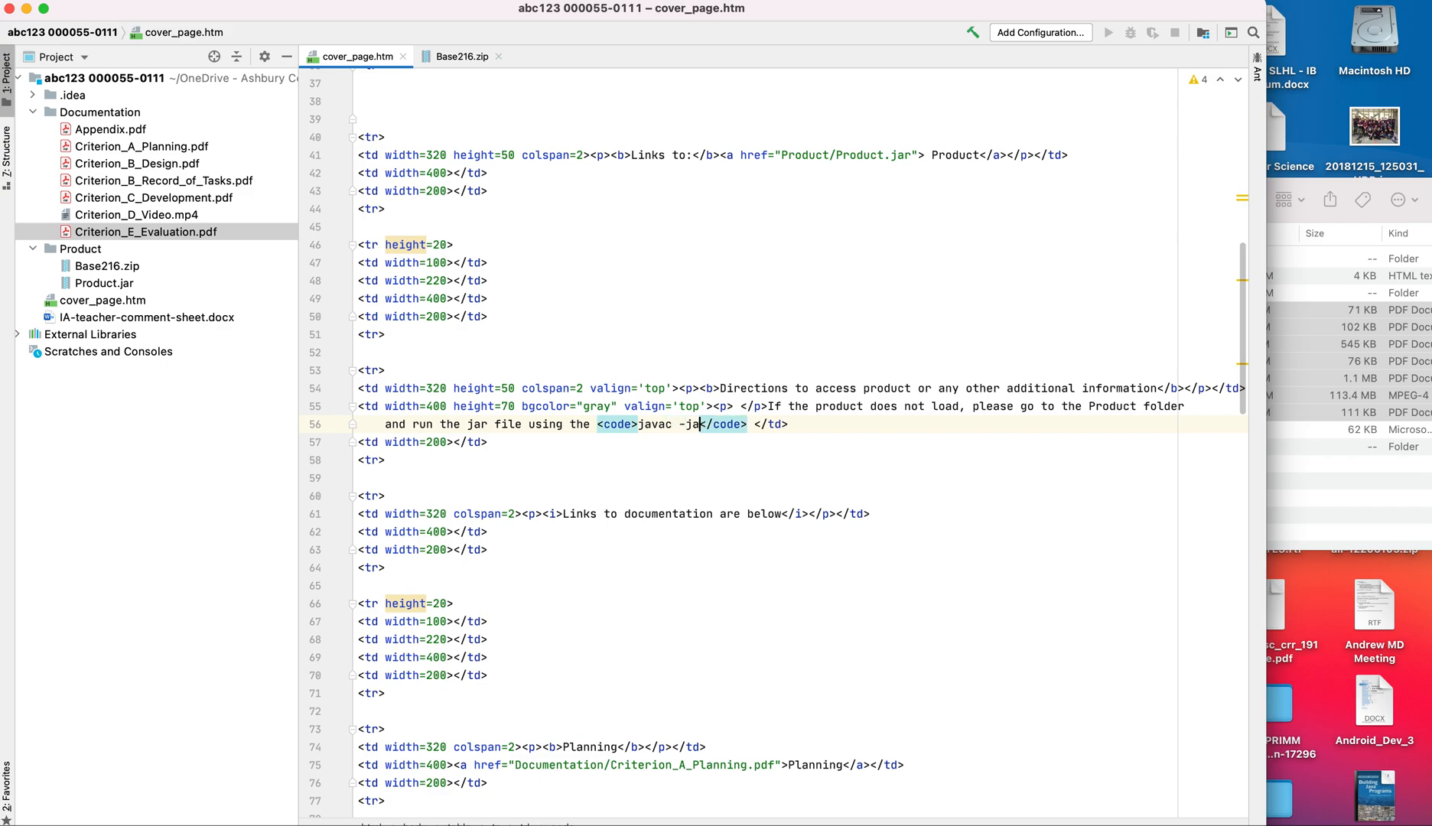
{"action": "type", "text": "r"}
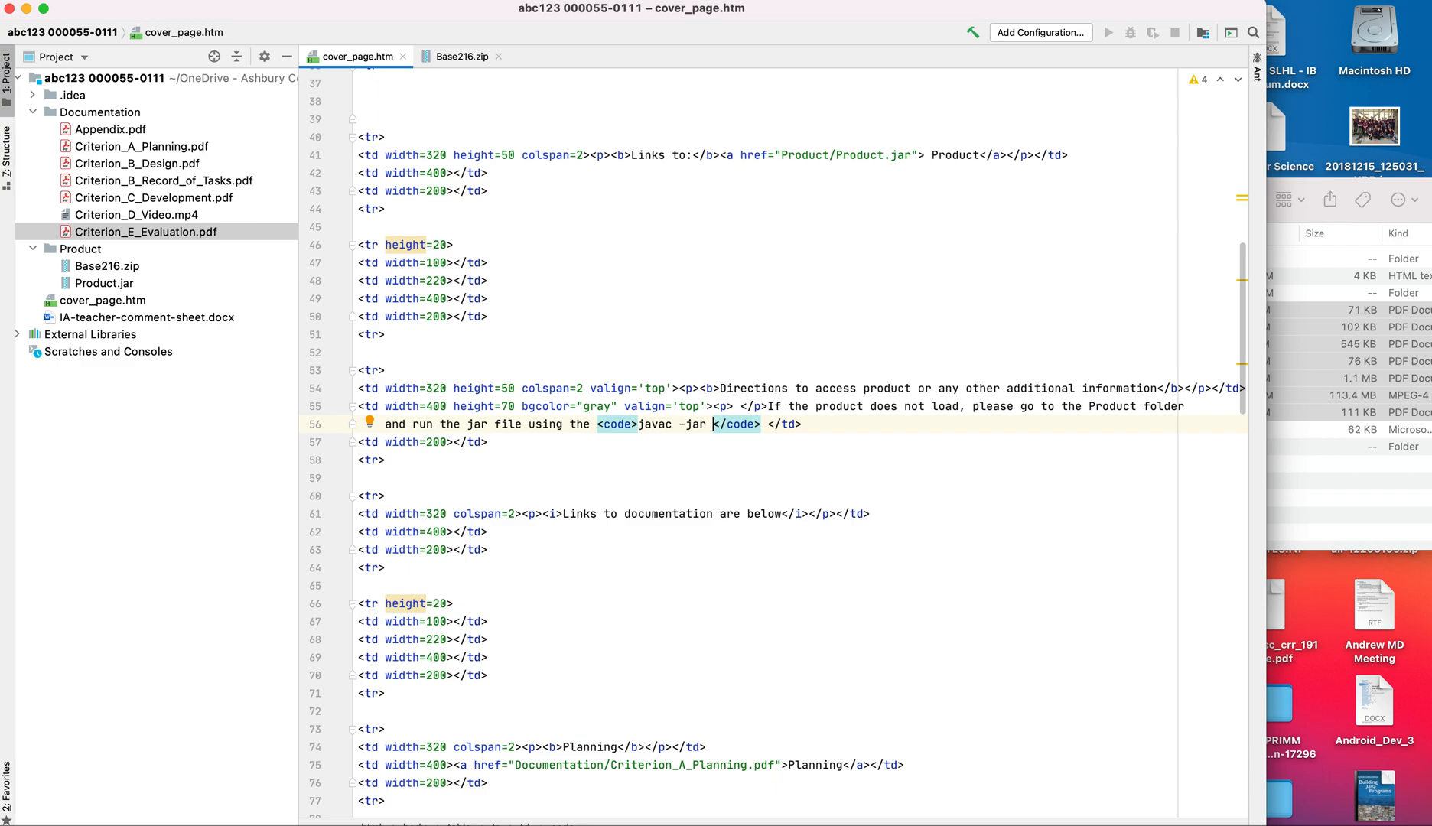
{"action": "type", "text": "Product."}
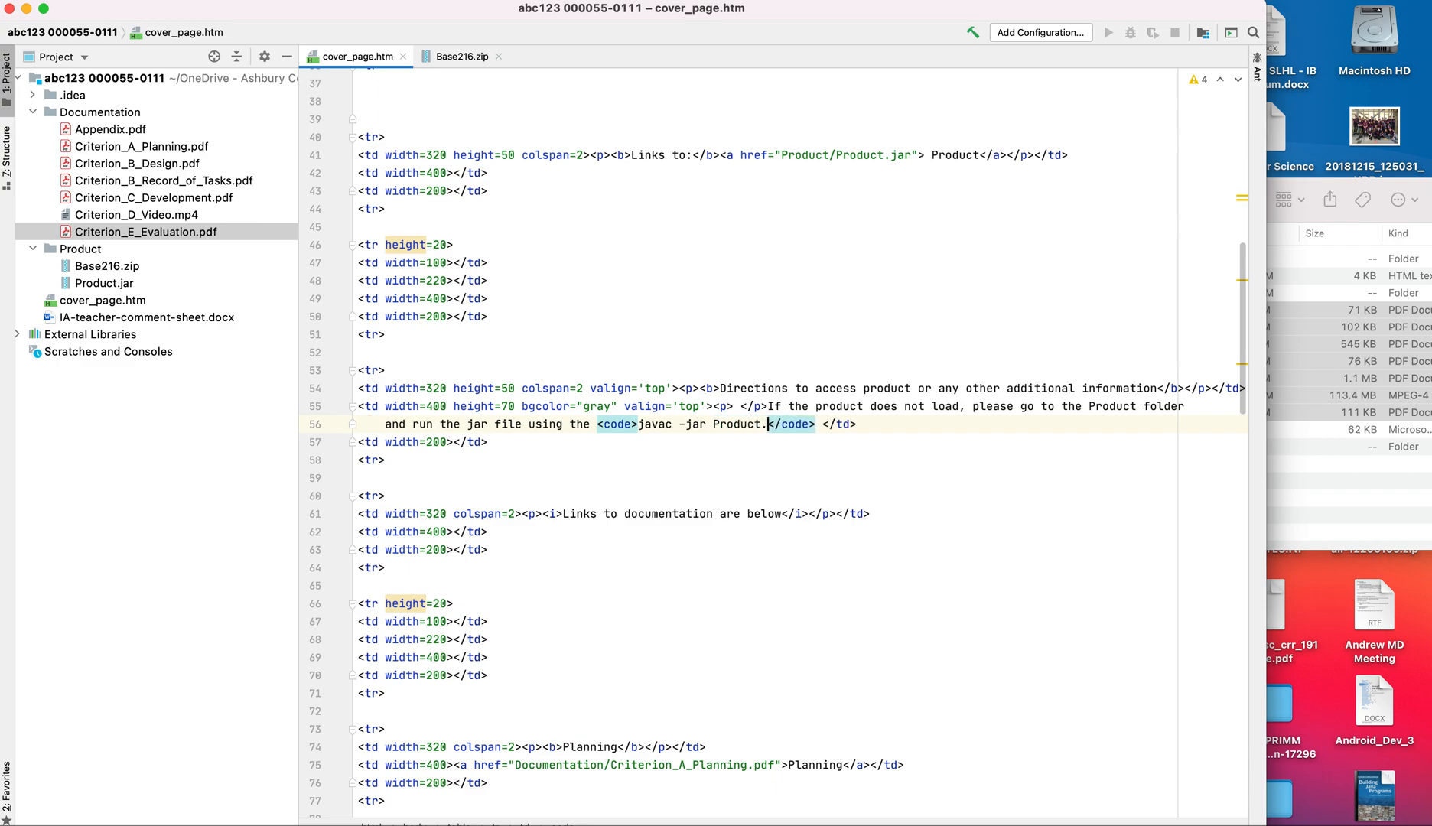
{"action": "type", "text": "jar"}
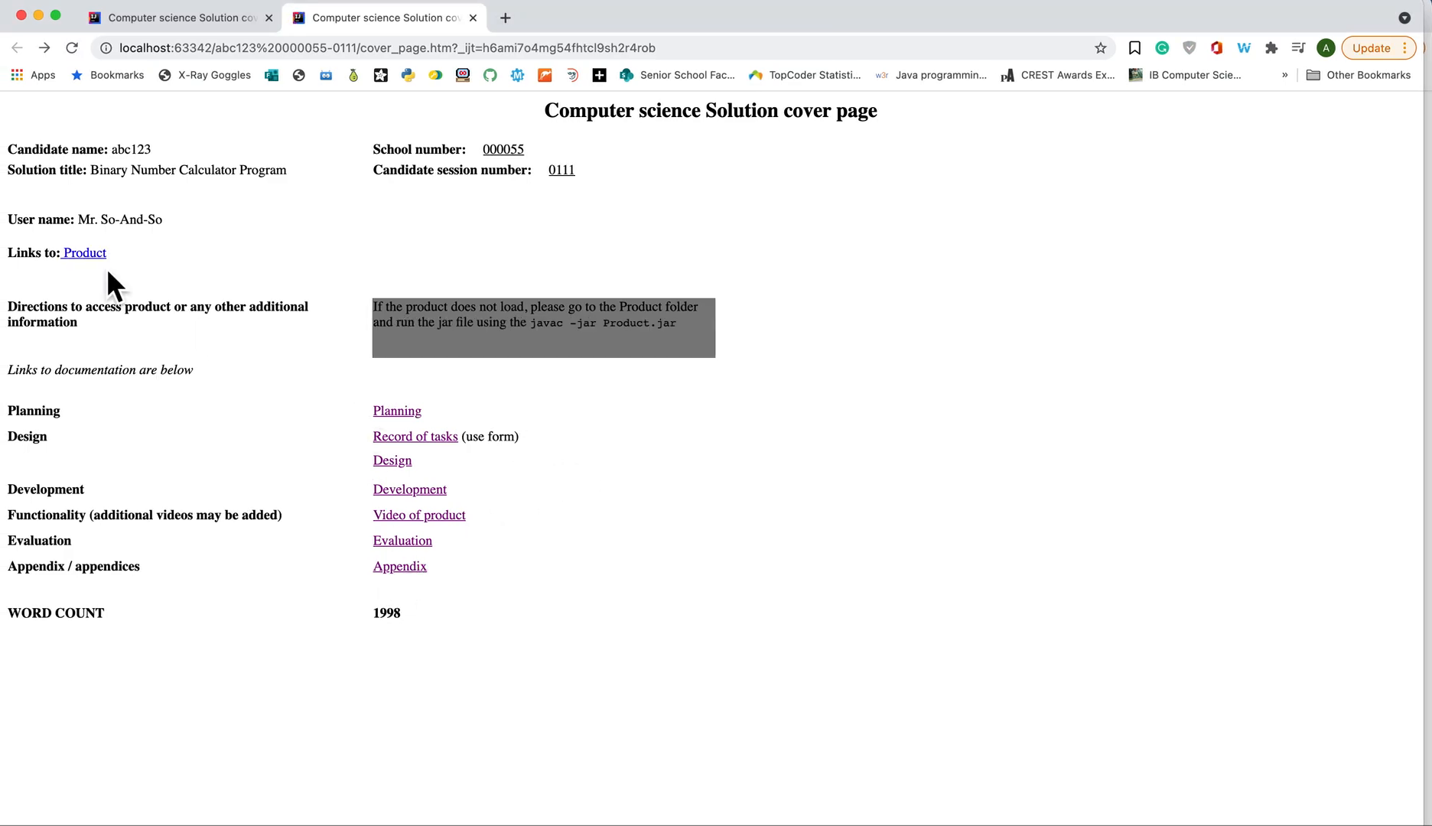
{"action": "mouse_move", "coordinate": [101, 265]}
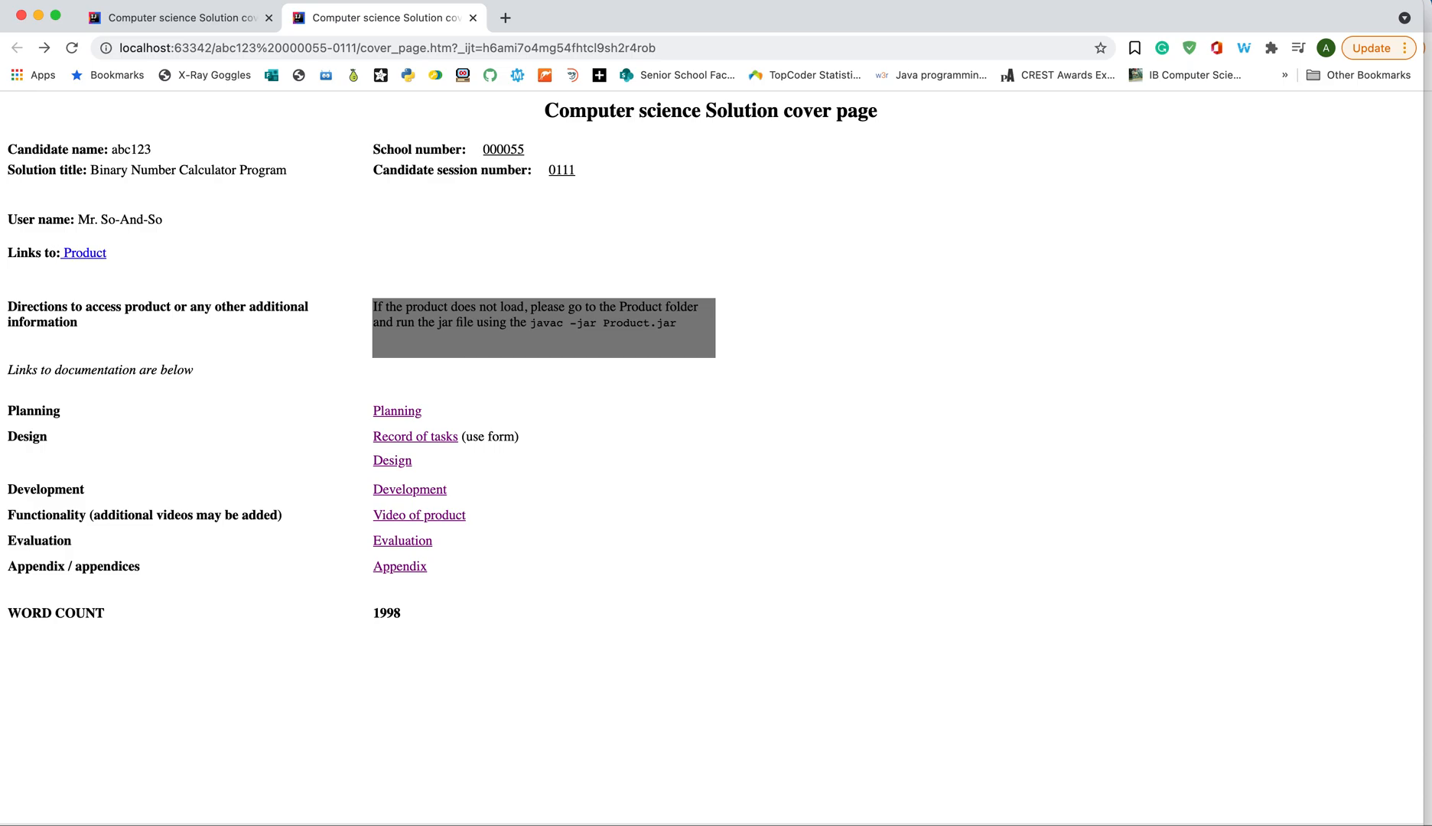
{"action": "mouse_move", "coordinate": [445, 358]}
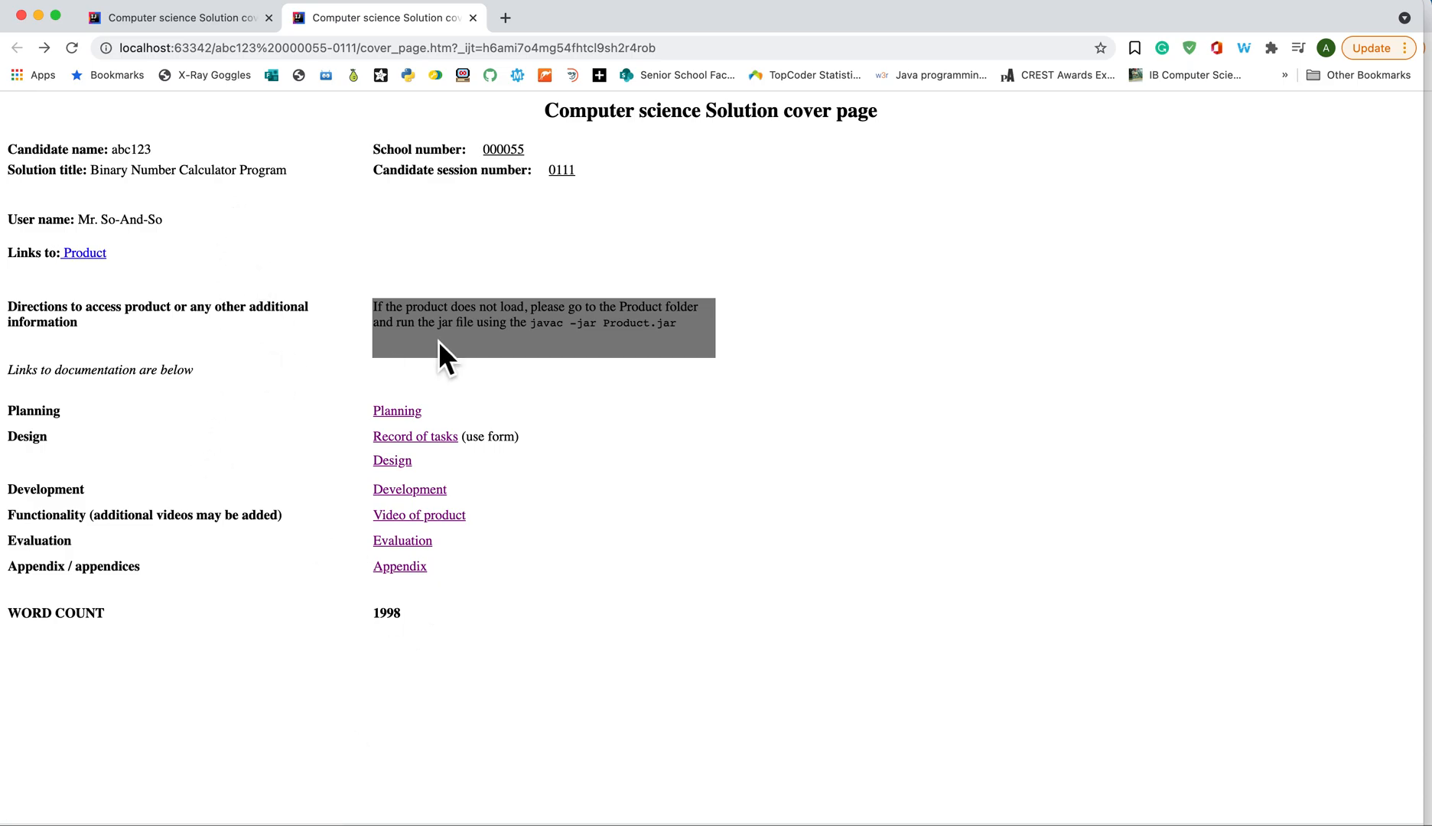
{"action": "mouse_move", "coordinate": [455, 355]}
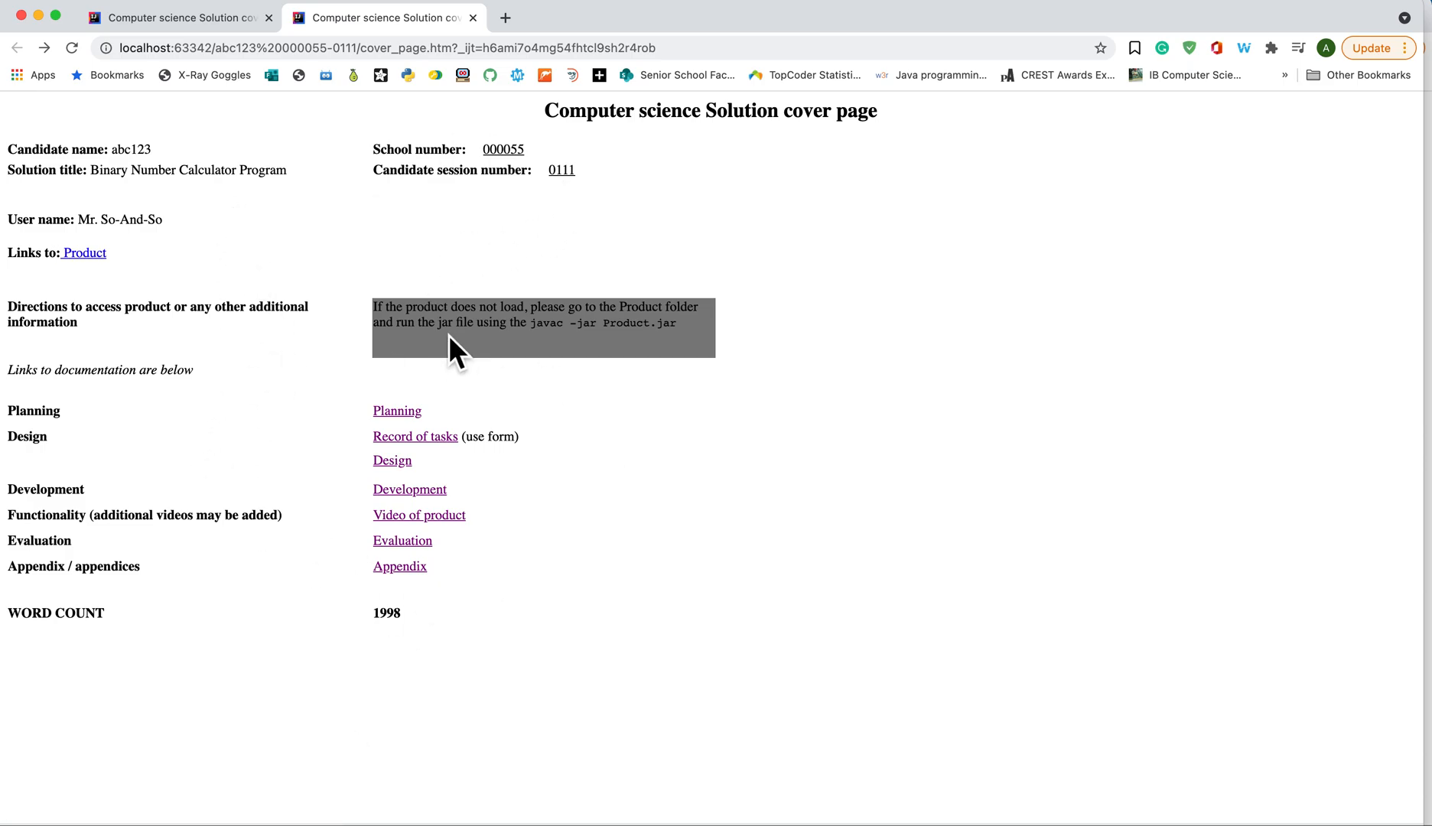
{"action": "mouse_move", "coordinate": [468, 374]}
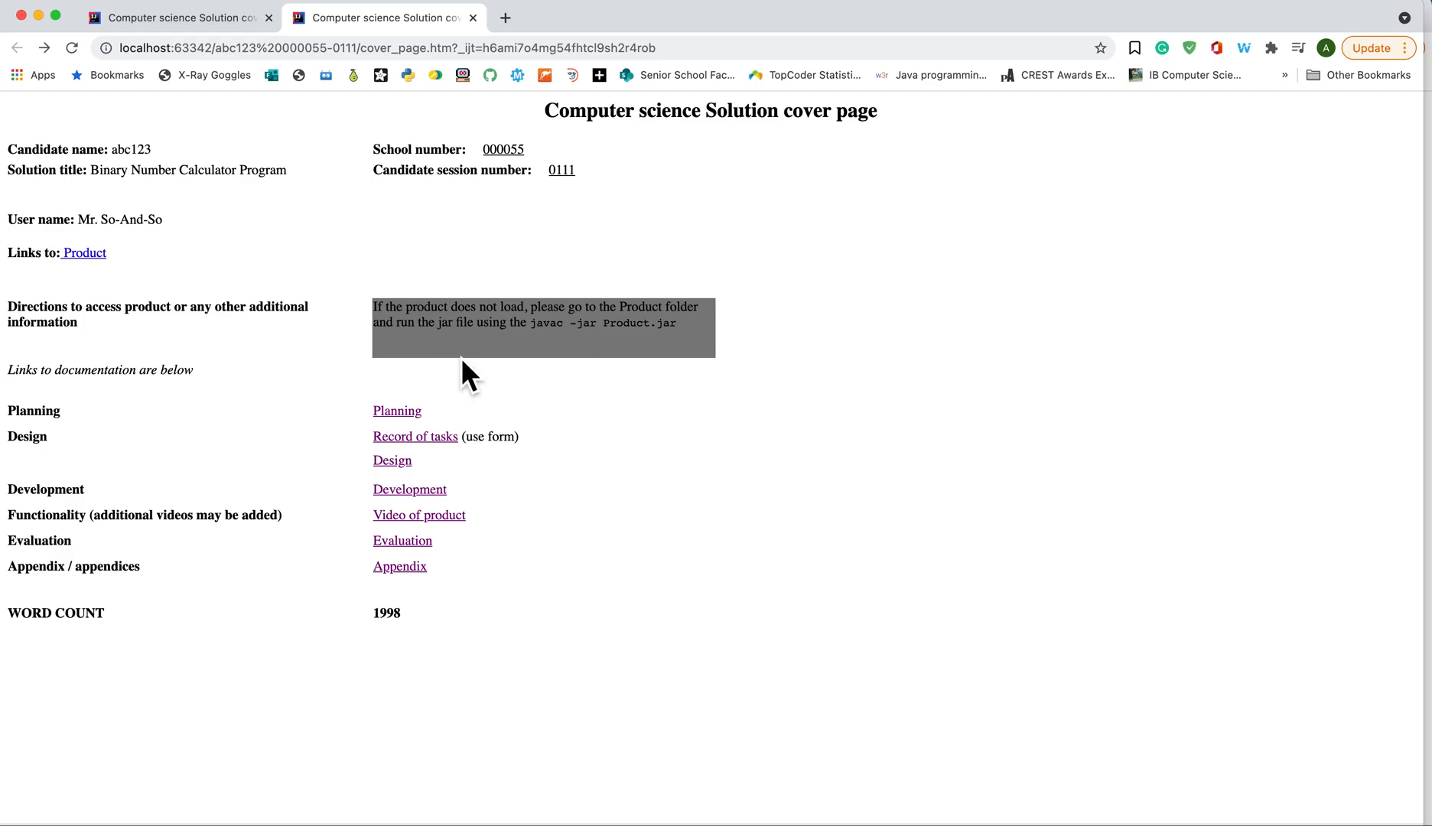